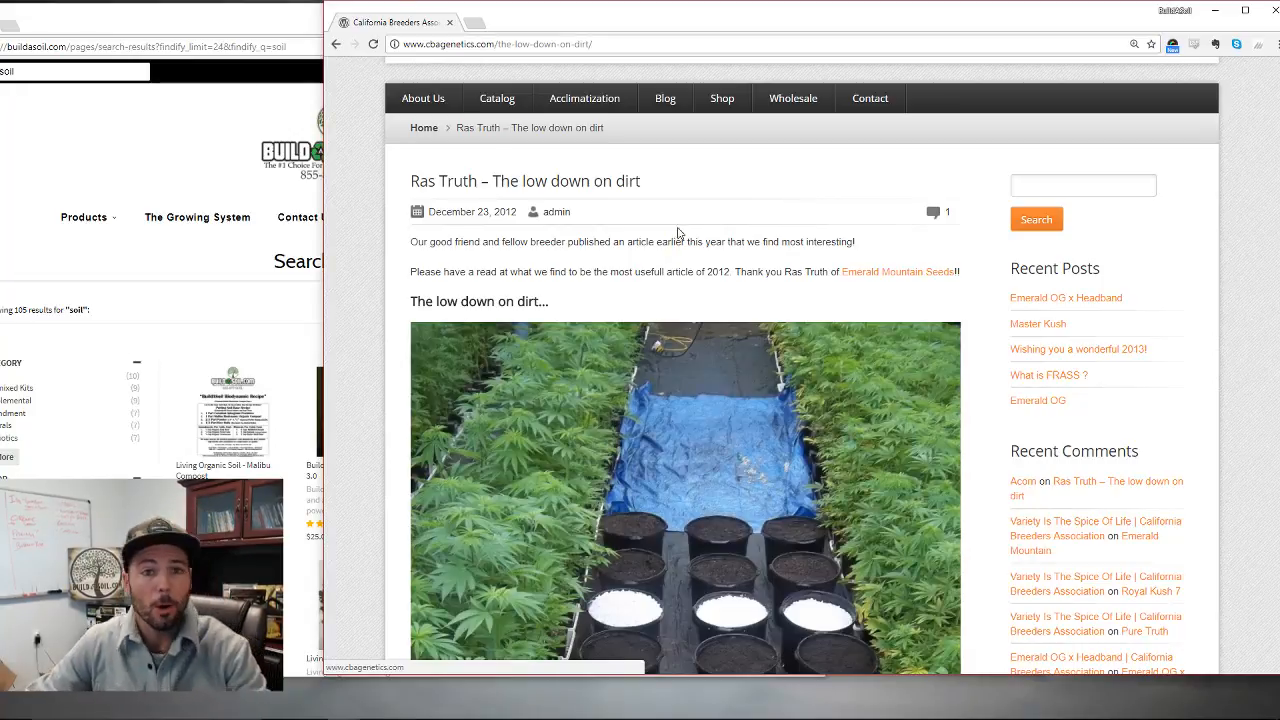
# - Search Google for 'ras truth emerald soil' in a second tab
pyautogui.click(498, 44)
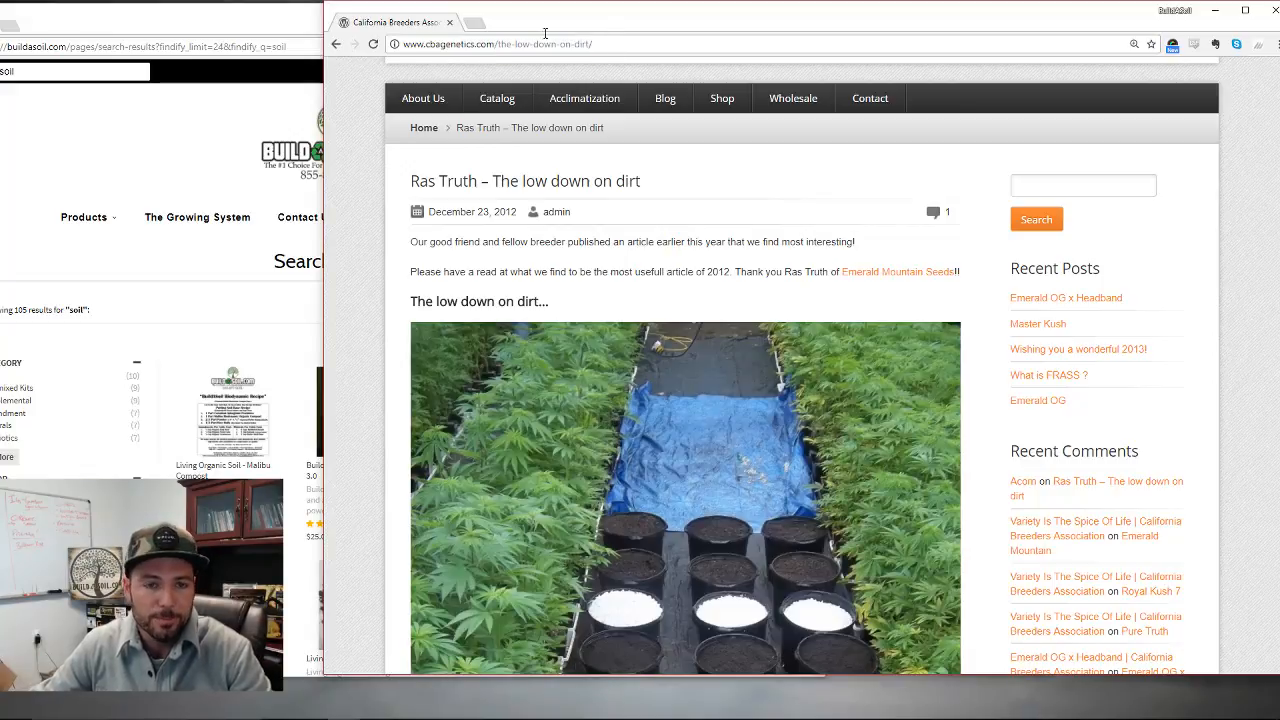
pyautogui.click(470, 22)
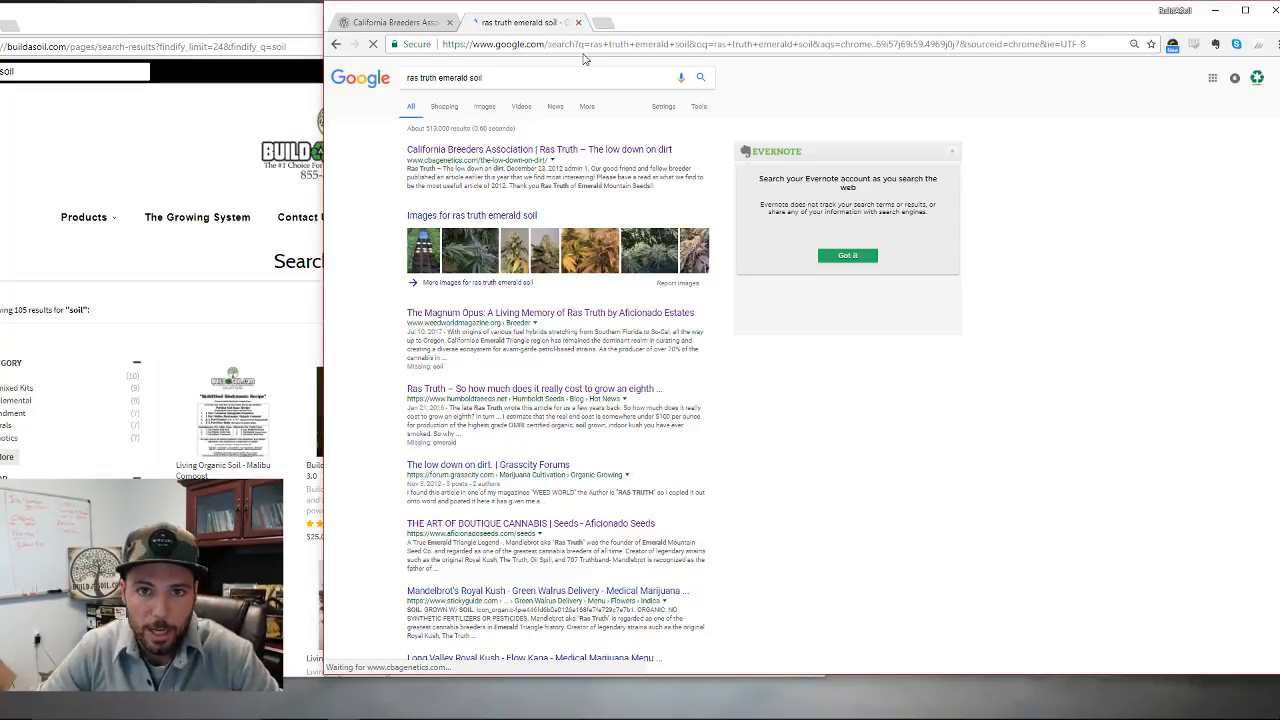
# - Open the California Breeders Association result 'Ras Truth – The low down on dirt'
pyautogui.click(532, 148)
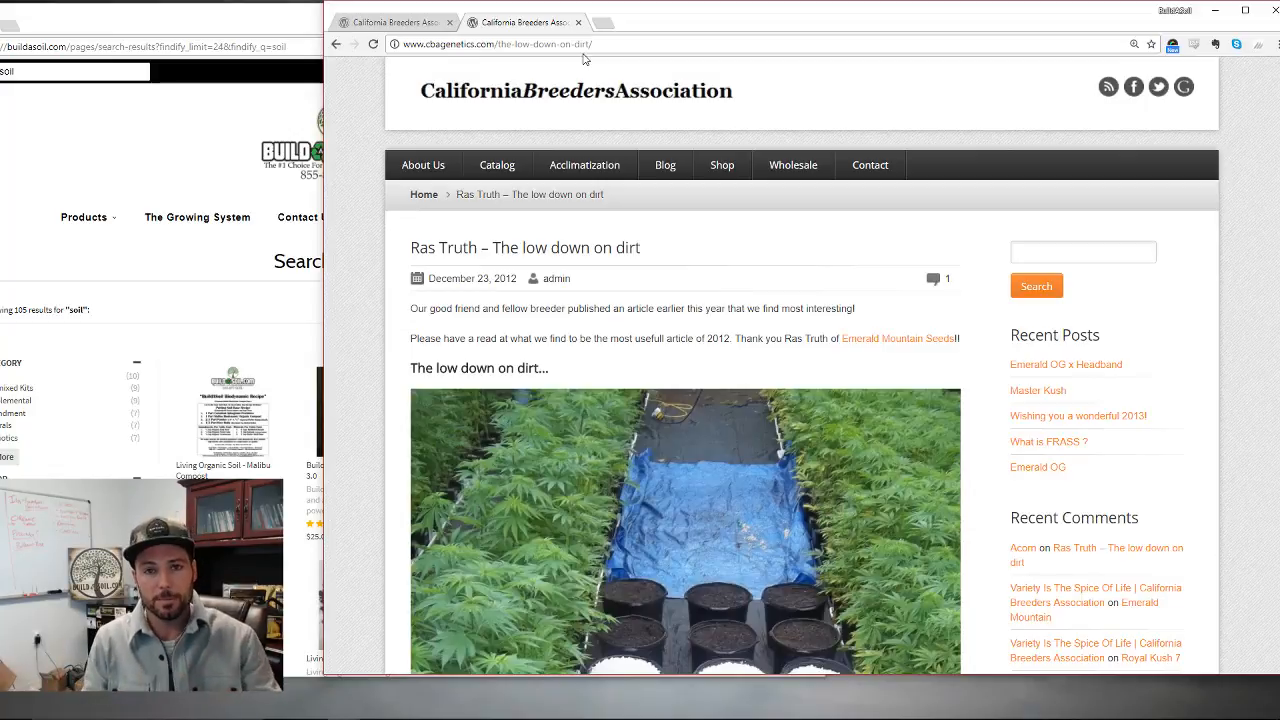
pyautogui.moveTo(648, 208)
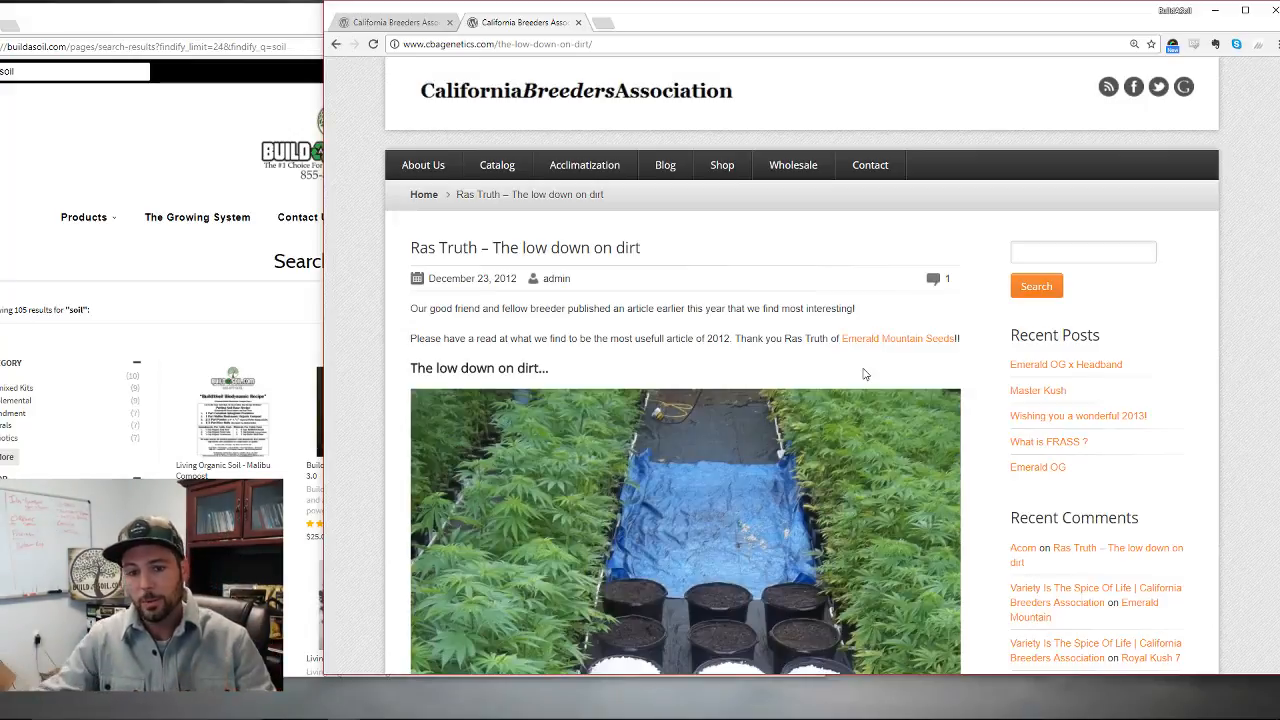
pyautogui.scroll(-3)
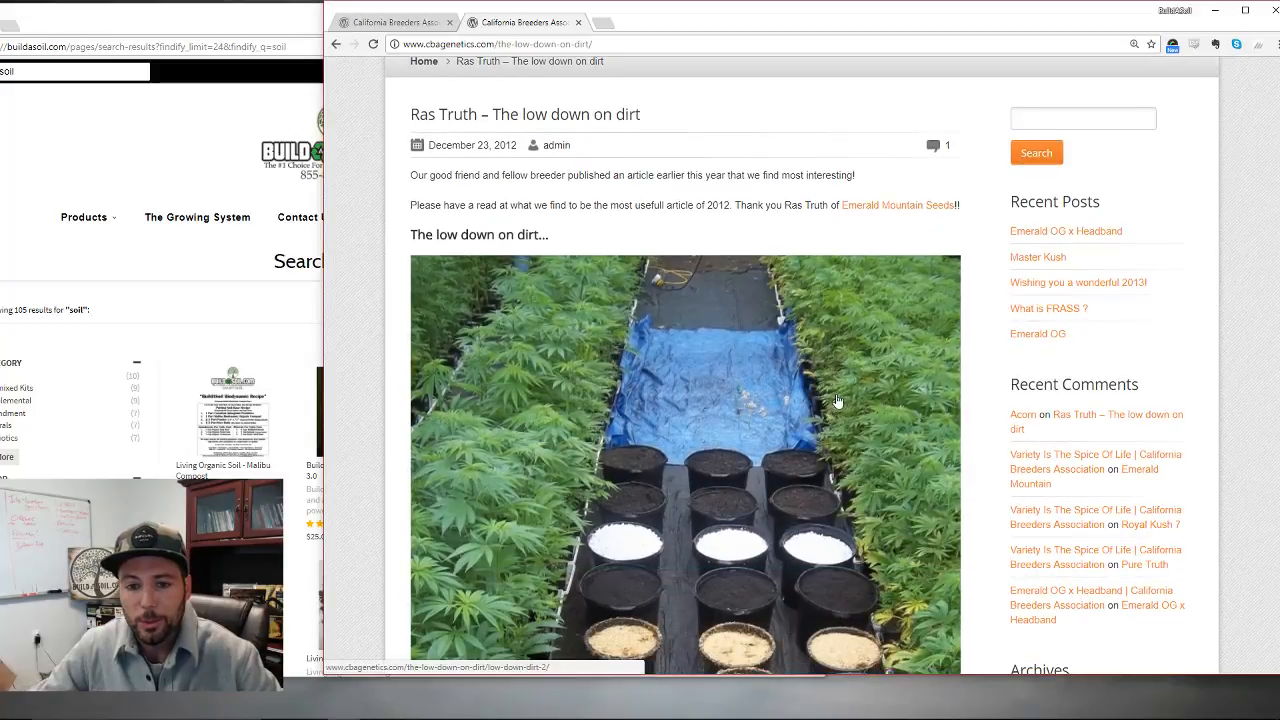
pyautogui.scroll(-3)
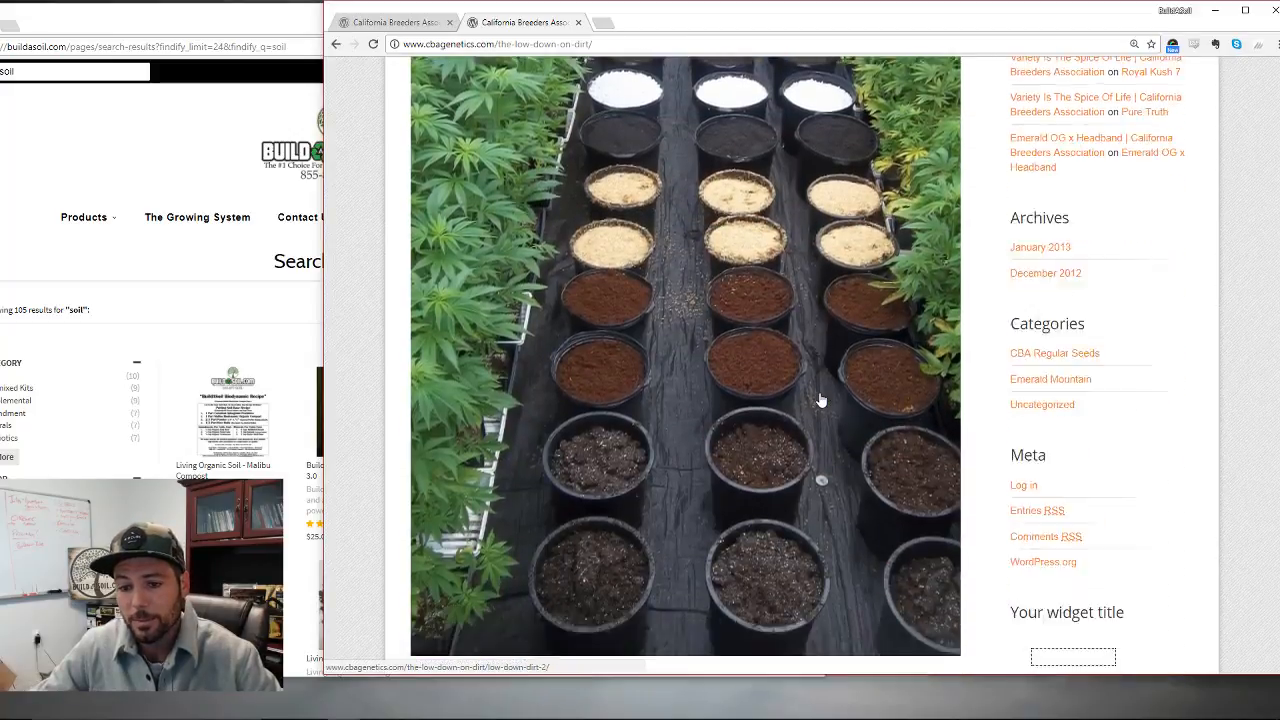
pyautogui.scroll(-3)
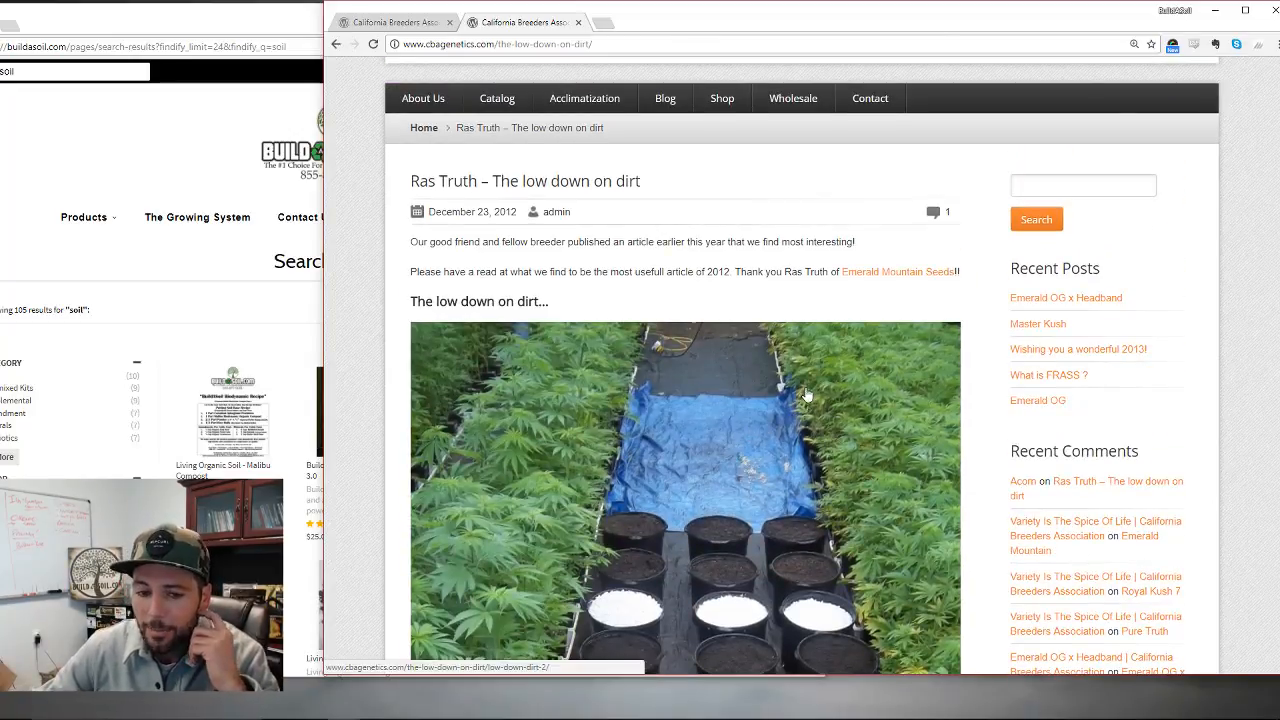
pyautogui.scroll(-3)
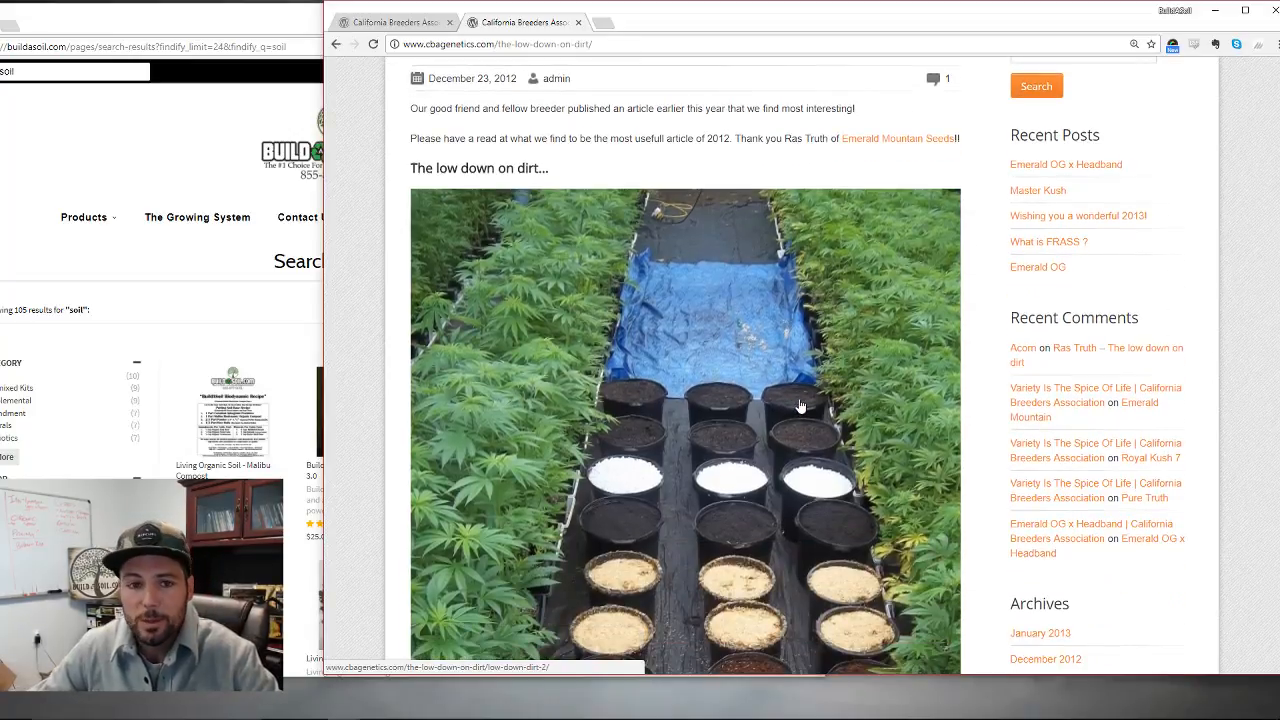
pyautogui.scroll(-3)
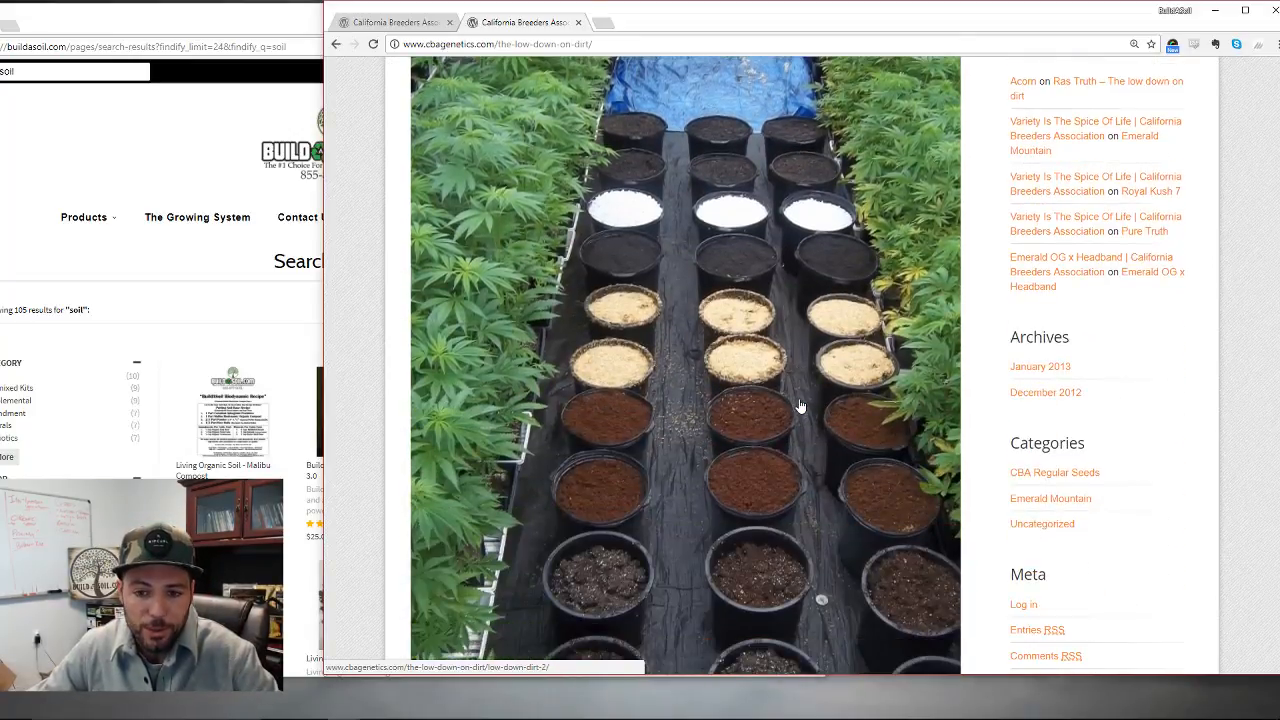
pyautogui.scroll(-3)
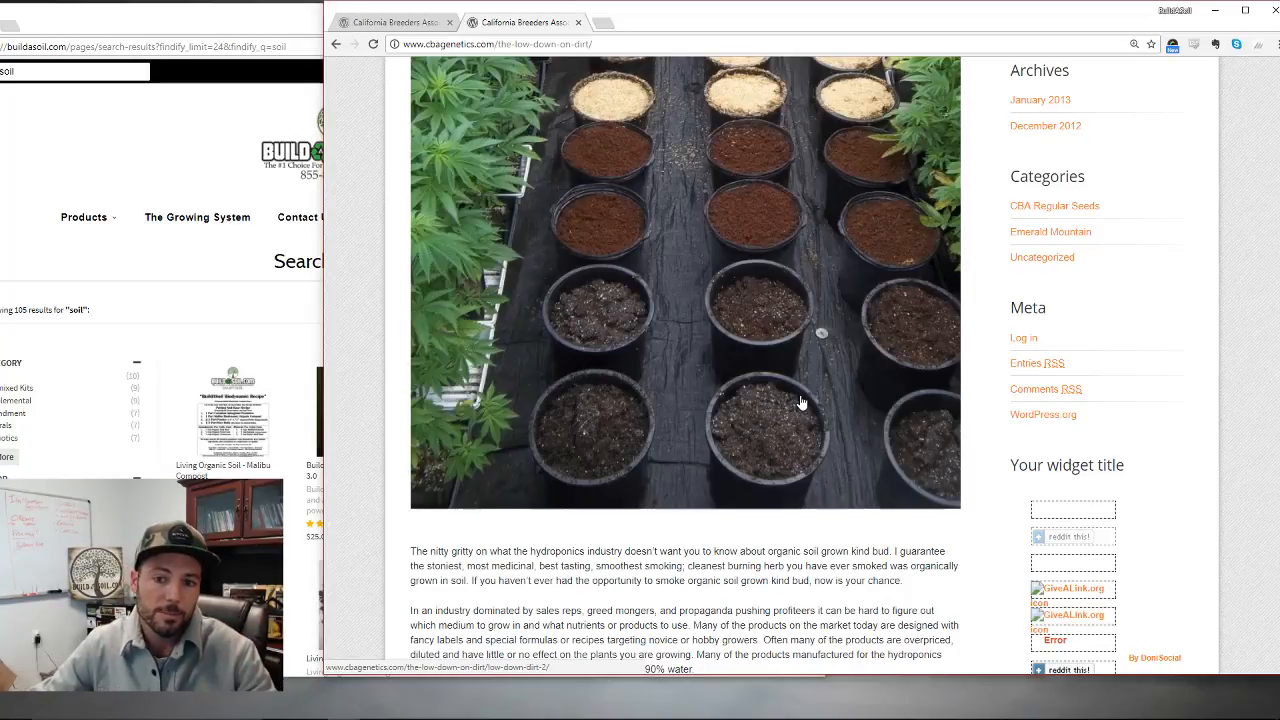
pyautogui.scroll(-3)
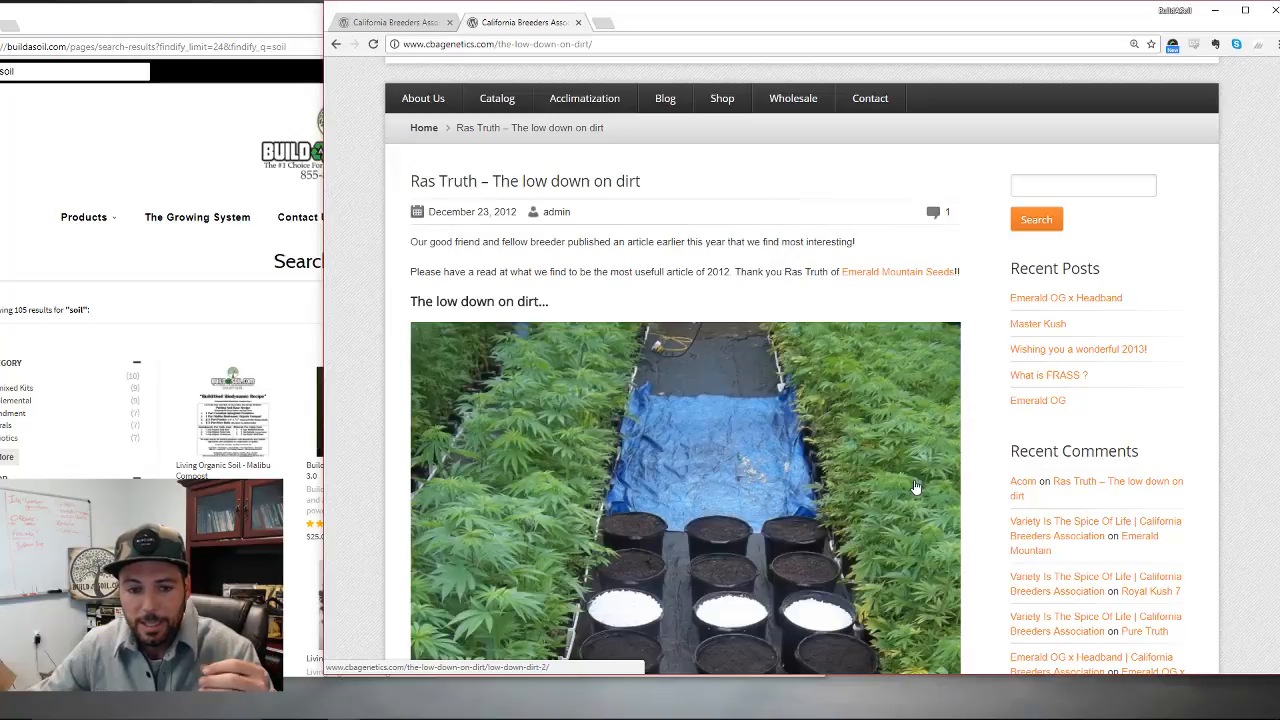
pyautogui.scroll(-3)
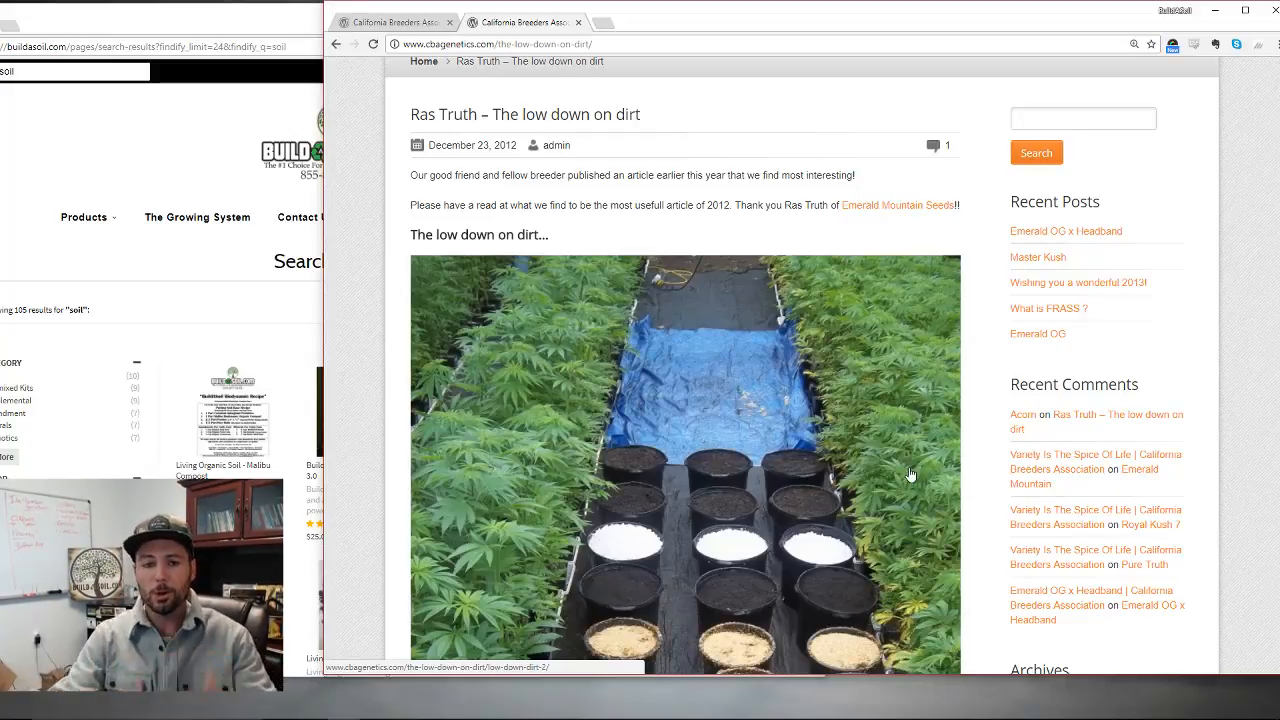
pyautogui.moveTo(864, 434)
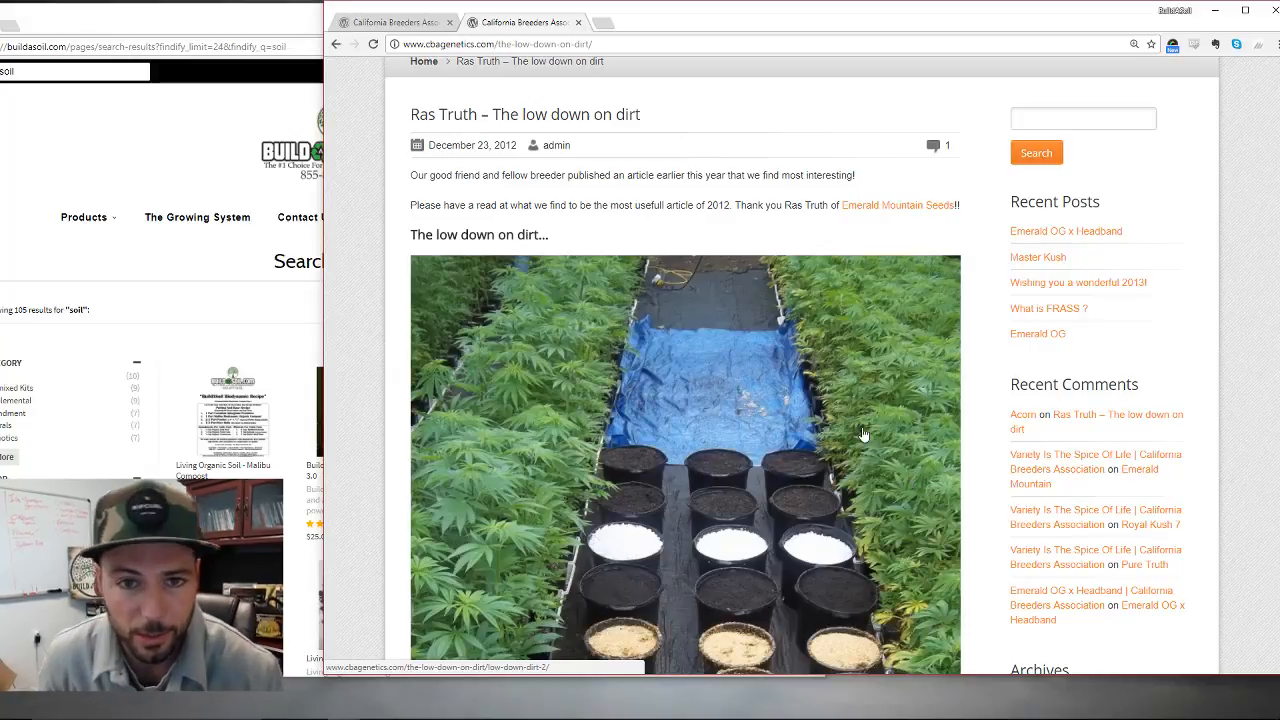
pyautogui.moveTo(836, 336)
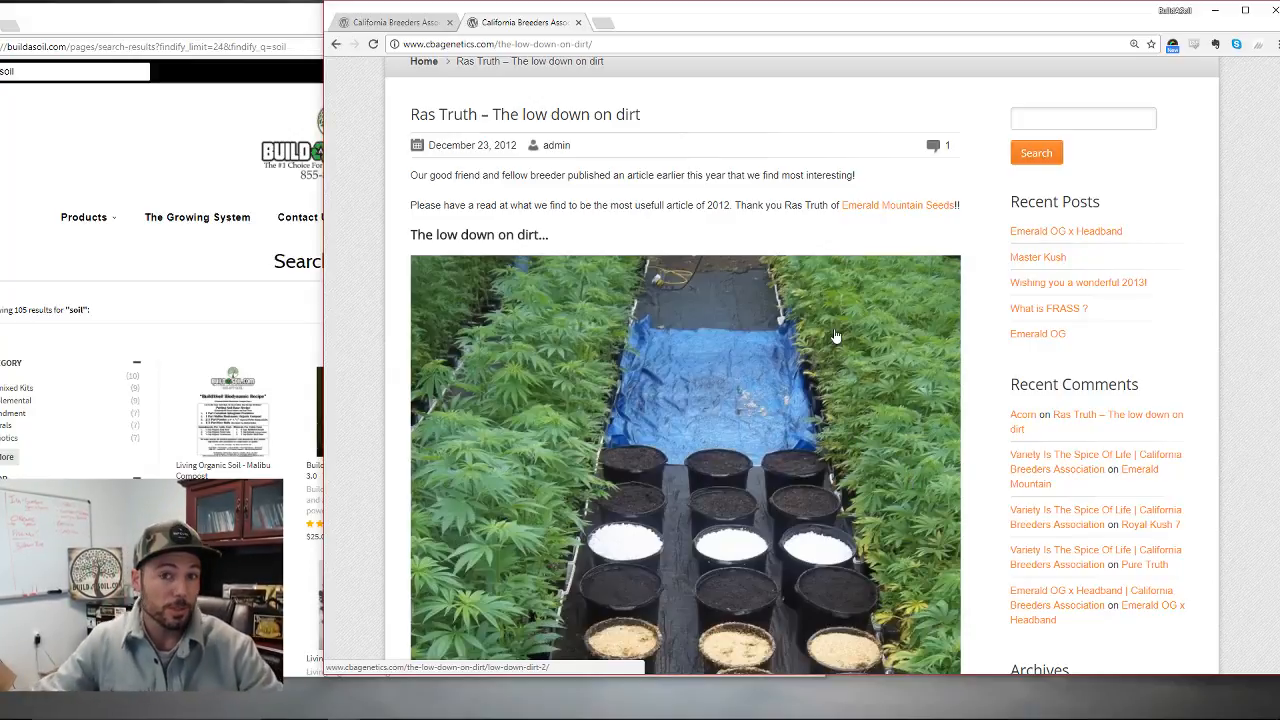
pyautogui.scroll(-3)
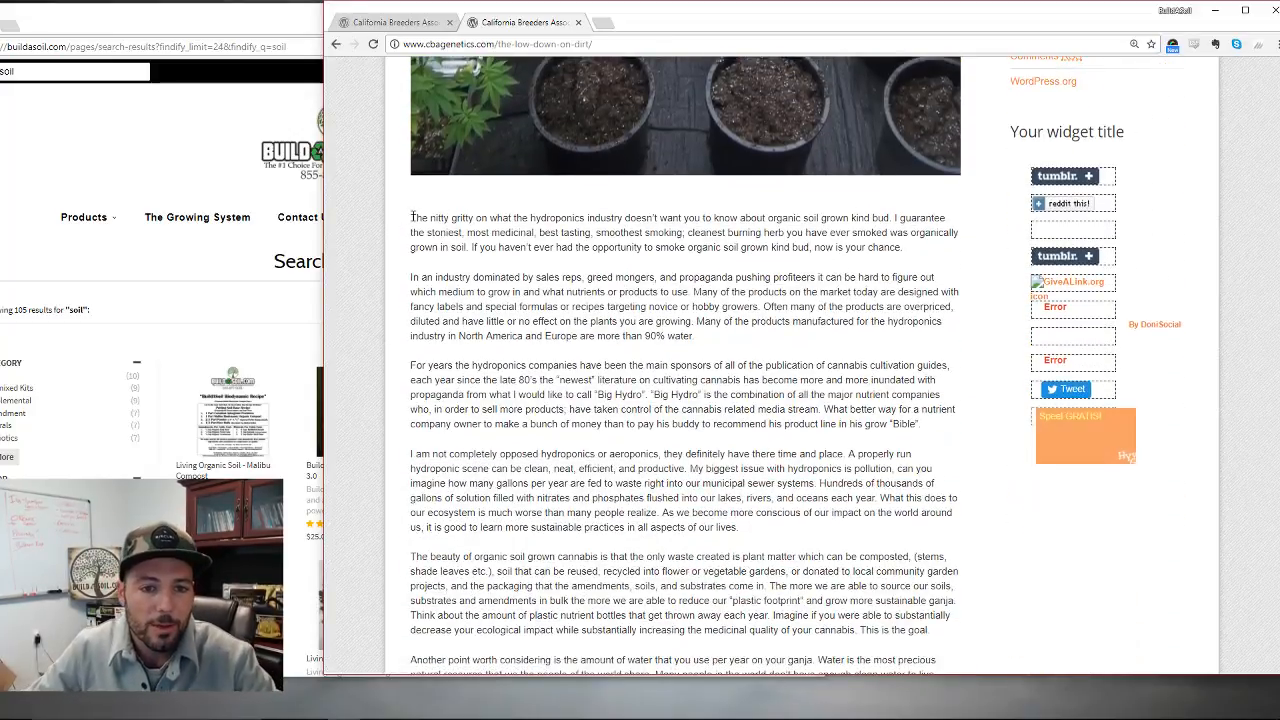
pyautogui.moveTo(412, 216); pyautogui.dragTo(644, 216)
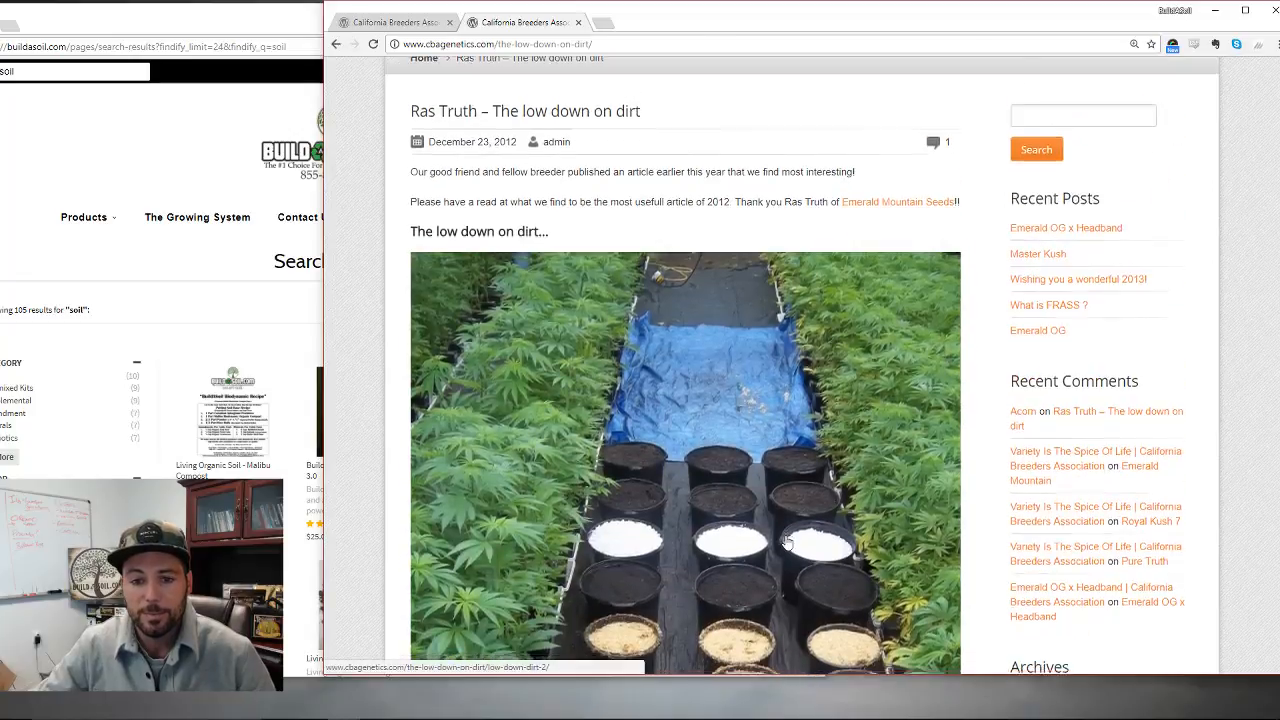
pyautogui.scroll(3)
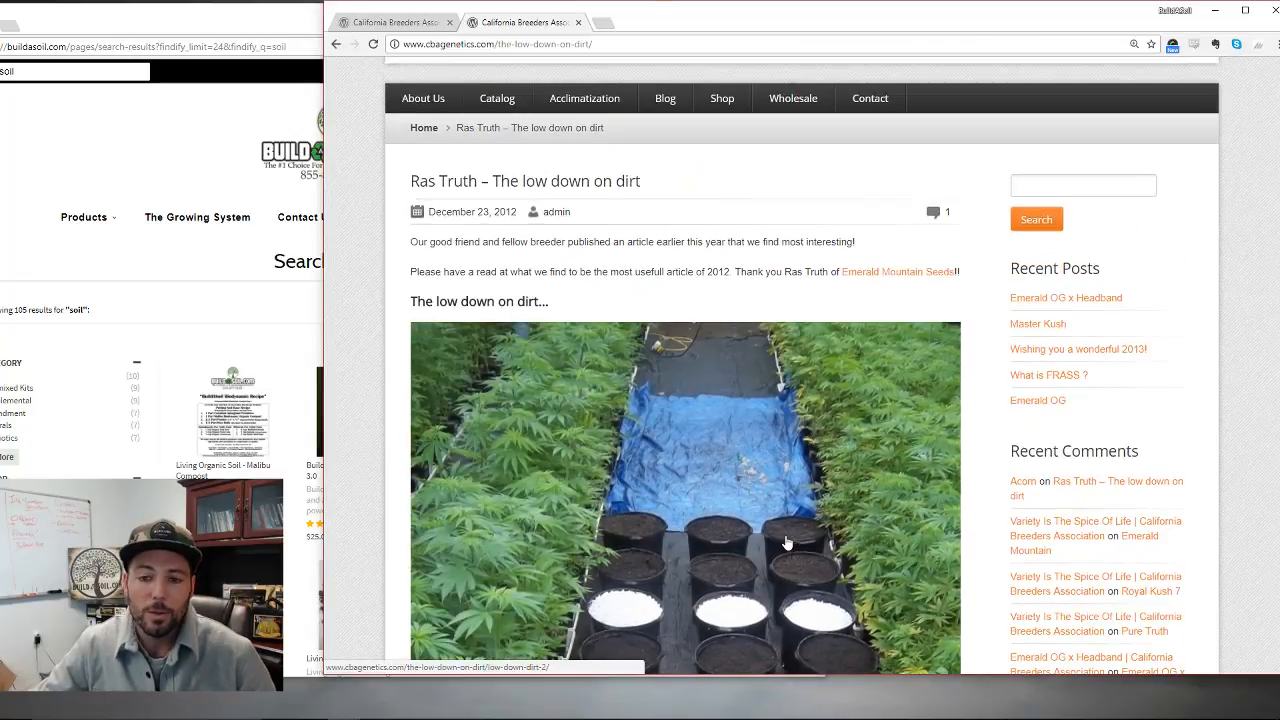
pyautogui.scroll(-3)
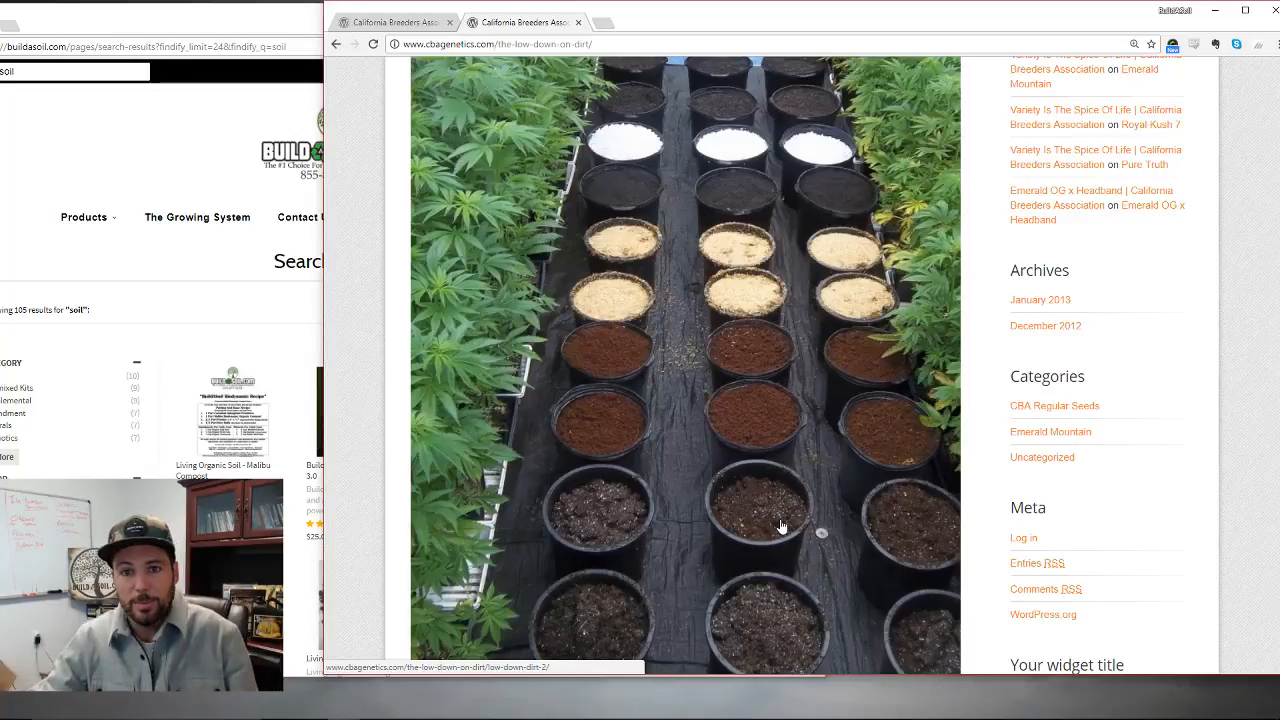
pyautogui.scroll(-3)
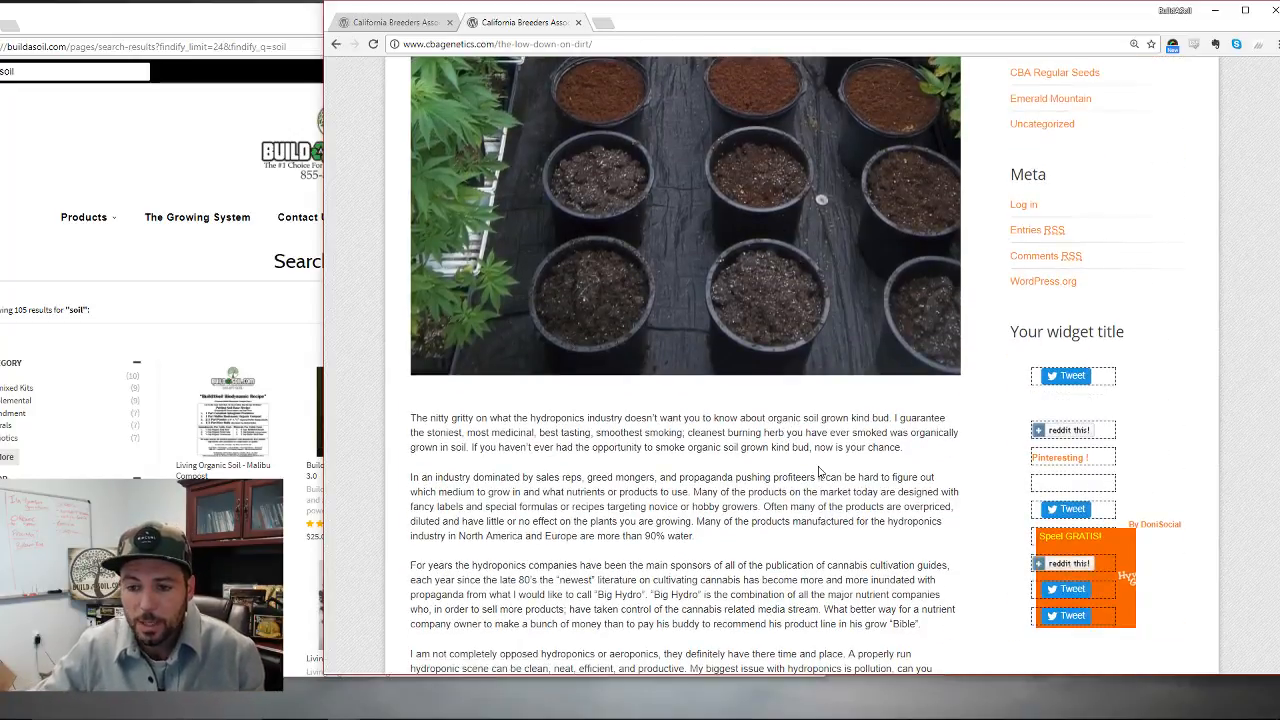
pyautogui.scroll(-3)
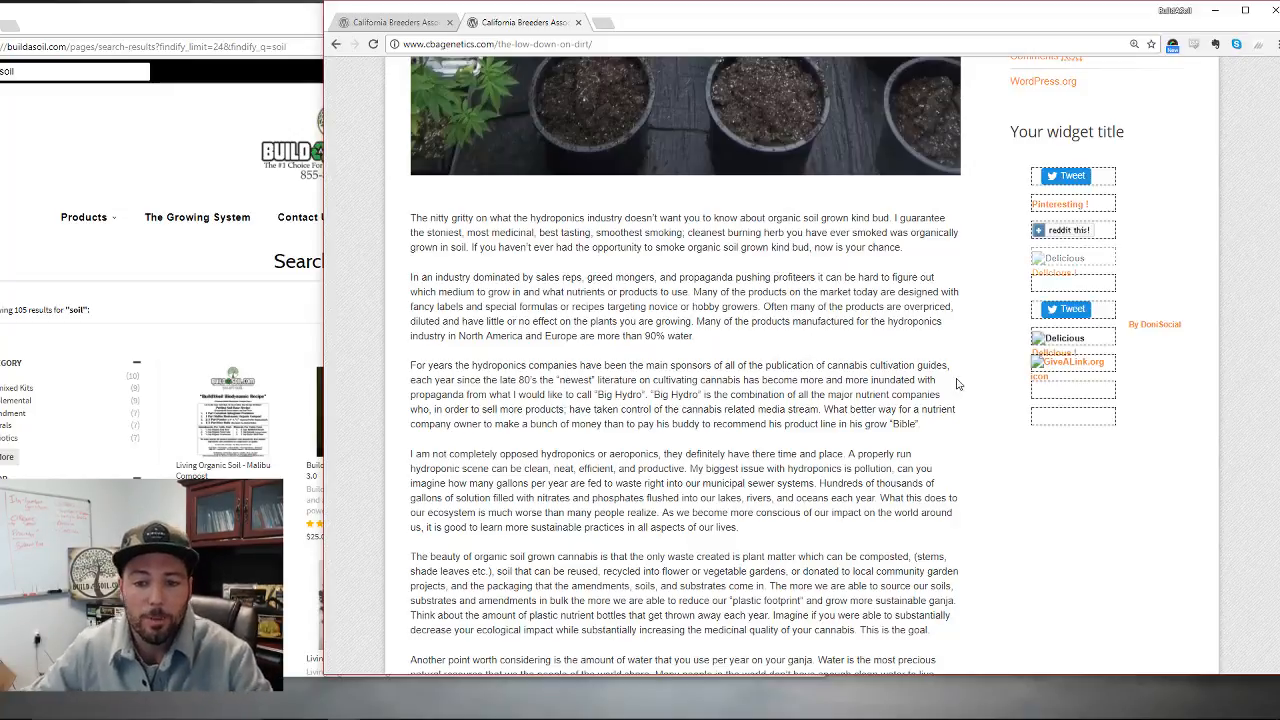
pyautogui.scroll(-3)
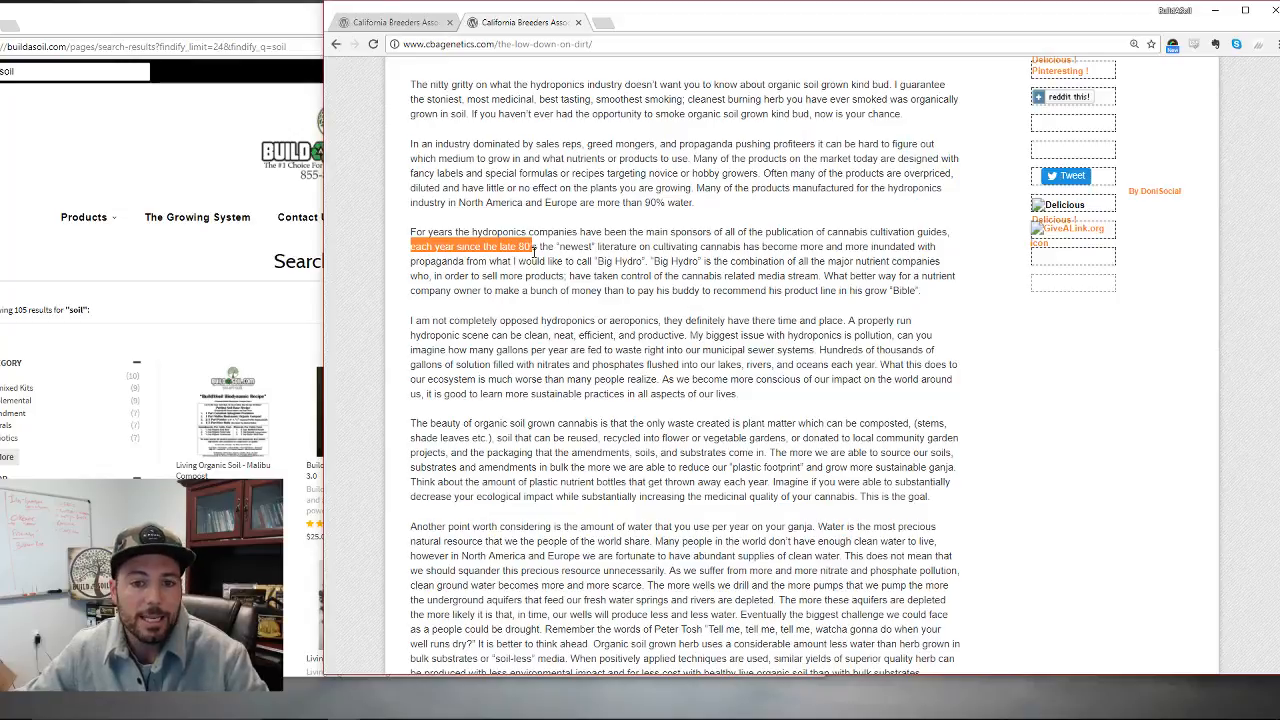
pyautogui.click(718, 258)
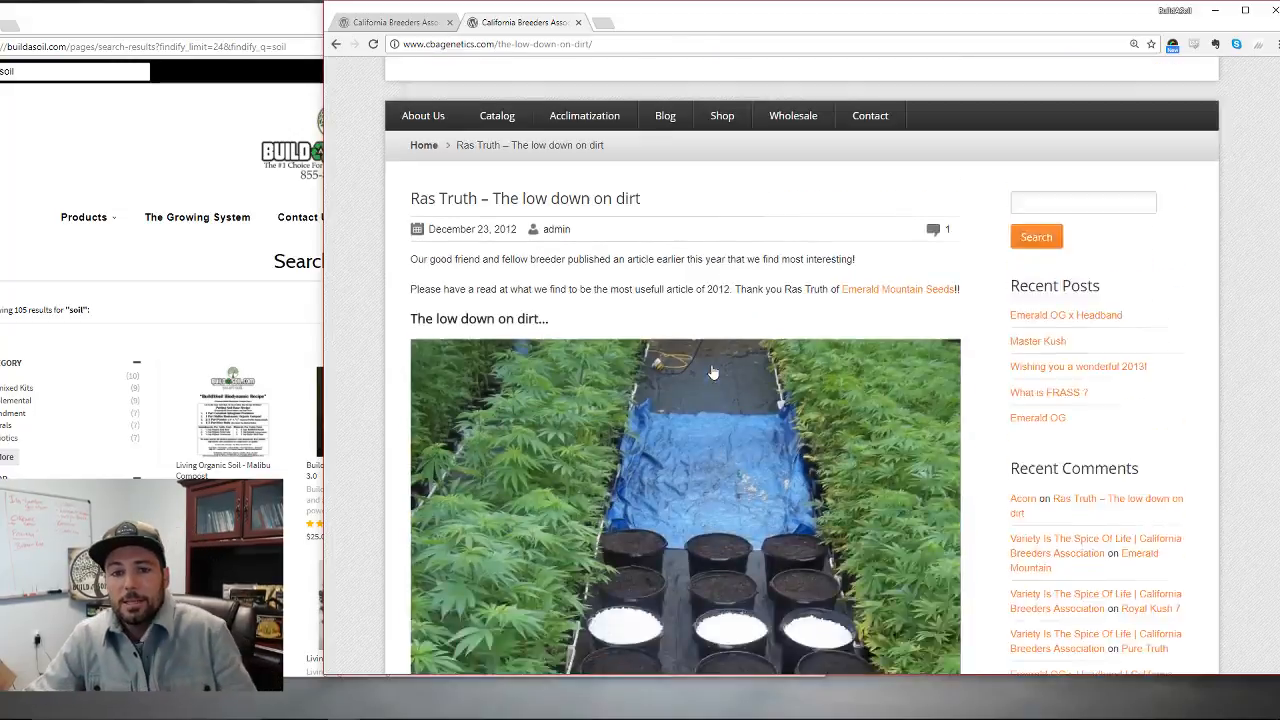
pyautogui.scroll(-3)
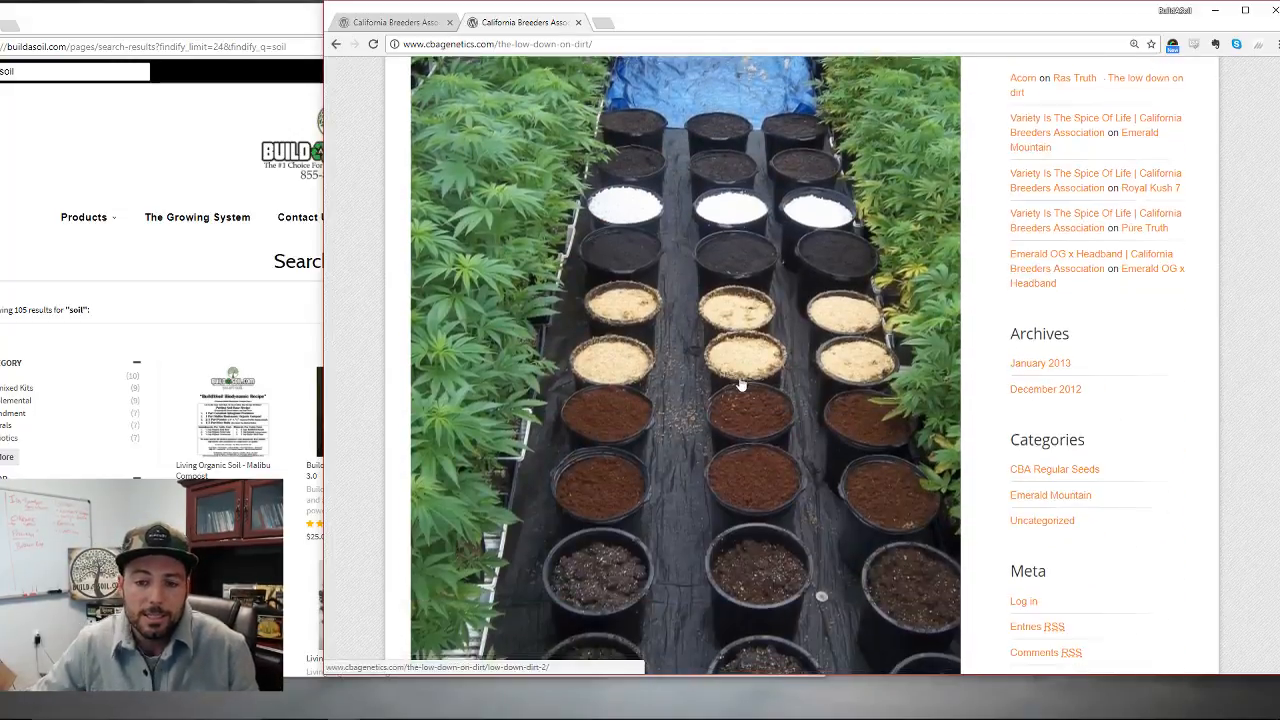
pyautogui.scroll(-3)
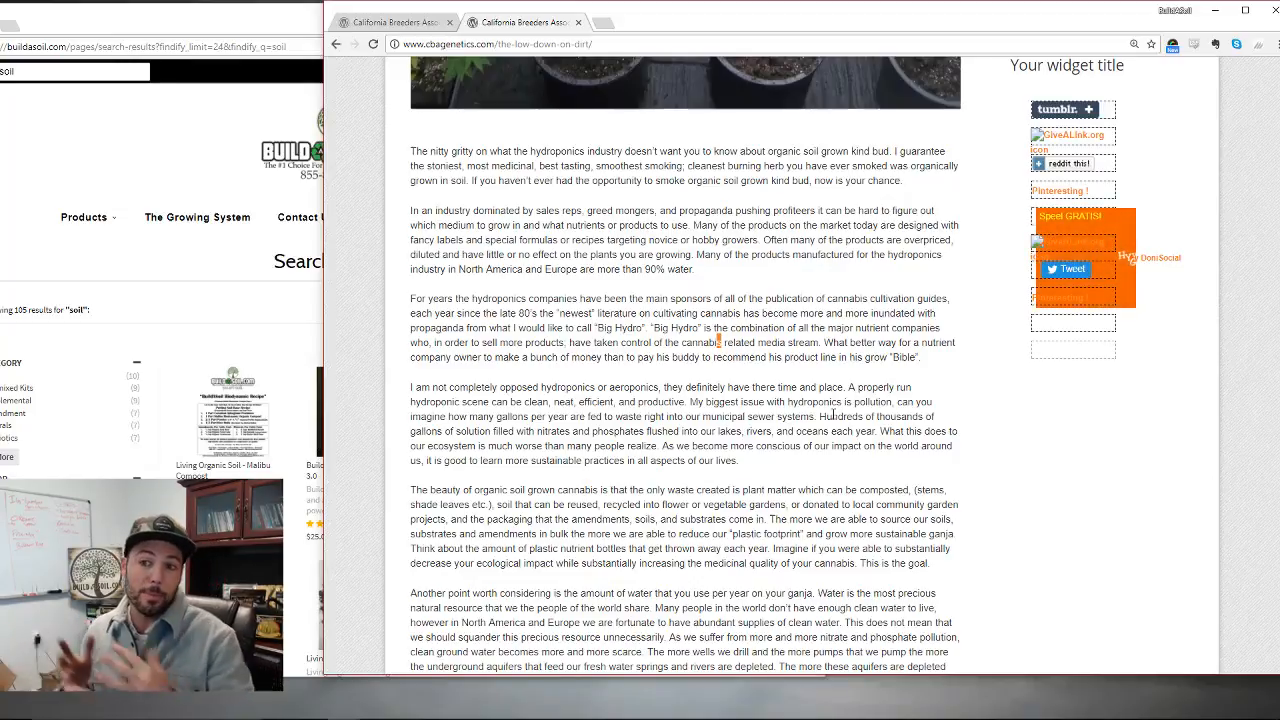
pyautogui.rightClick(870, 420)
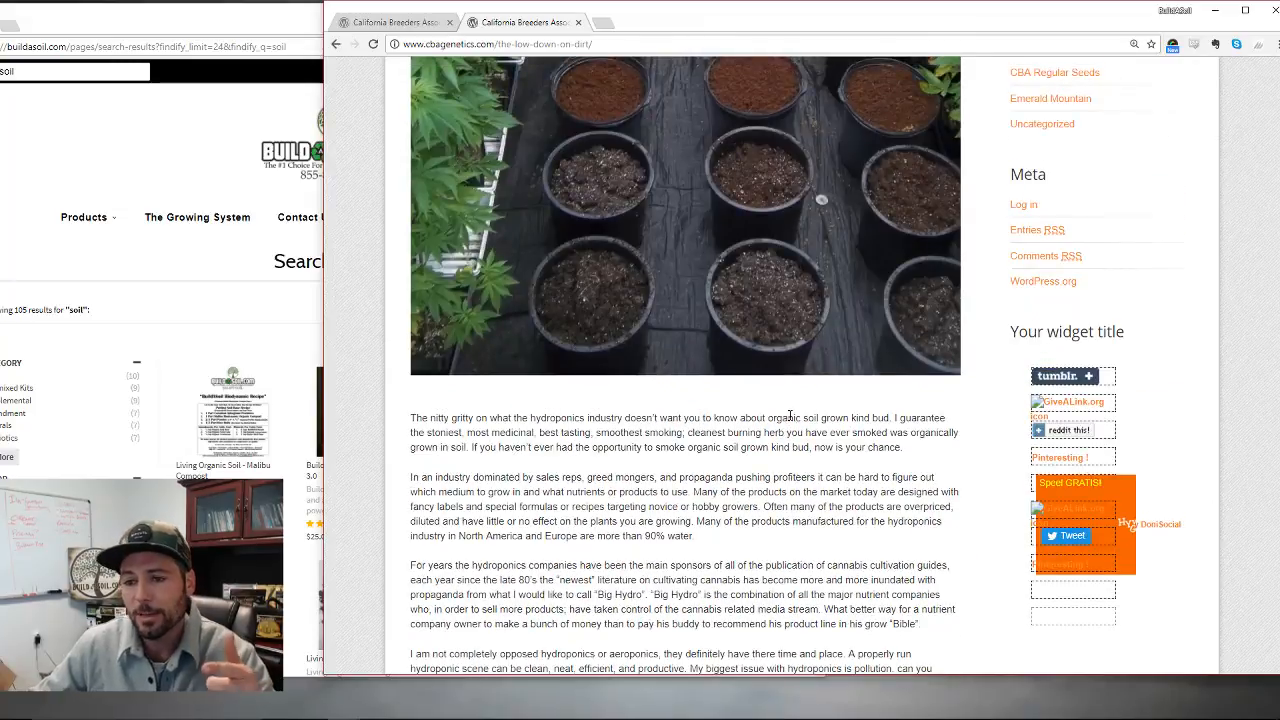
pyautogui.scroll(-3)
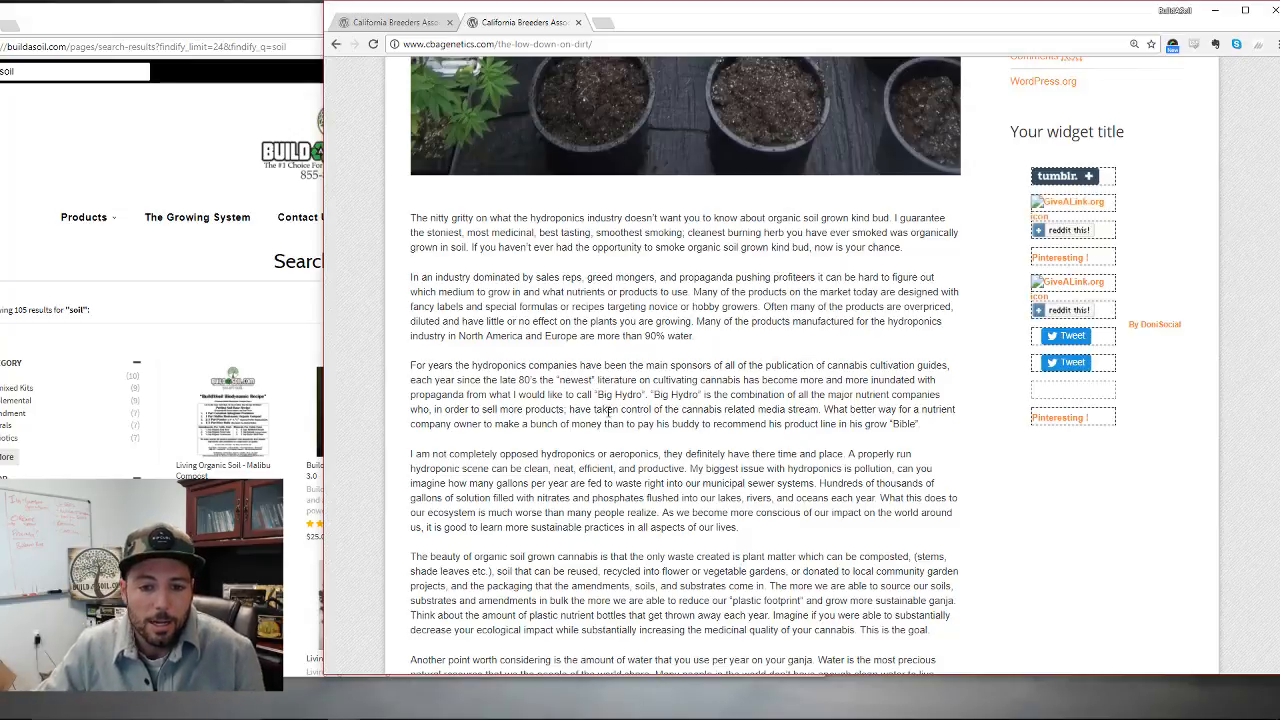
pyautogui.scroll(-3)
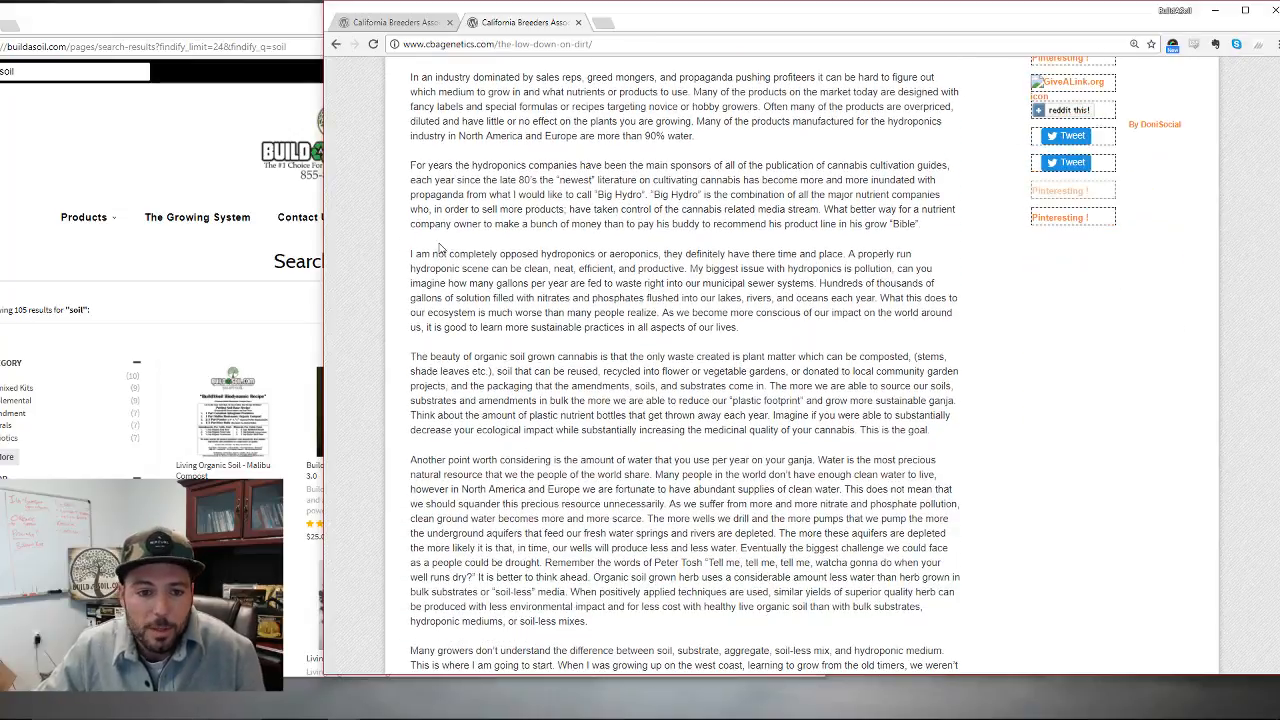
pyautogui.moveTo(412, 252); pyautogui.dragTo(628, 252)
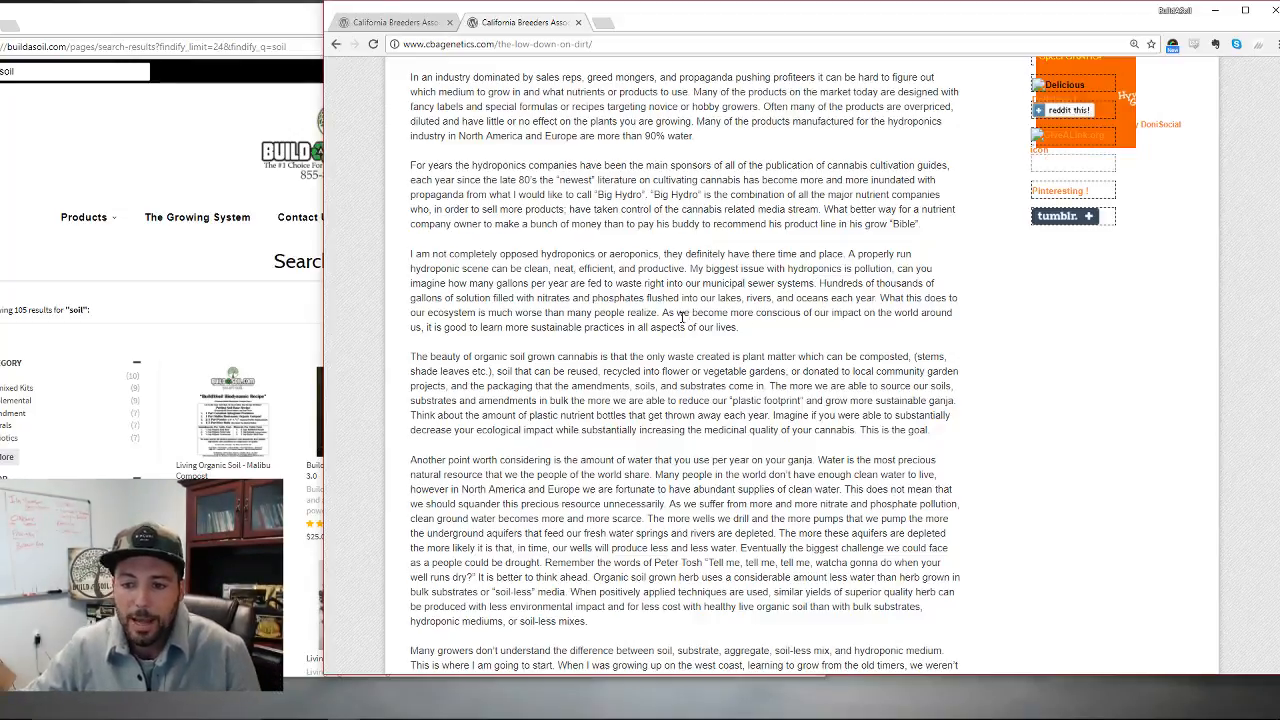
pyautogui.moveTo(678, 312); pyautogui.dragTo(736, 328)
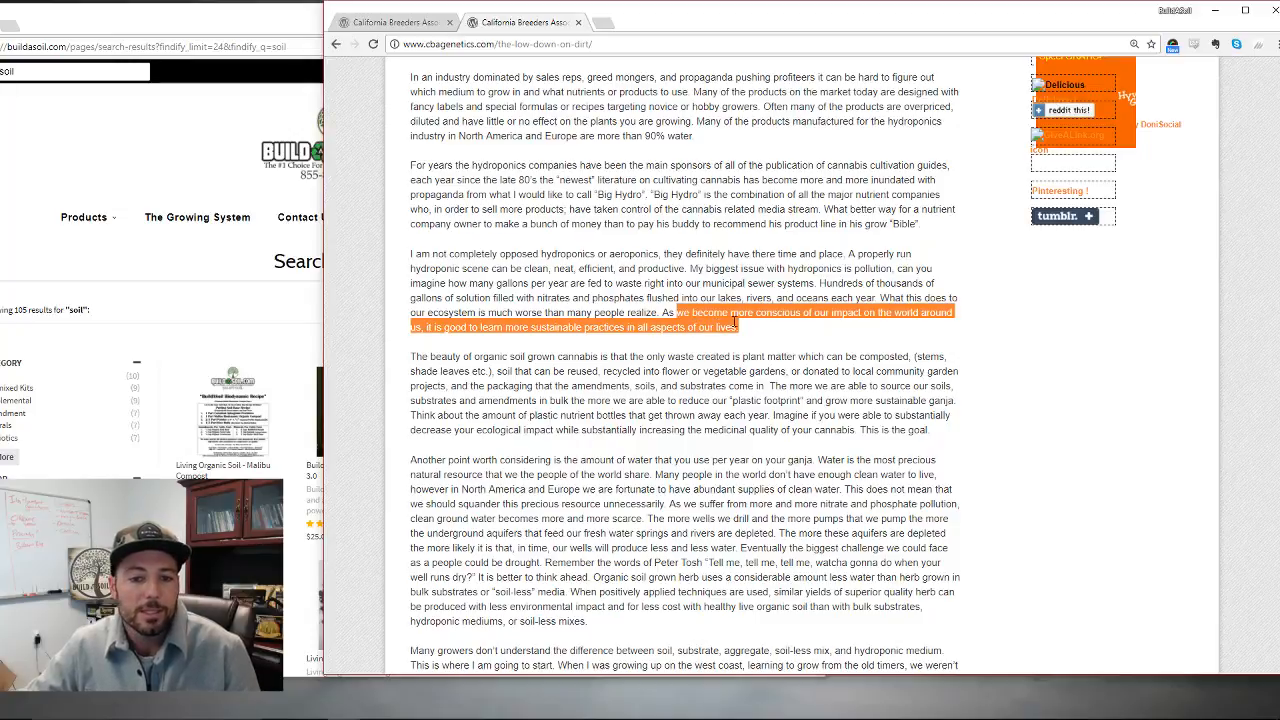
pyautogui.click(744, 330)
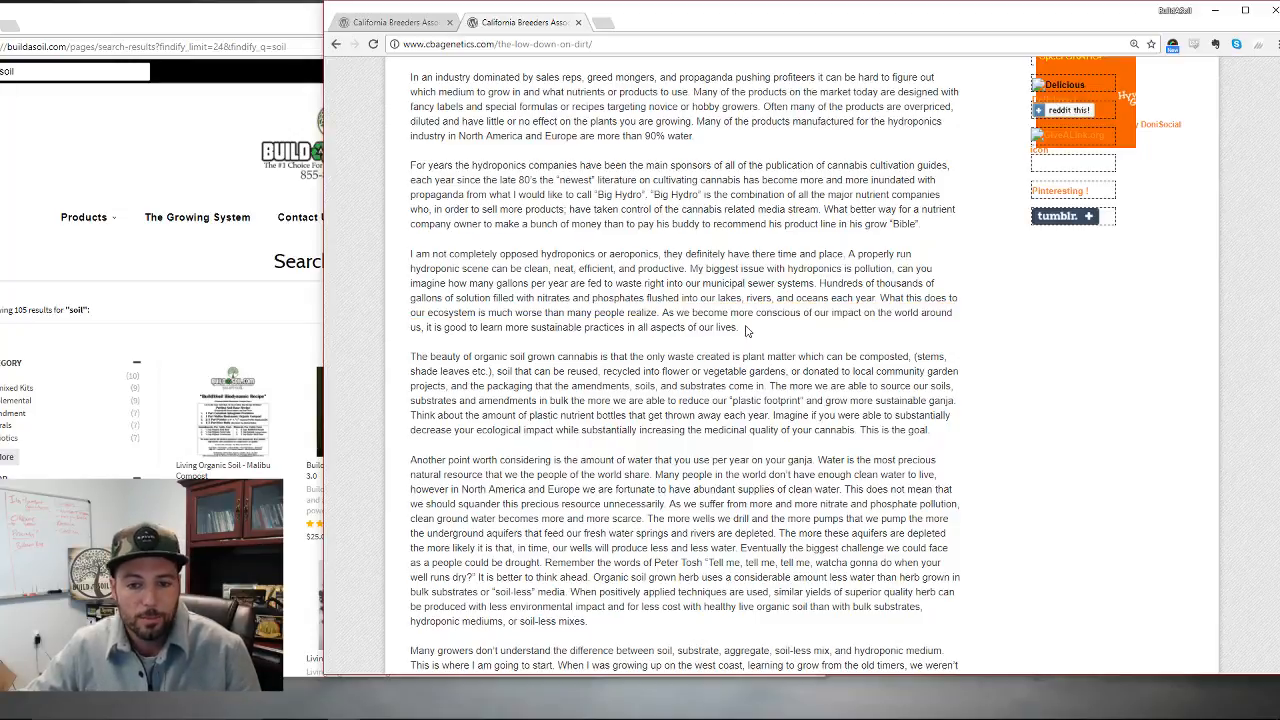
pyautogui.moveTo(656, 312); pyautogui.dragTo(736, 328)
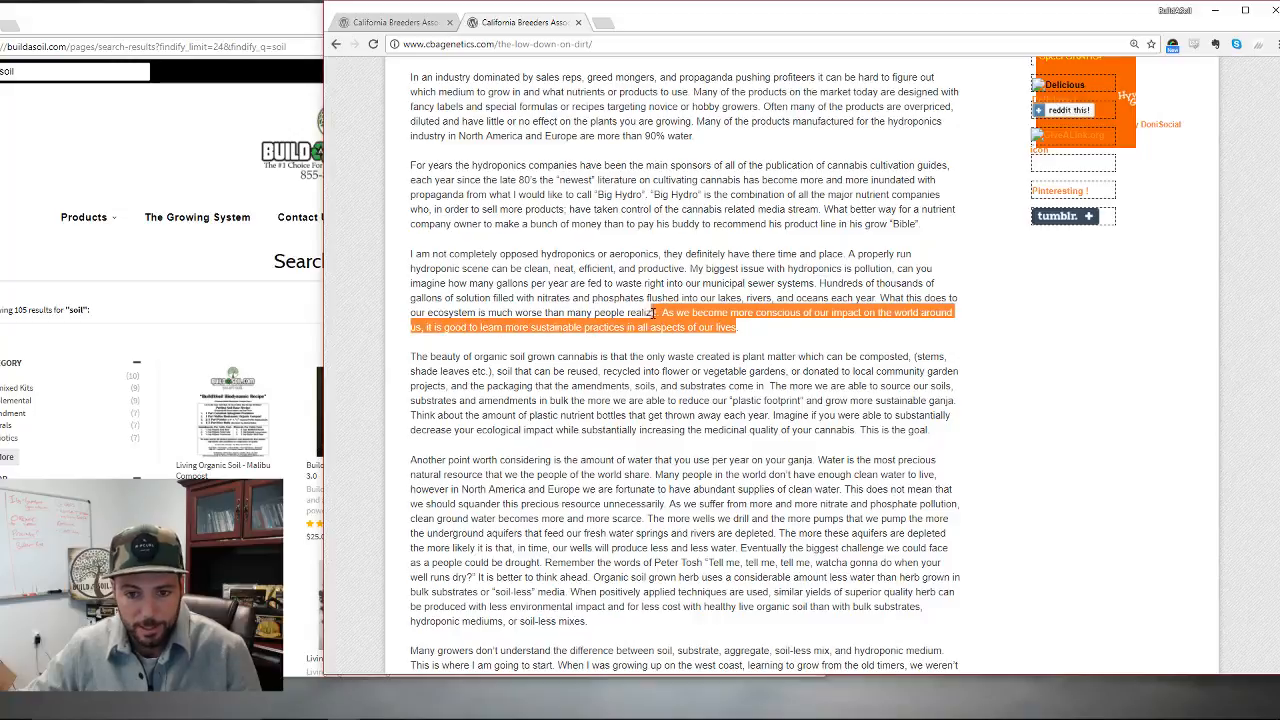
pyautogui.click(792, 344)
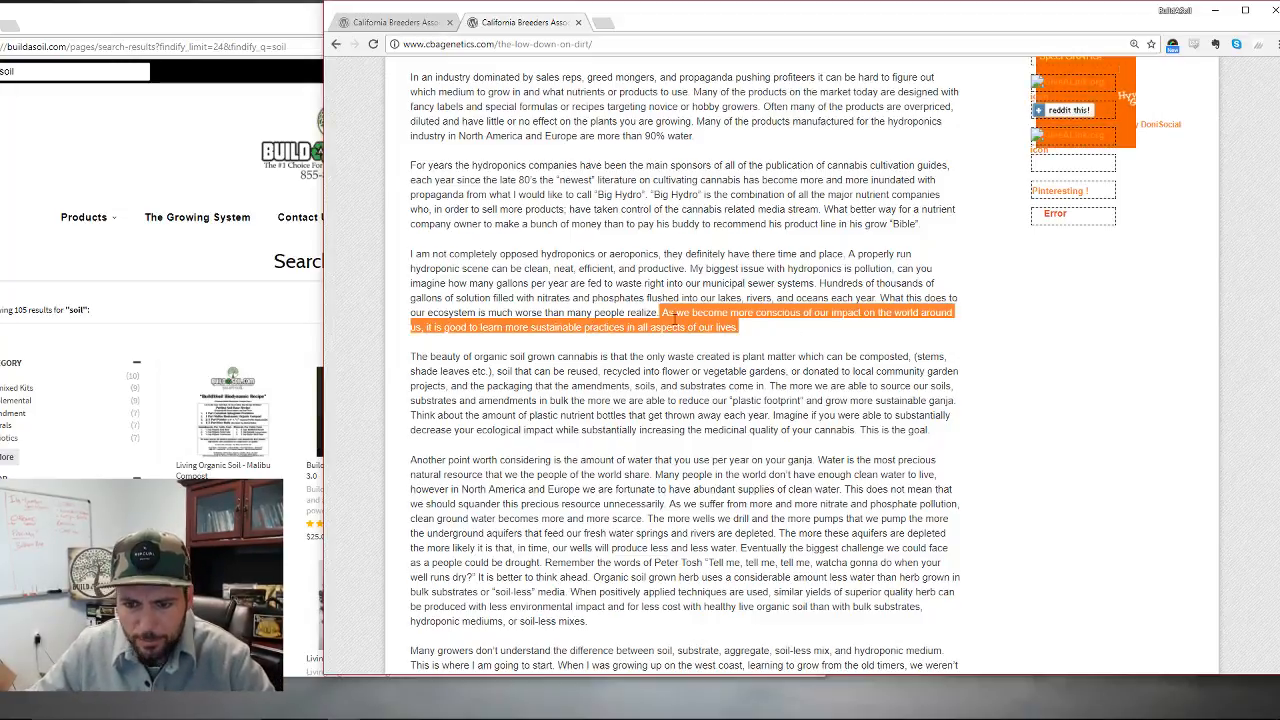
pyautogui.scroll(-3)
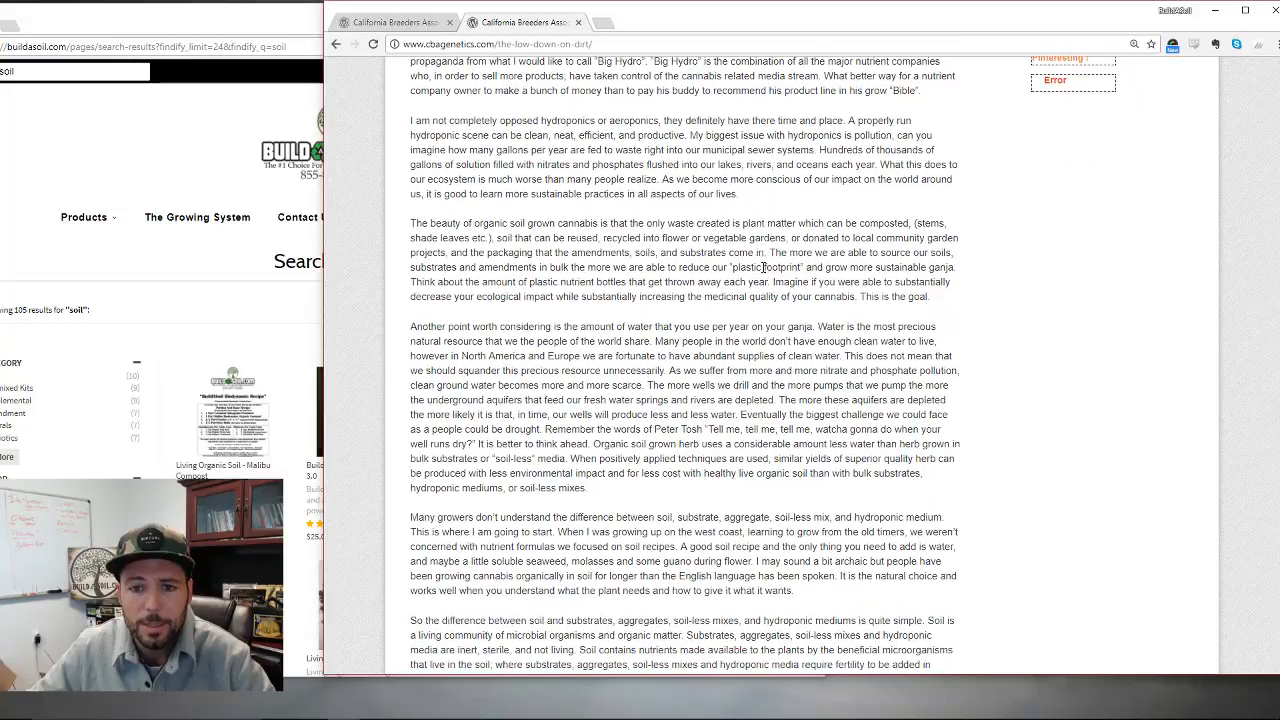
pyautogui.scroll(3)
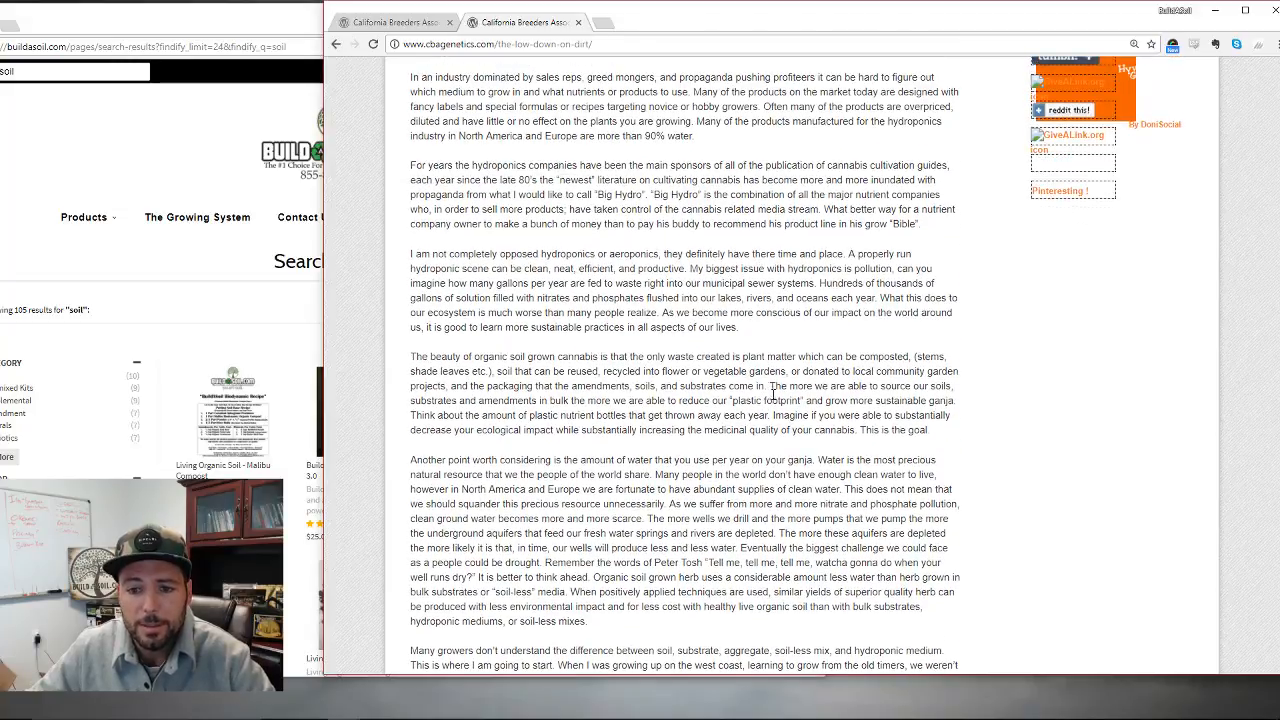
pyautogui.scroll(-3)
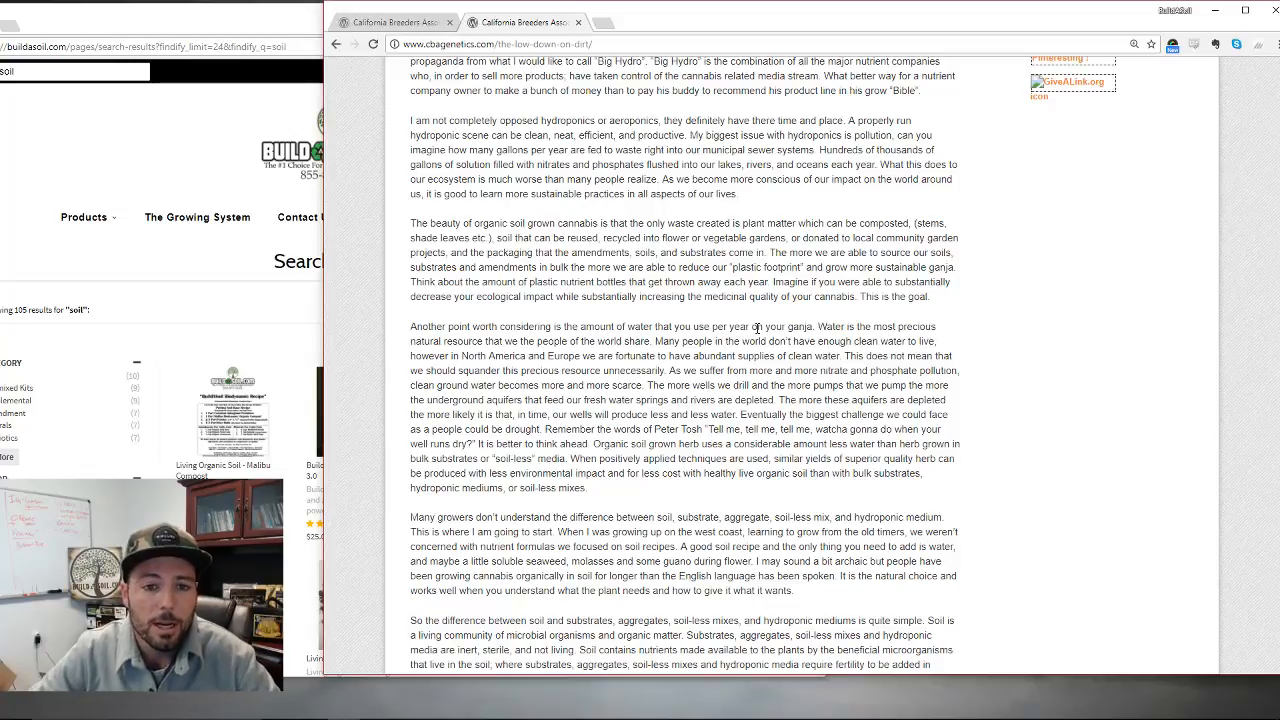
pyautogui.doubleClick(420, 222)
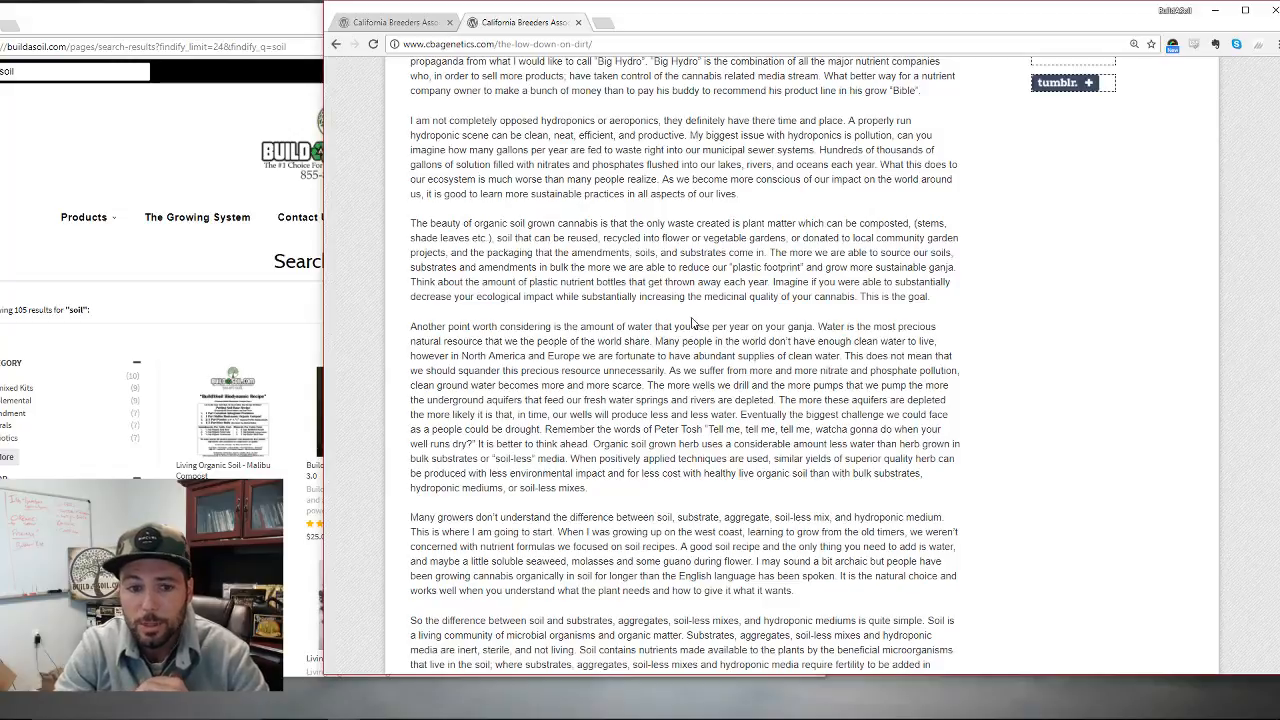
pyautogui.moveTo(960, 268)
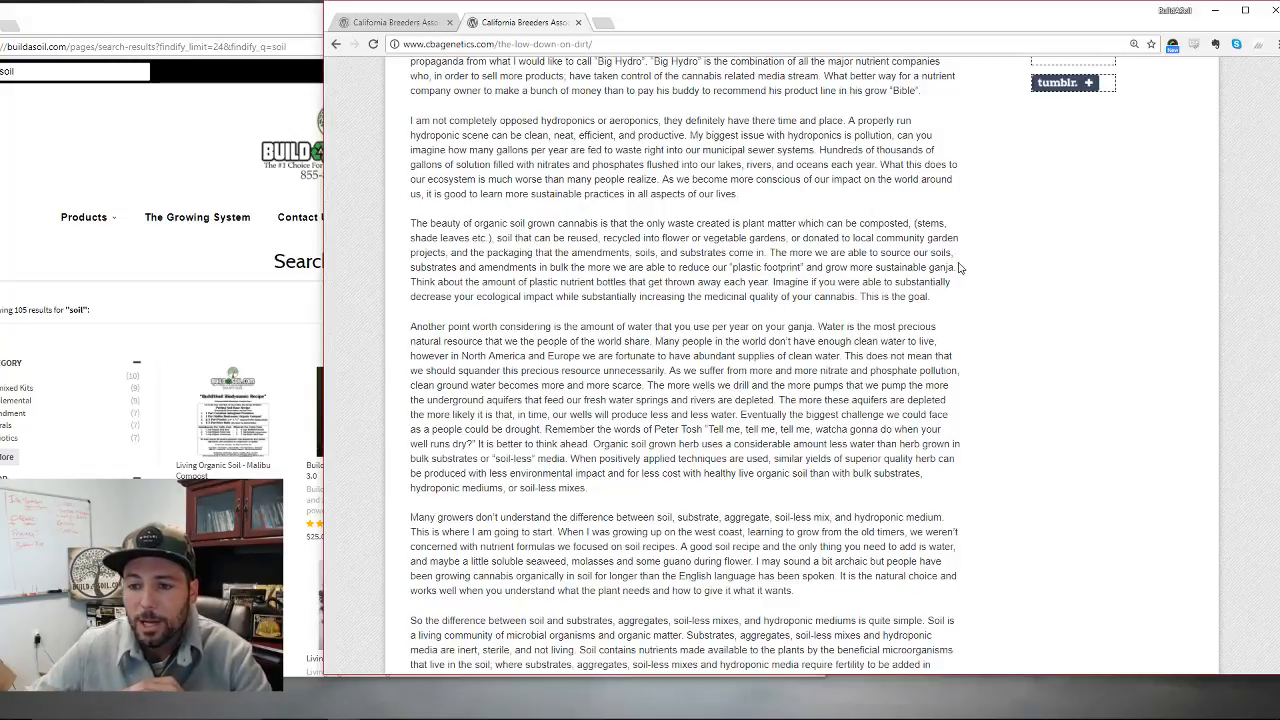
pyautogui.moveTo(648, 268); pyautogui.dragTo(956, 268)
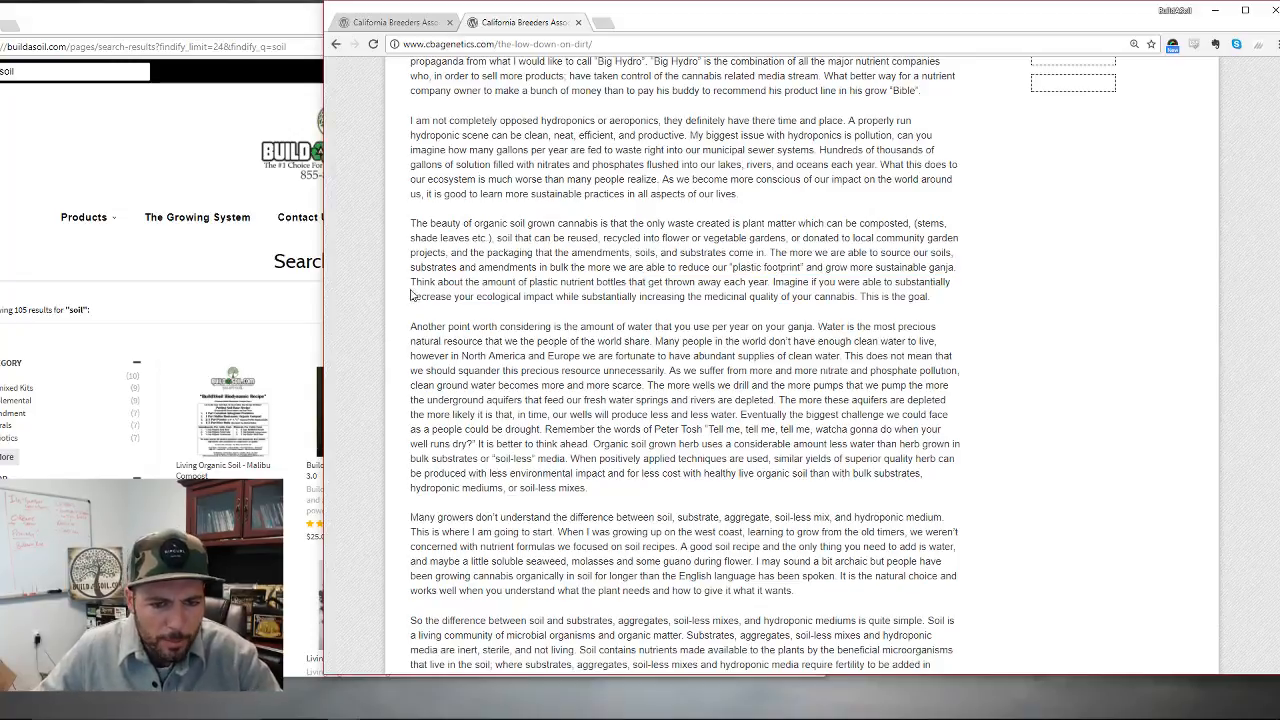
# - Highlight 'This is the goal.' and continue to the 'Another point worth considering' paragraph
pyautogui.moveTo(410, 280); pyautogui.dragTo(608, 280)
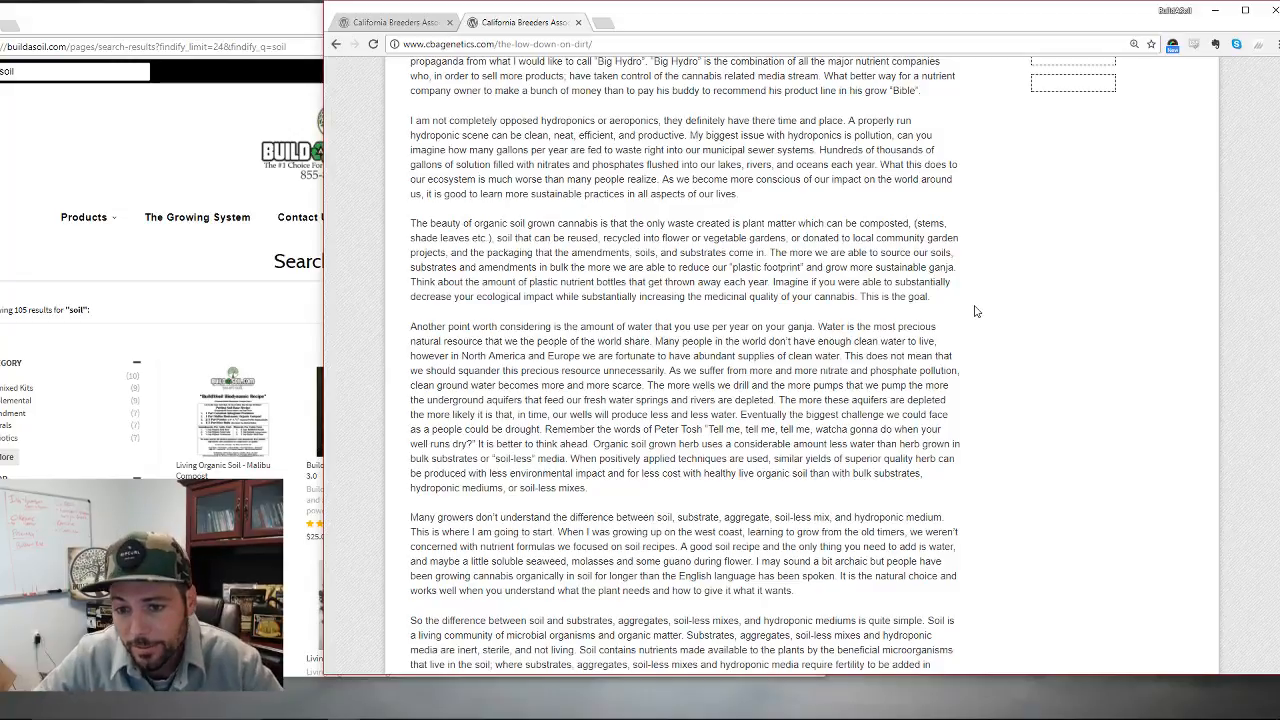
pyautogui.moveTo(988, 280)
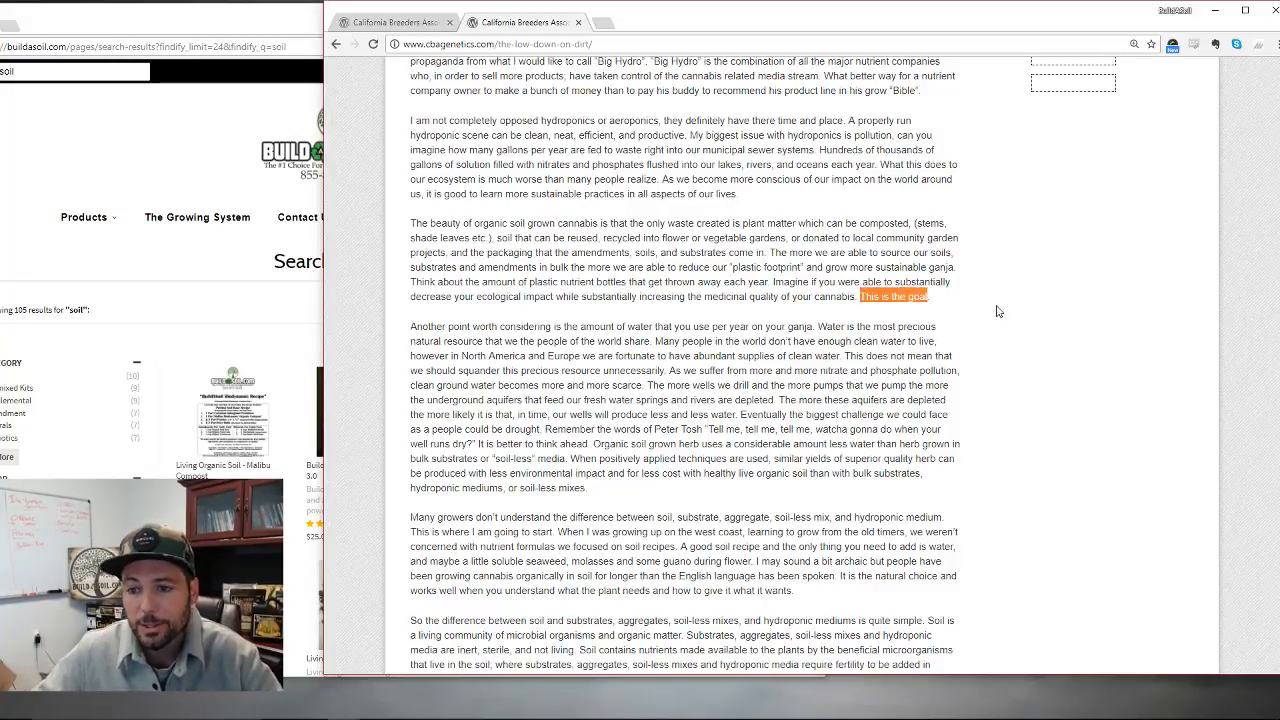
pyautogui.scroll(-3)
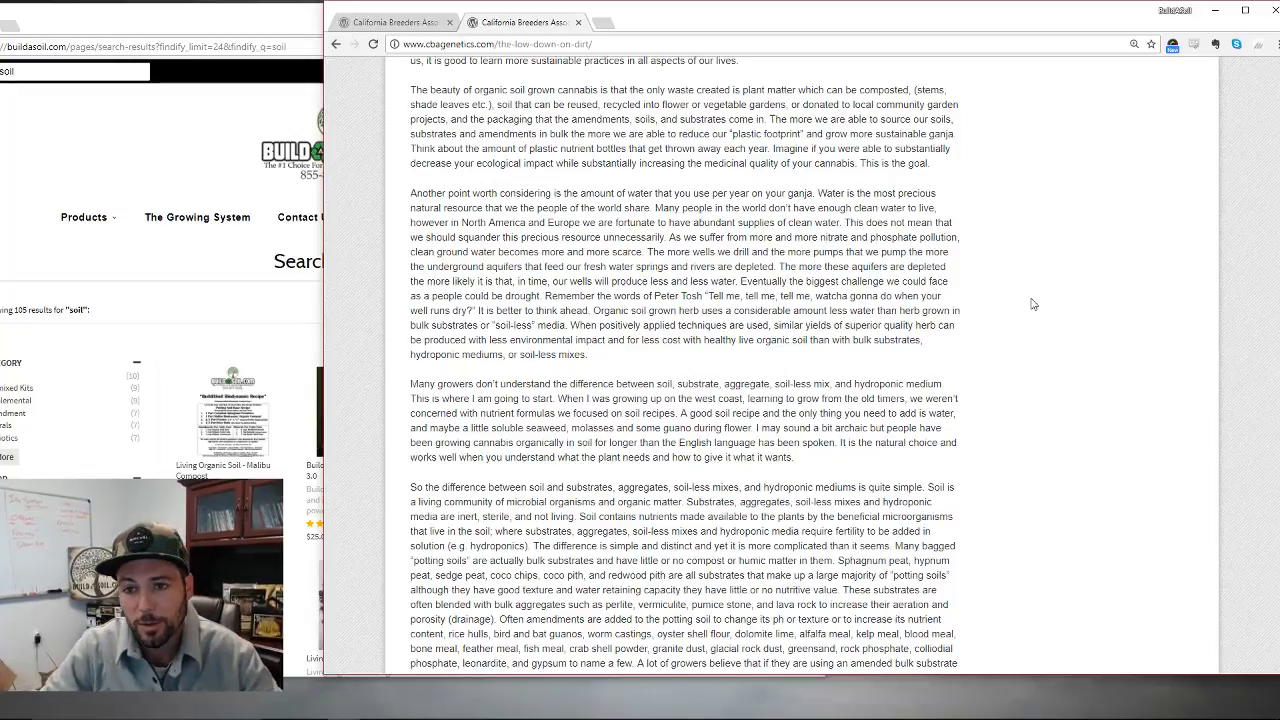
pyautogui.moveTo(960, 280)
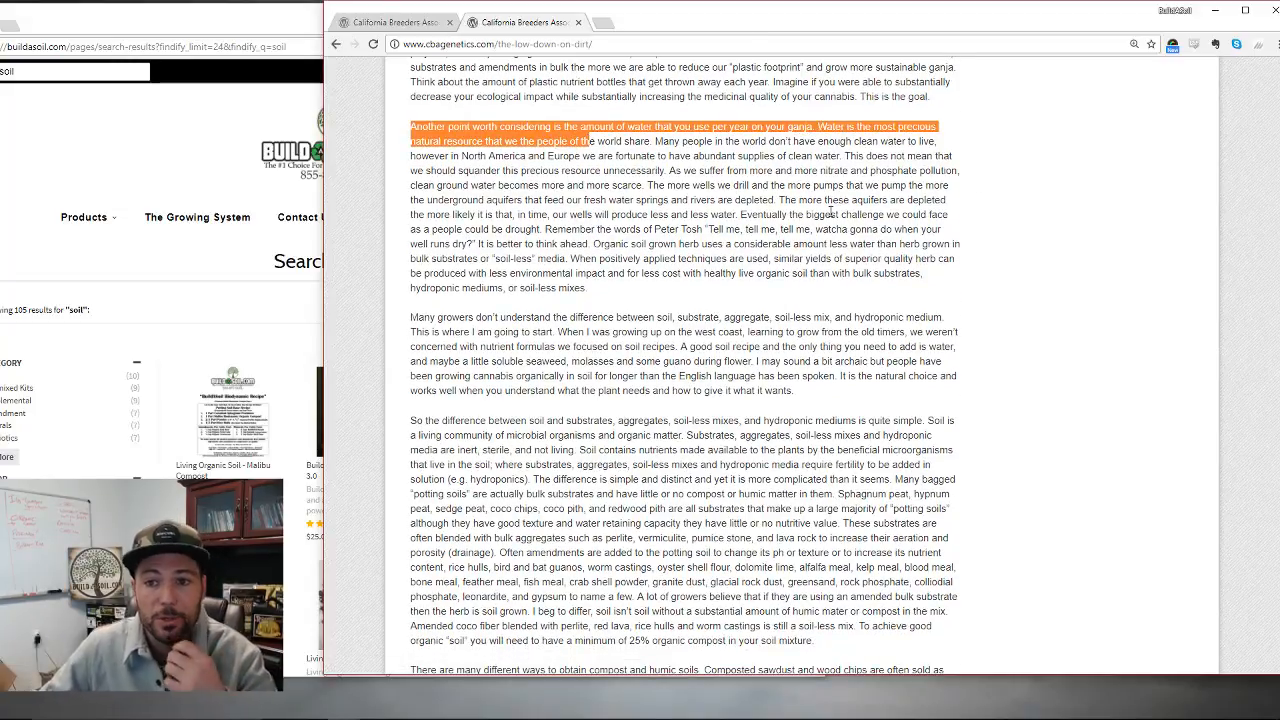
# - Scroll the enlarged article to centre the water-use and substrates paragraph
pyautogui.scroll(-3)
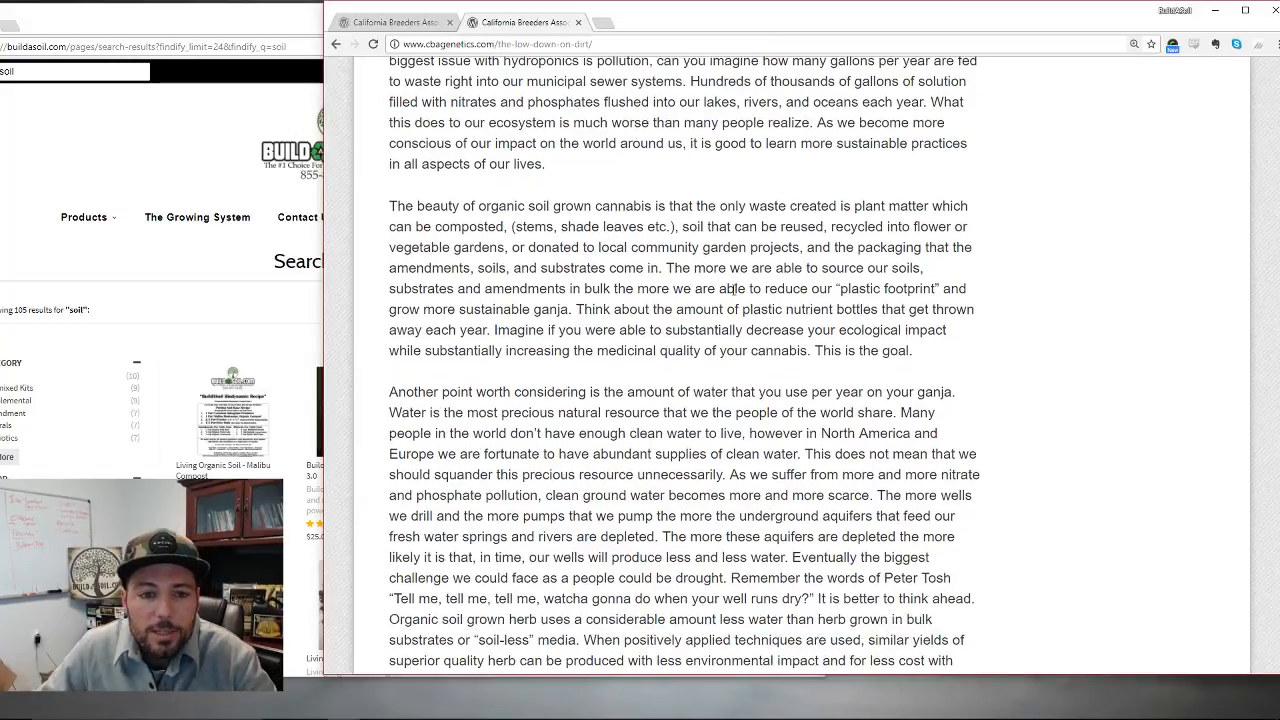
pyautogui.scroll(3)
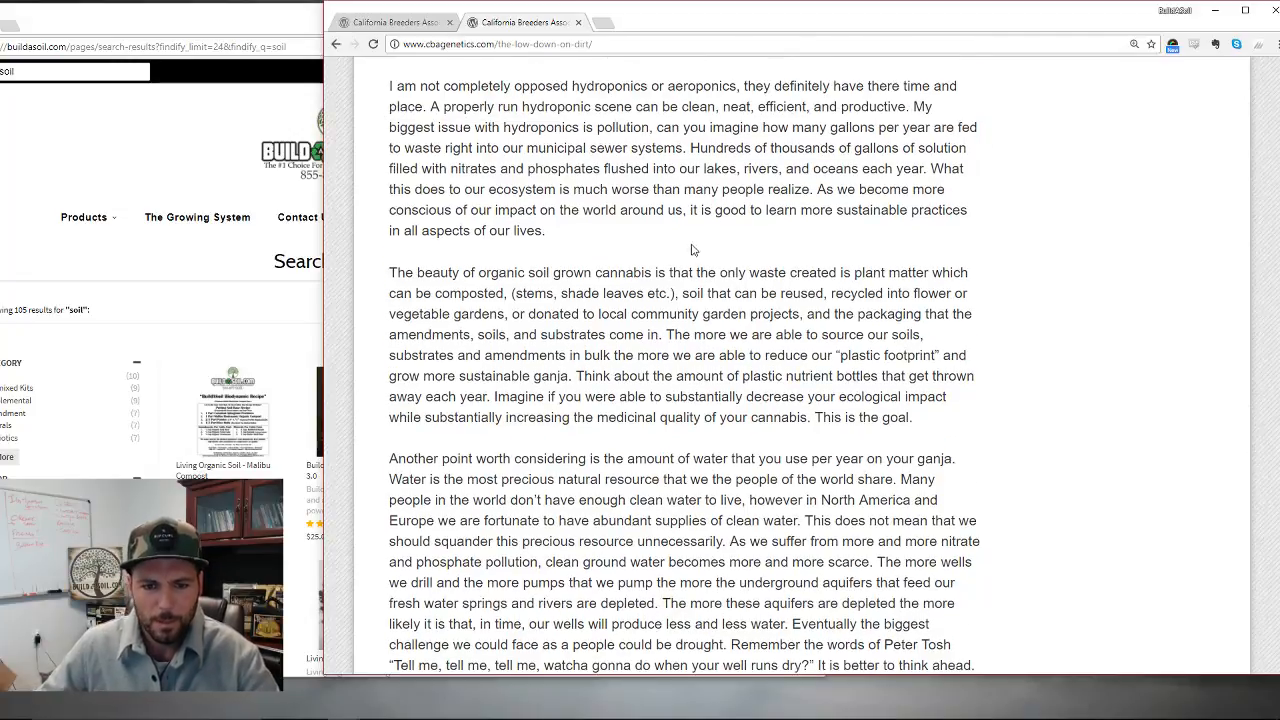
pyautogui.scroll(-3)
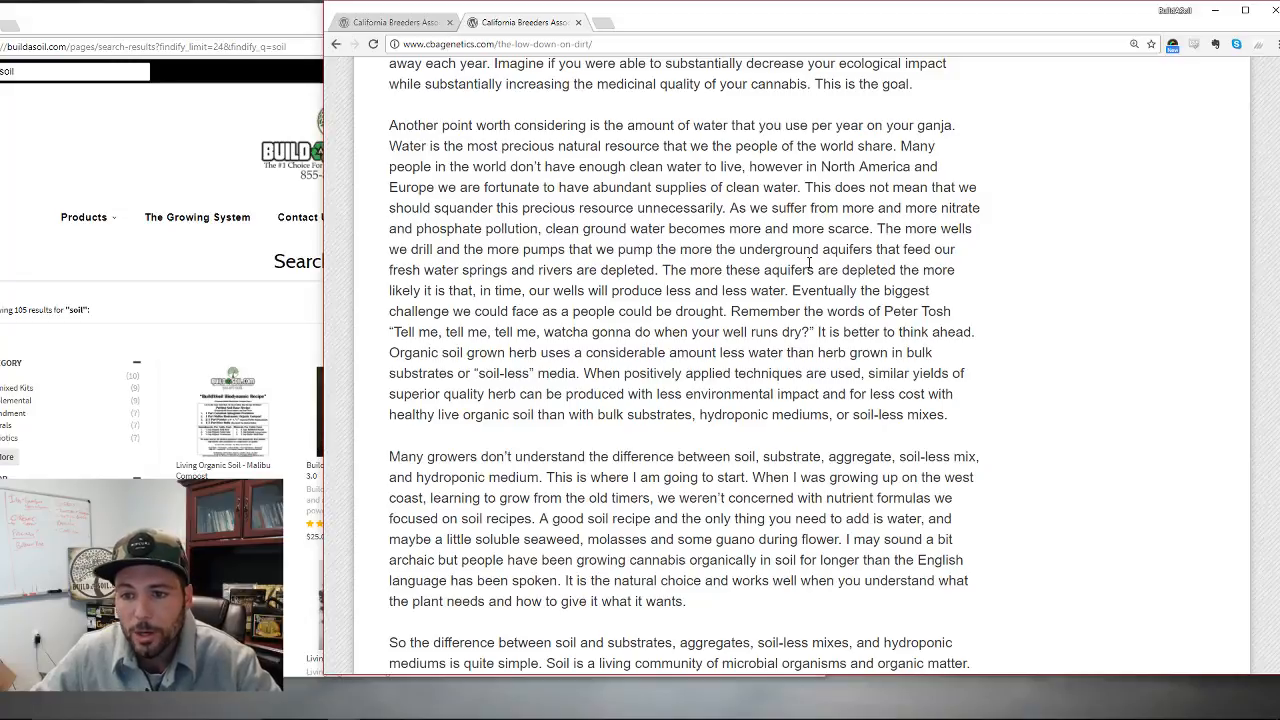
pyautogui.moveTo(468, 270); pyautogui.dragTo(608, 270)
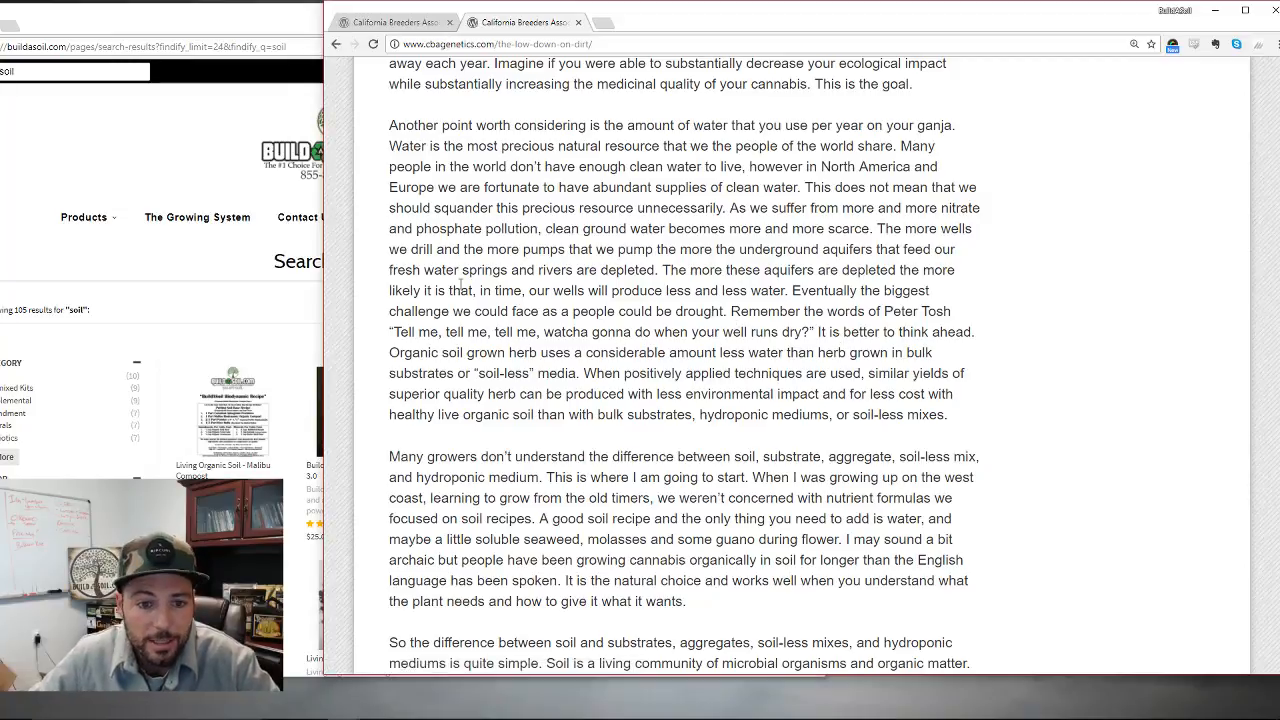
pyautogui.moveTo(696, 296)
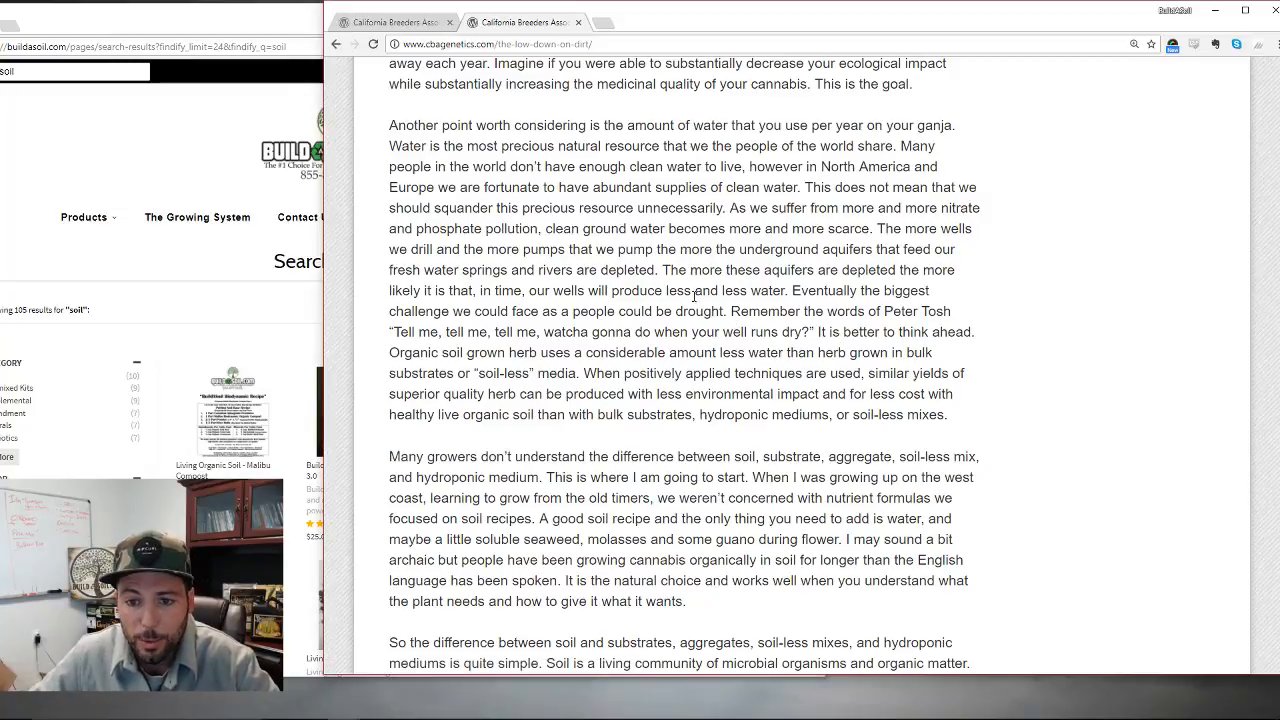
pyautogui.moveTo(830, 292)
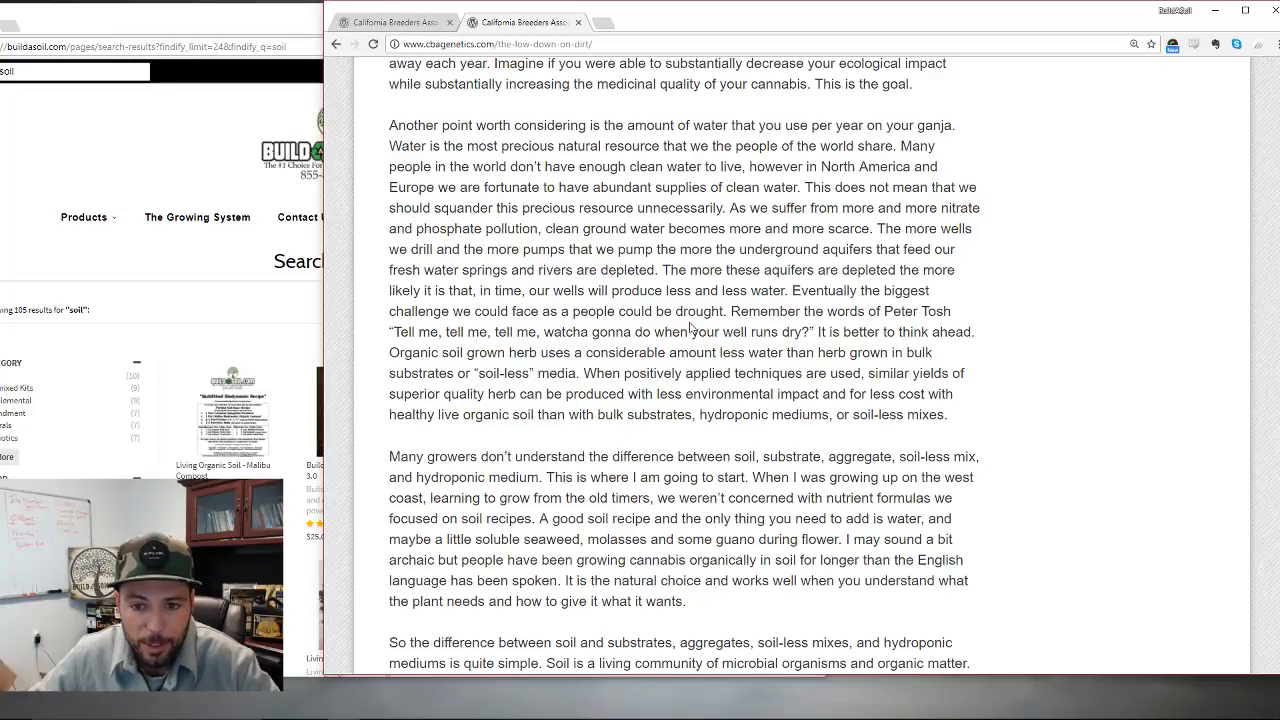
pyautogui.scroll(-3)
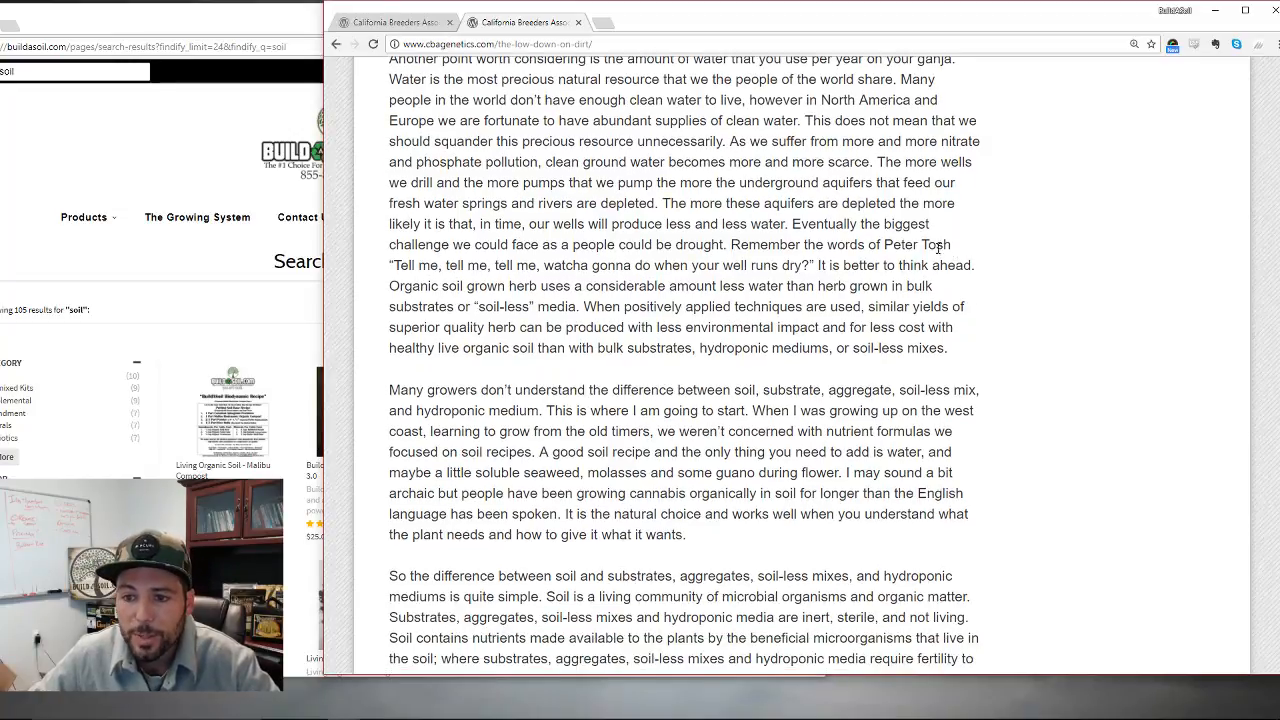
pyautogui.doubleClick(916, 244)
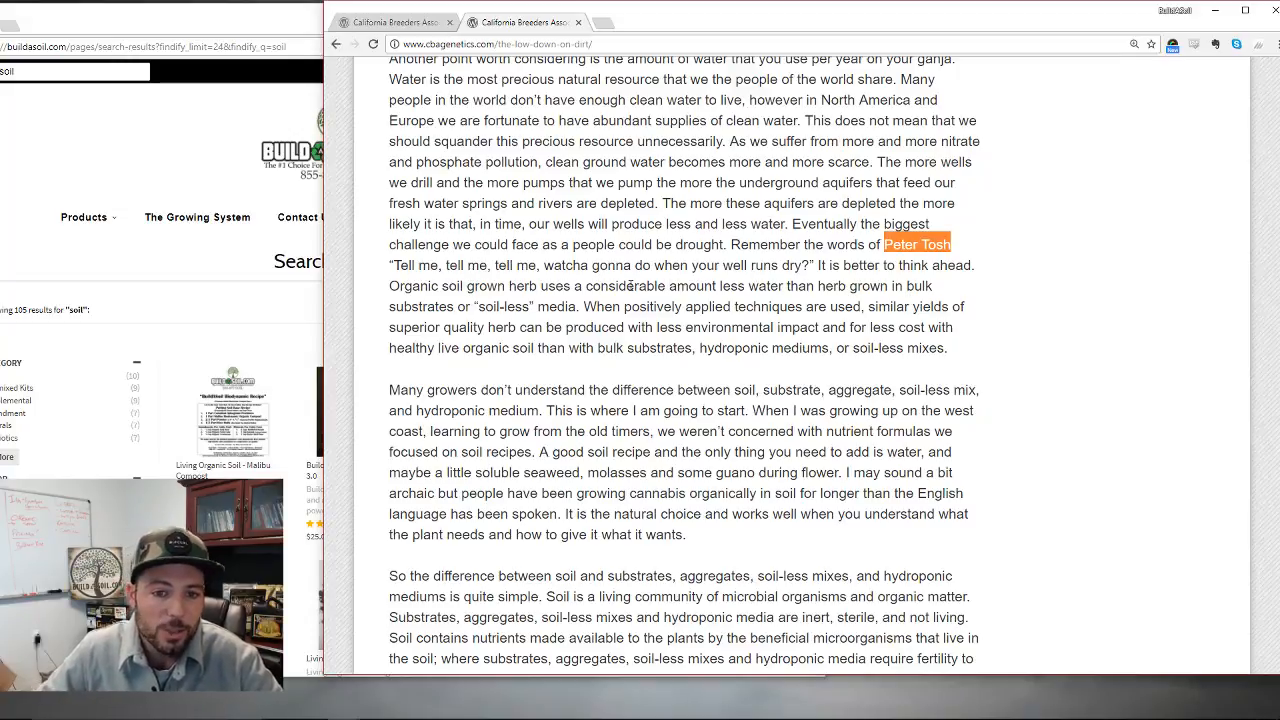
pyautogui.scroll(-3)
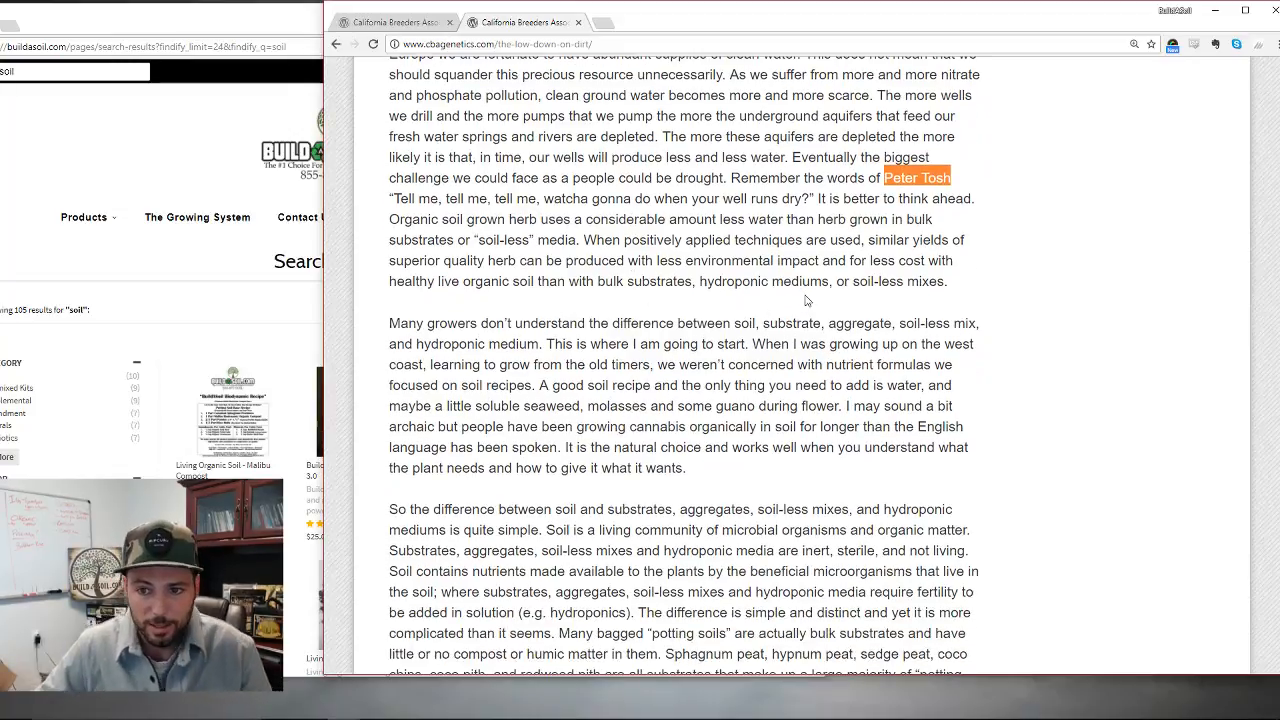
pyautogui.moveTo(792, 298)
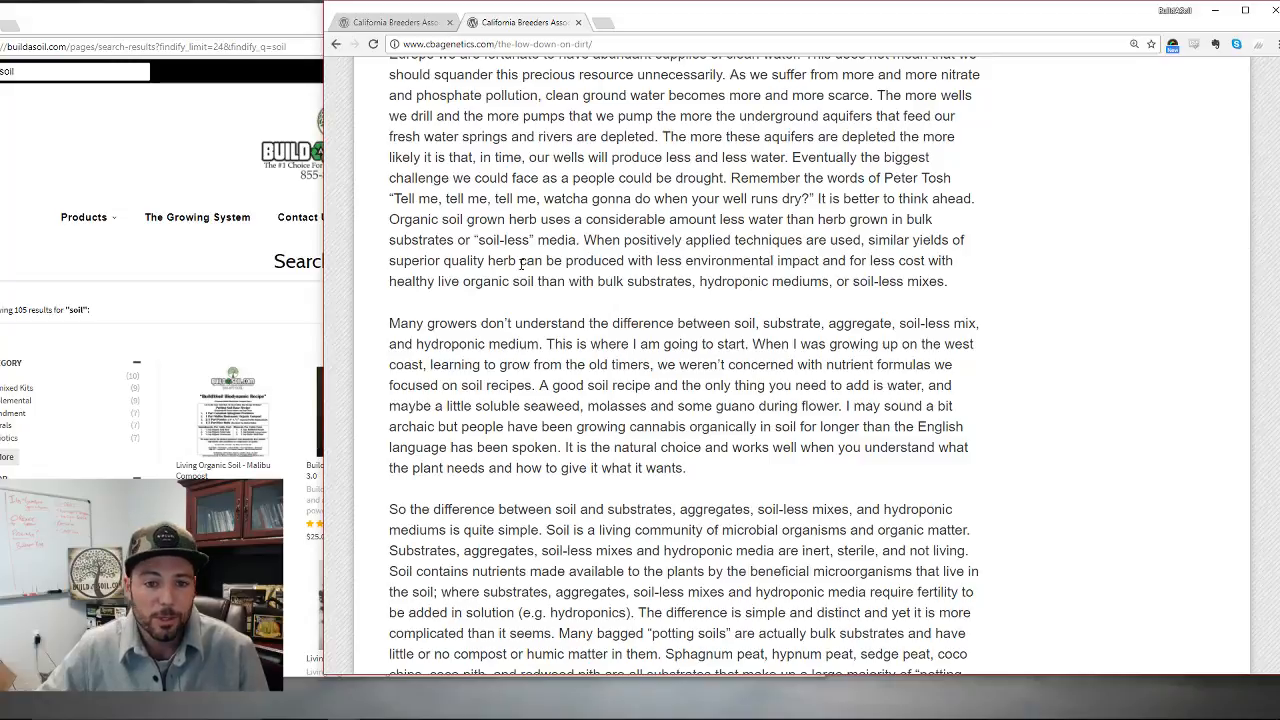
pyautogui.moveTo(756, 276)
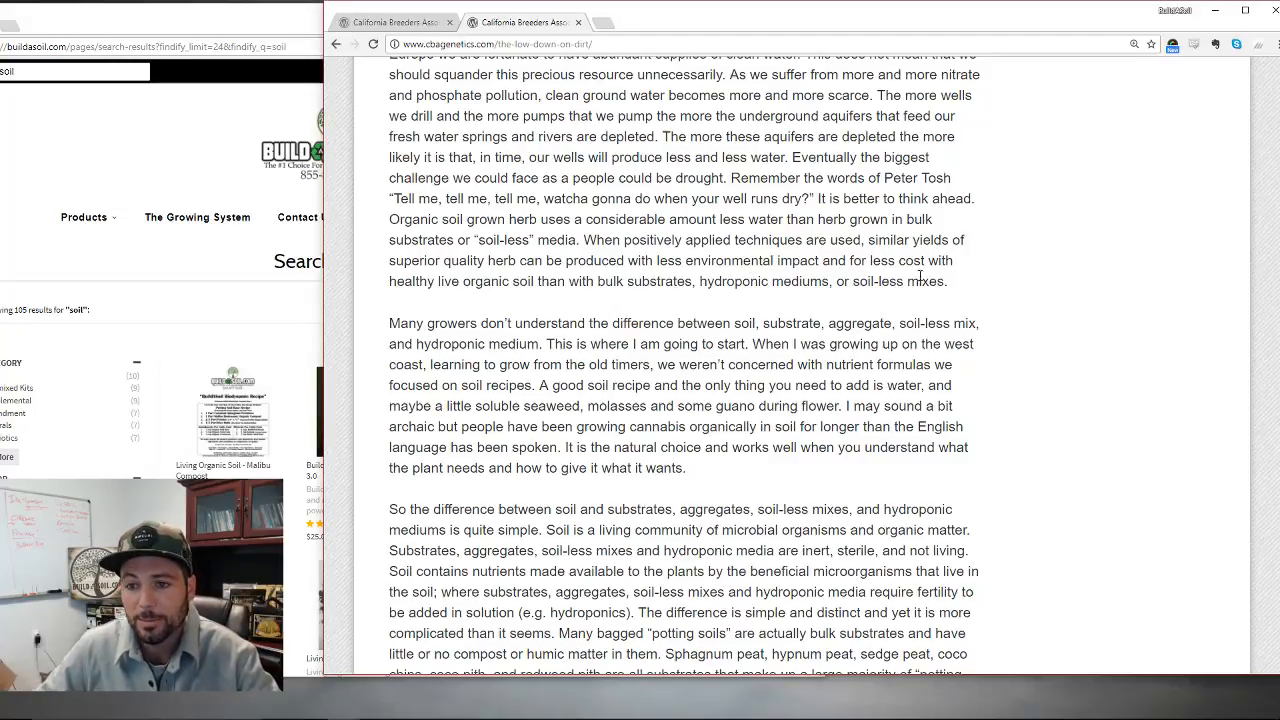
pyautogui.moveTo(600, 218); pyautogui.dragTo(944, 280)
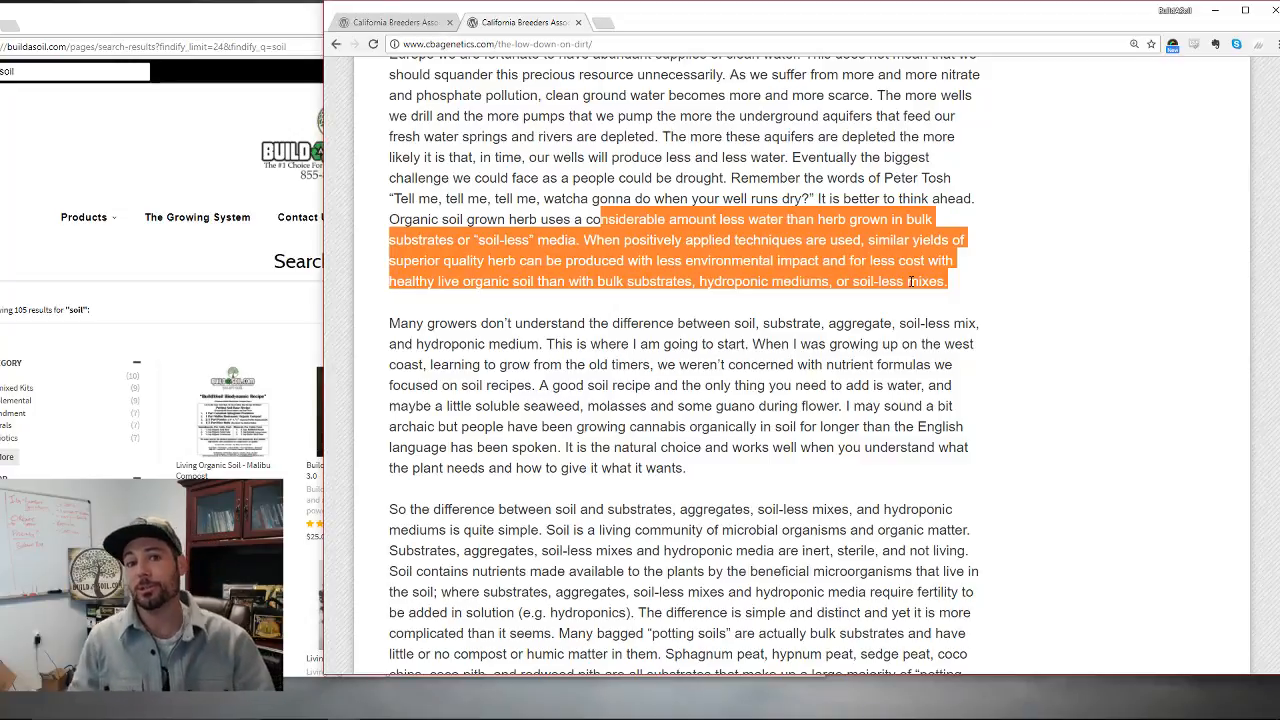
pyautogui.click(1024, 384)
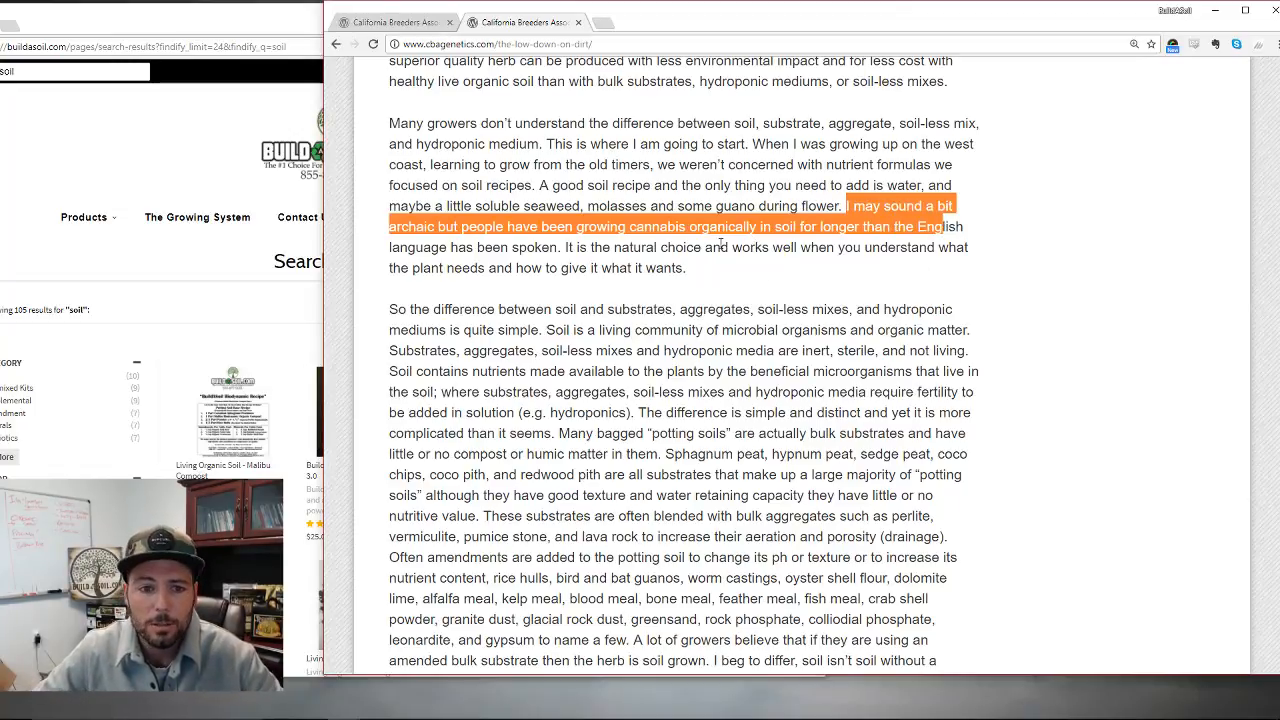
pyautogui.click(588, 264)
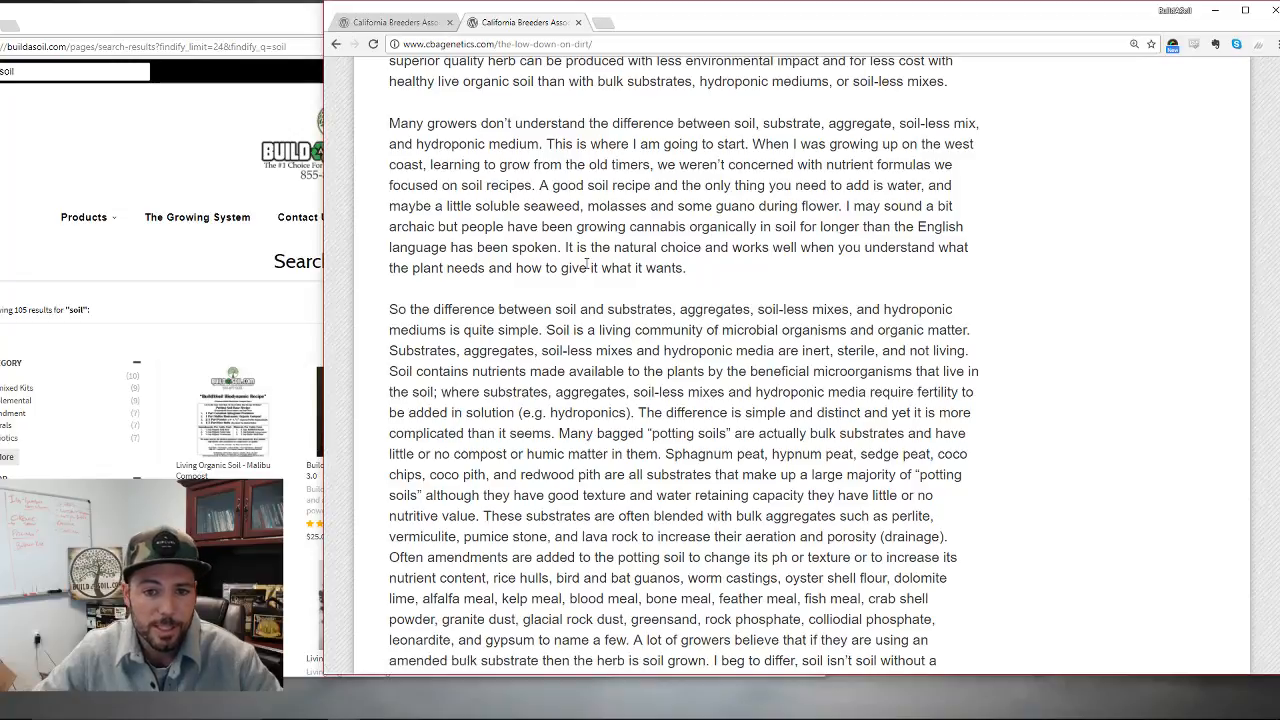
pyautogui.moveTo(770, 284)
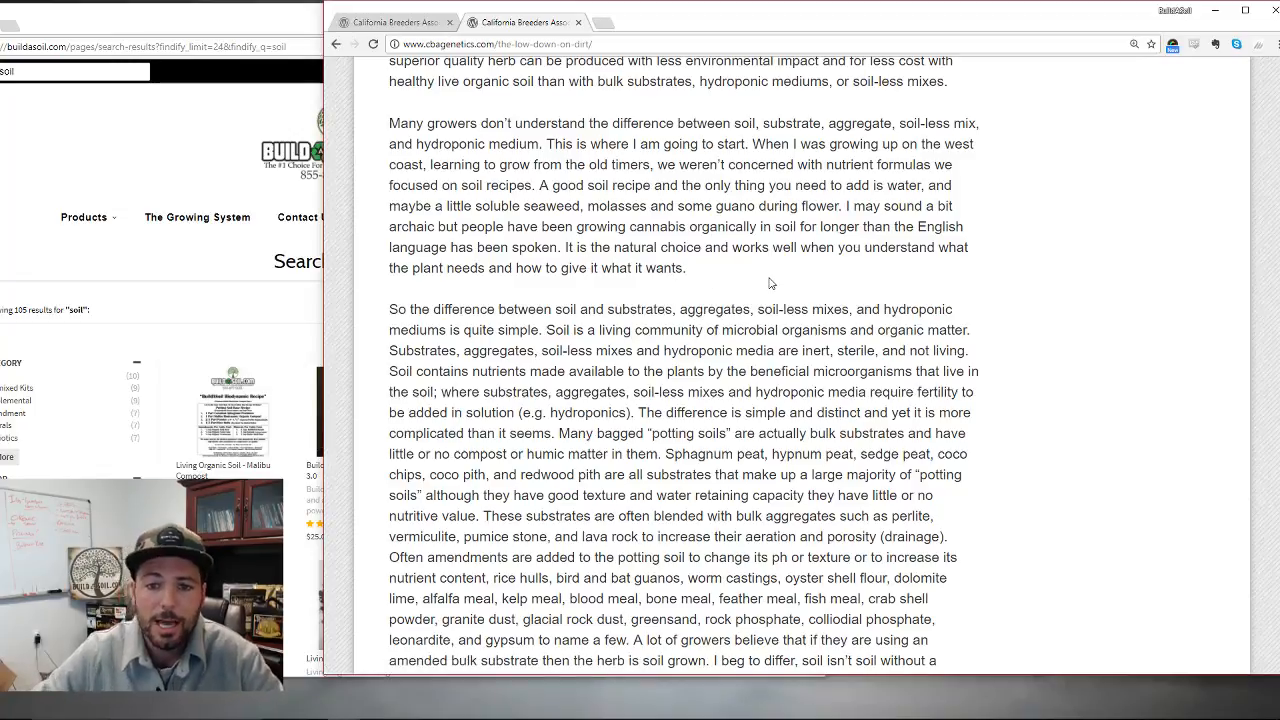
pyautogui.scroll(-3)
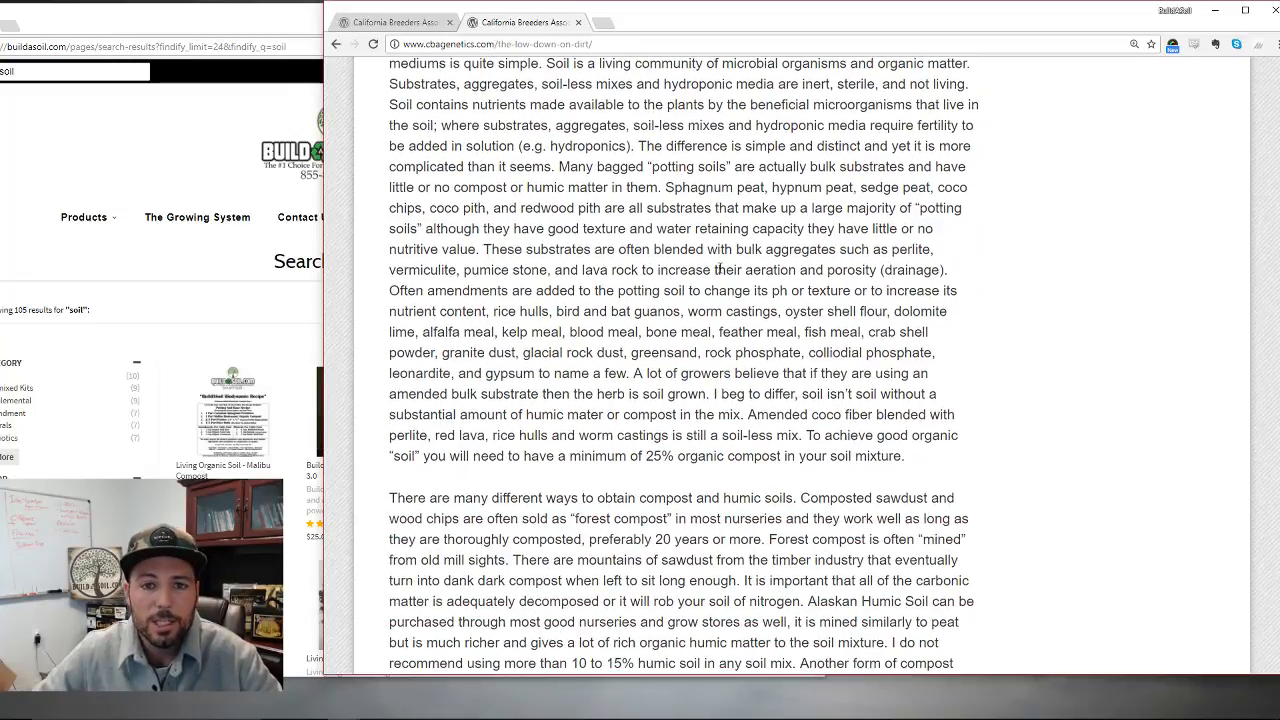
pyautogui.scroll(3)
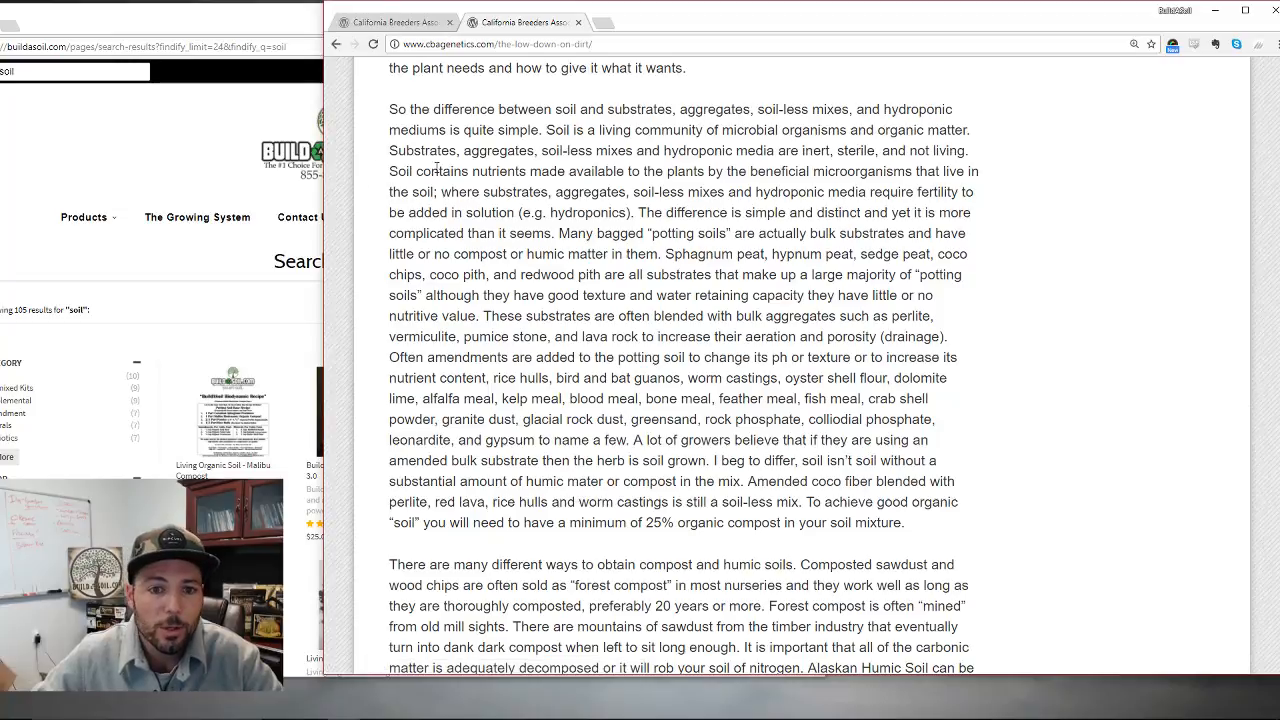
pyautogui.moveTo(418, 172); pyautogui.dragTo(684, 192)
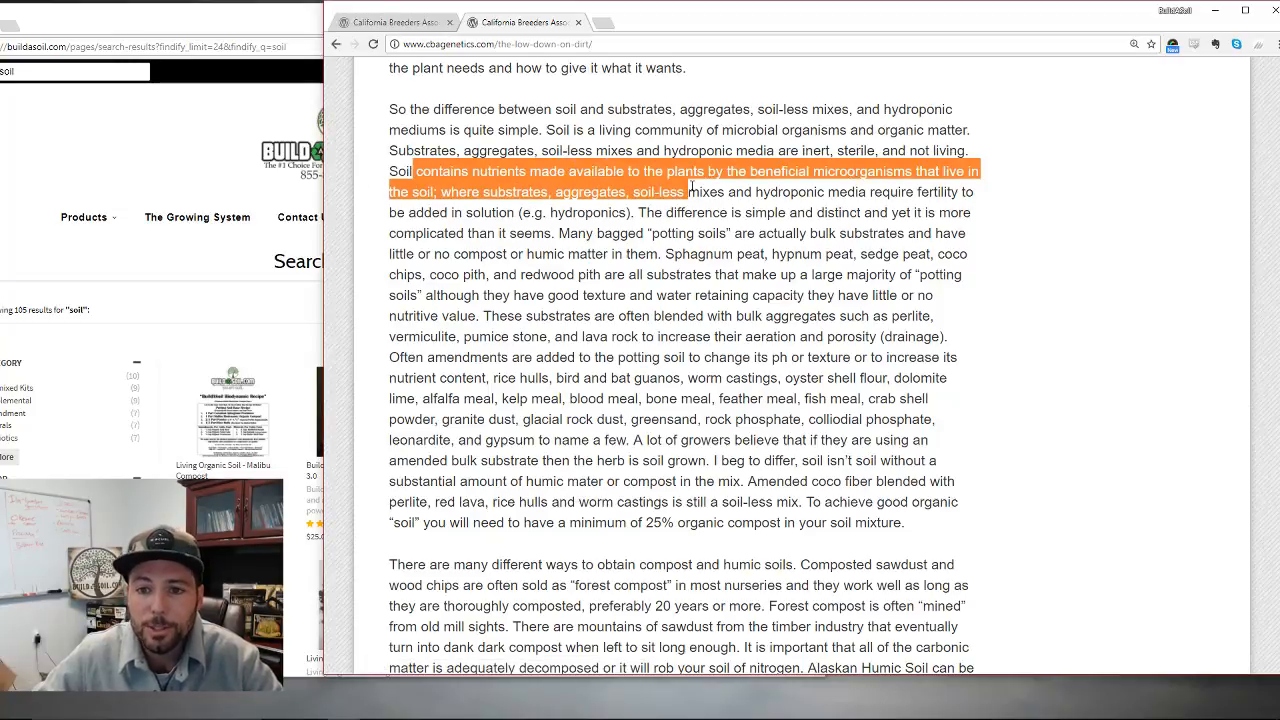
pyautogui.click(856, 228)
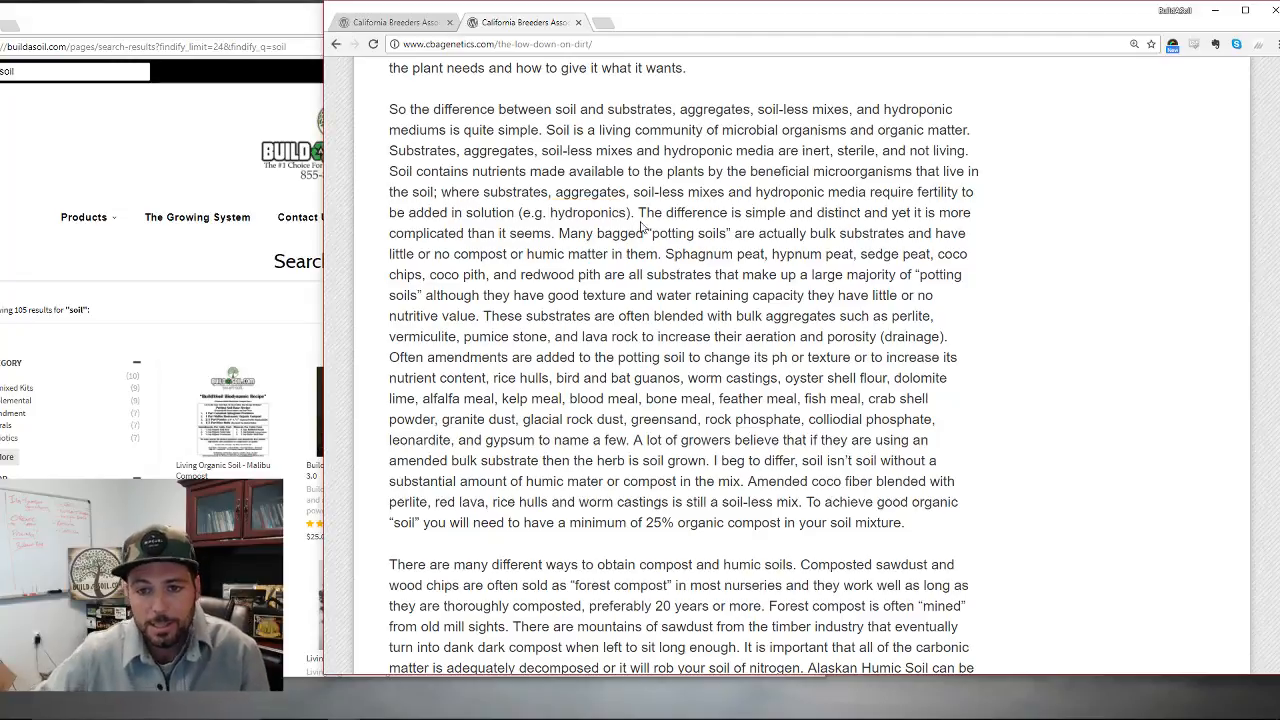
pyautogui.moveTo(636, 212); pyautogui.dragTo(796, 212)
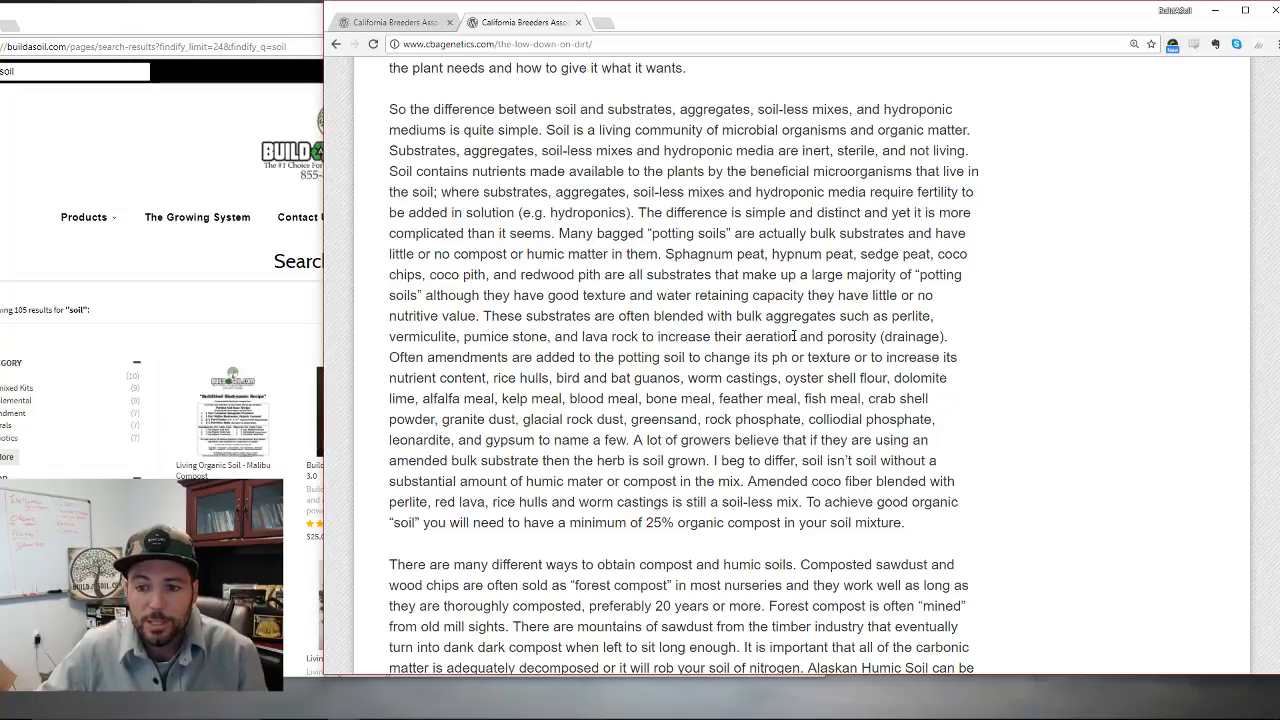
pyautogui.doubleClick(908, 336)
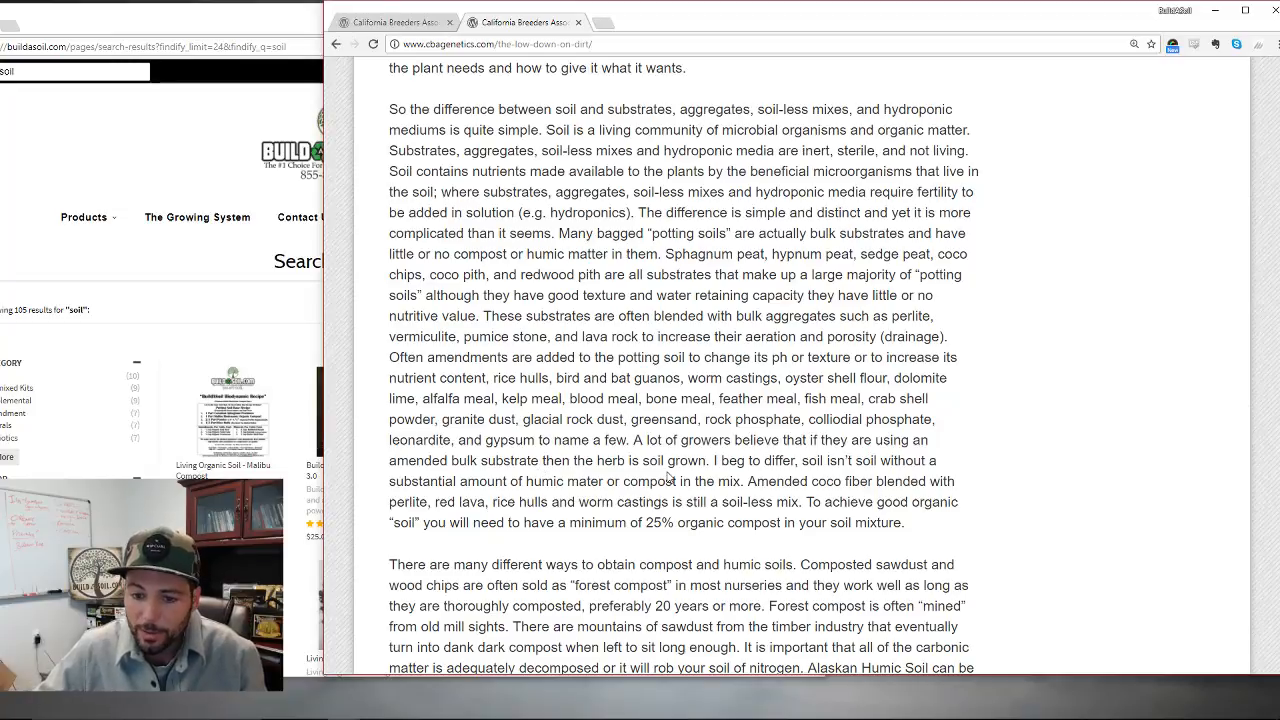
pyautogui.moveTo(800, 488)
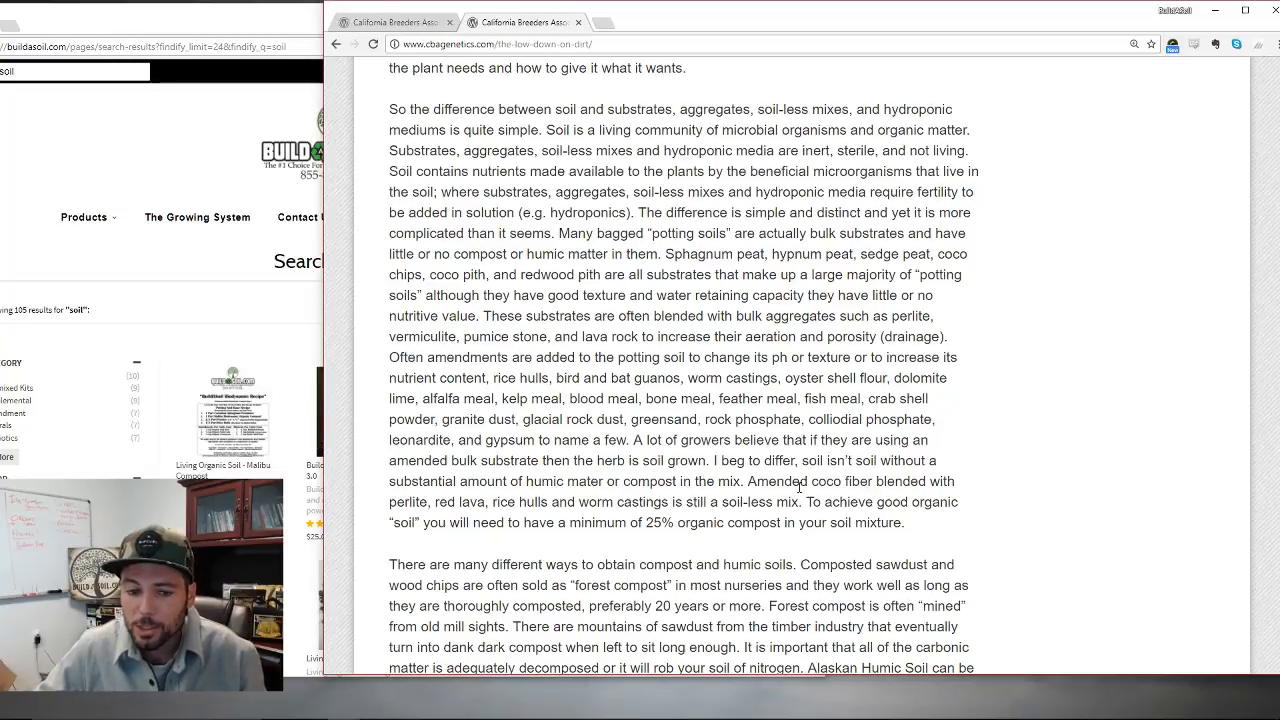
# - Highlight the 'humic matter or compost in the mix' phrase and reach the compost sources paragraph
pyautogui.moveTo(516, 480); pyautogui.dragTo(622, 480)
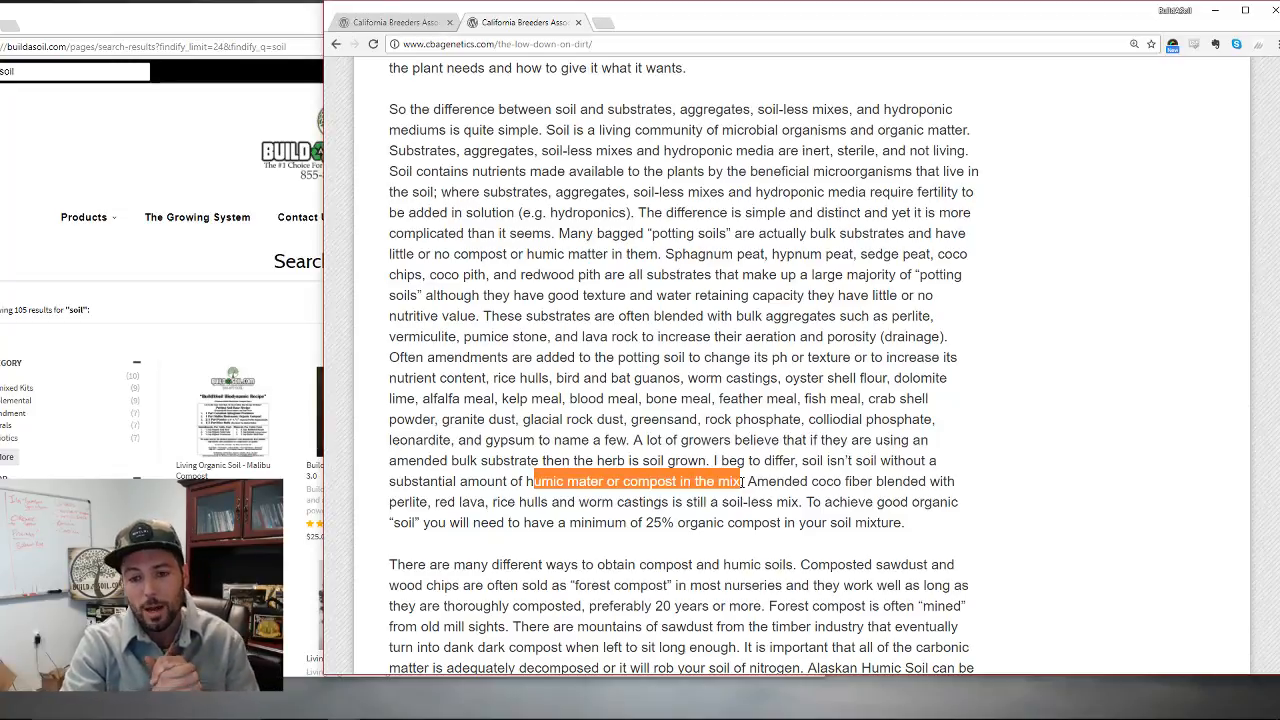
pyautogui.scroll(-3)
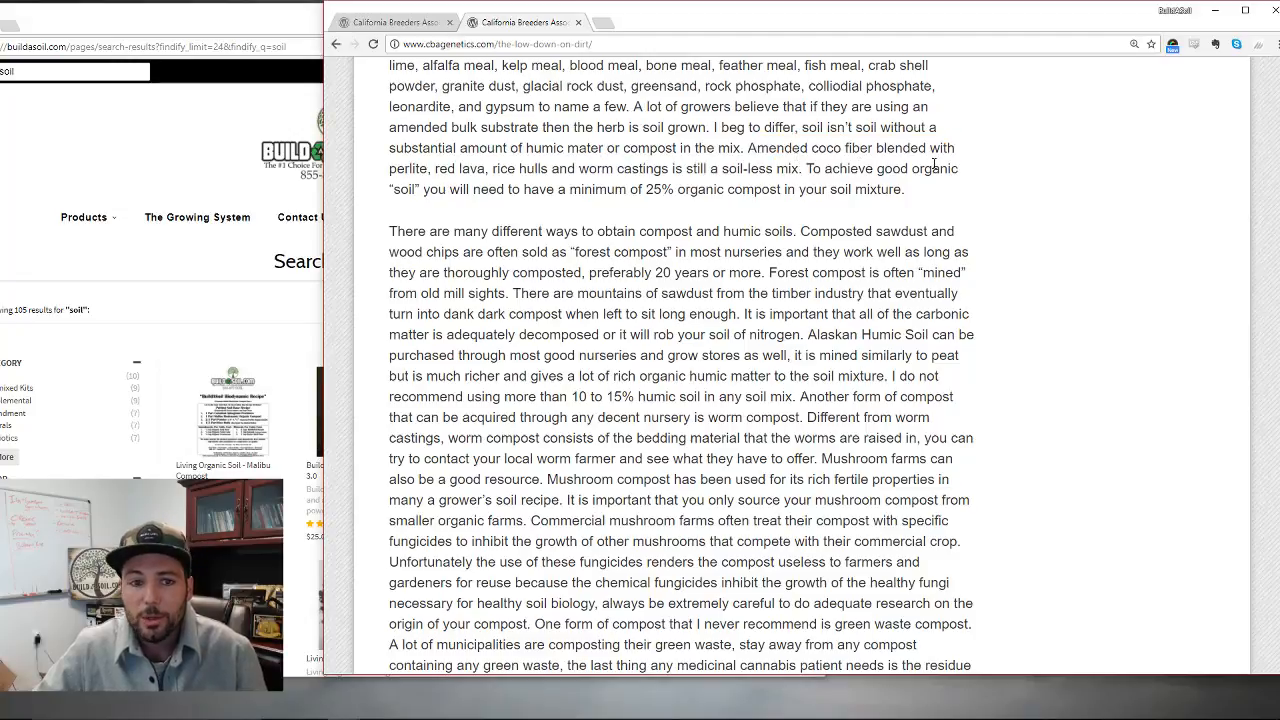
pyautogui.moveTo(644, 188); pyautogui.dragTo(696, 188)
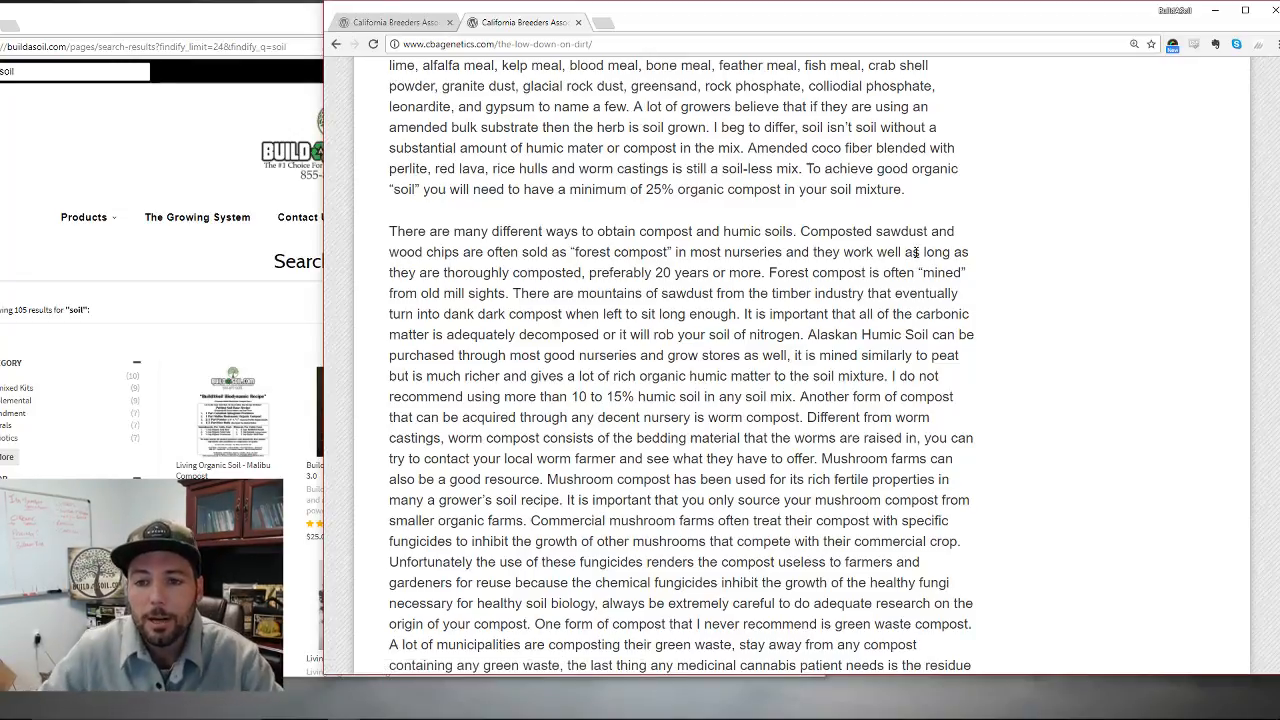
# - Highlight the composted sawdust sentence and forest compost mined from old mill sites
pyautogui.scroll(-3)
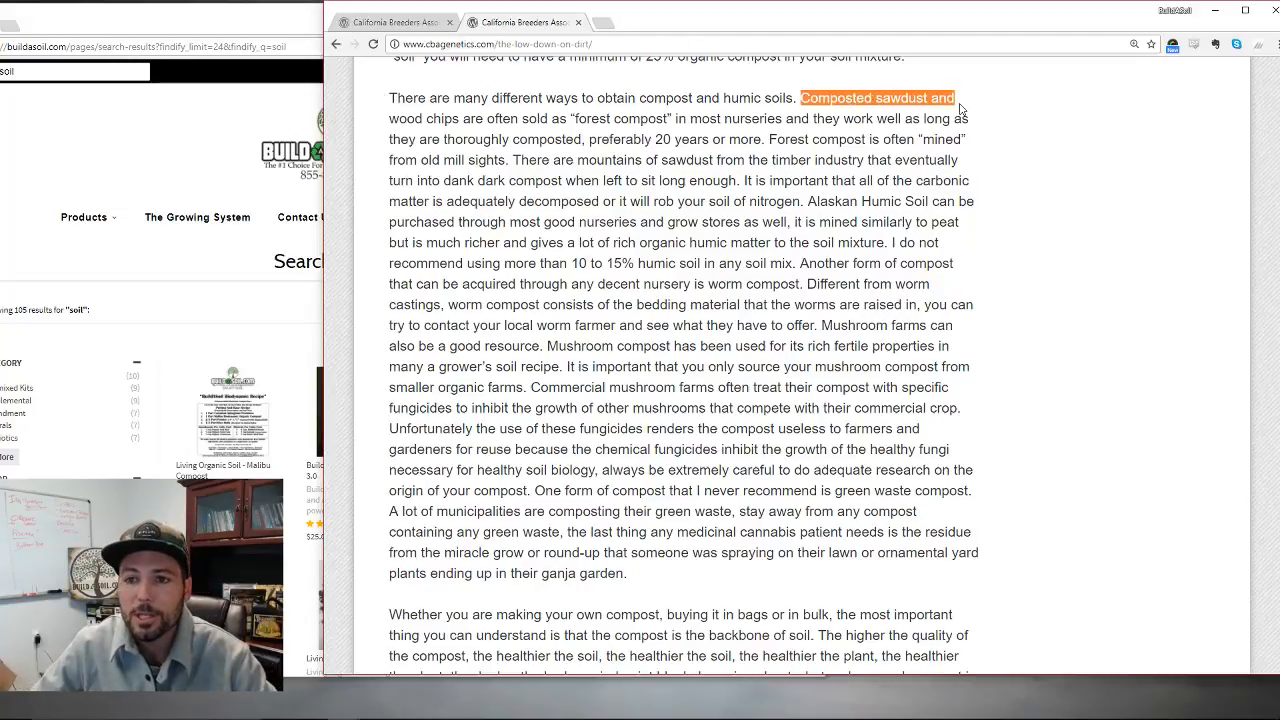
pyautogui.moveTo(954, 98); pyautogui.dragTo(570, 118)
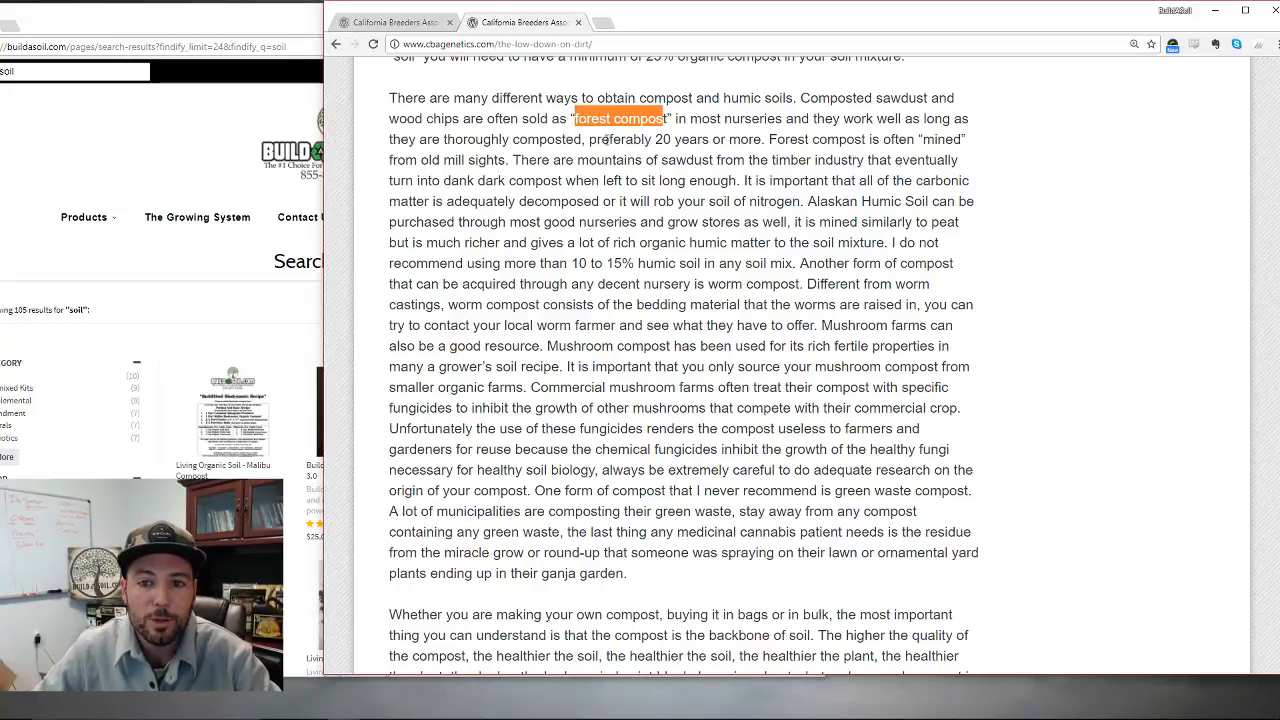
pyautogui.moveTo(572, 140); pyautogui.dragTo(772, 140)
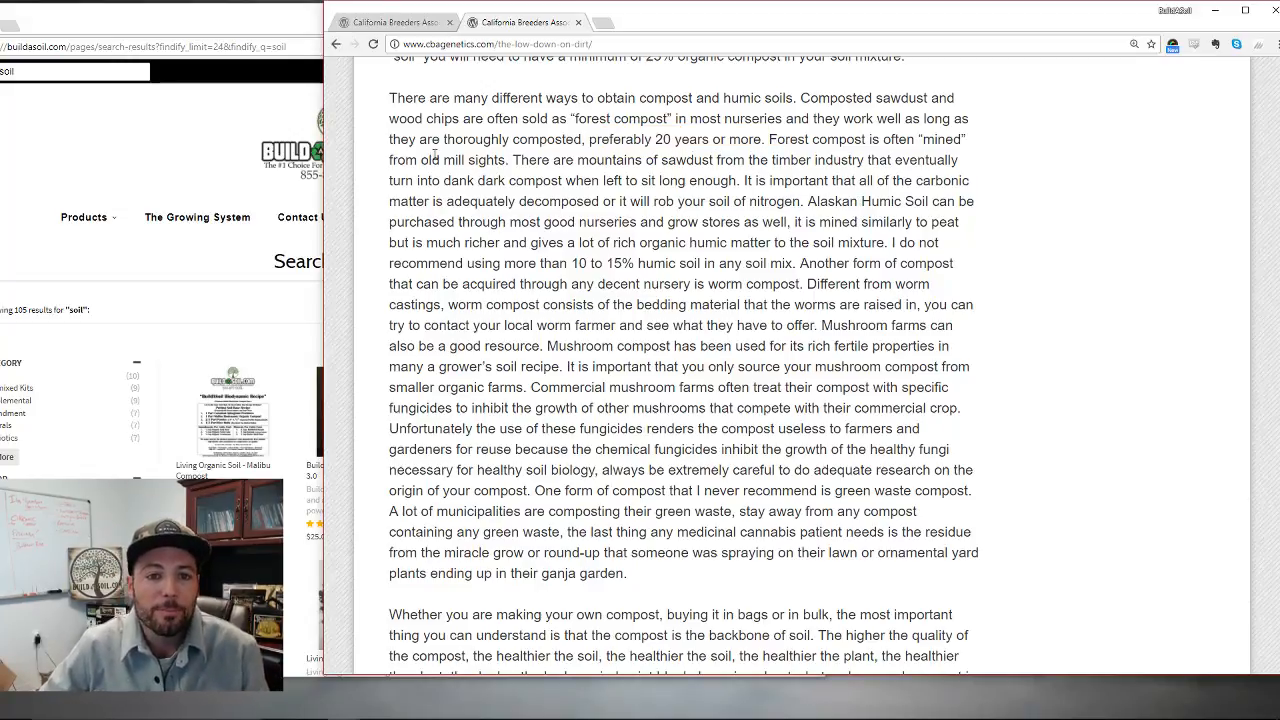
pyautogui.moveTo(716, 236)
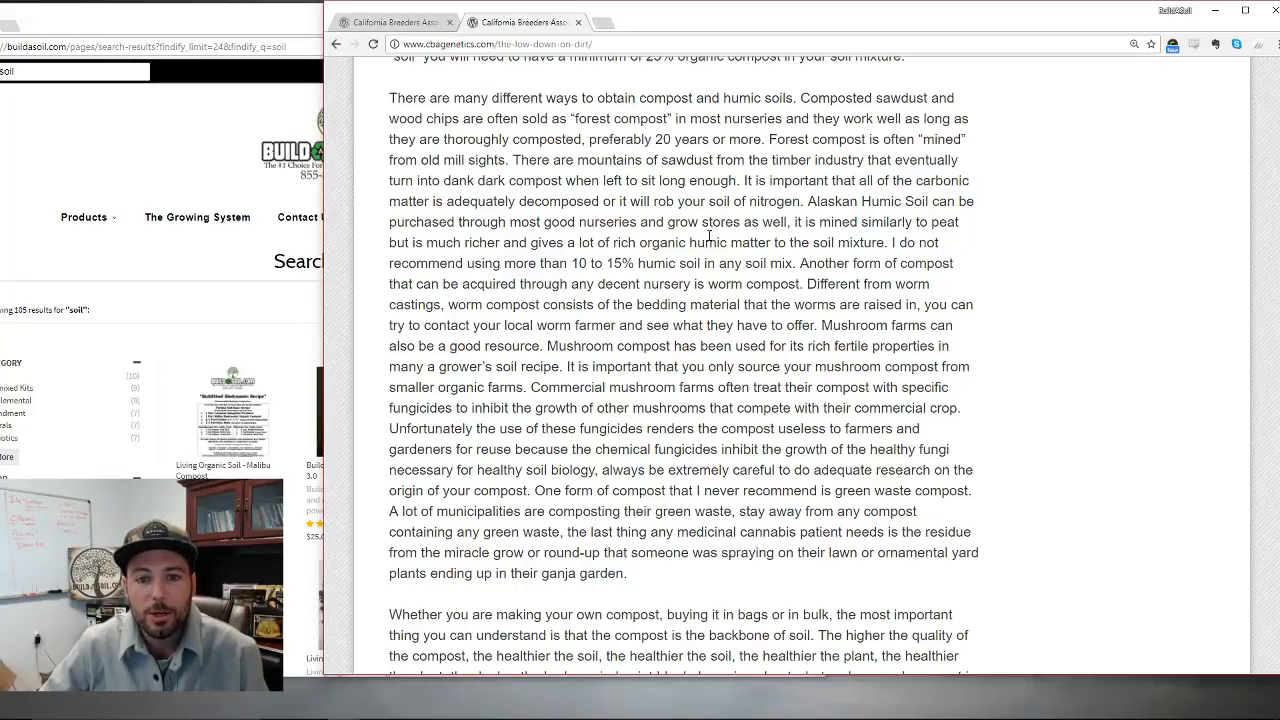
pyautogui.moveTo(638, 180); pyautogui.dragTo(736, 180)
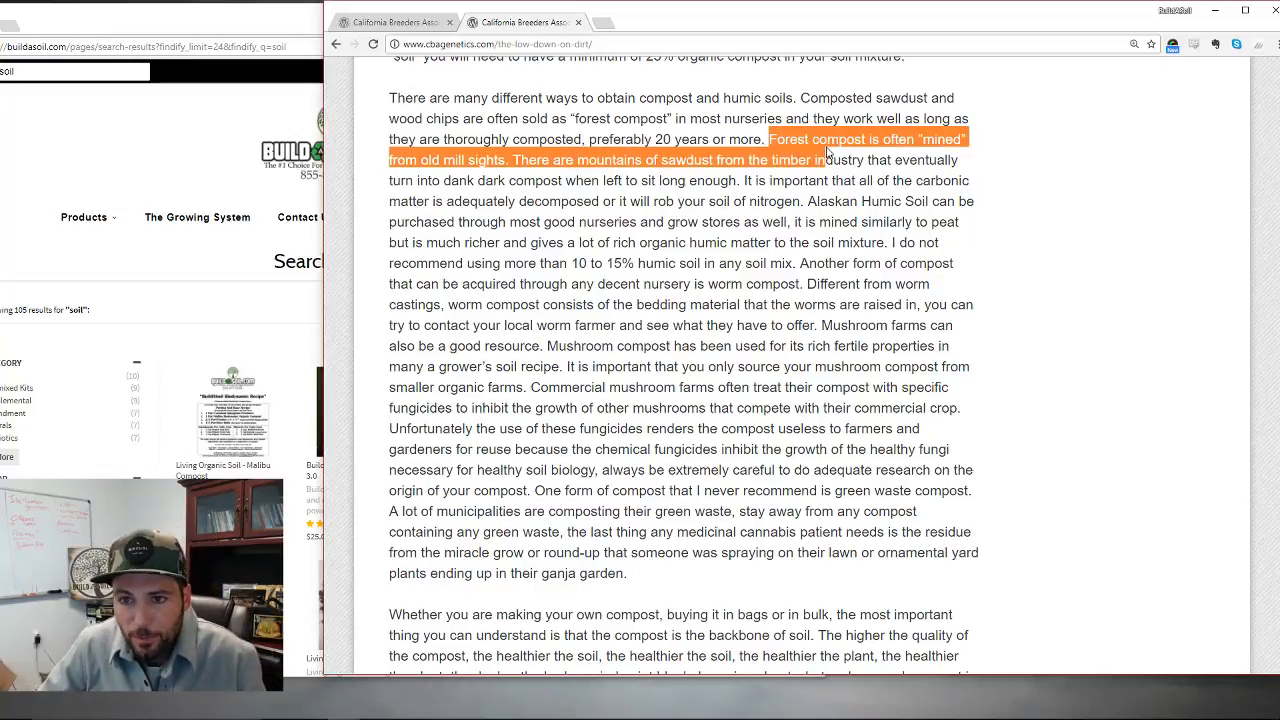
pyautogui.click(680, 160)
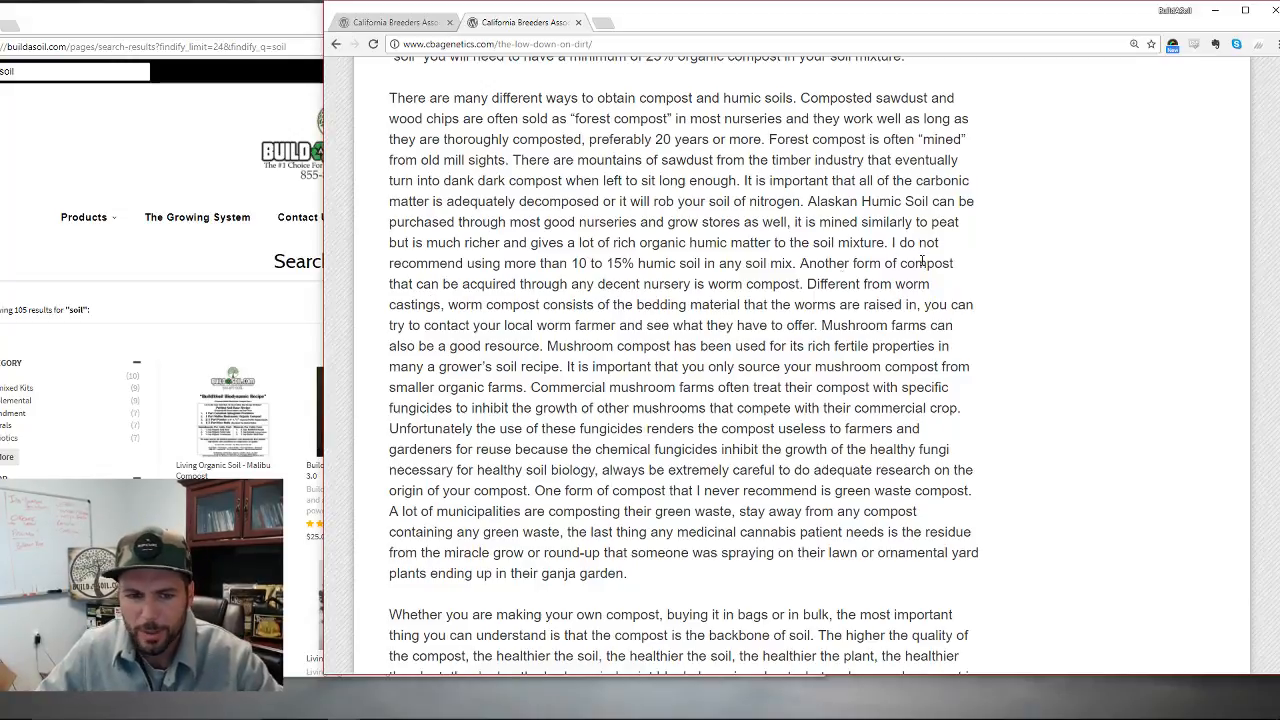
# - Highlight the worm compost sentences, then the warning to research compost carefully
pyautogui.moveTo(448, 304); pyautogui.dragTo(596, 304)
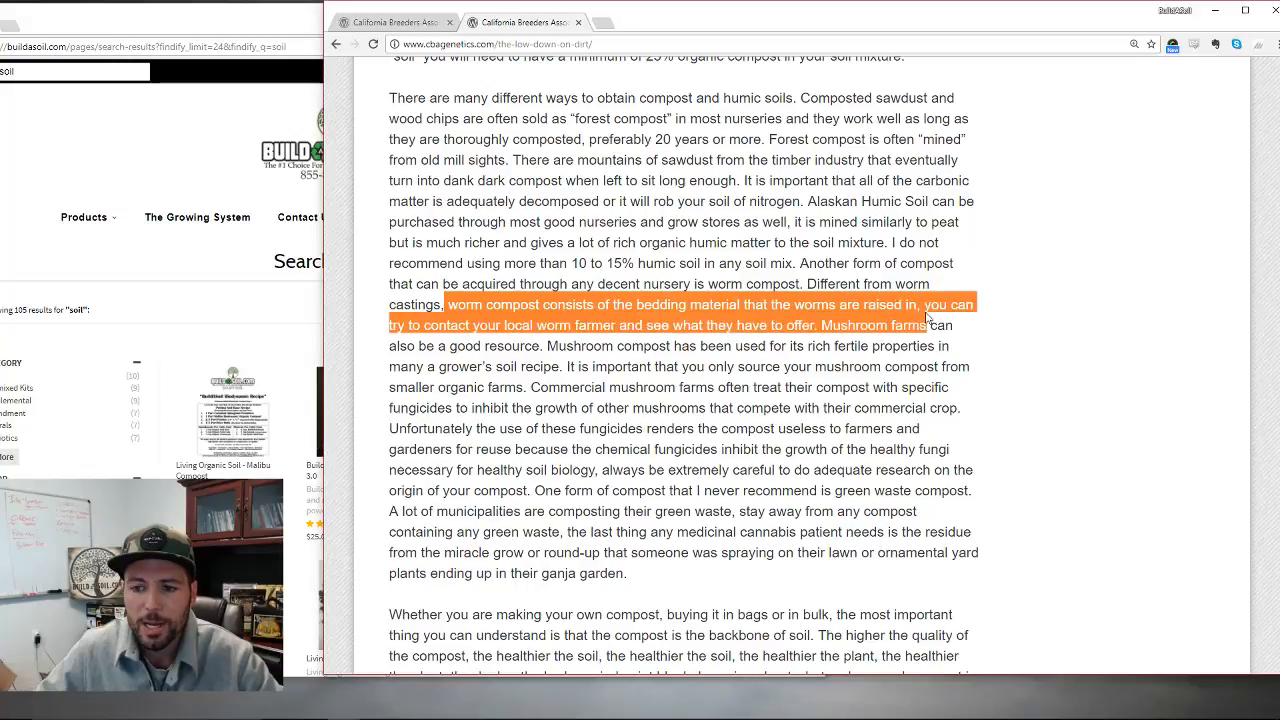
pyautogui.click(624, 344)
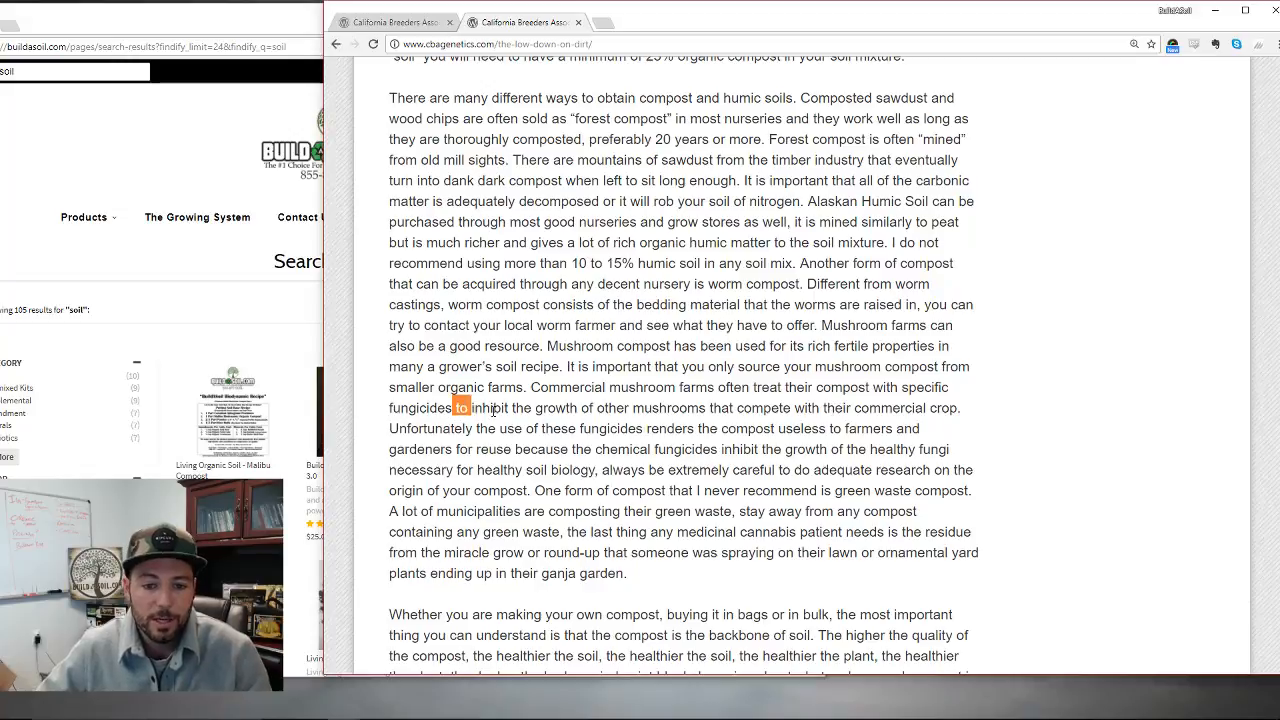
pyautogui.moveTo(456, 408); pyautogui.dragTo(590, 408)
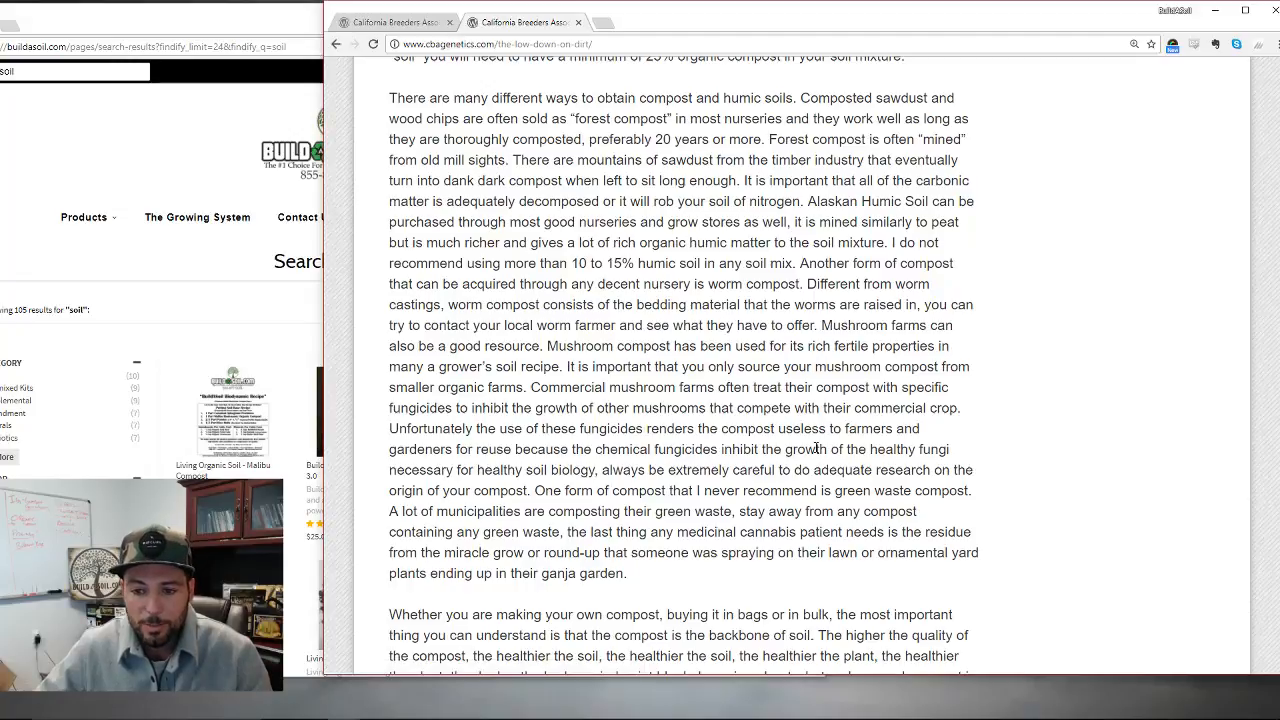
pyautogui.moveTo(984, 472)
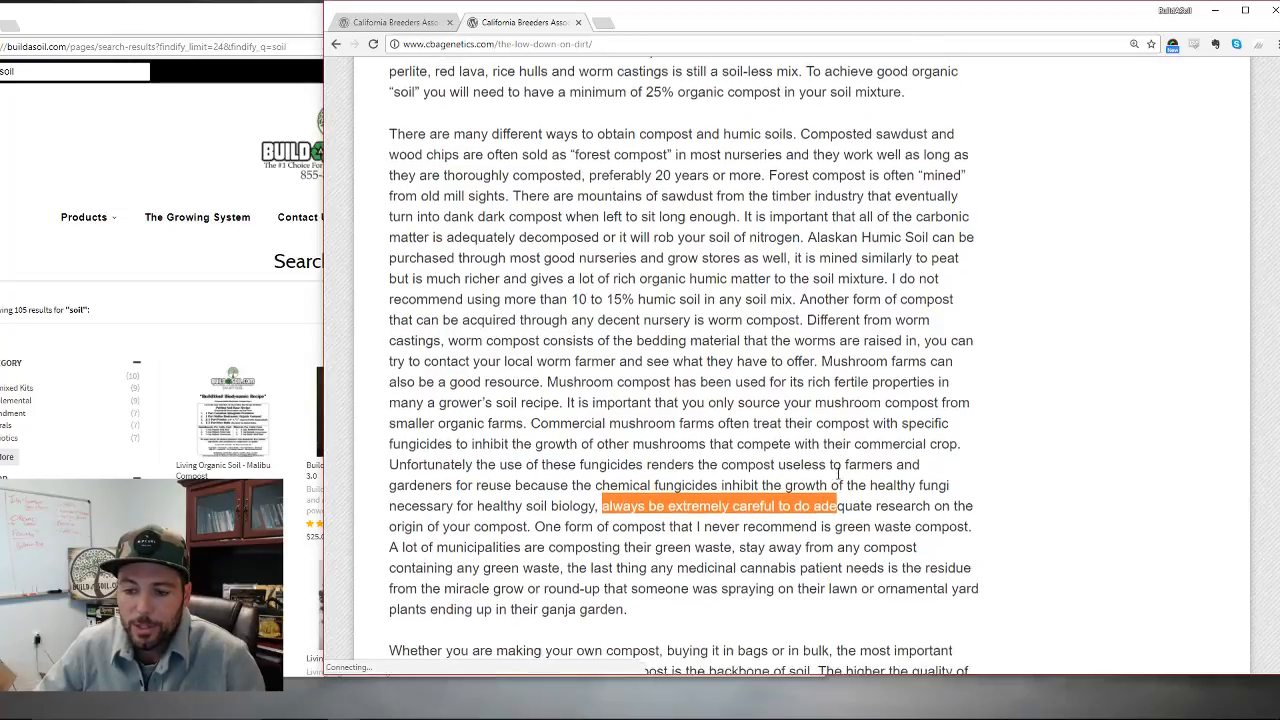
# - Highlight the advice to avoid green waste compost, from 'One form of compost'
pyautogui.scroll(-3)
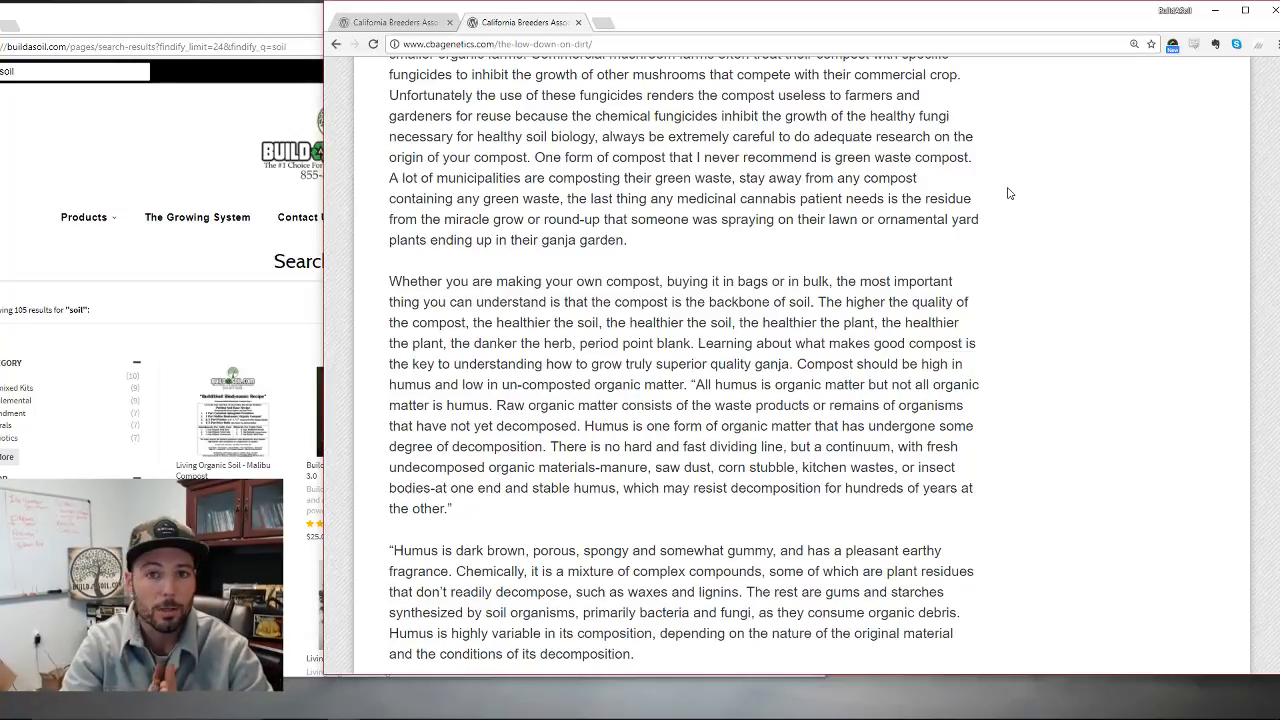
pyautogui.moveTo(878, 186)
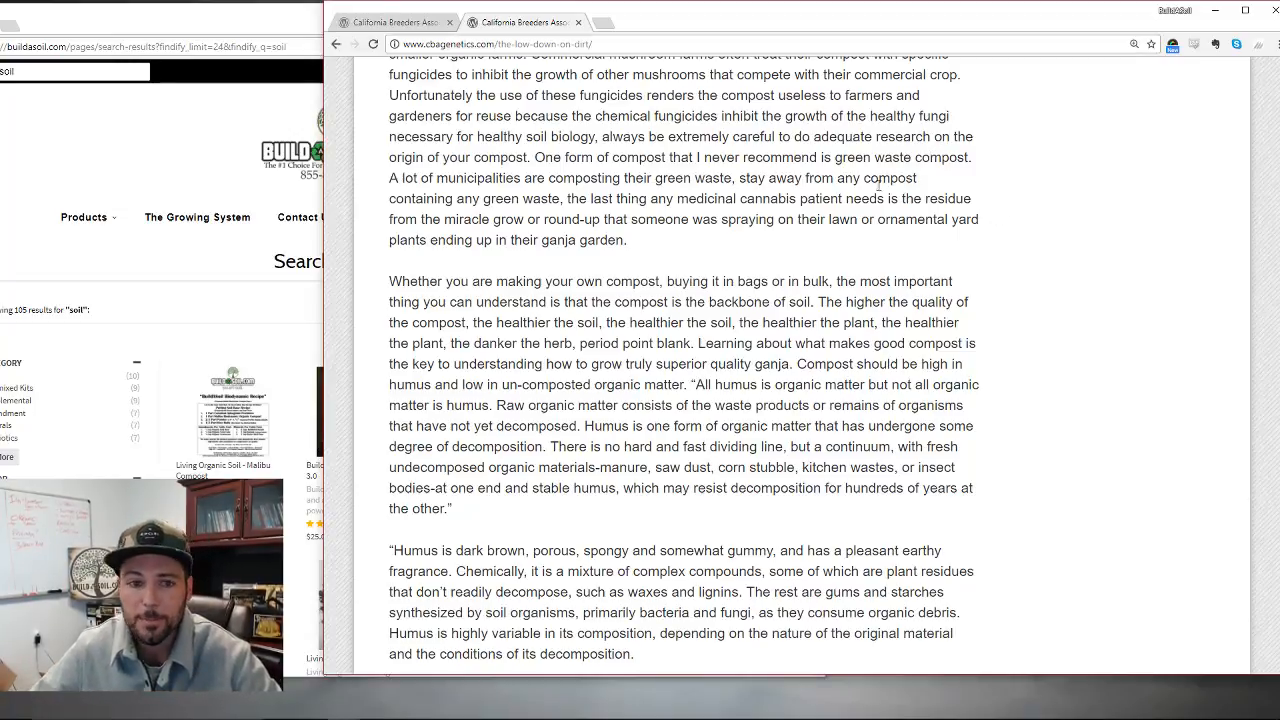
pyautogui.moveTo(390, 176); pyautogui.dragTo(522, 198)
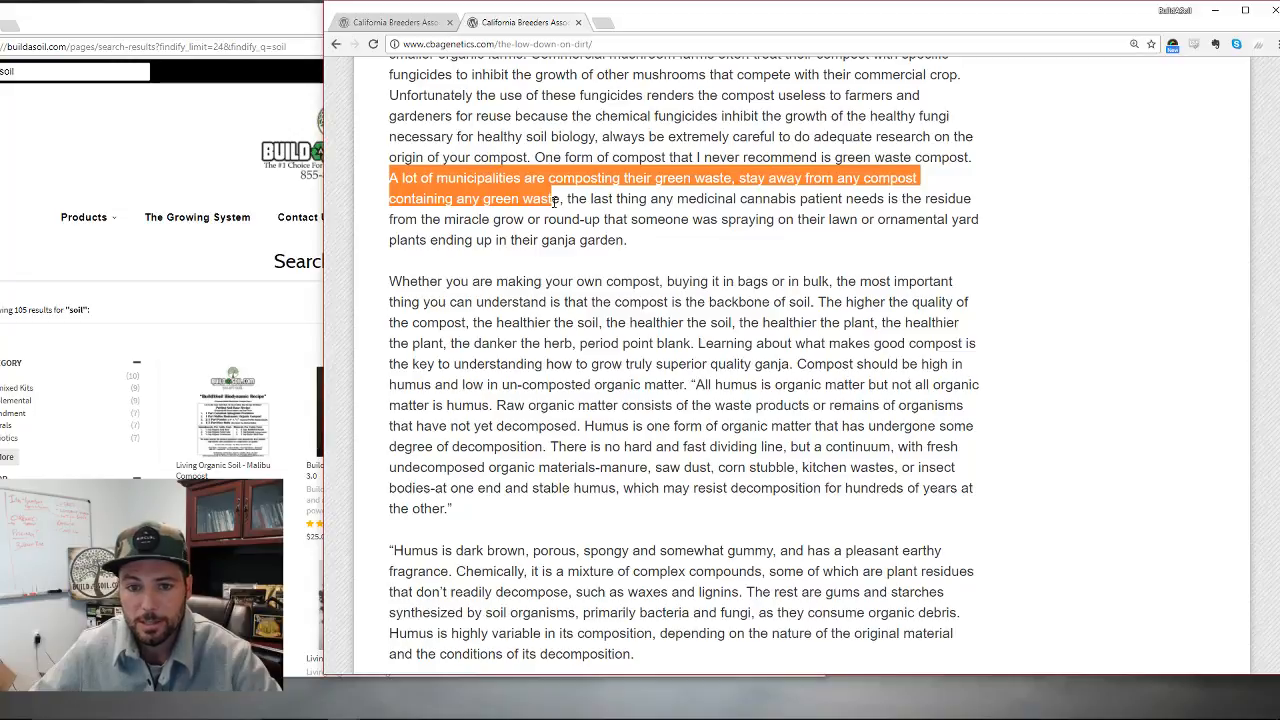
pyautogui.moveTo(556, 198); pyautogui.dragTo(924, 198)
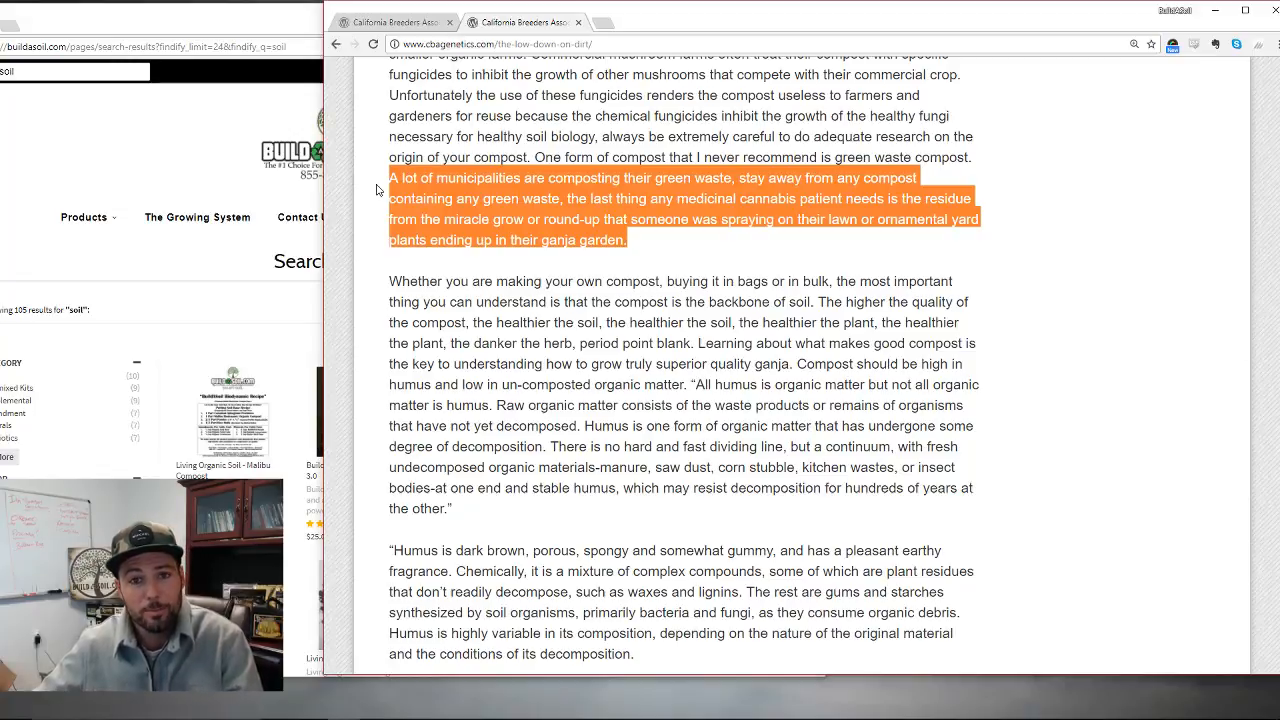
# - Re-highlight the municipally composted green waste warning sentences through 'ganja garden.'
pyautogui.click(688, 258)
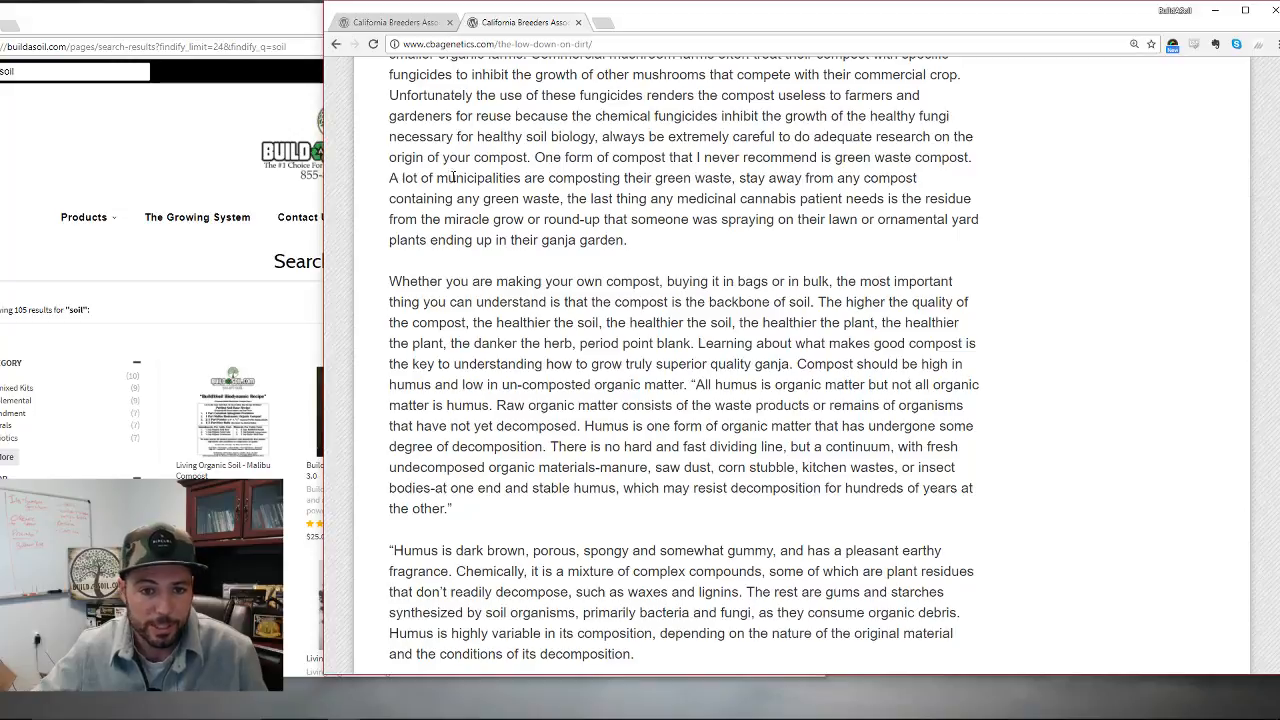
pyautogui.moveTo(450, 176); pyautogui.dragTo(562, 176)
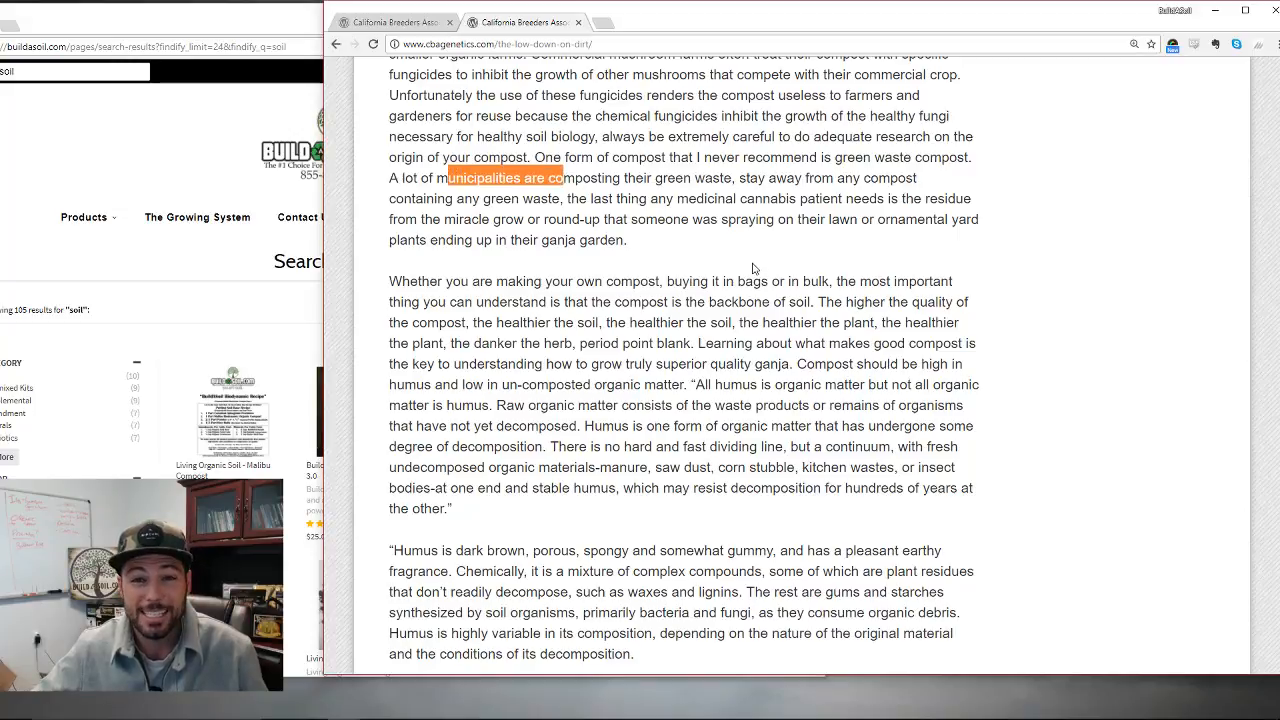
pyautogui.moveTo(532, 156); pyautogui.dragTo(628, 240)
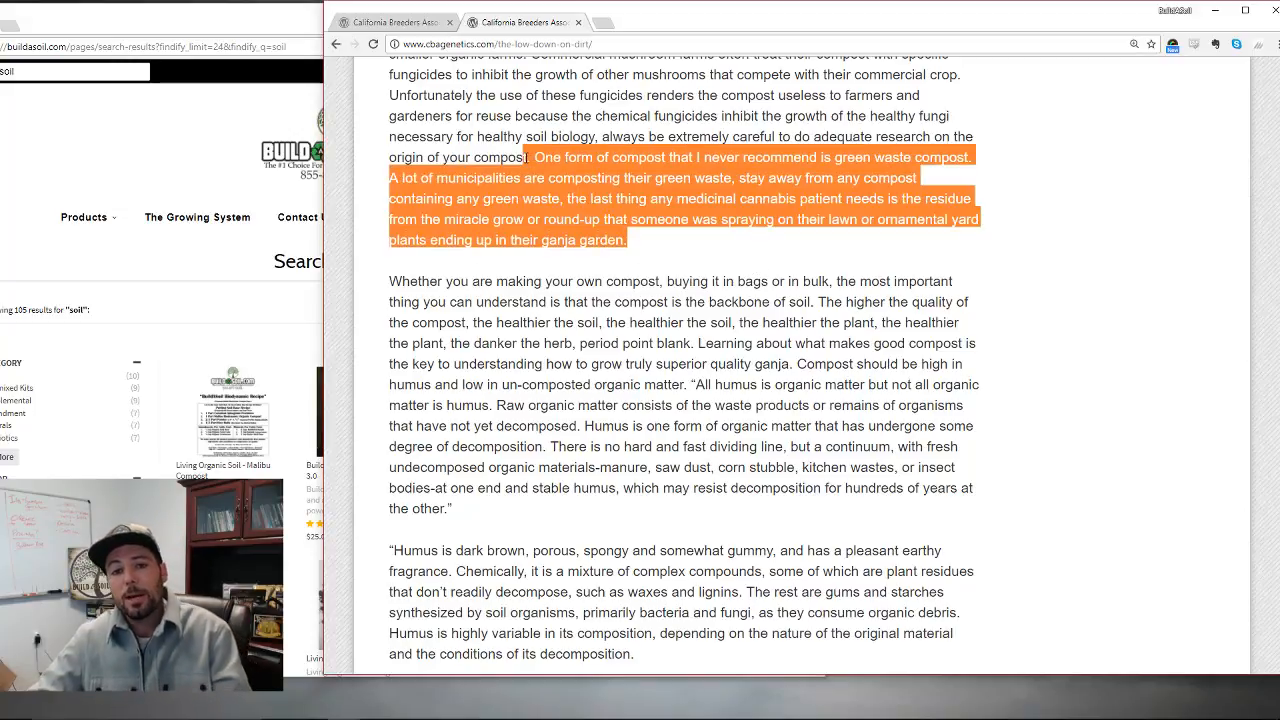
# - Read through the humus quote passages, briefly selecting words
pyautogui.scroll(-3)
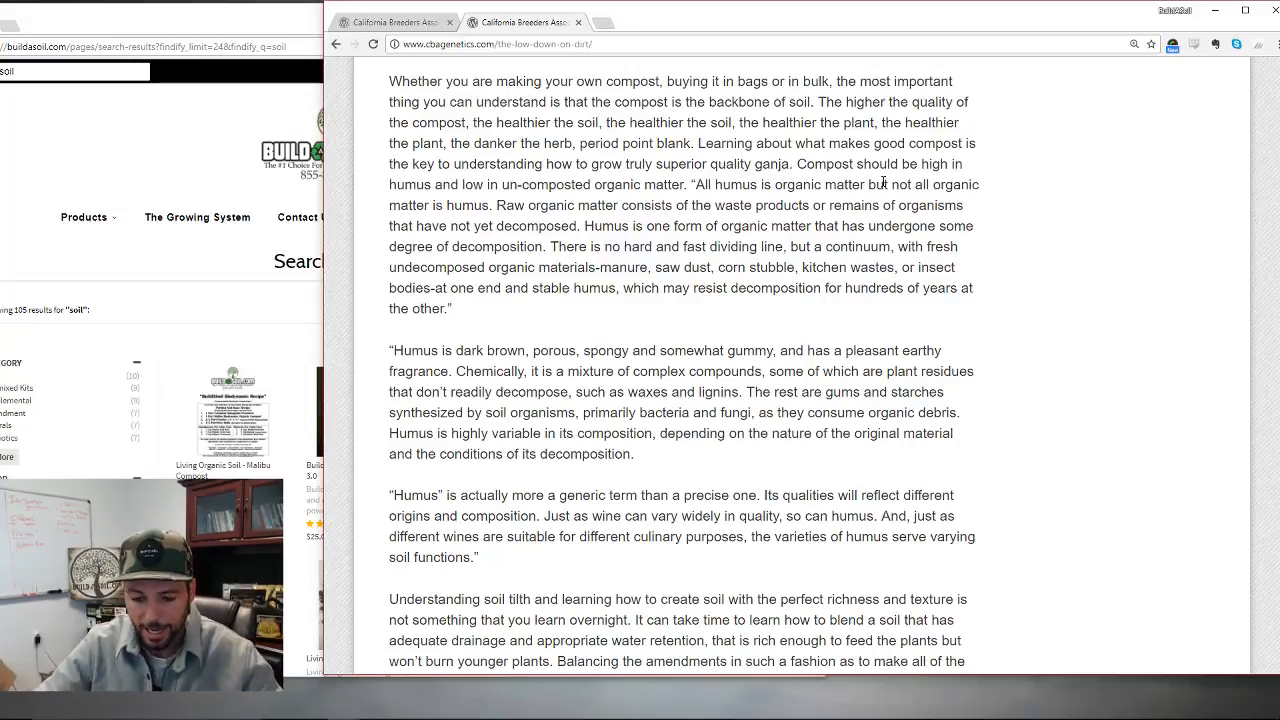
pyautogui.moveTo(818, 100); pyautogui.dragTo(930, 122)
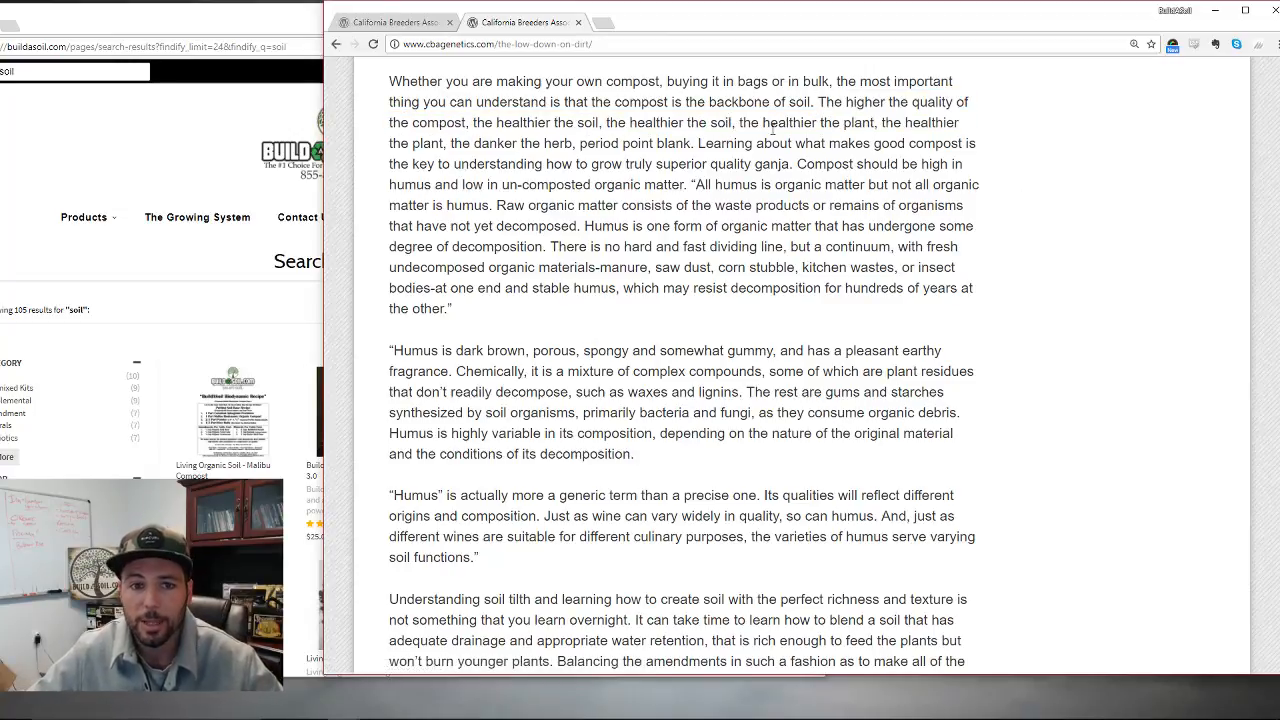
pyautogui.doubleClick(584, 142)
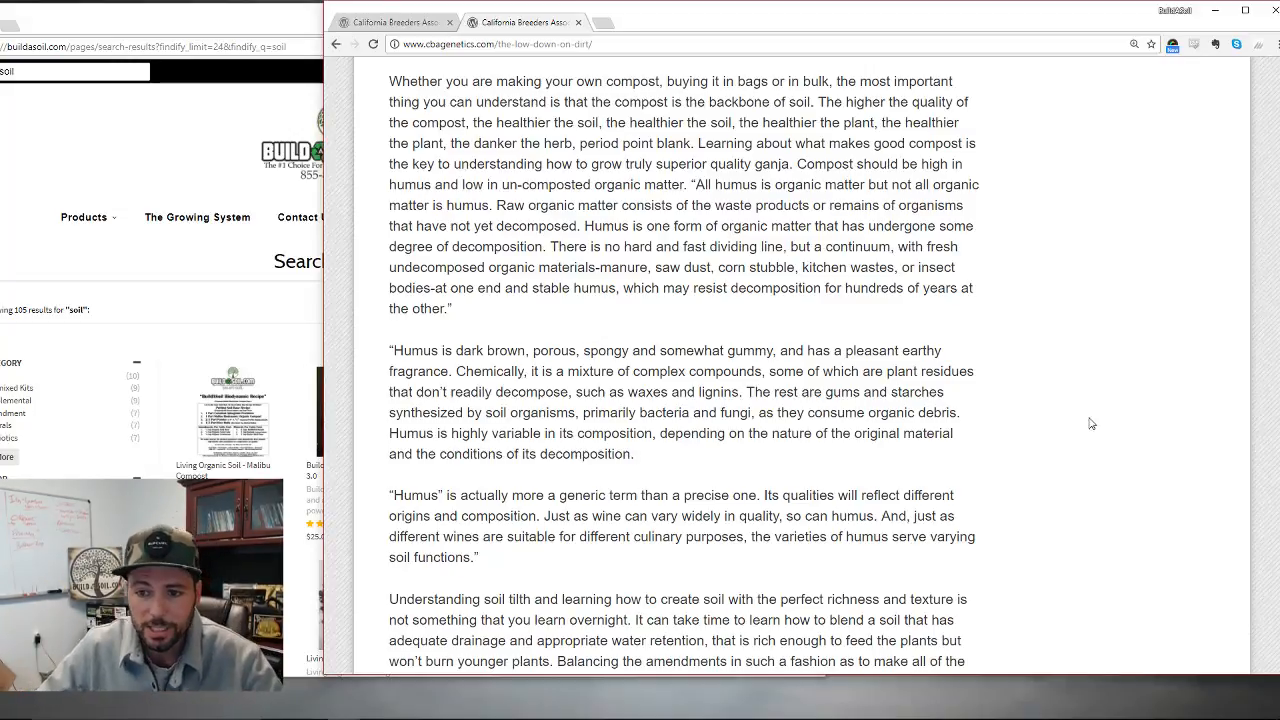
# - Continue down past the humus paragraphs until the '1 Part Coco Pith' recipe list appears
pyautogui.scroll(-3)
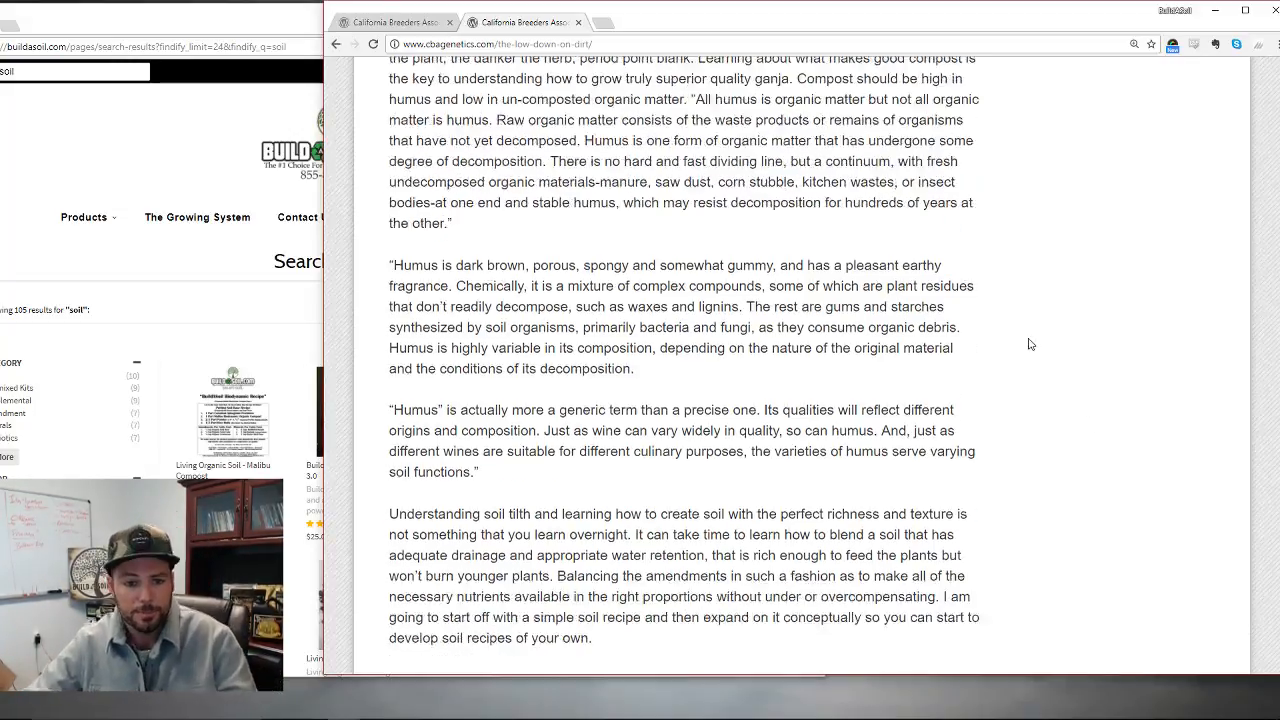
pyautogui.scroll(-3)
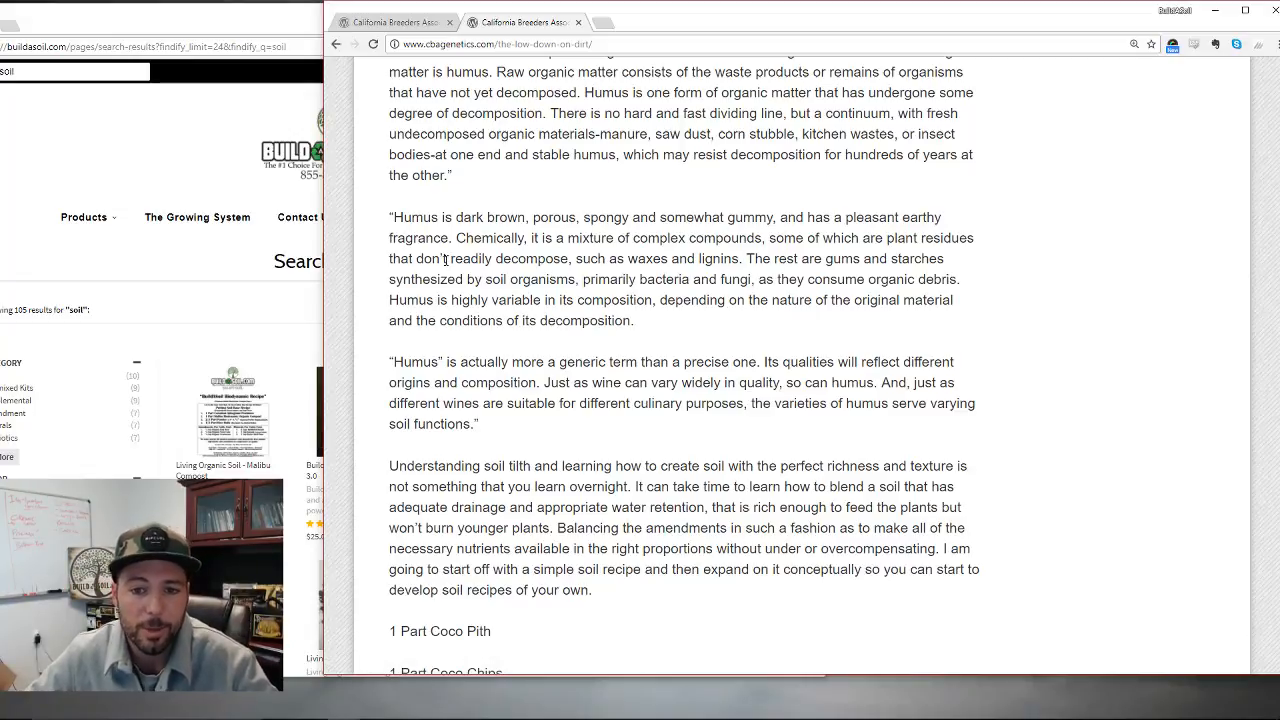
pyautogui.doubleClick(714, 258)
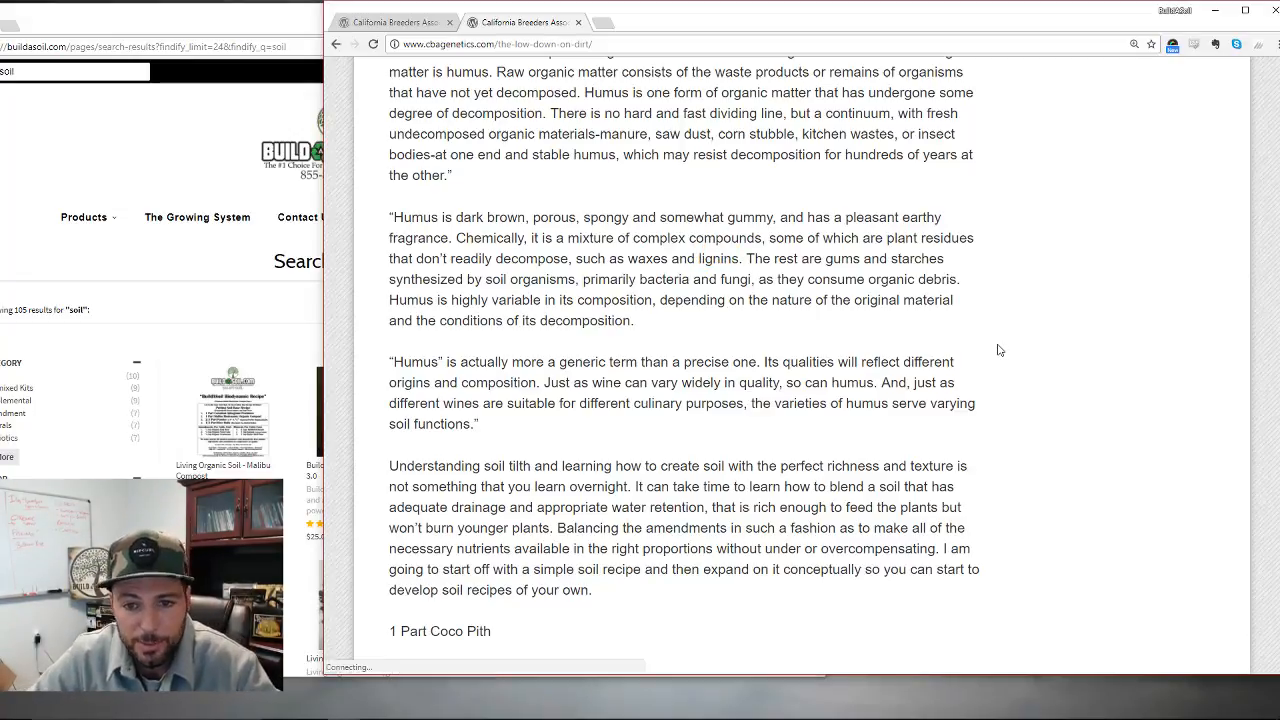
pyautogui.scroll(-3)
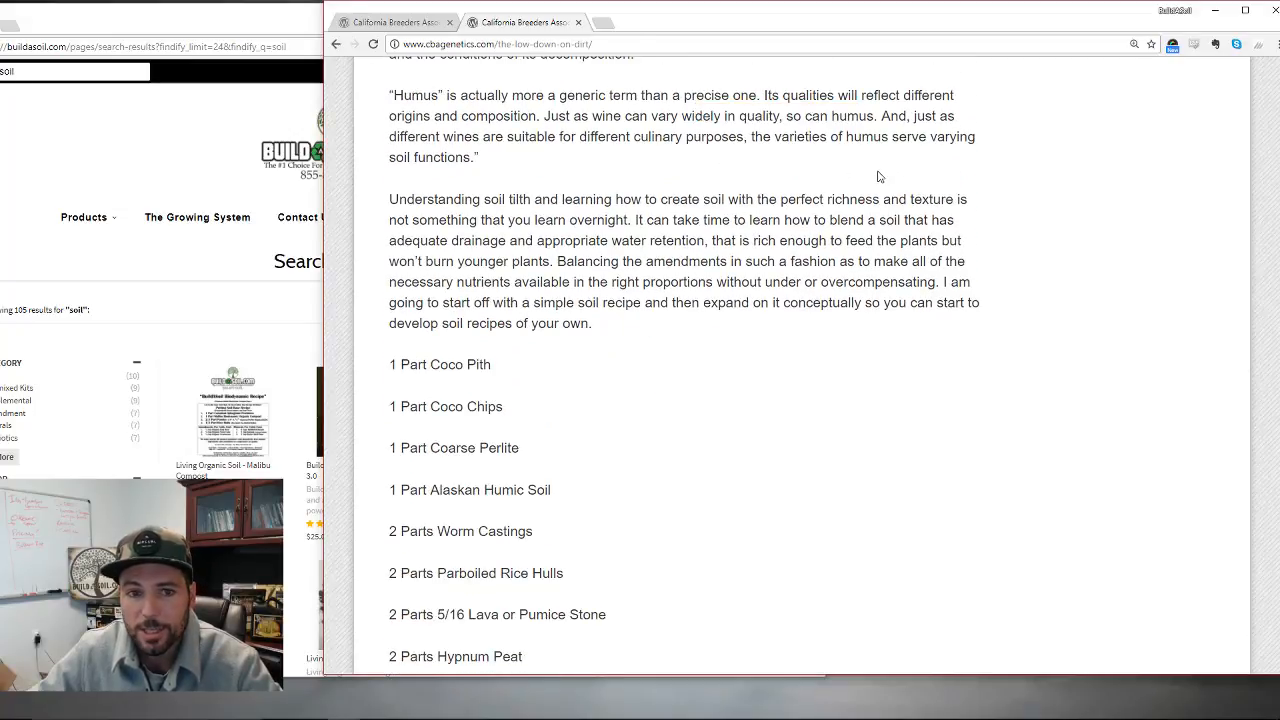
# - Highlight the passage on humus functions leading into the recipe, then clear it
pyautogui.moveTo(416, 136); pyautogui.dragTo(704, 136)
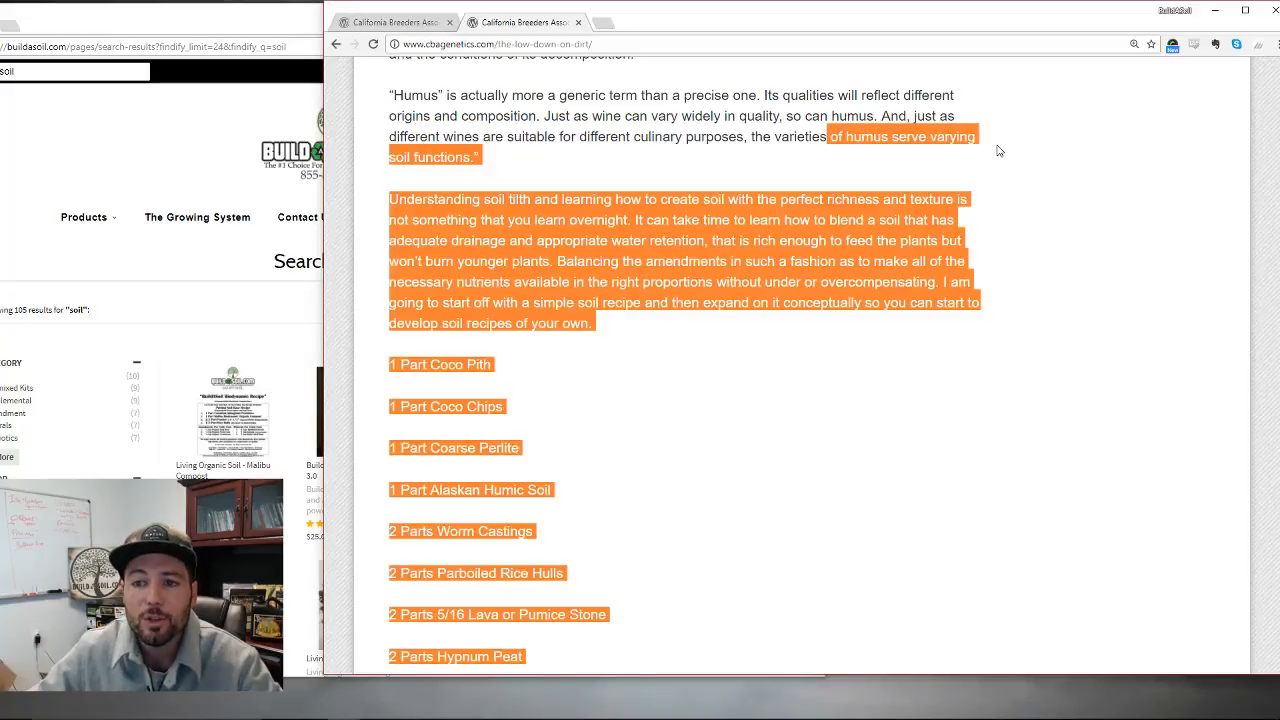
pyautogui.click(470, 192)
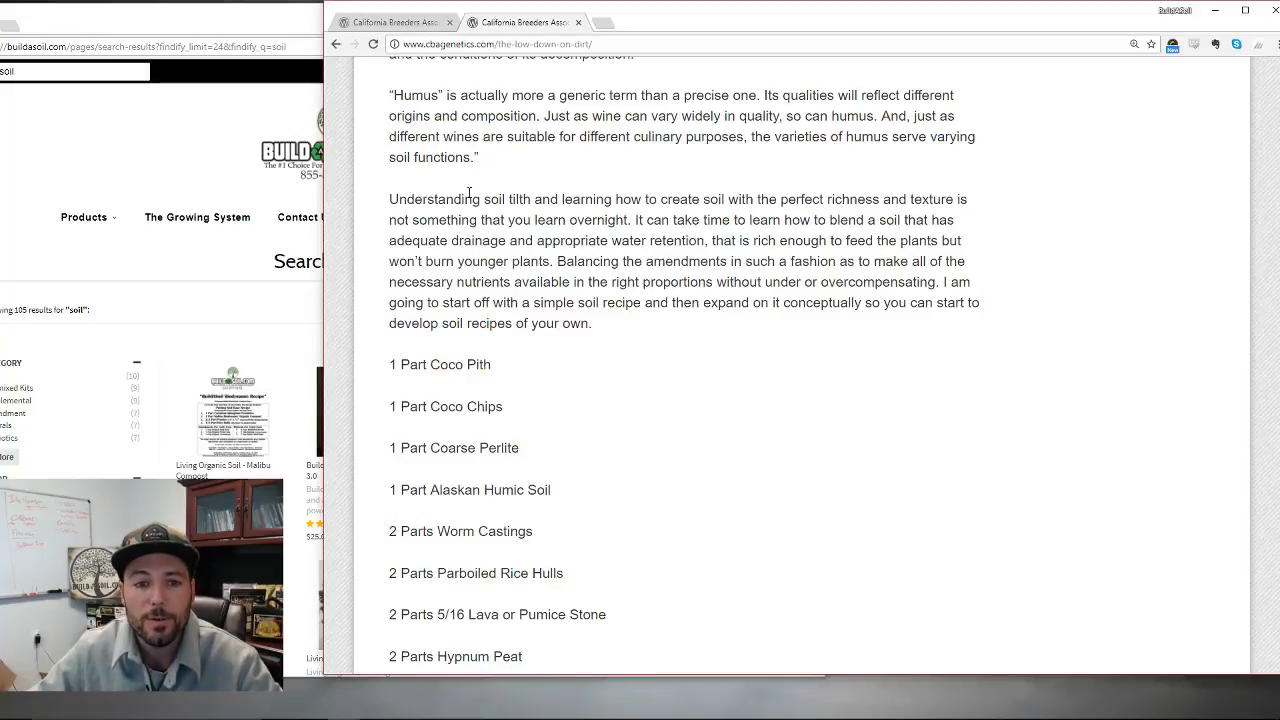
pyautogui.scroll(-3)
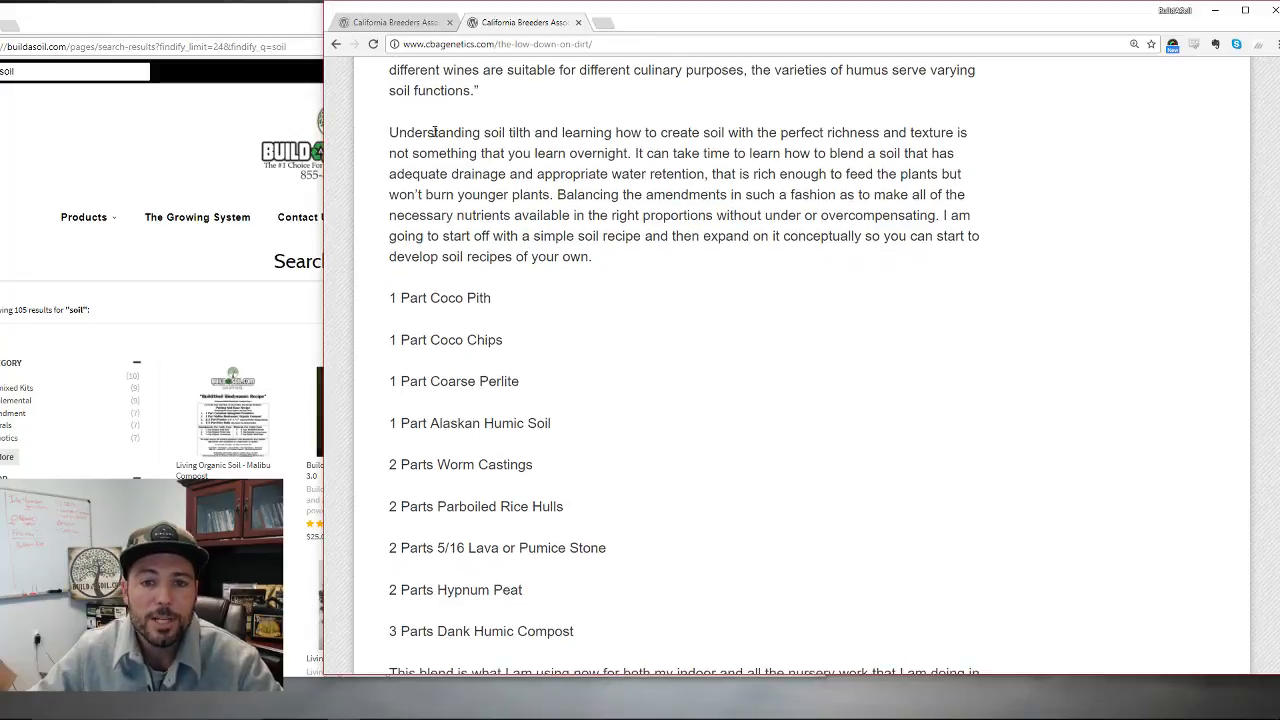
# - Highlight the soil tilth sentence opening and the nutrients-in-right-proportions phrase
pyautogui.moveTo(432, 132); pyautogui.dragTo(704, 132)
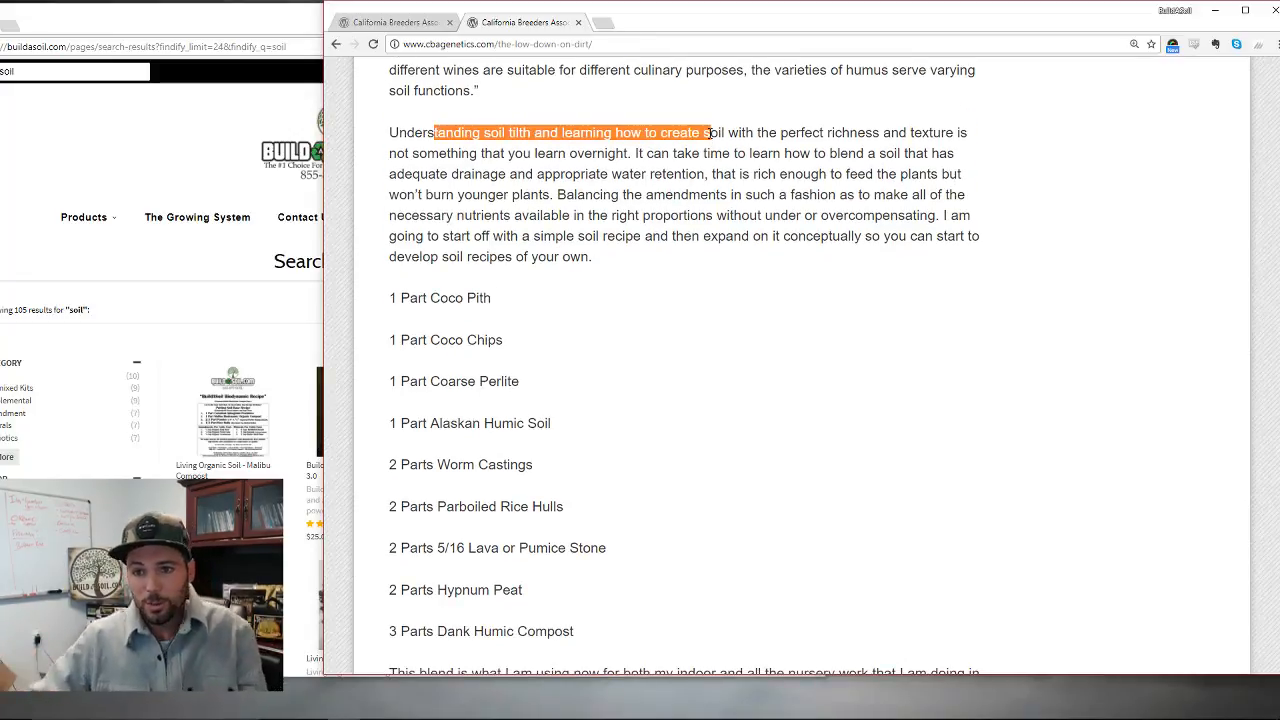
pyautogui.click(650, 180)
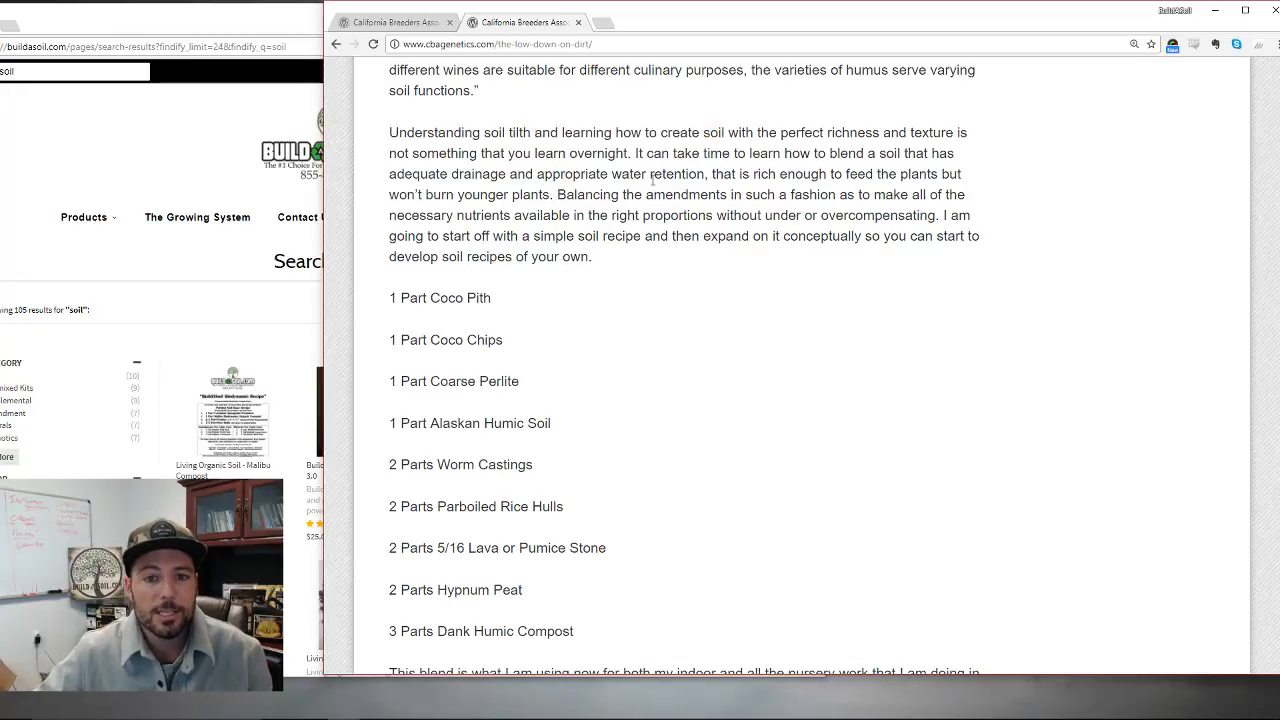
pyautogui.moveTo(686, 172)
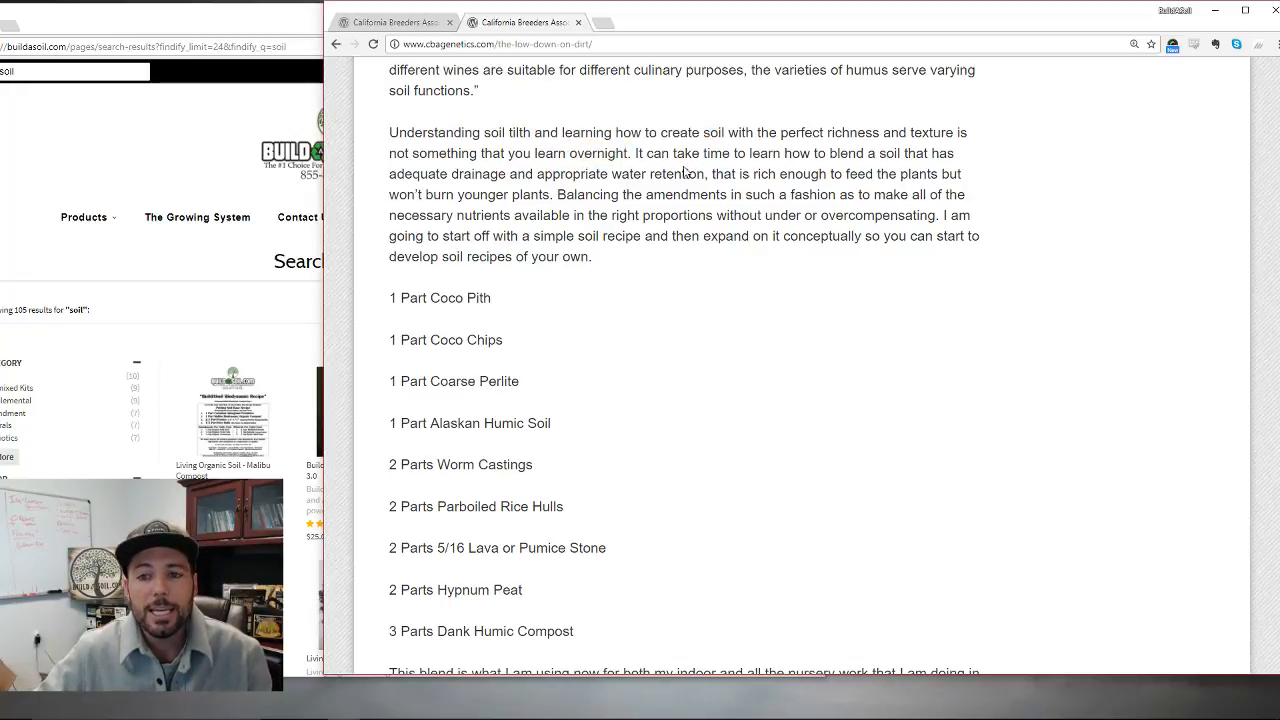
pyautogui.moveTo(480, 188)
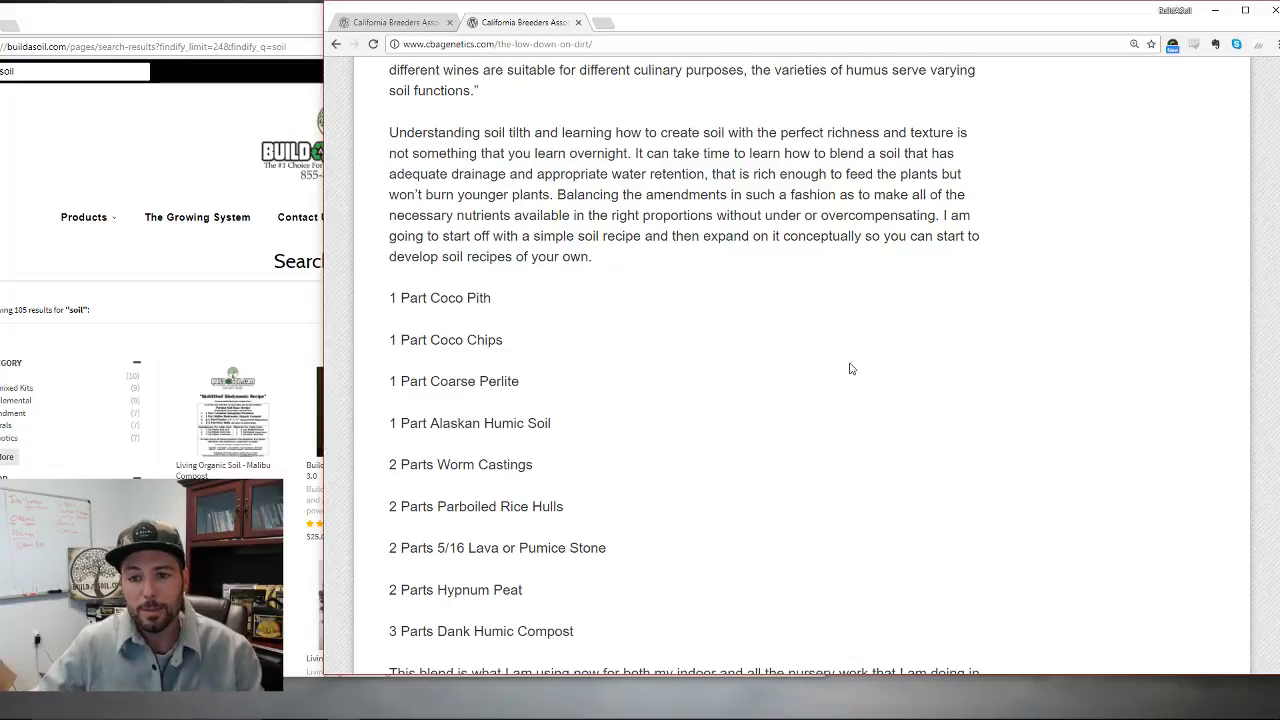
pyautogui.moveTo(778, 308)
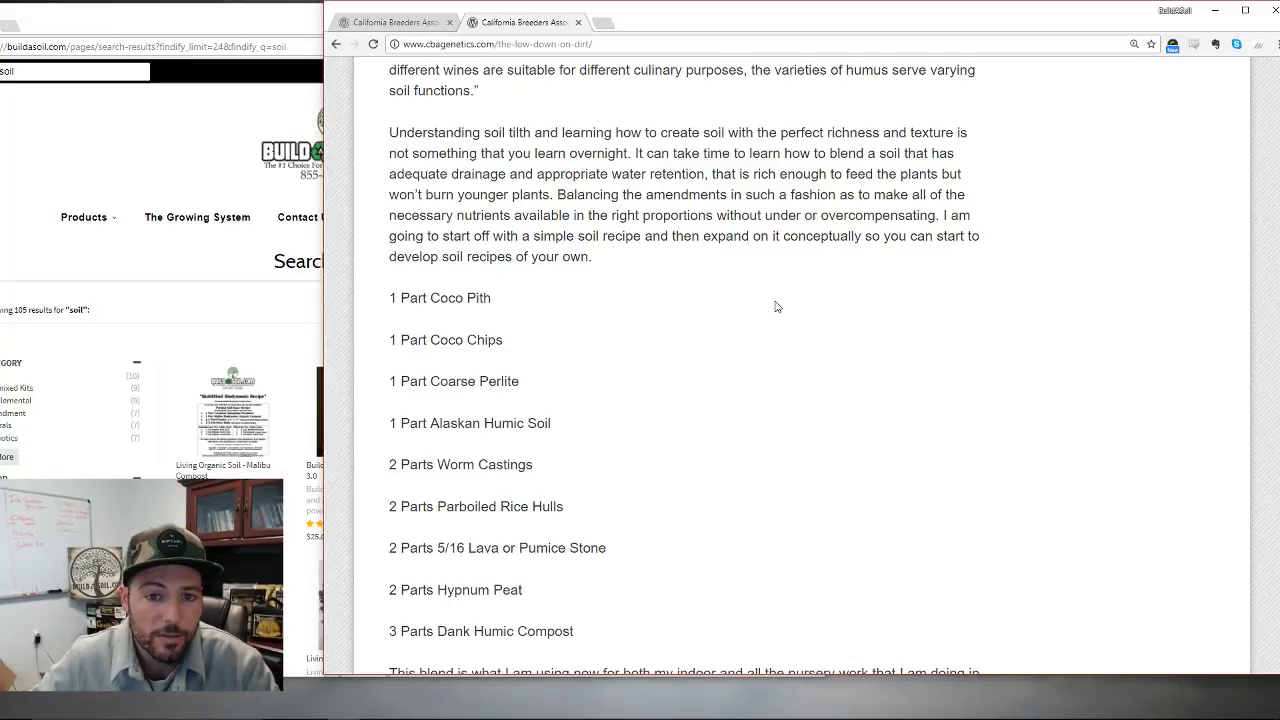
pyautogui.moveTo(494, 216); pyautogui.dragTo(704, 216)
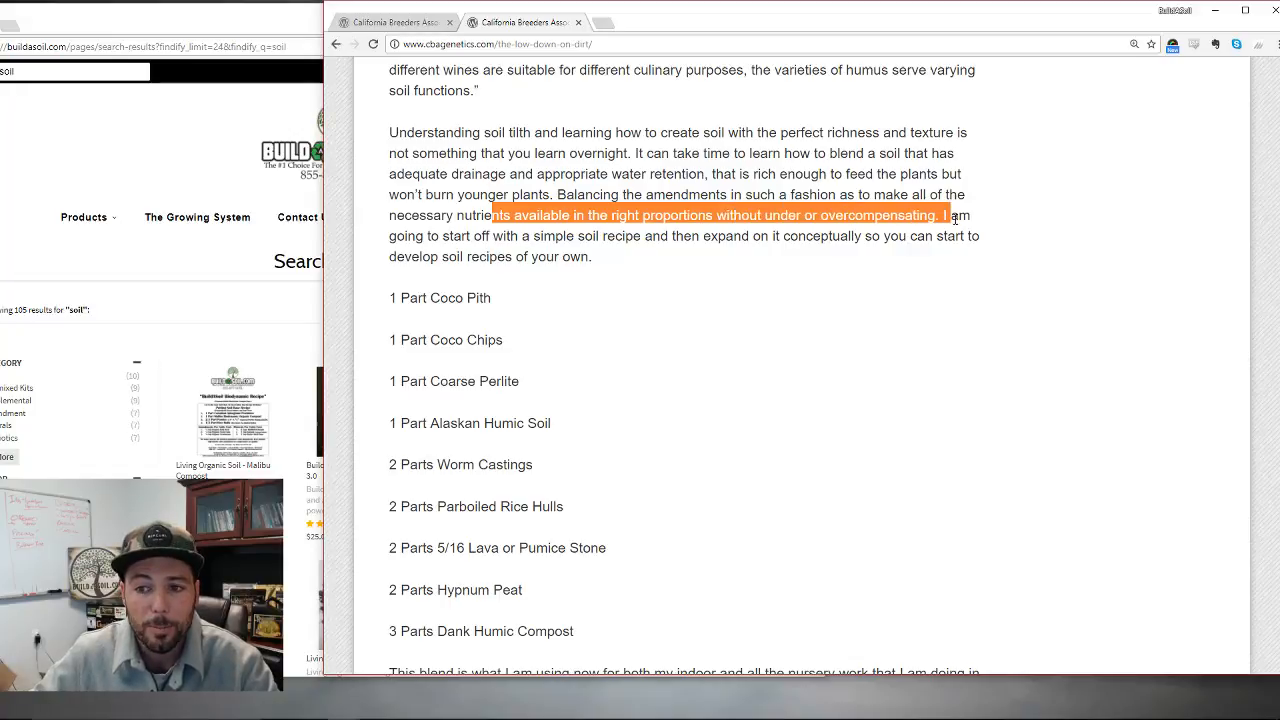
pyautogui.click(1036, 248)
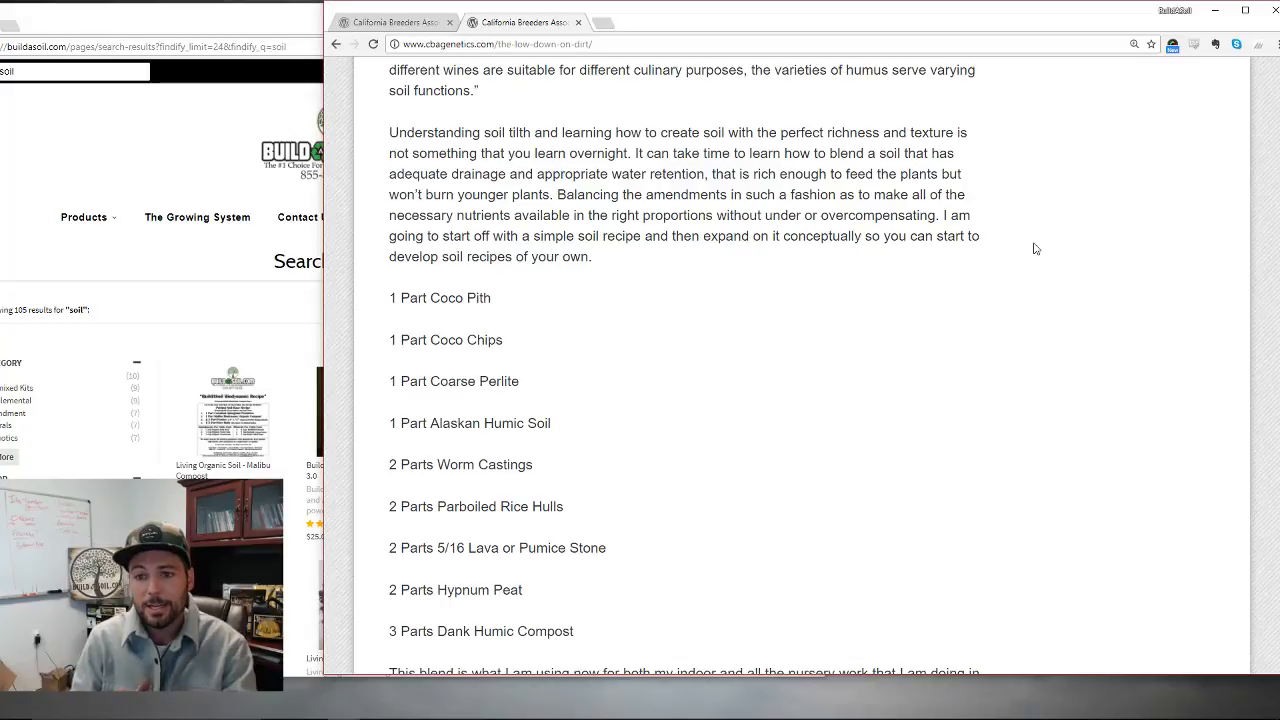
pyautogui.moveTo(1064, 268)
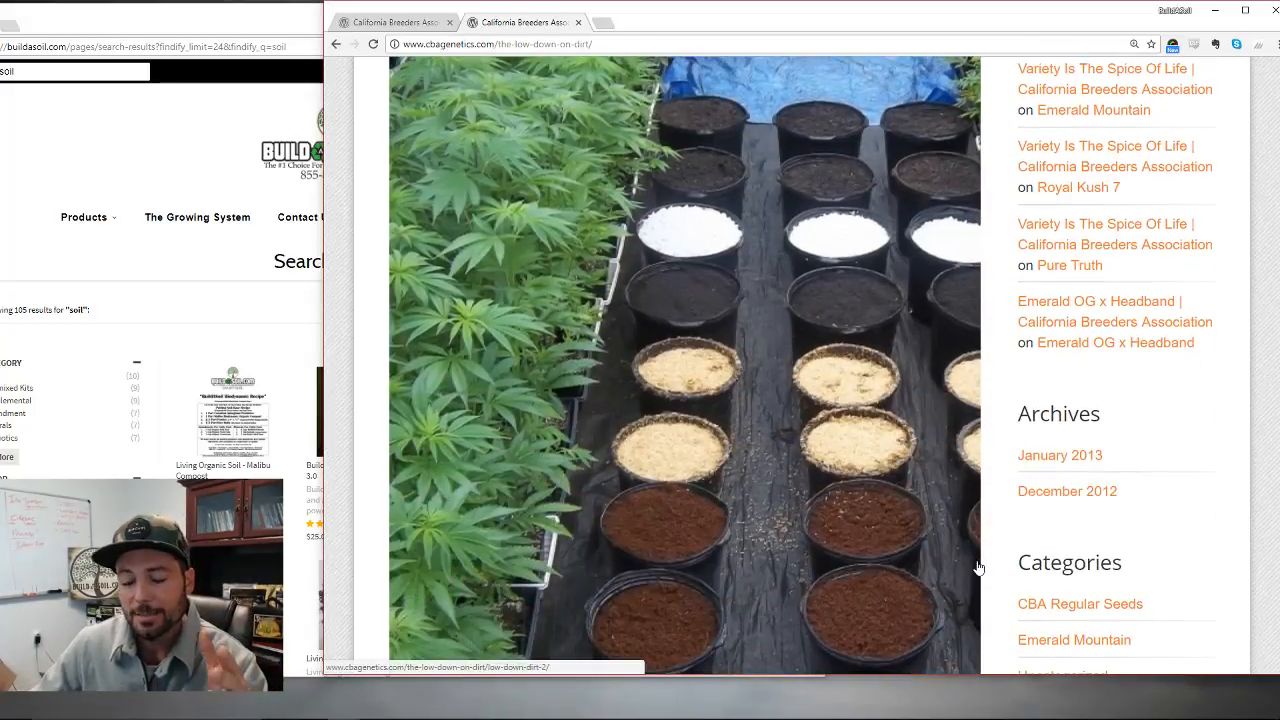
# - Scroll past the potted soil photo and back to the soil recipe list
pyautogui.scroll(-3)
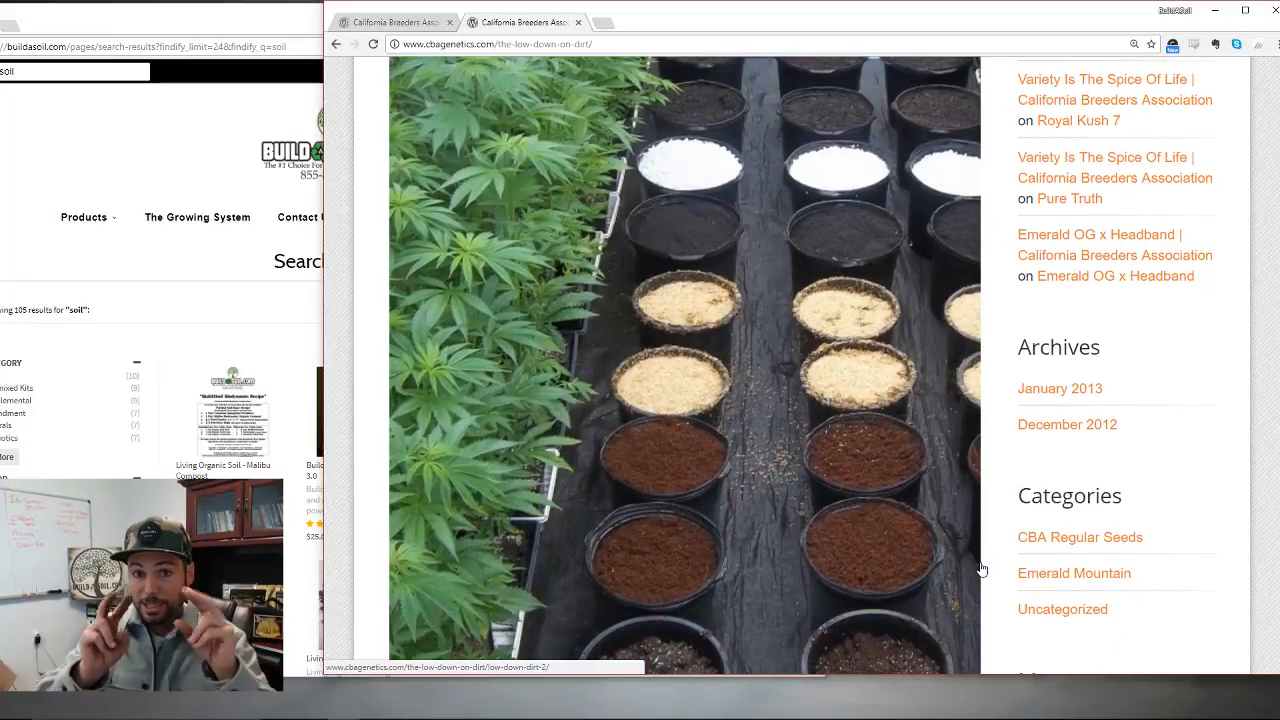
pyautogui.scroll(-3)
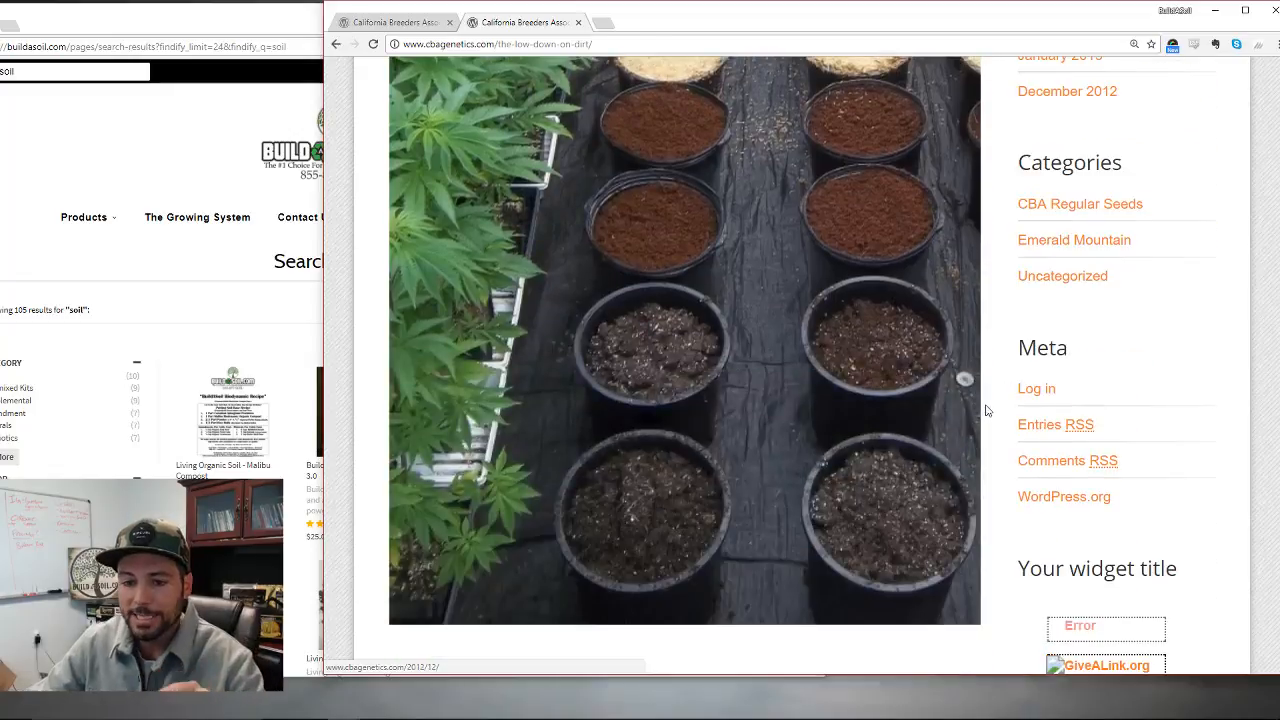
pyautogui.scroll(-3)
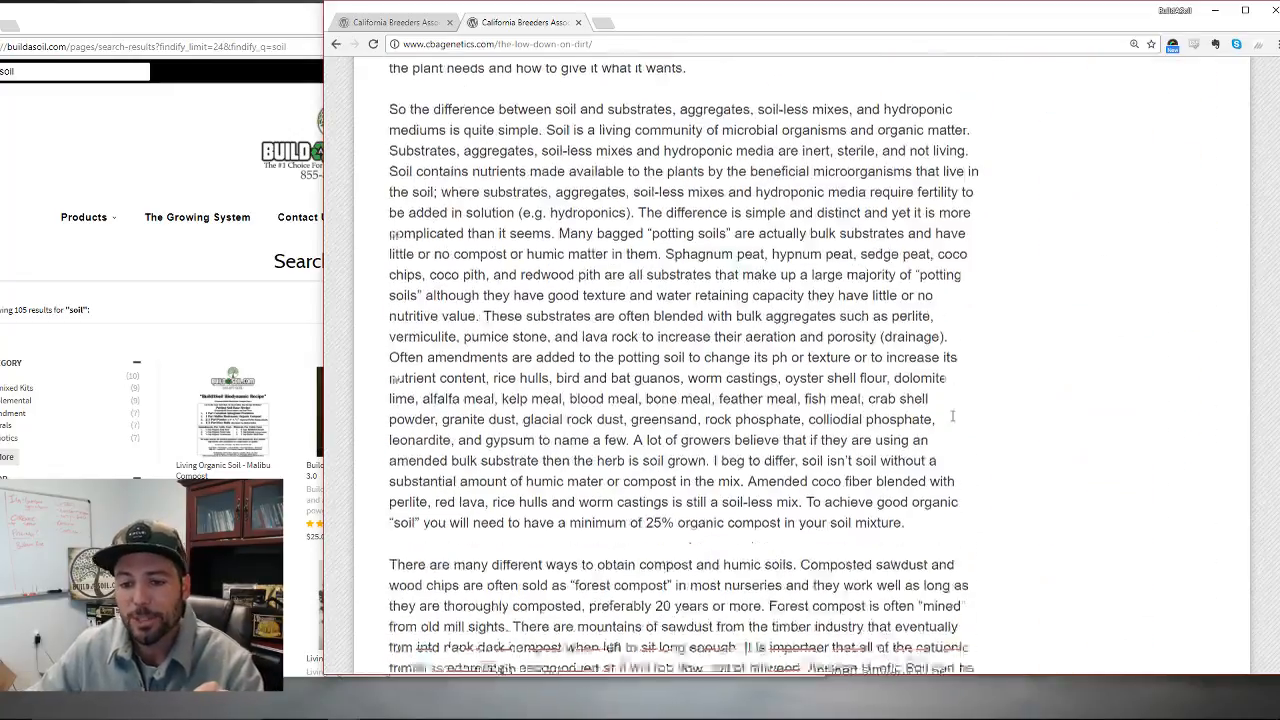
pyautogui.scroll(-3)
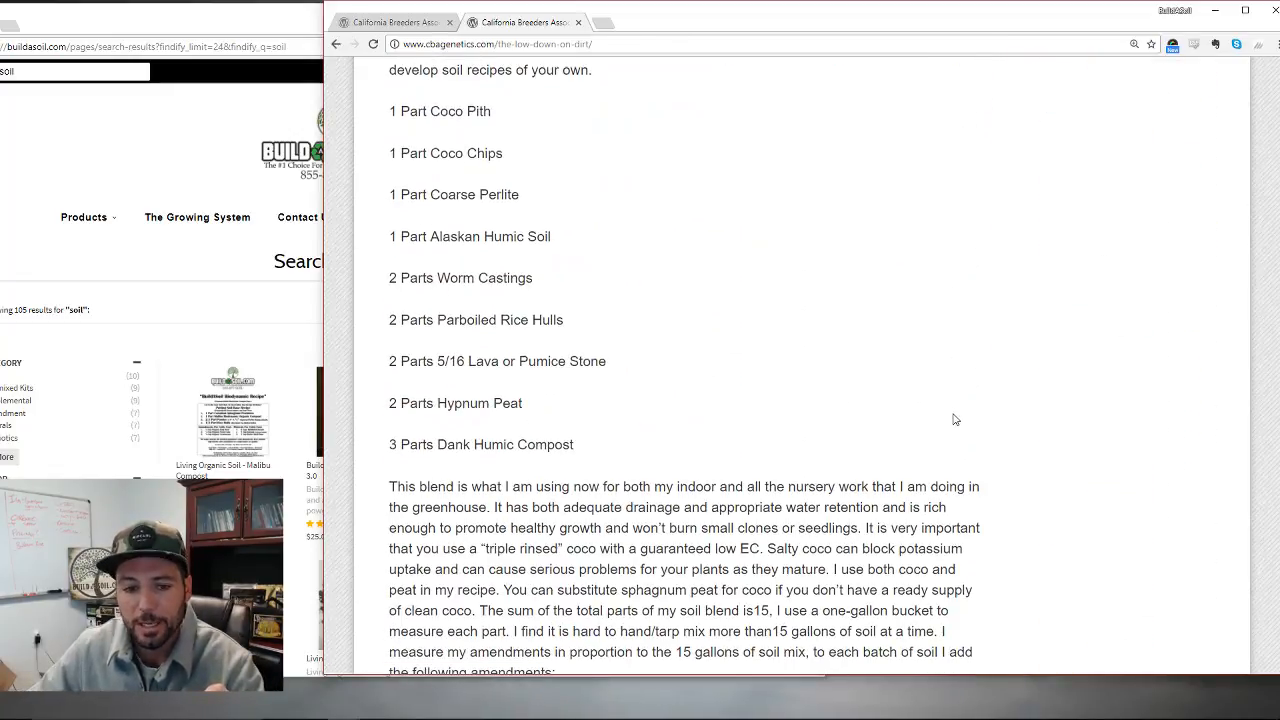
pyautogui.scroll(3)
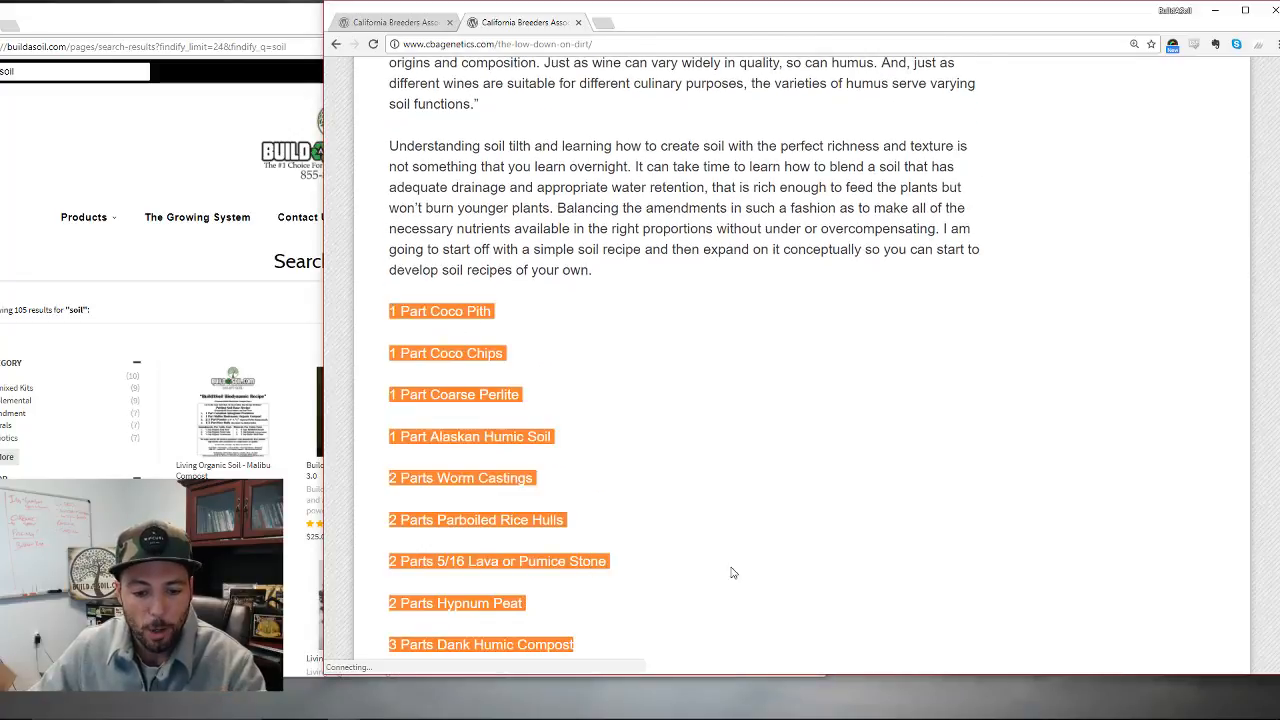
pyautogui.scroll(-3)
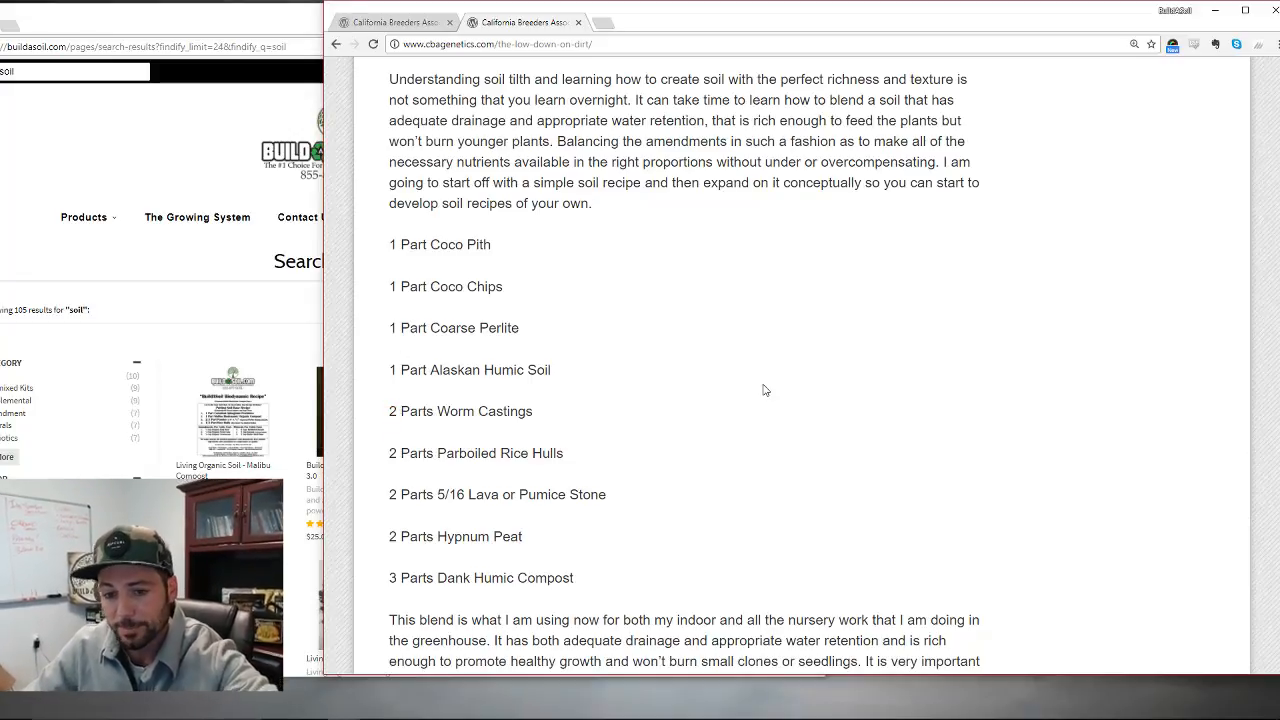
pyautogui.scroll(-3)
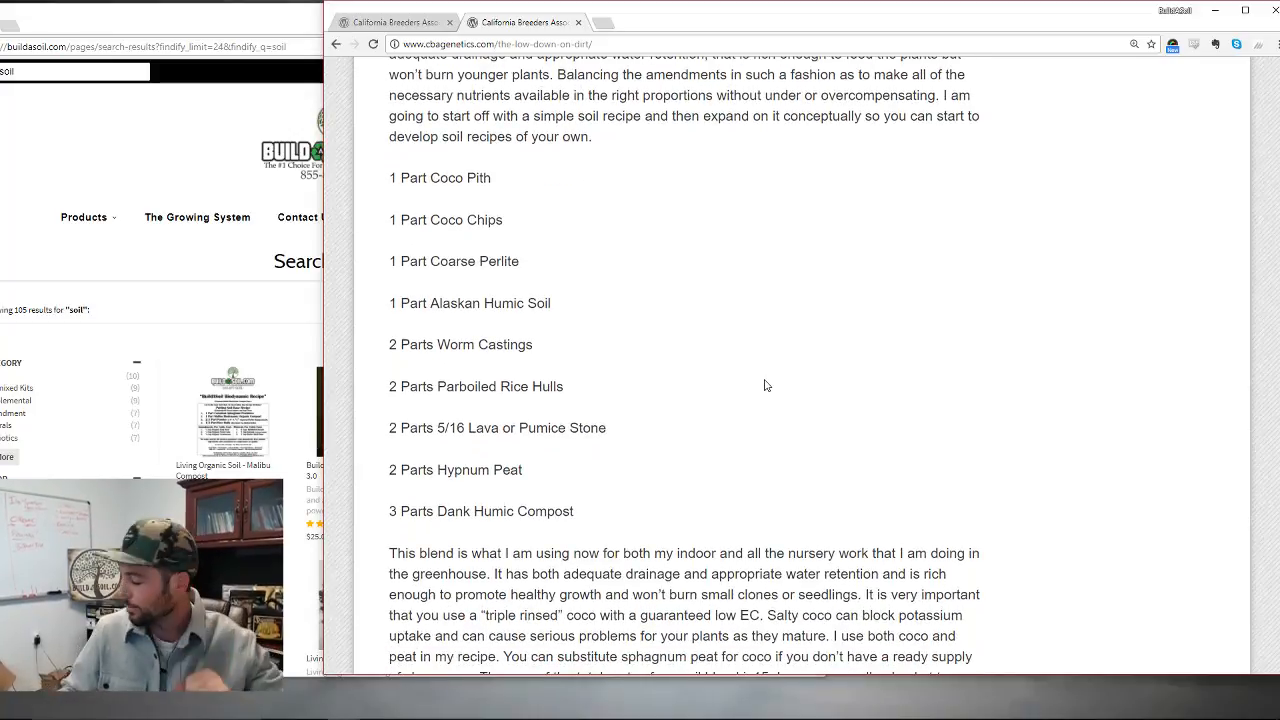
pyautogui.moveTo(560, 268)
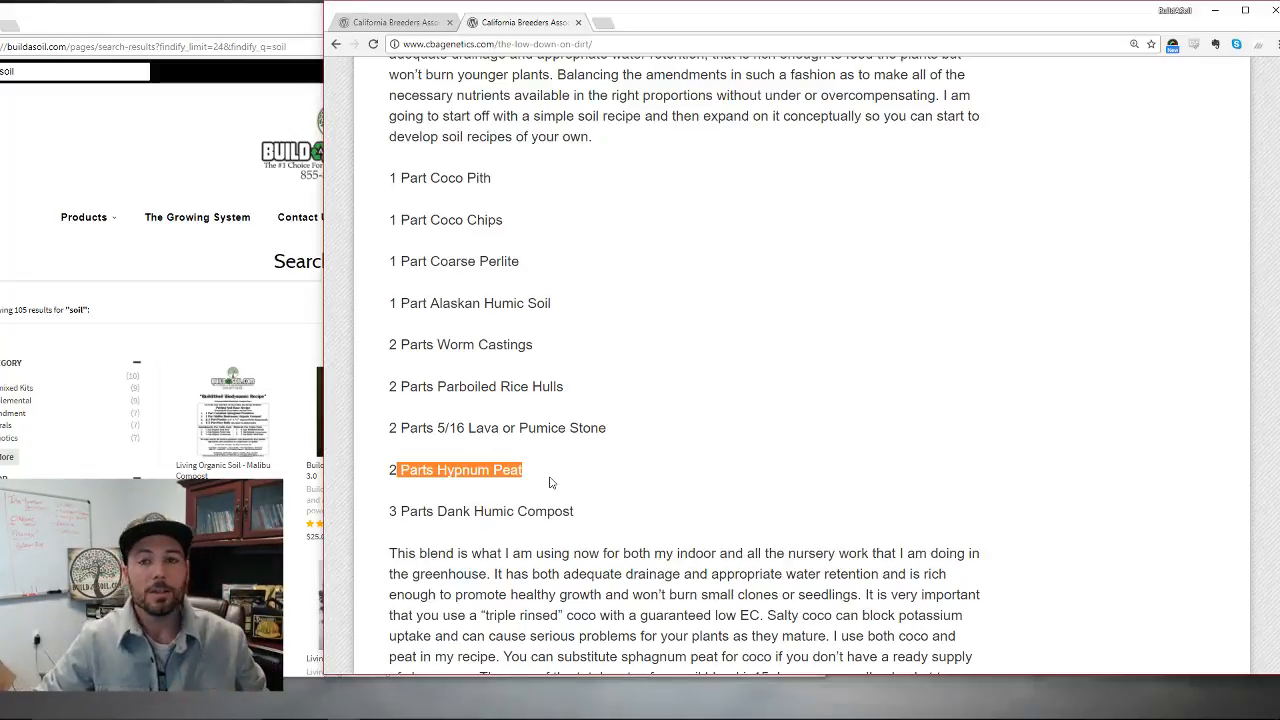
pyautogui.moveTo(572, 304)
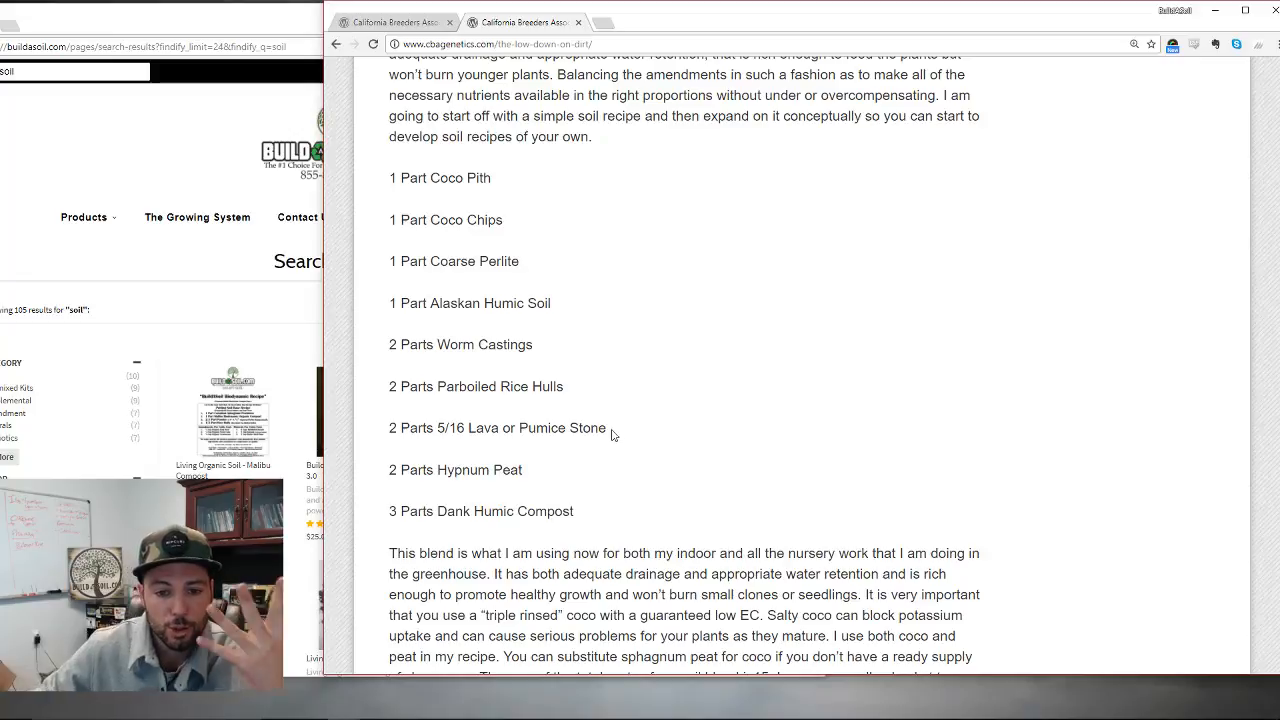
# - Highlight the 5/16 Lava or Pumice Stone line, then another recipe ingredient line
pyautogui.tripleClick(496, 428)
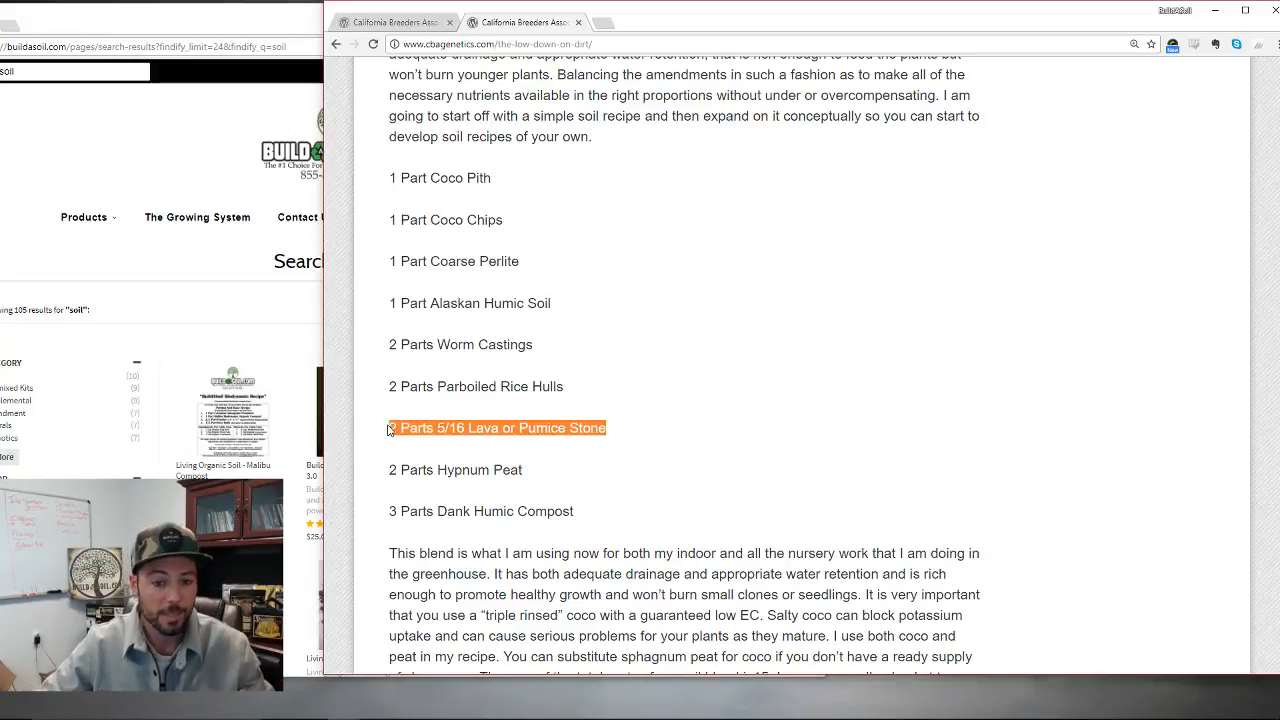
pyautogui.click(604, 464)
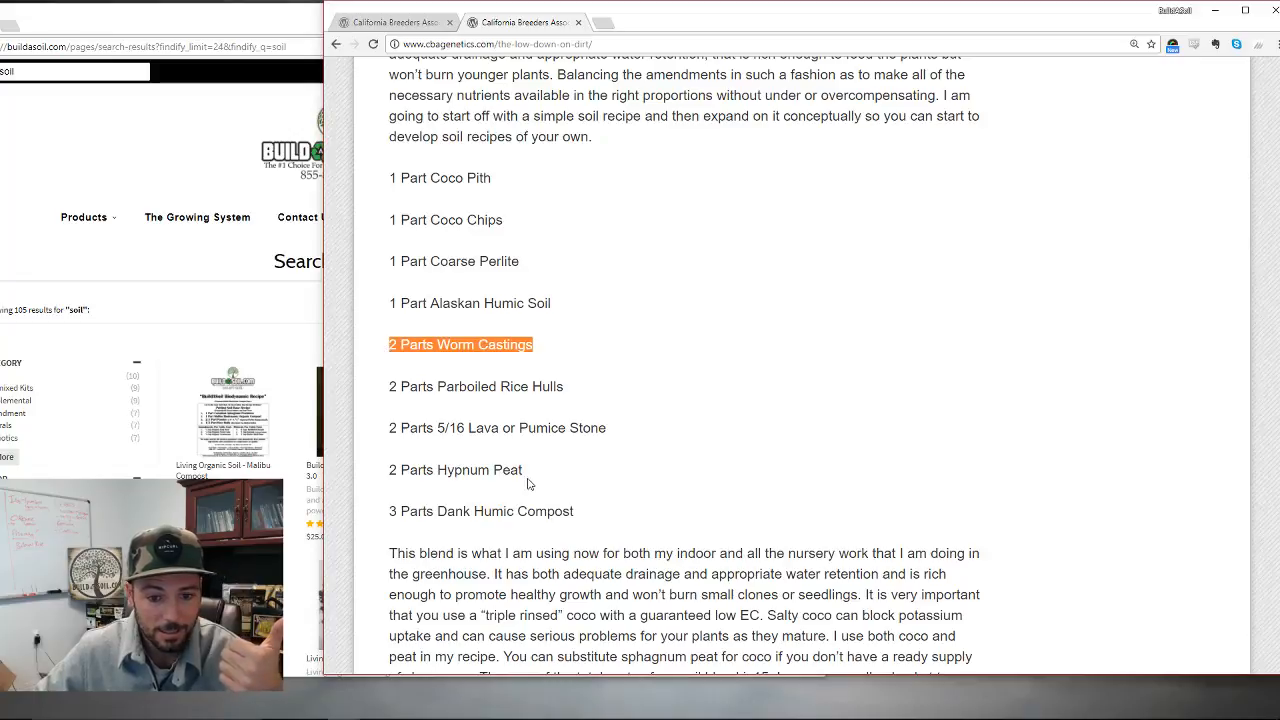
pyautogui.doubleClick(480, 512)
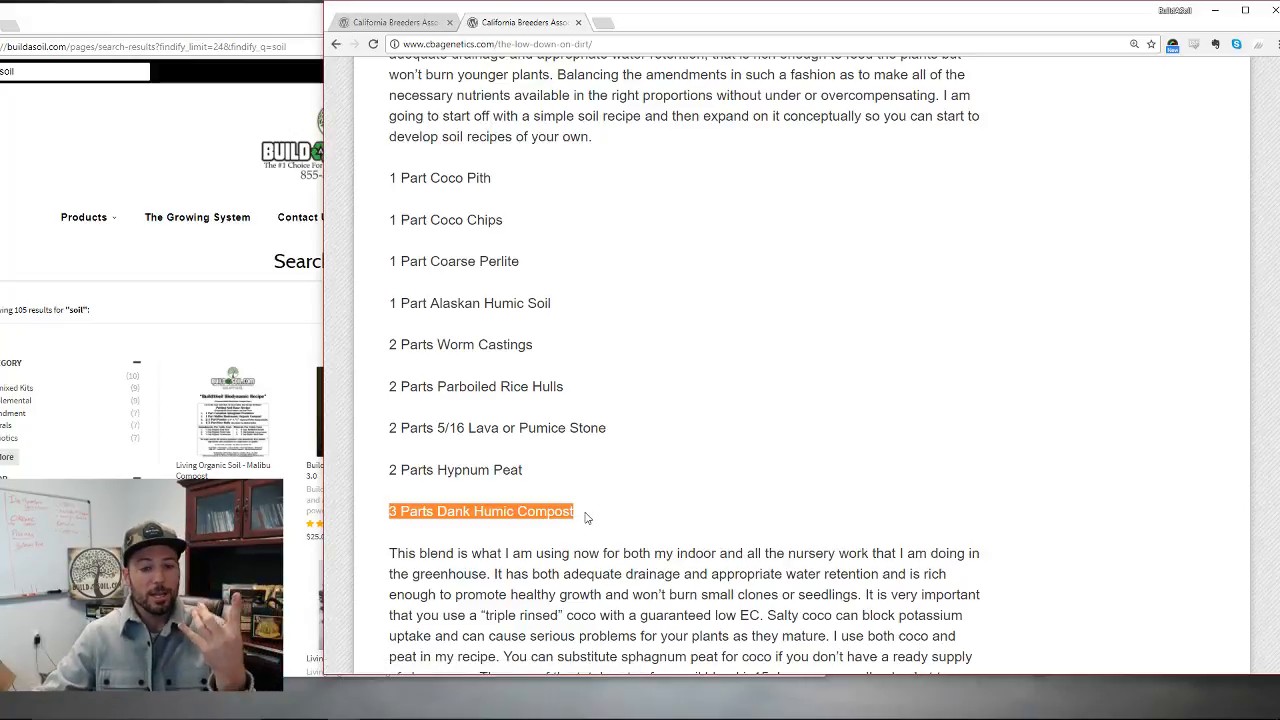
pyautogui.moveTo(594, 500)
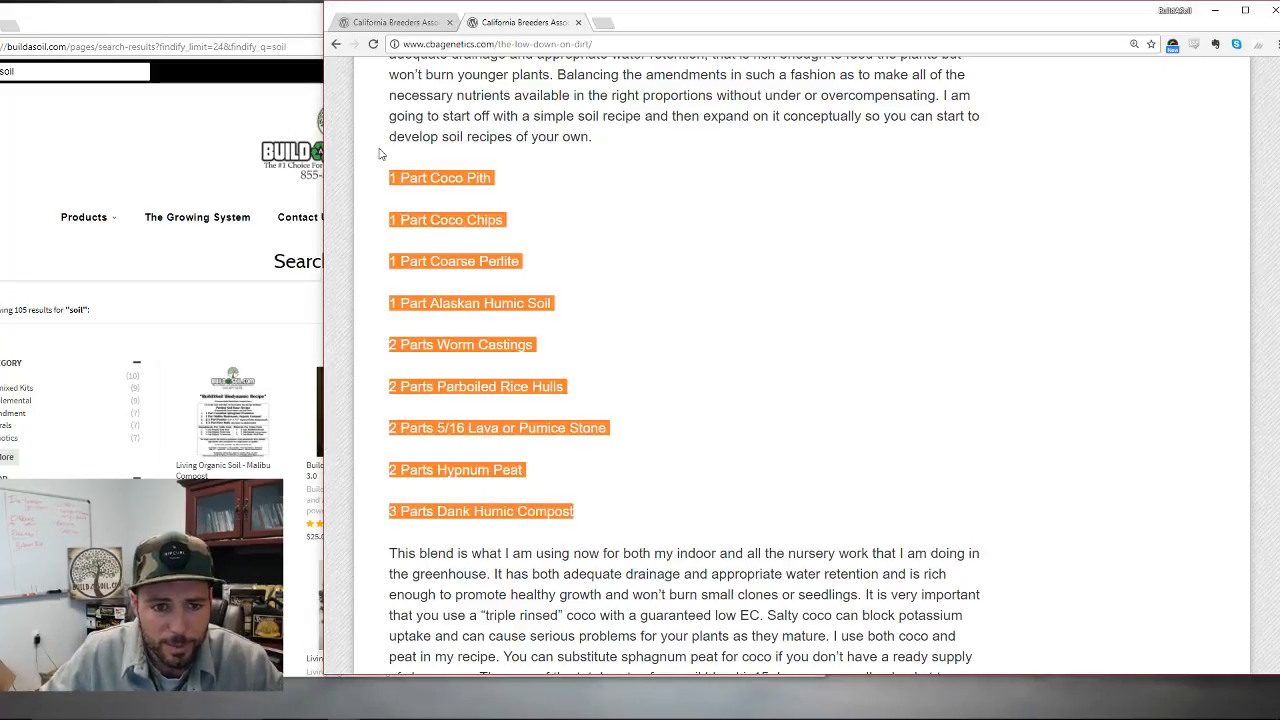
# - Clear the recipe-list highlight and scroll down to the 15-gallon batch and amendments paragraph
pyautogui.click(676, 364)
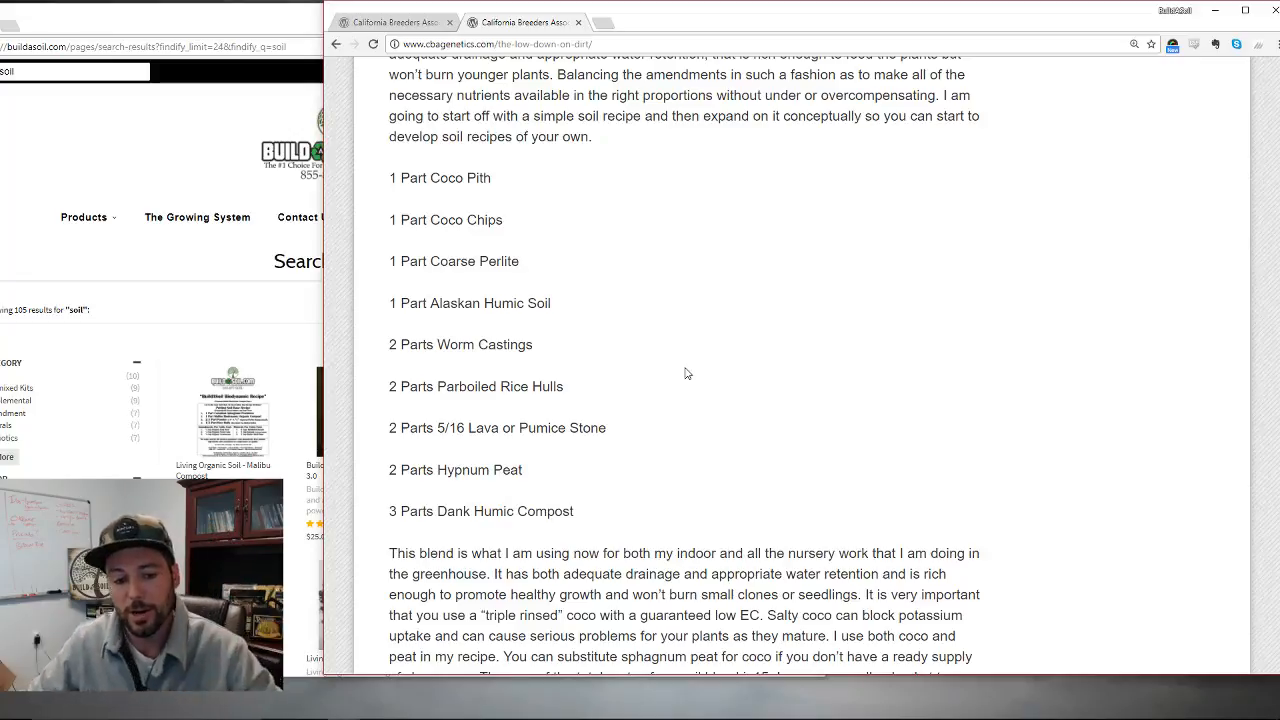
pyautogui.scroll(-3)
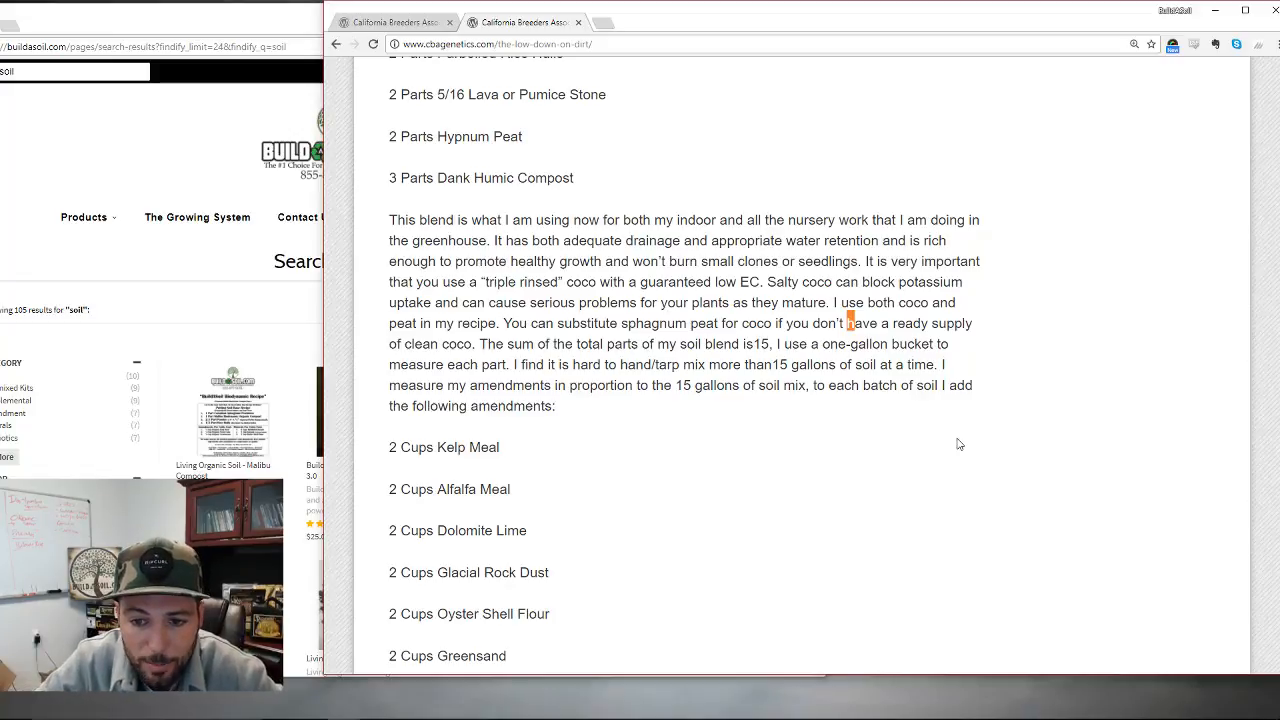
# - Highlight the 15-gallons-at-a-time phrase, then scroll down through the amendment cups list to the guanos paragraph
pyautogui.moveTo(752, 364); pyautogui.dragTo(938, 364)
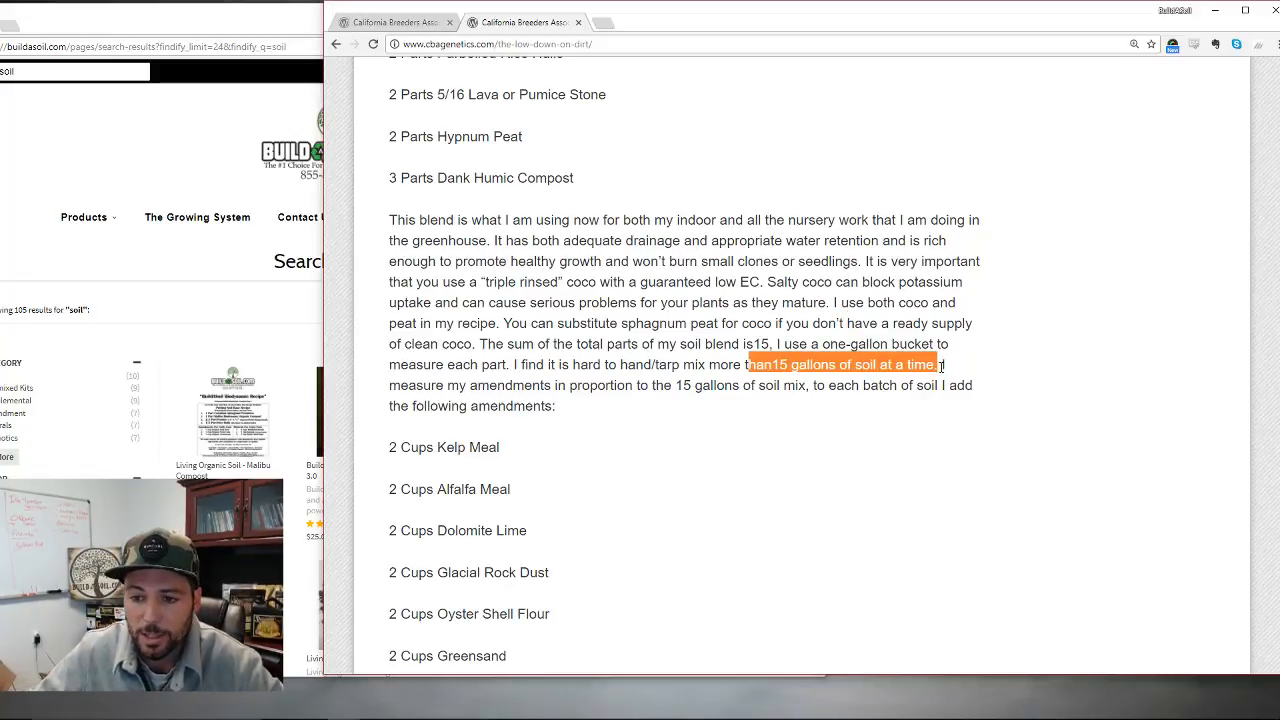
pyautogui.scroll(-3)
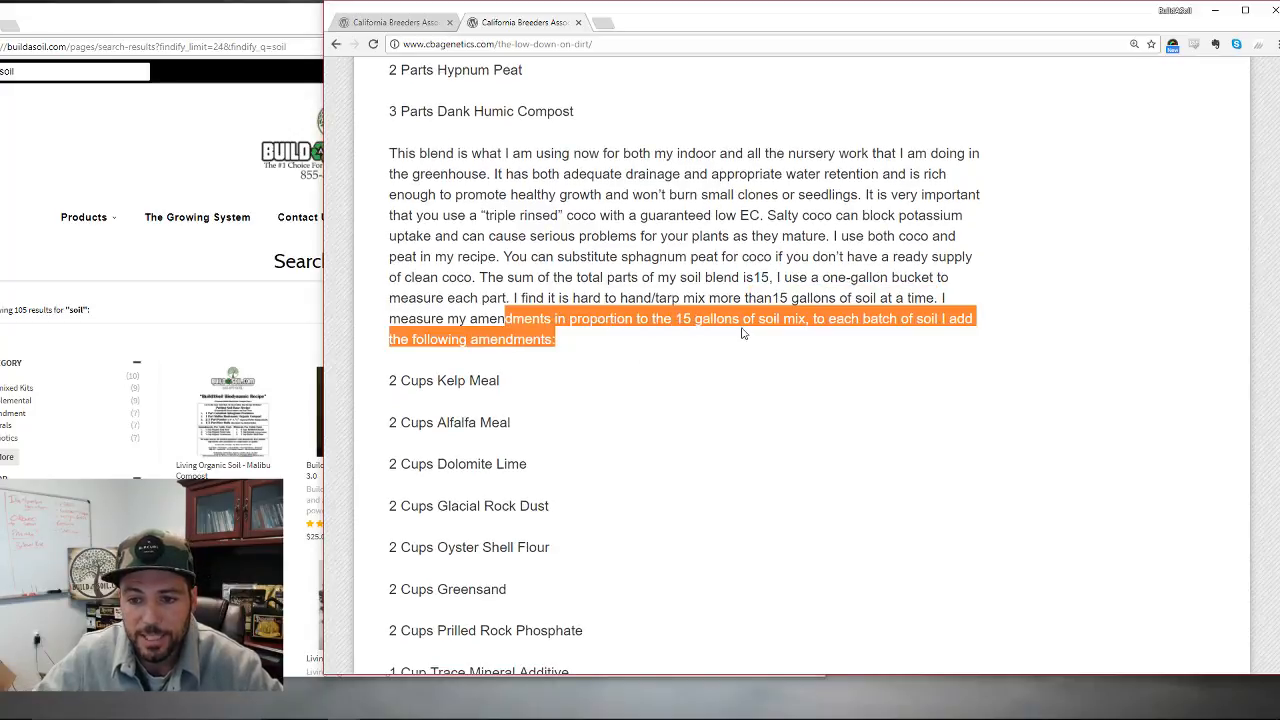
pyautogui.moveTo(884, 362)
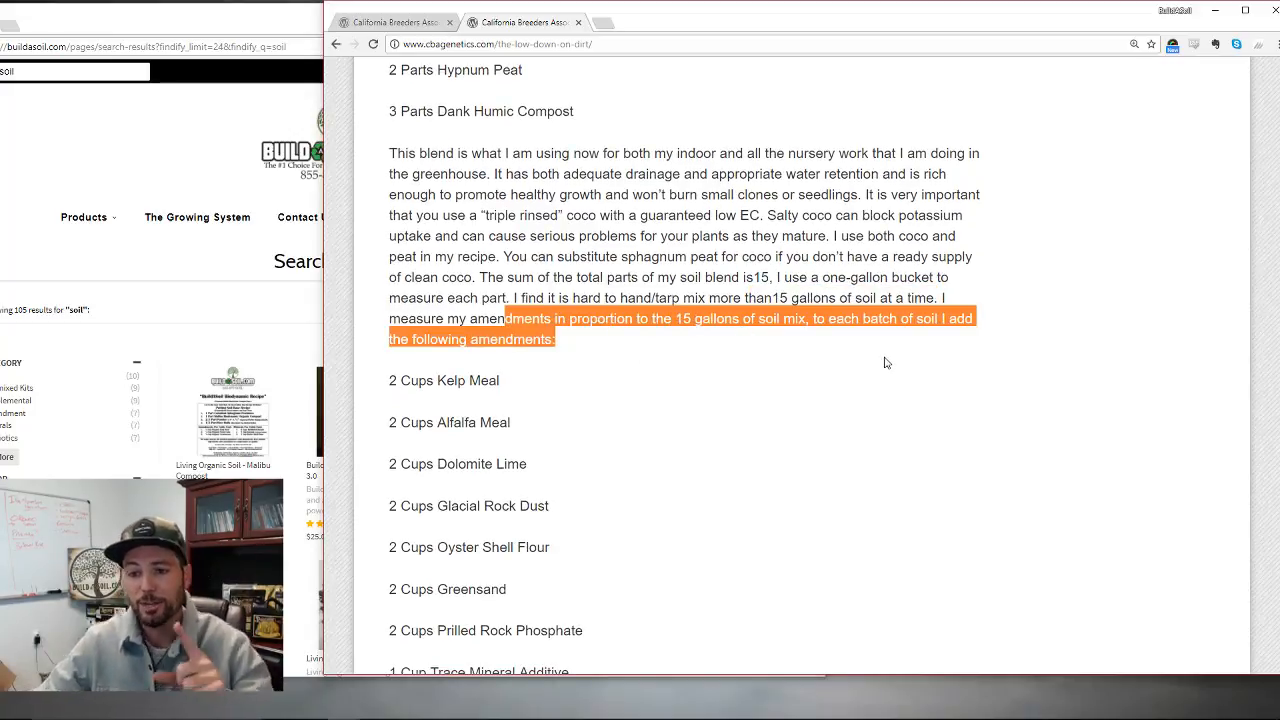
pyautogui.scroll(-3)
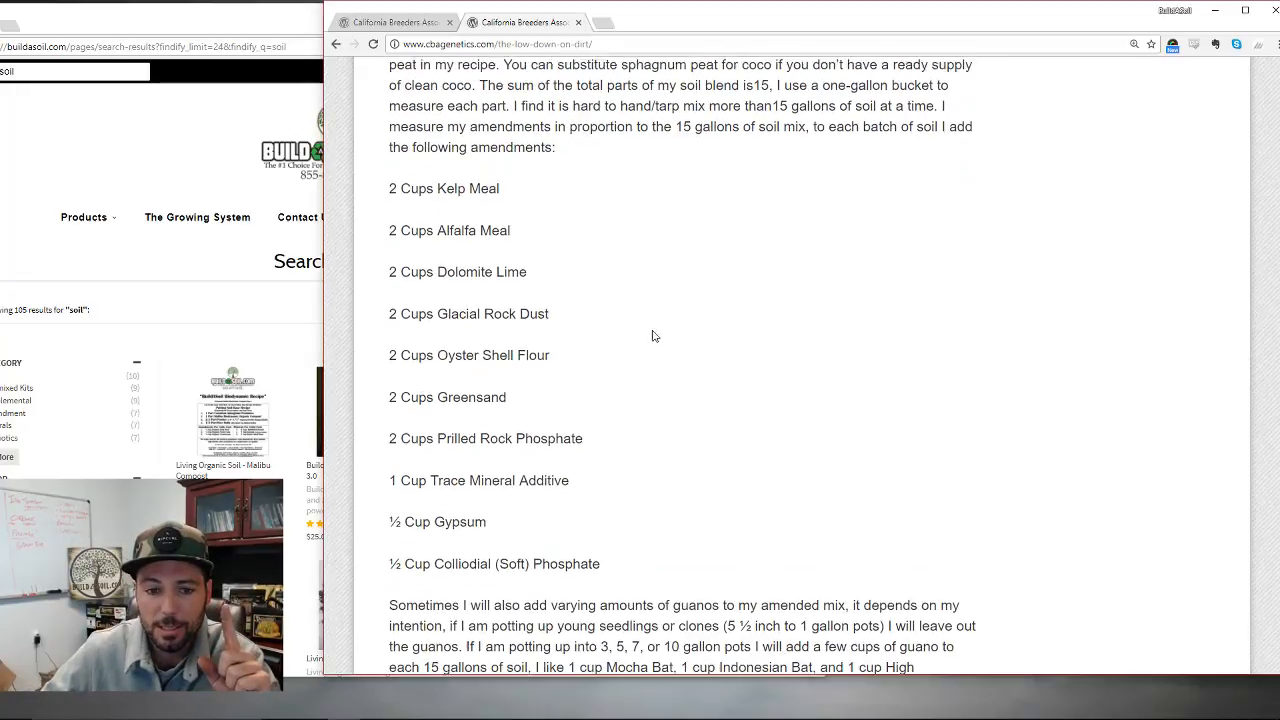
pyautogui.moveTo(390, 188); pyautogui.dragTo(600, 564)
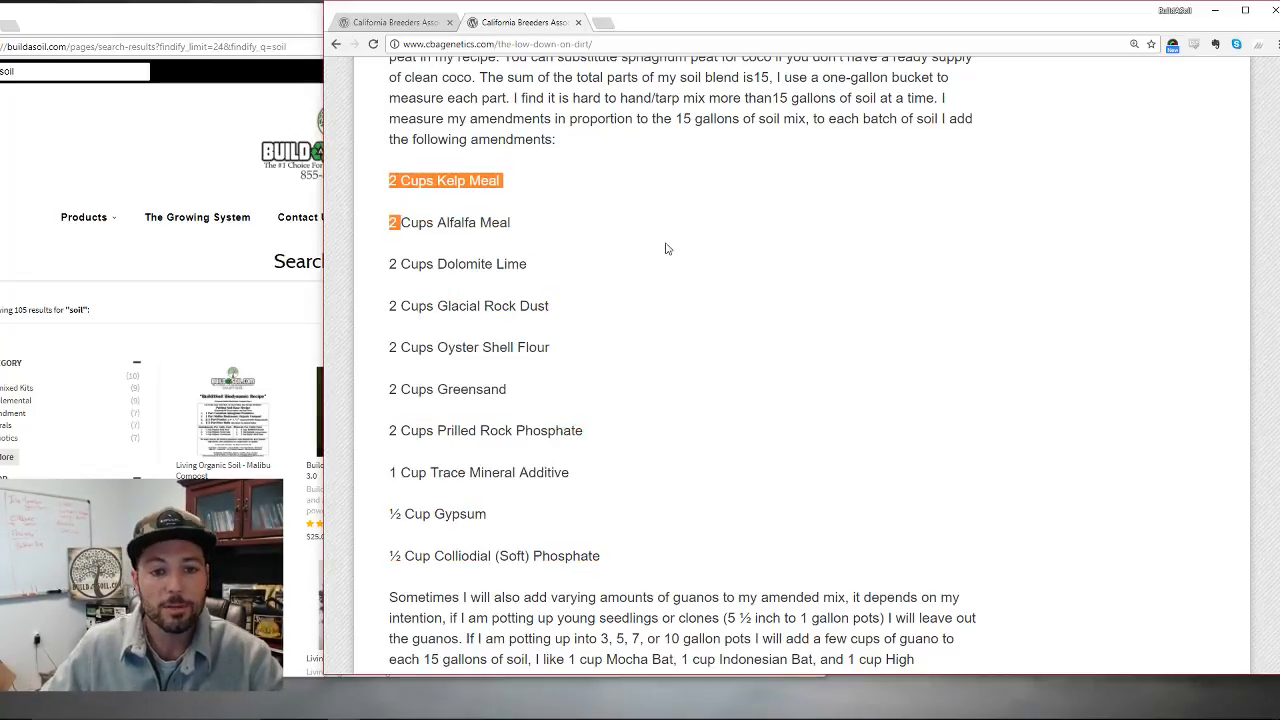
pyautogui.moveTo(772, 262)
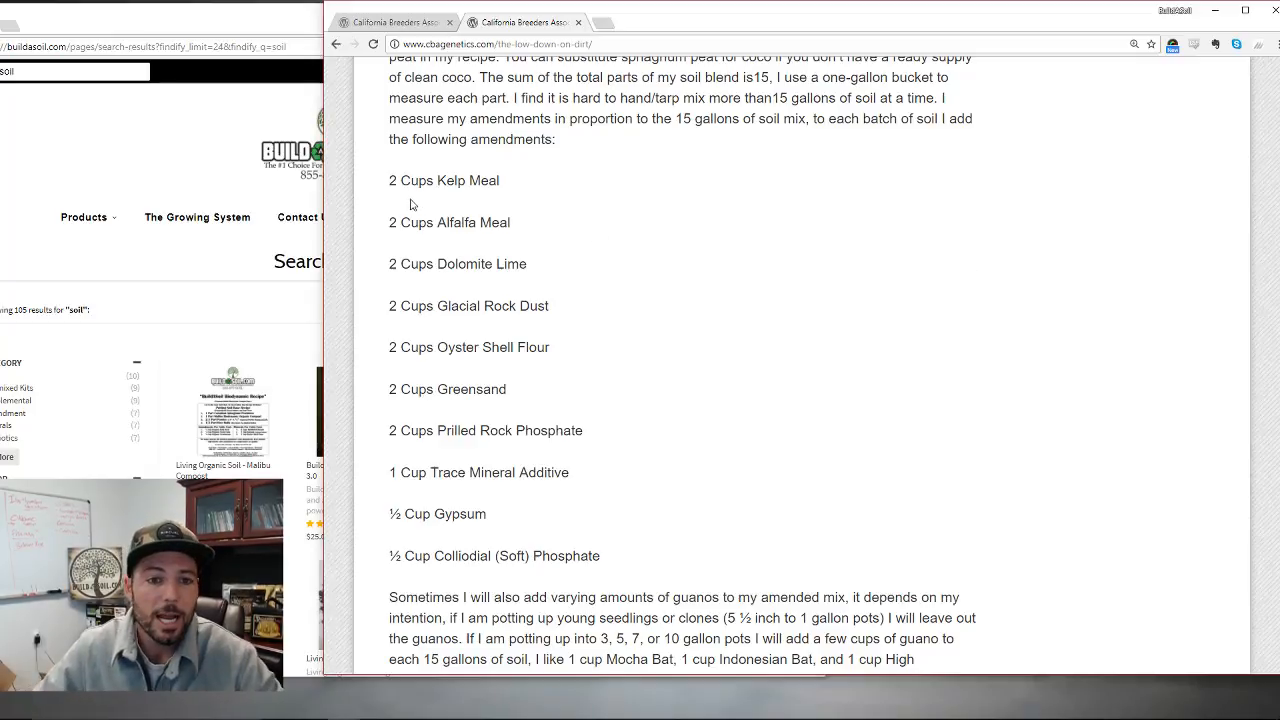
pyautogui.moveTo(392, 180); pyautogui.dragTo(536, 270)
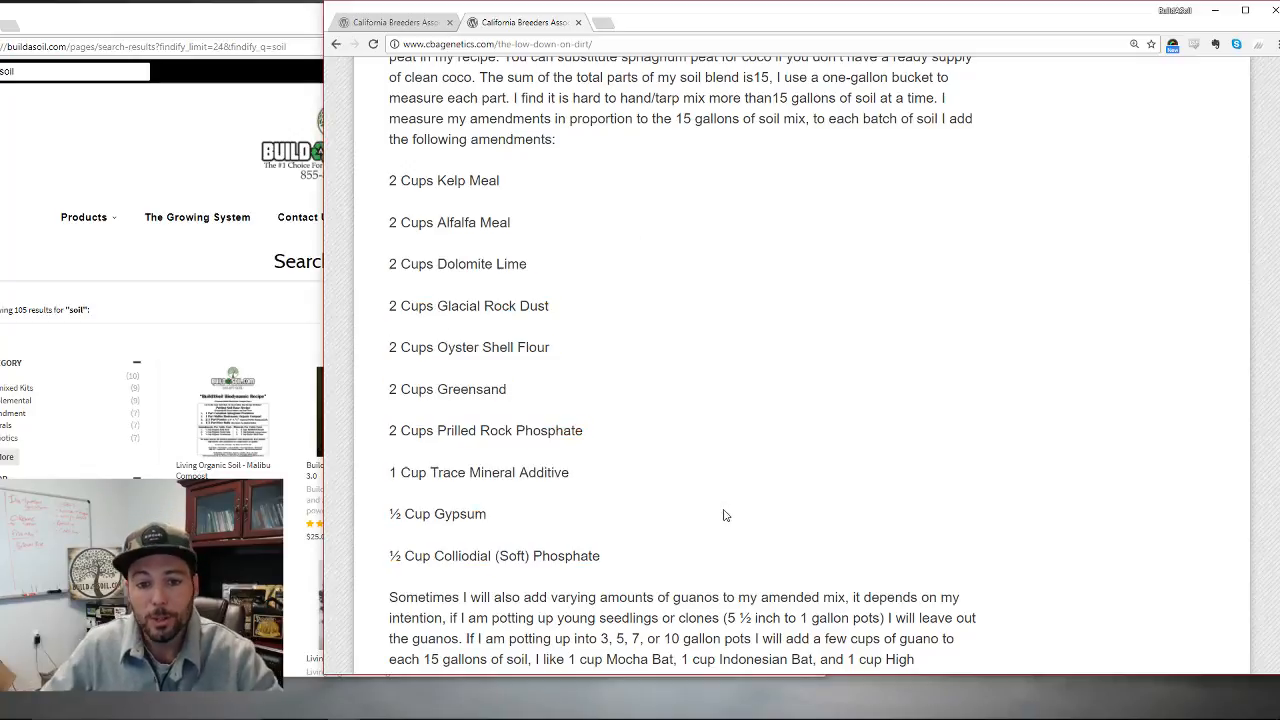
pyautogui.doubleClick(458, 264)
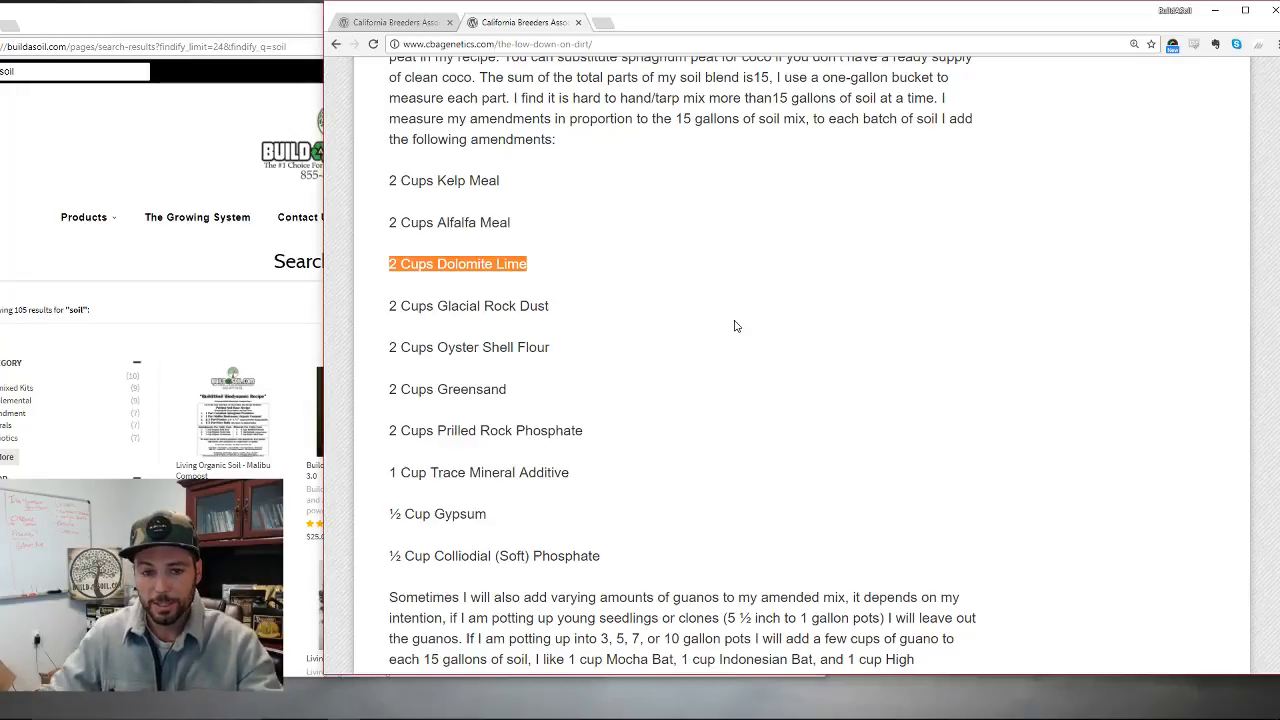
pyautogui.moveTo(360, 276)
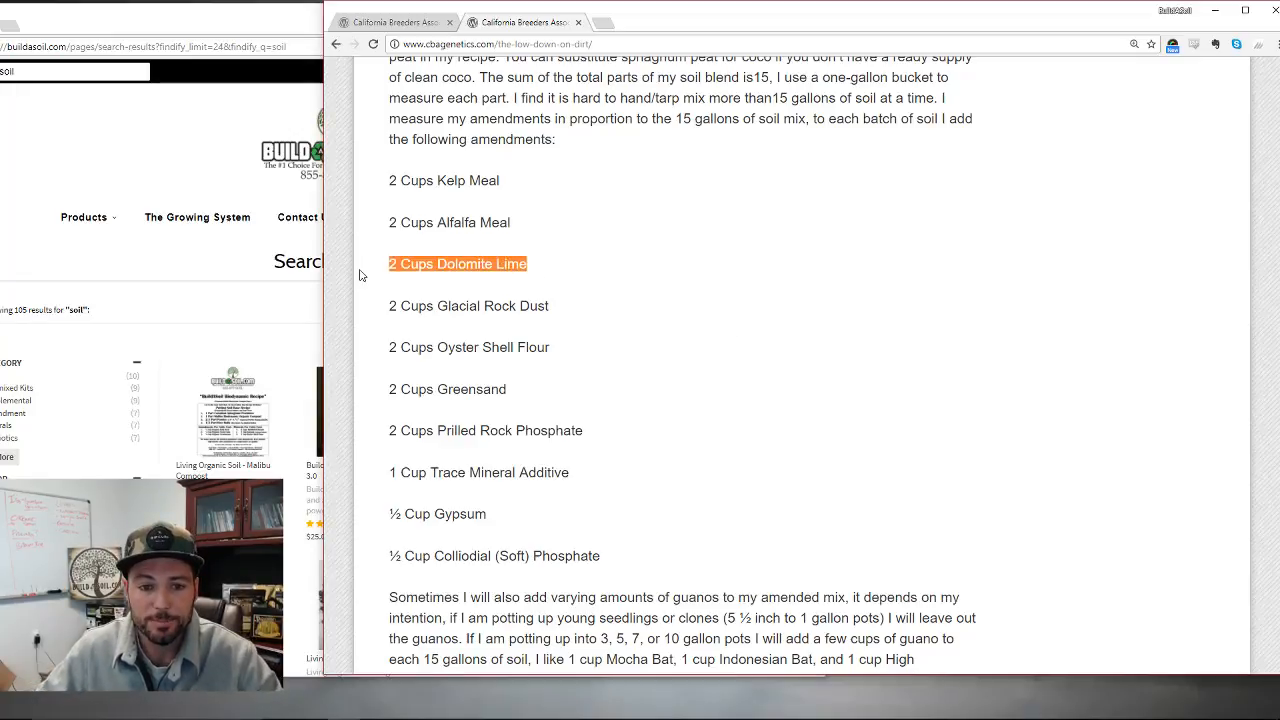
pyautogui.moveTo(596, 330)
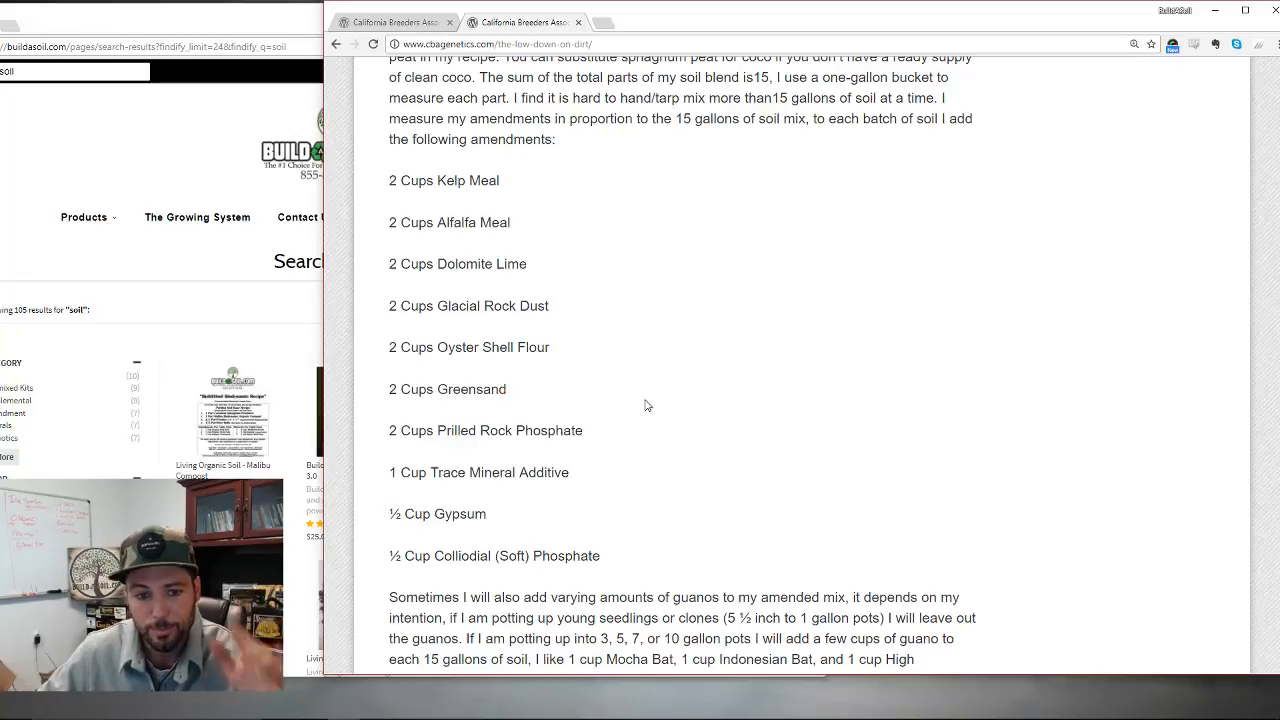
pyautogui.doubleClick(448, 388)
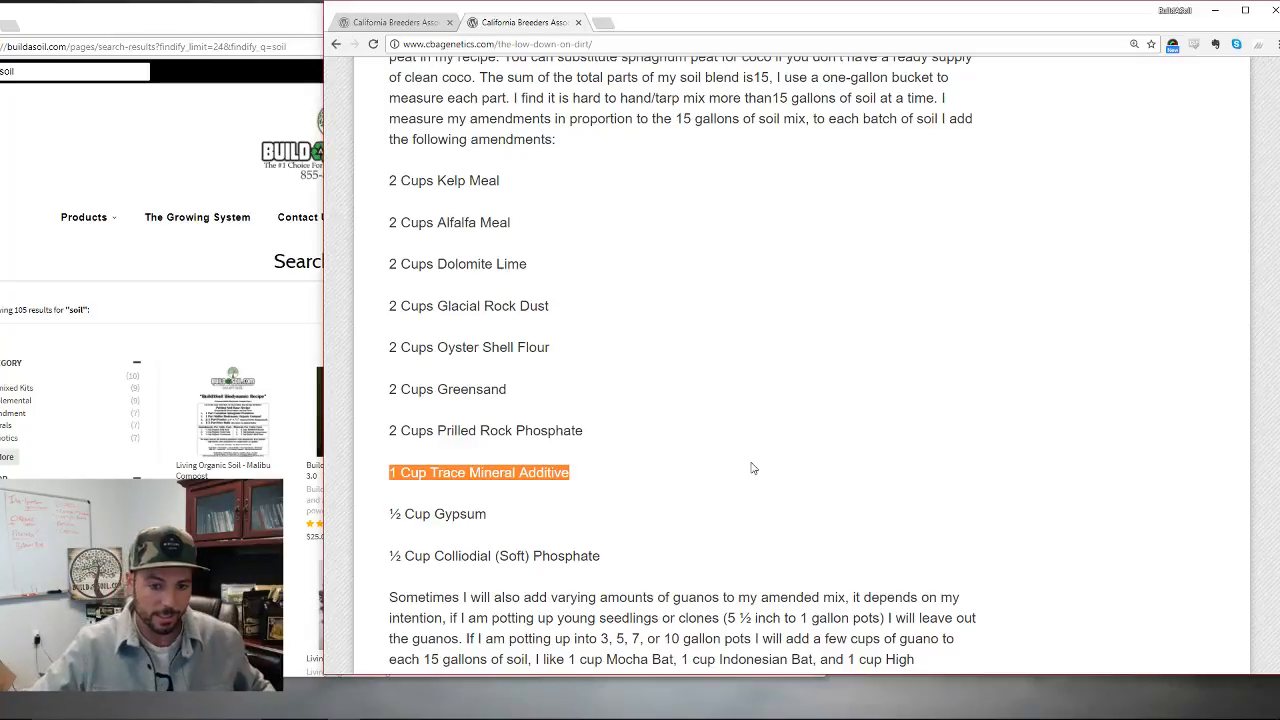
pyautogui.click(630, 548)
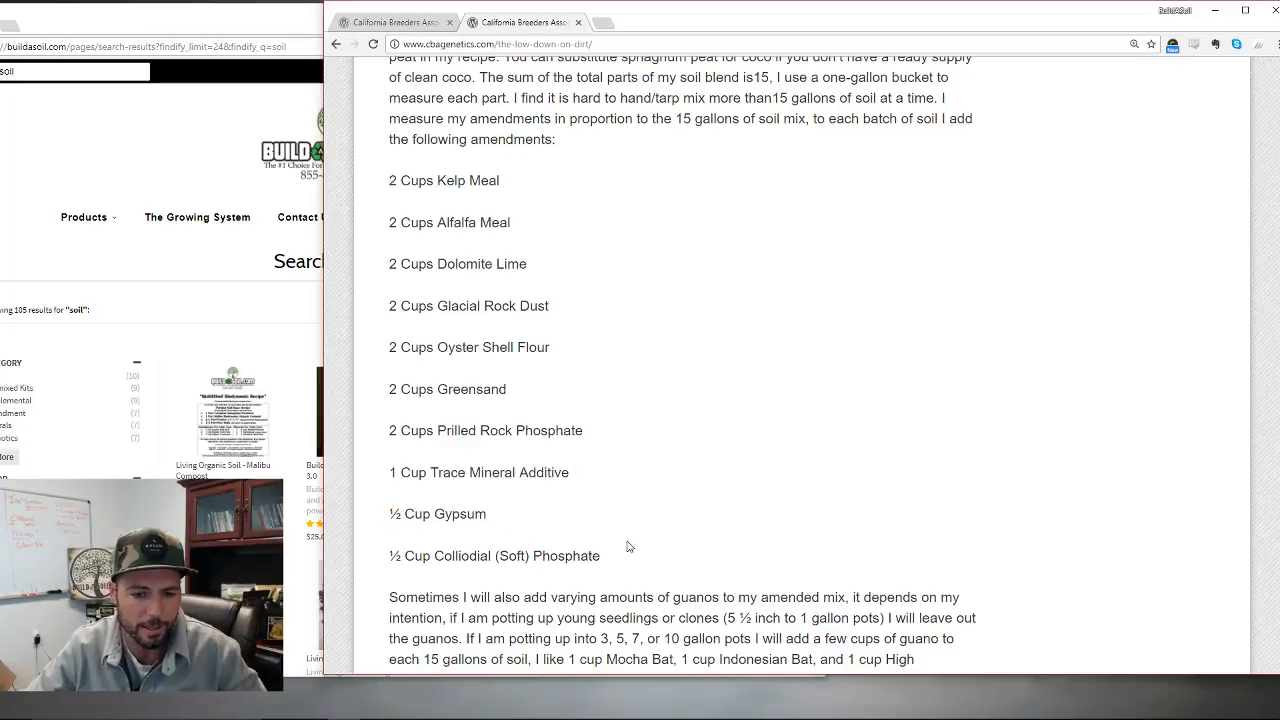
# - Scroll the article past the amendments list to the guano and Emerald Triangle sourcing paragraphs
pyautogui.scroll(-3)
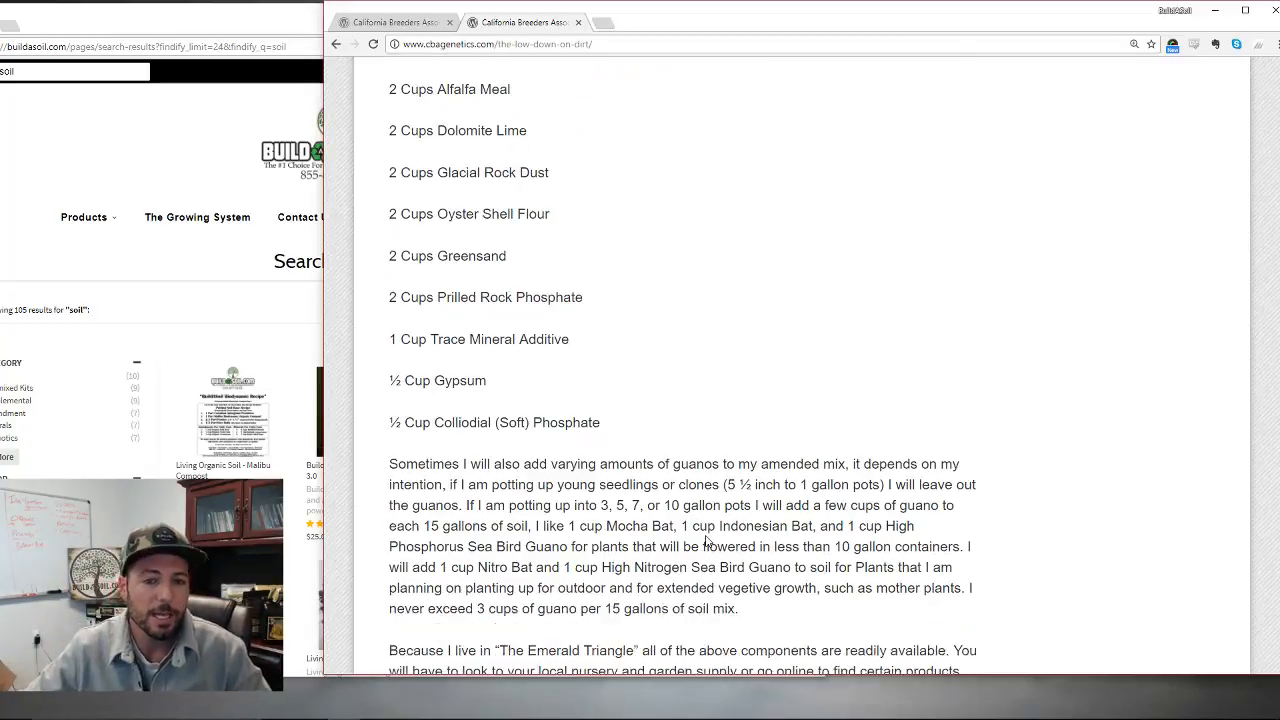
pyautogui.scroll(3)
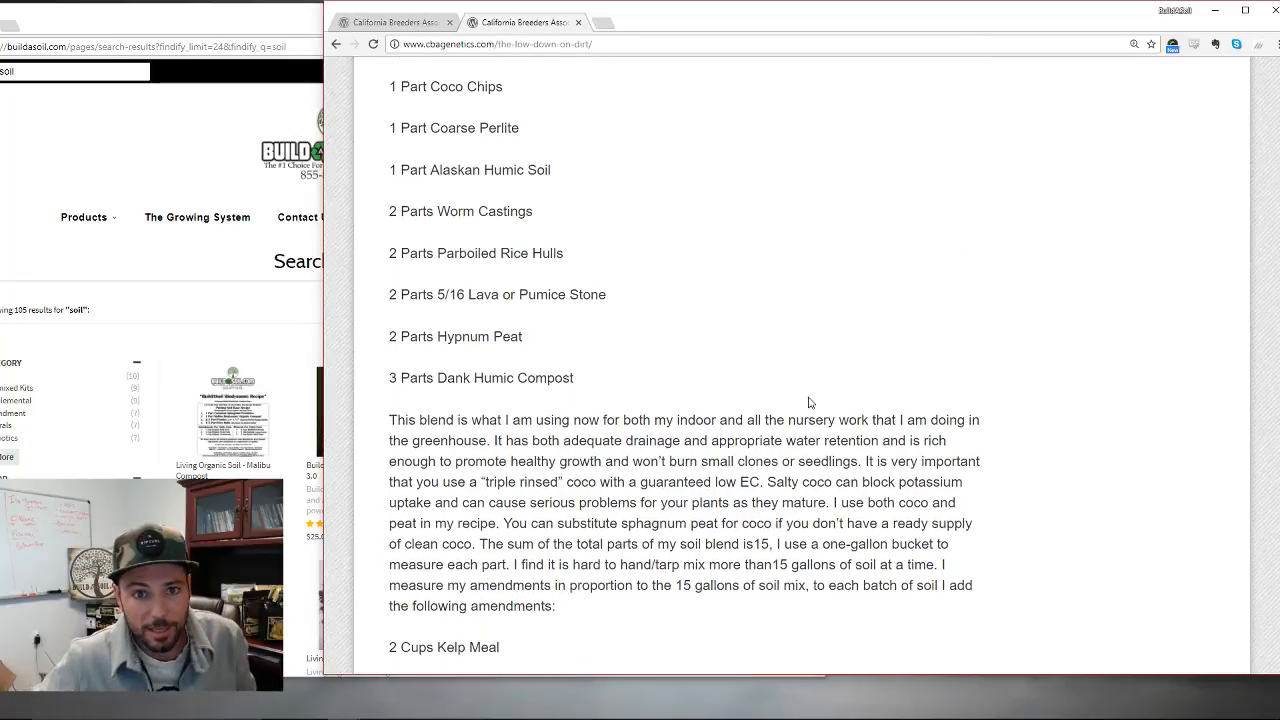
pyautogui.scroll(-3)
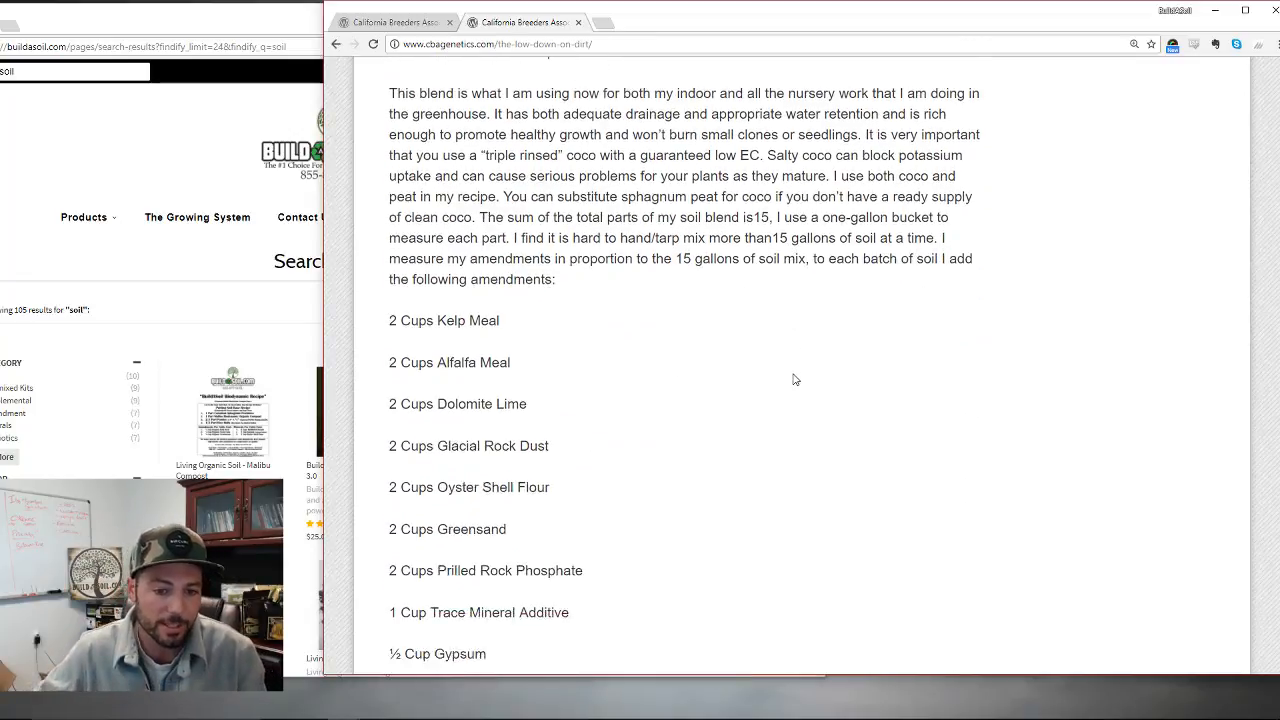
pyautogui.scroll(-3)
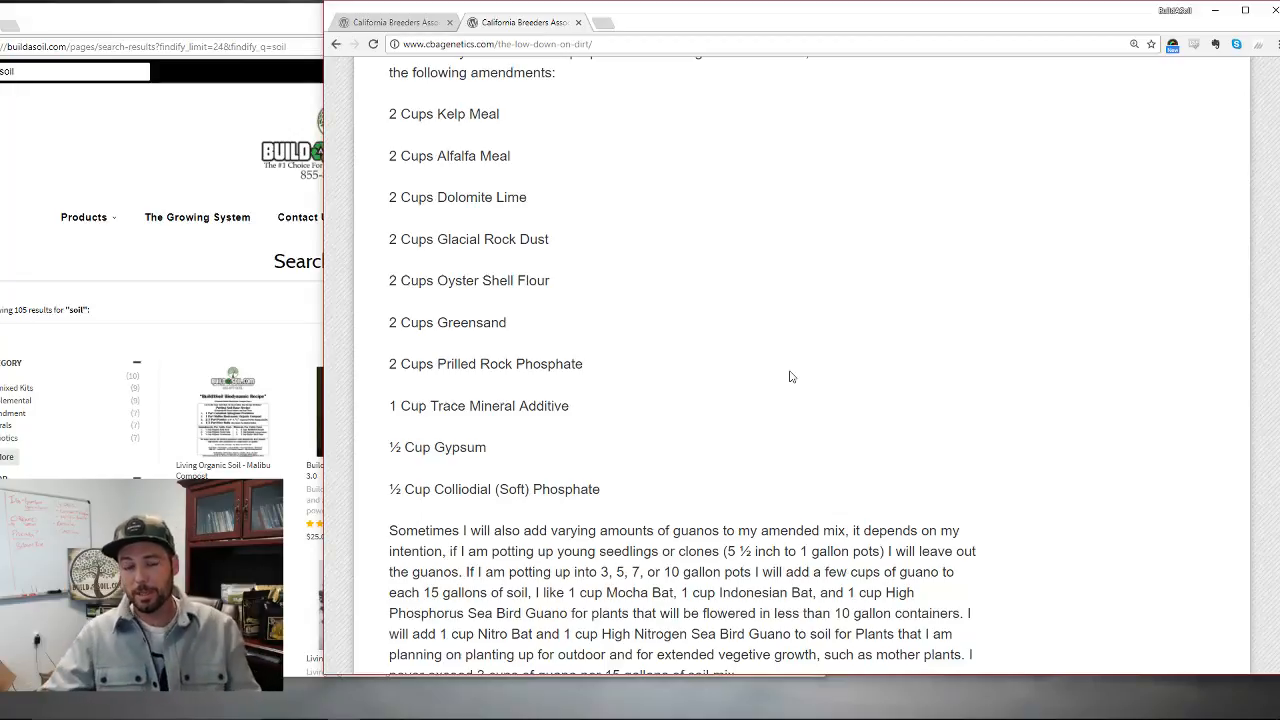
pyautogui.scroll(-3)
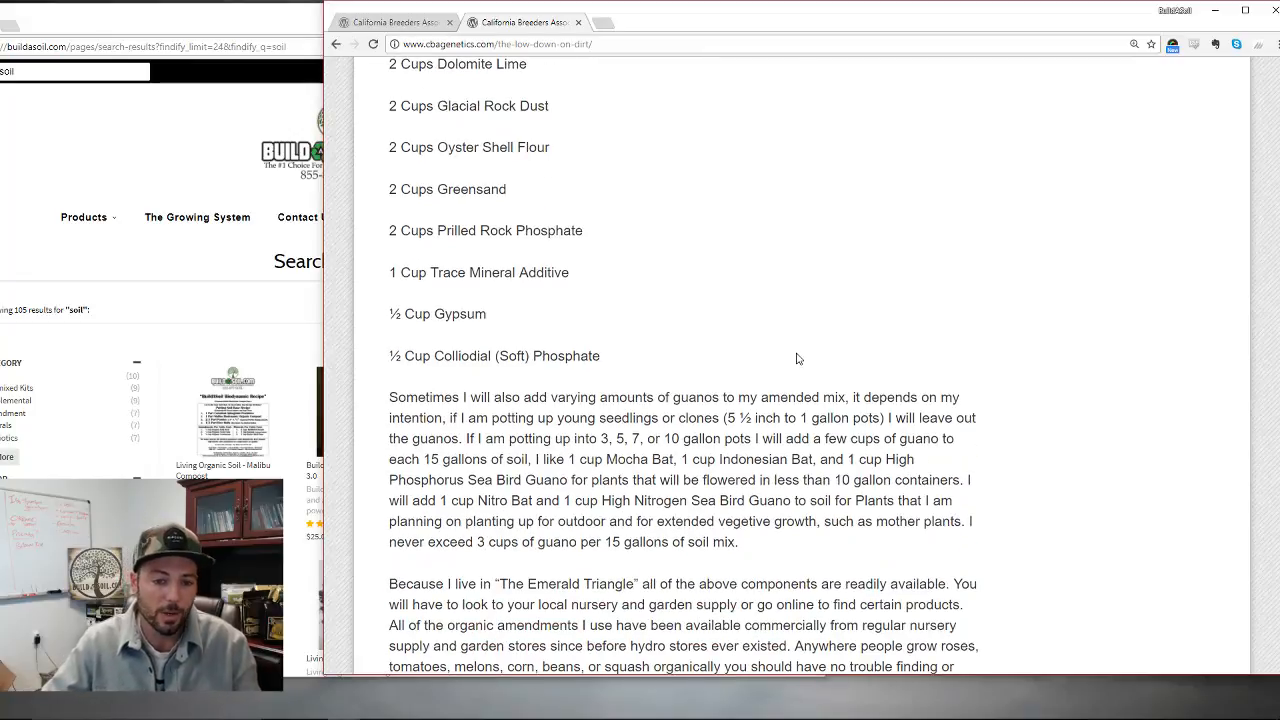
pyautogui.scroll(-3)
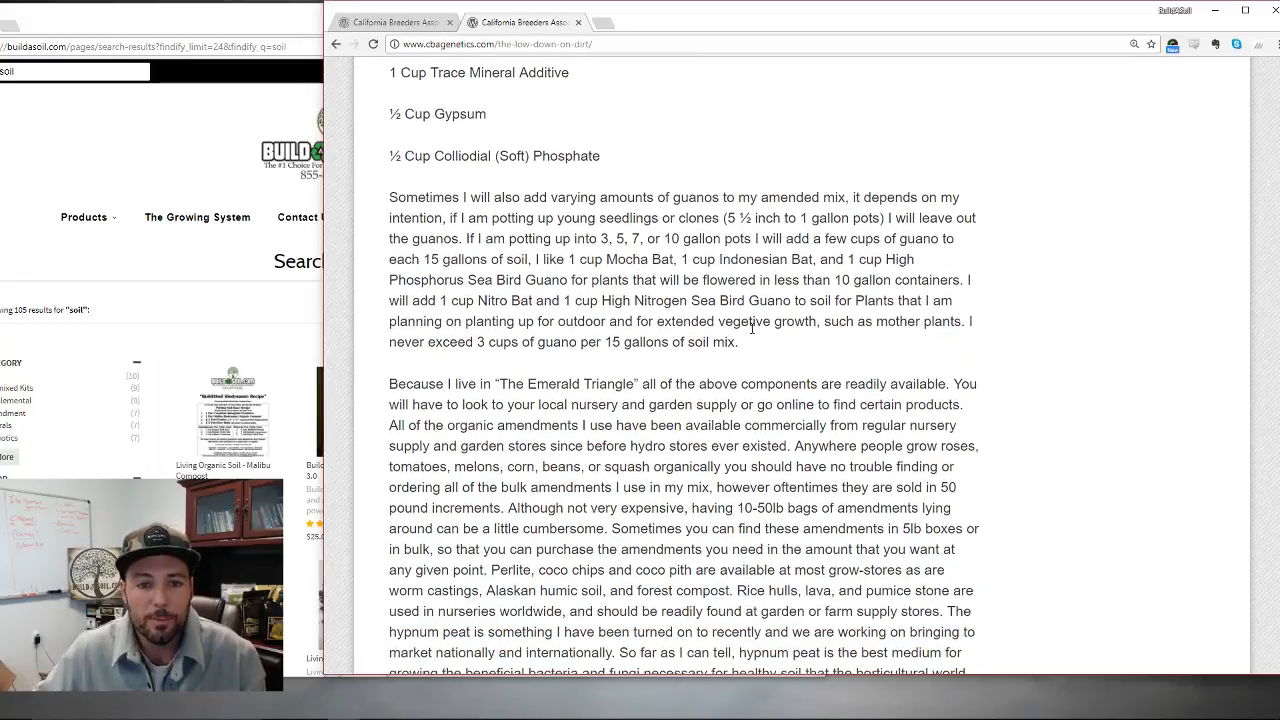
# - Highlight the guano guidance: varying amounts, leaving them out for seedlings, and amounts for larger pots
pyautogui.moveTo(528, 198); pyautogui.dragTo(704, 198)
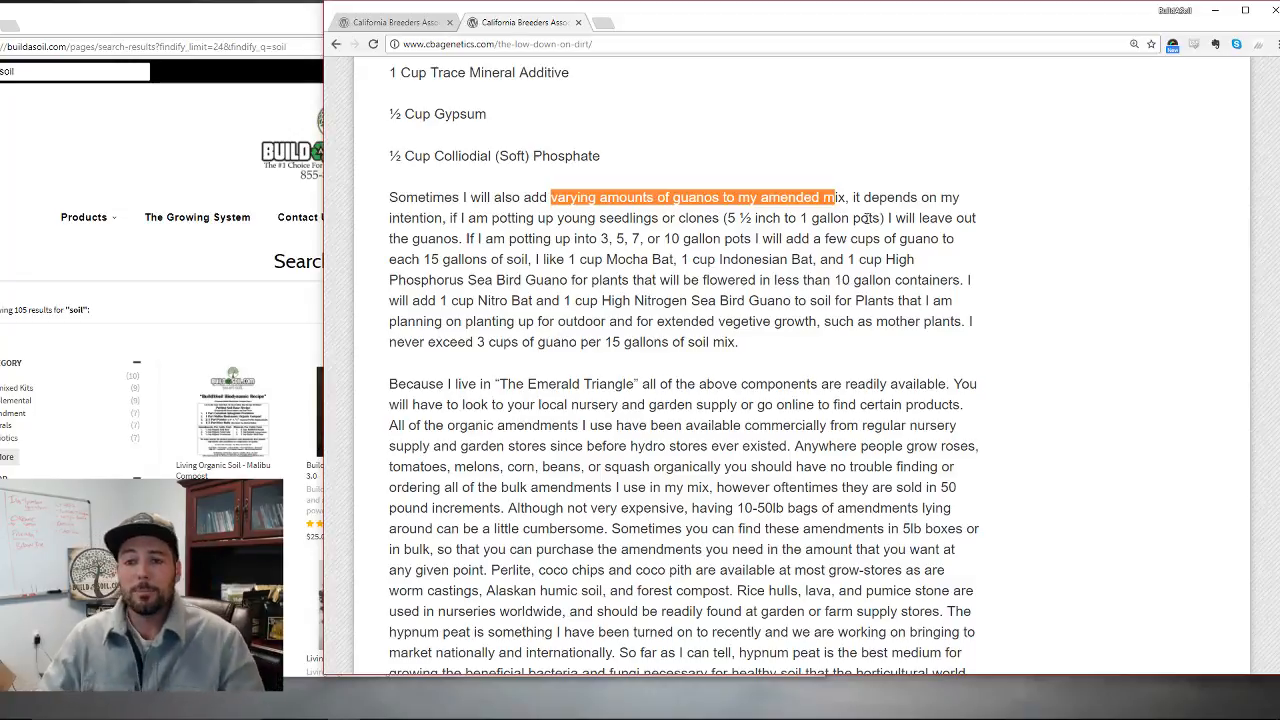
pyautogui.moveTo(836, 198); pyautogui.dragTo(976, 218)
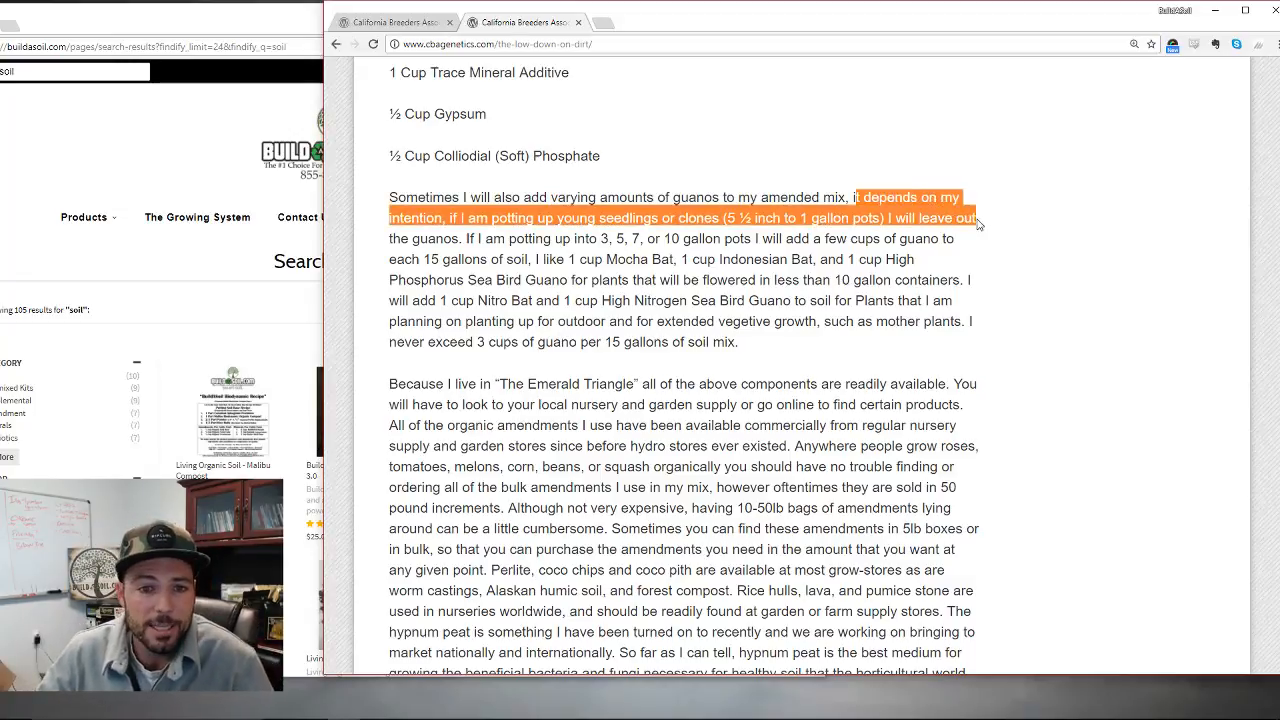
pyautogui.scroll(-3)
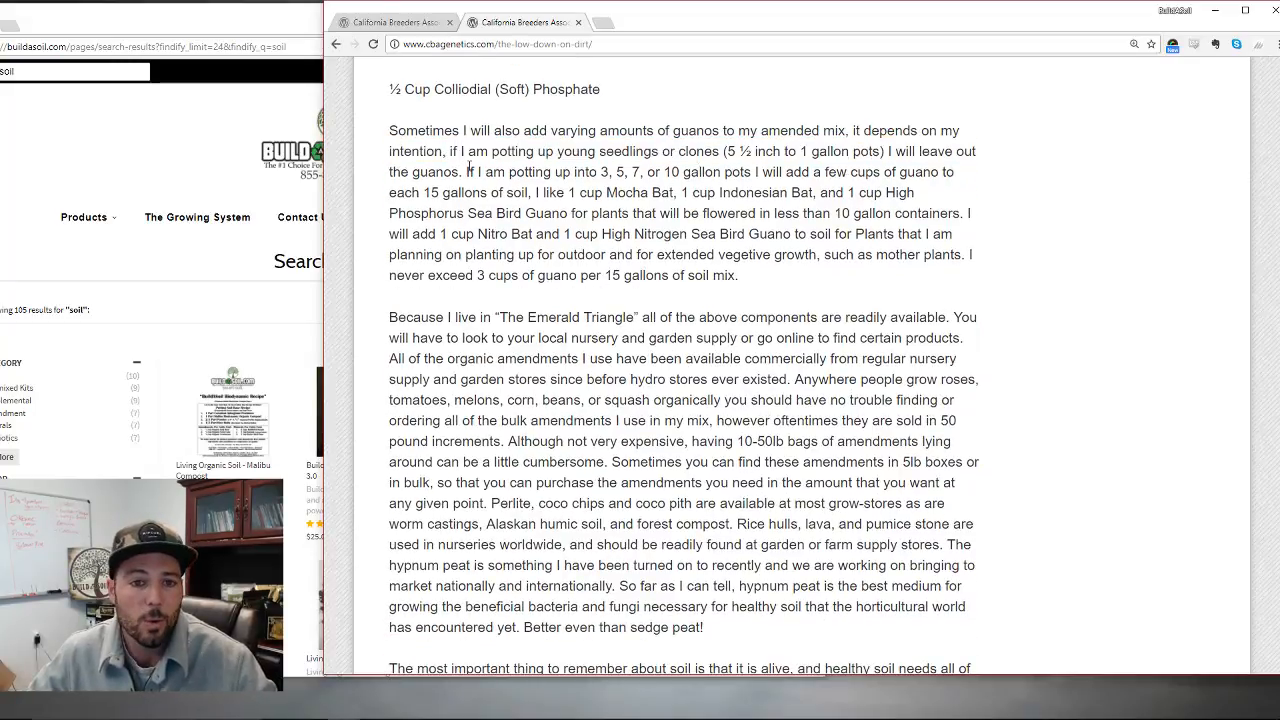
pyautogui.moveTo(520, 172); pyautogui.dragTo(716, 192)
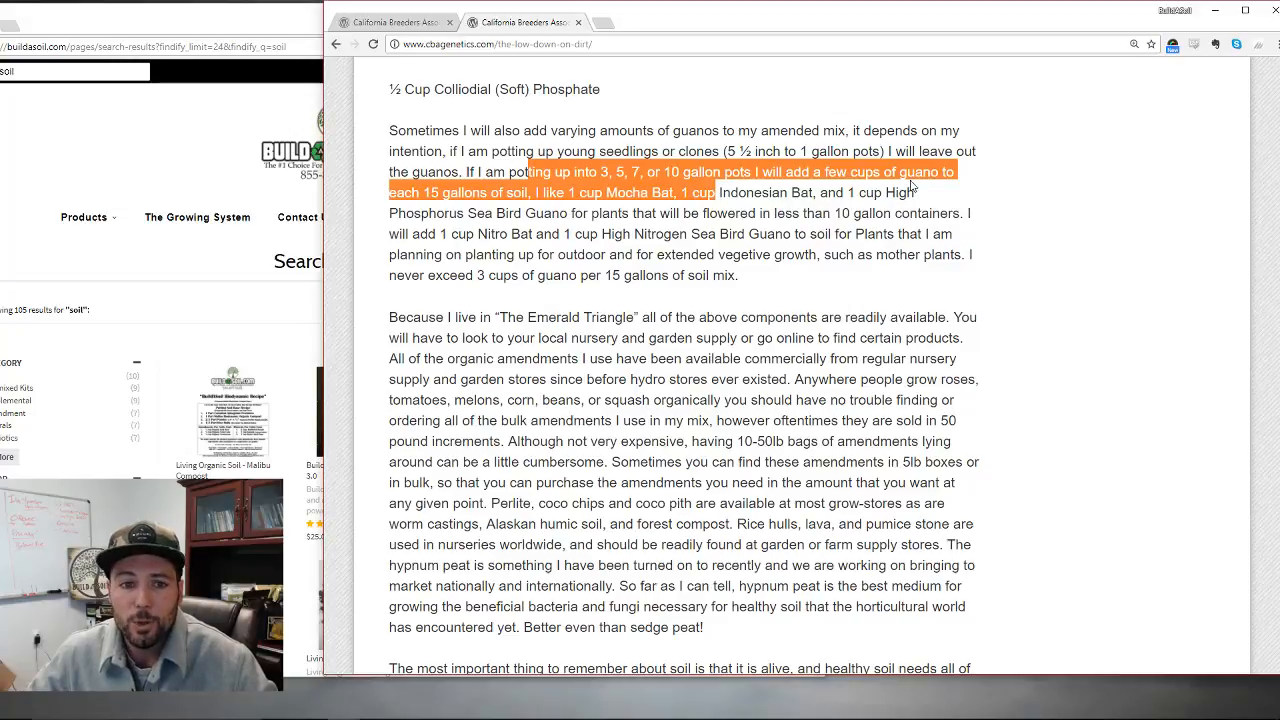
# - Clear the guano highlight and highlight 'organic amendments' in the Emerald Triangle paragraph
pyautogui.click(768, 218)
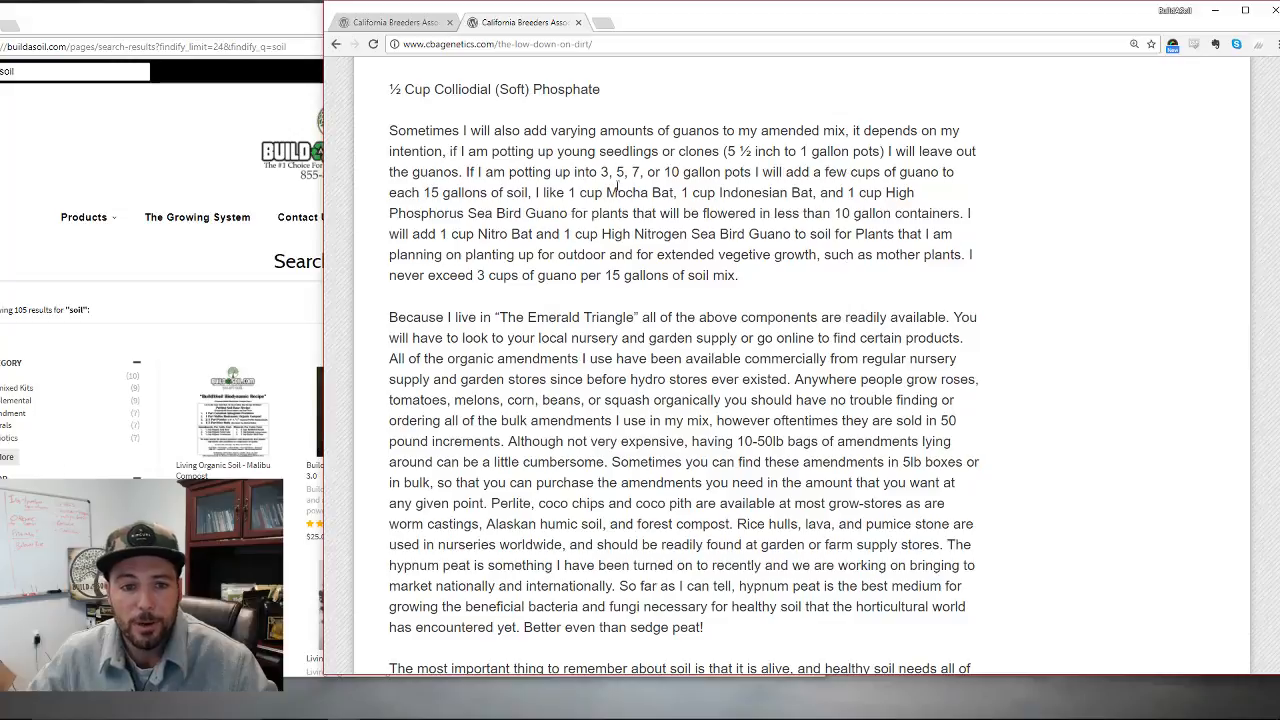
pyautogui.moveTo(616, 192); pyautogui.dragTo(676, 212)
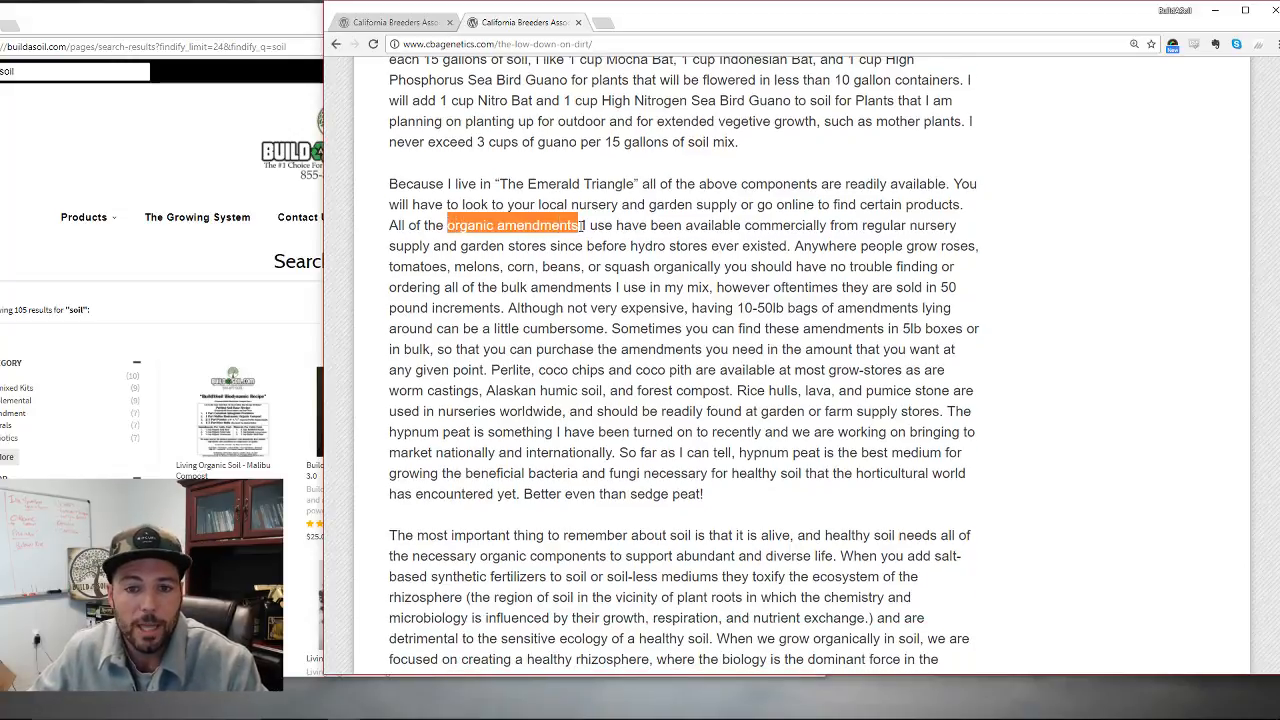
pyautogui.moveTo(580, 224); pyautogui.dragTo(910, 246)
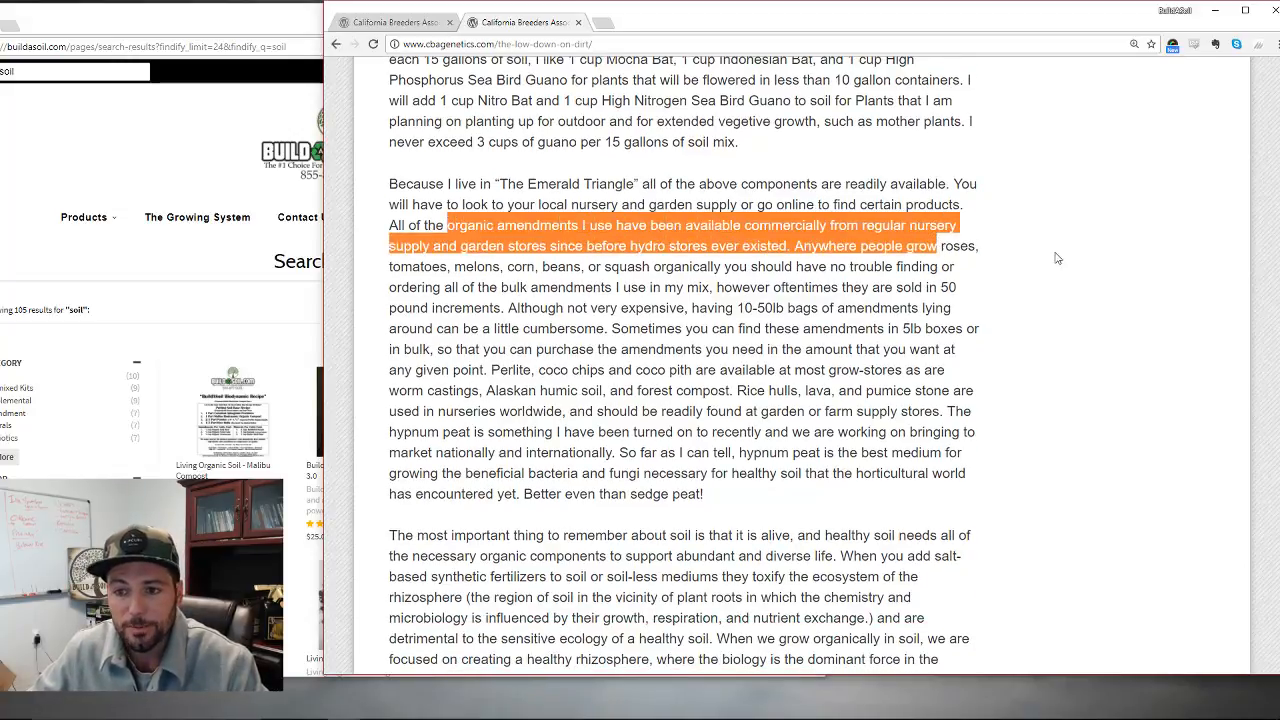
pyautogui.scroll(-3)
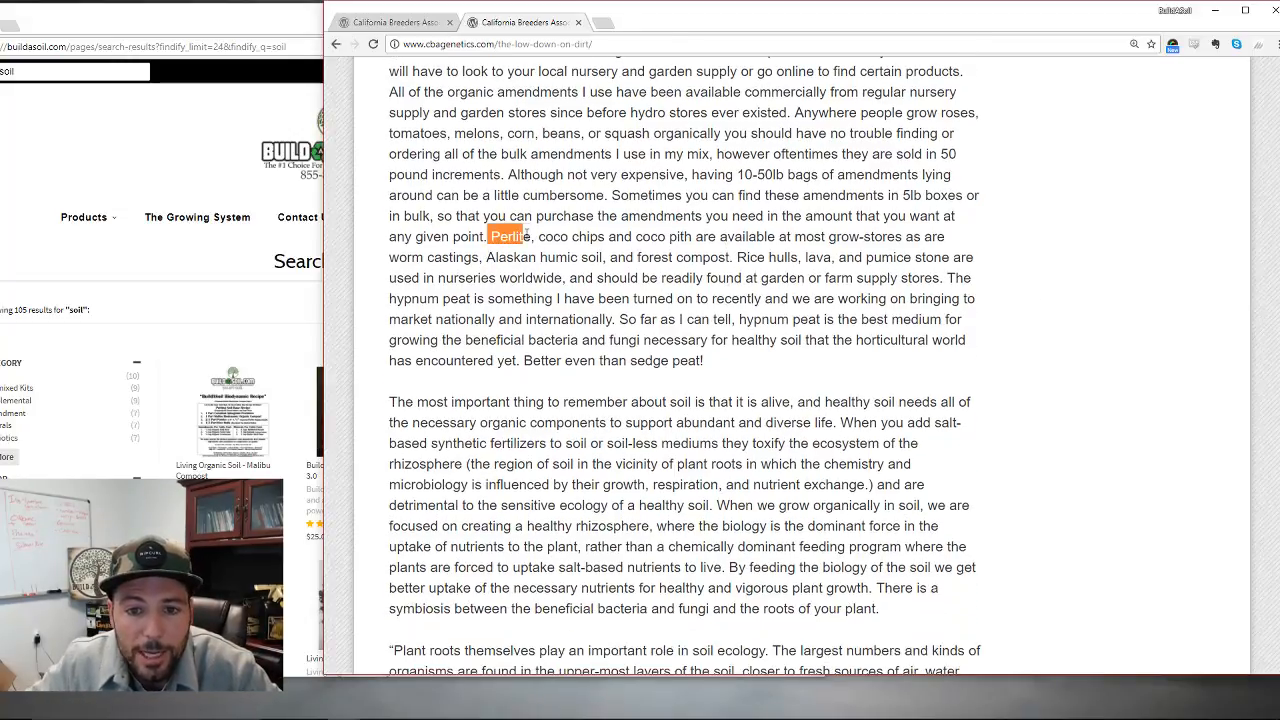
pyautogui.moveTo(490, 236); pyautogui.dragTo(910, 236)
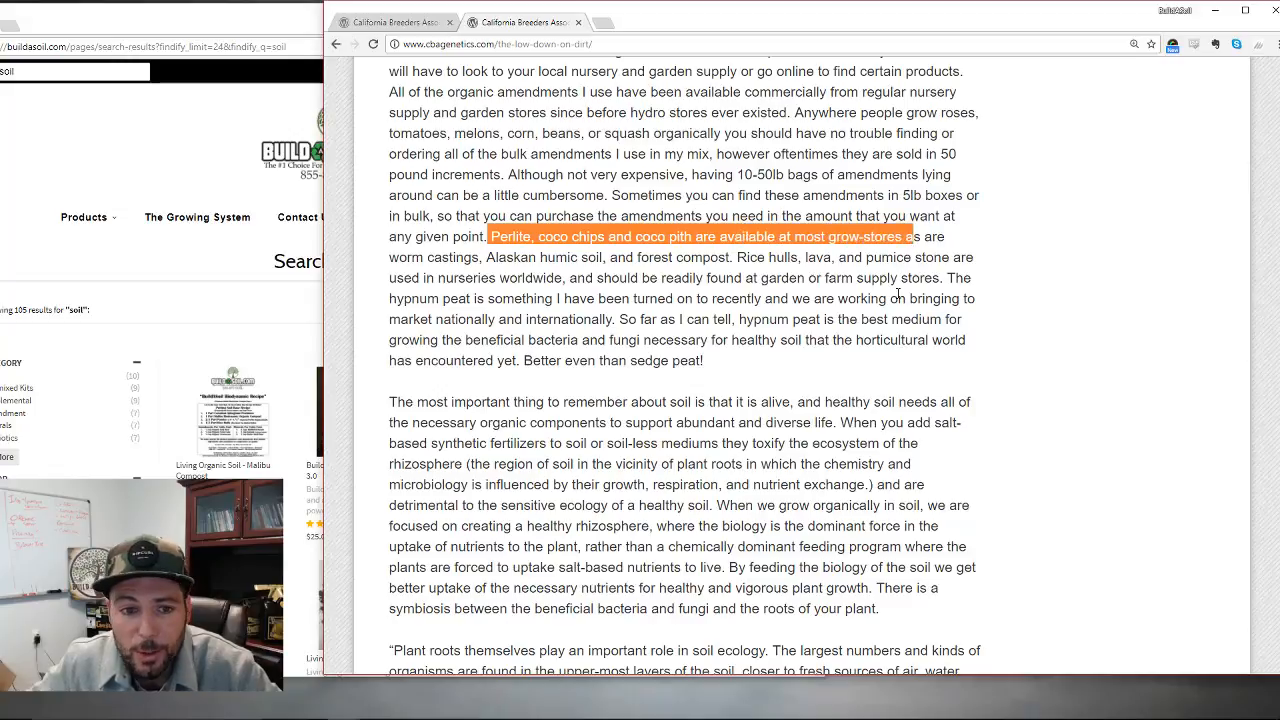
pyautogui.scroll(-3)
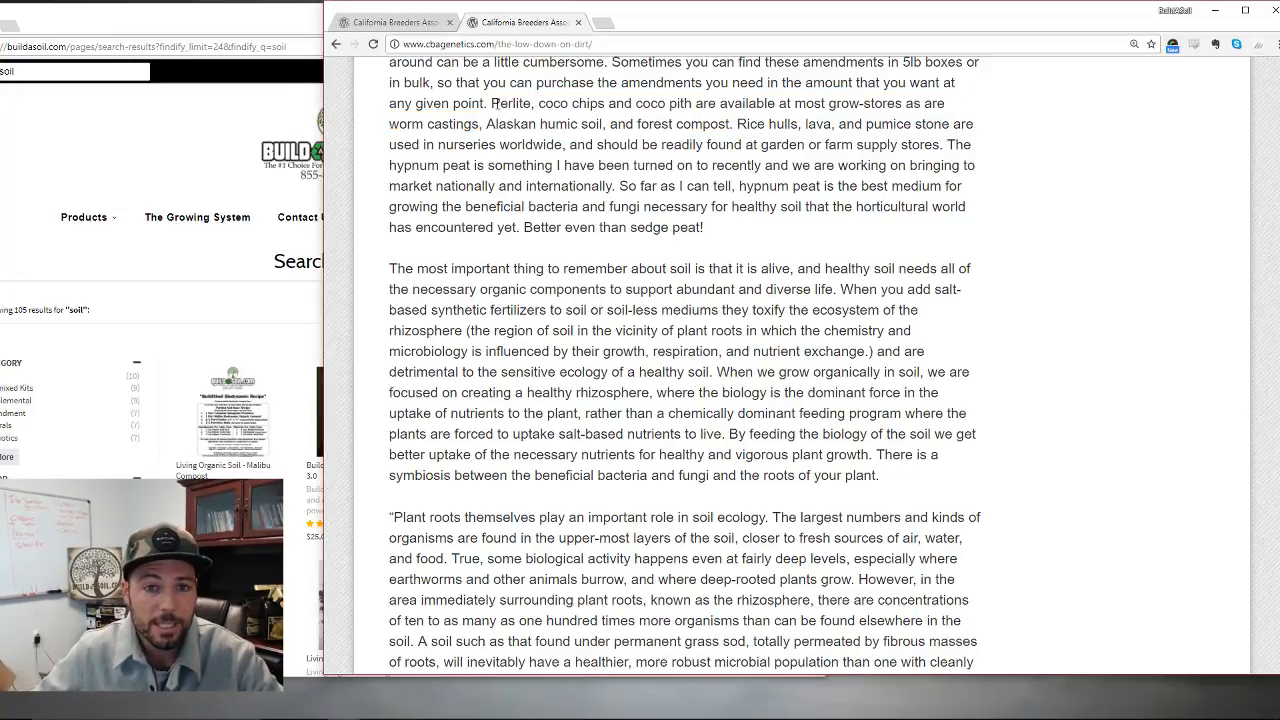
pyautogui.doubleClick(510, 104)
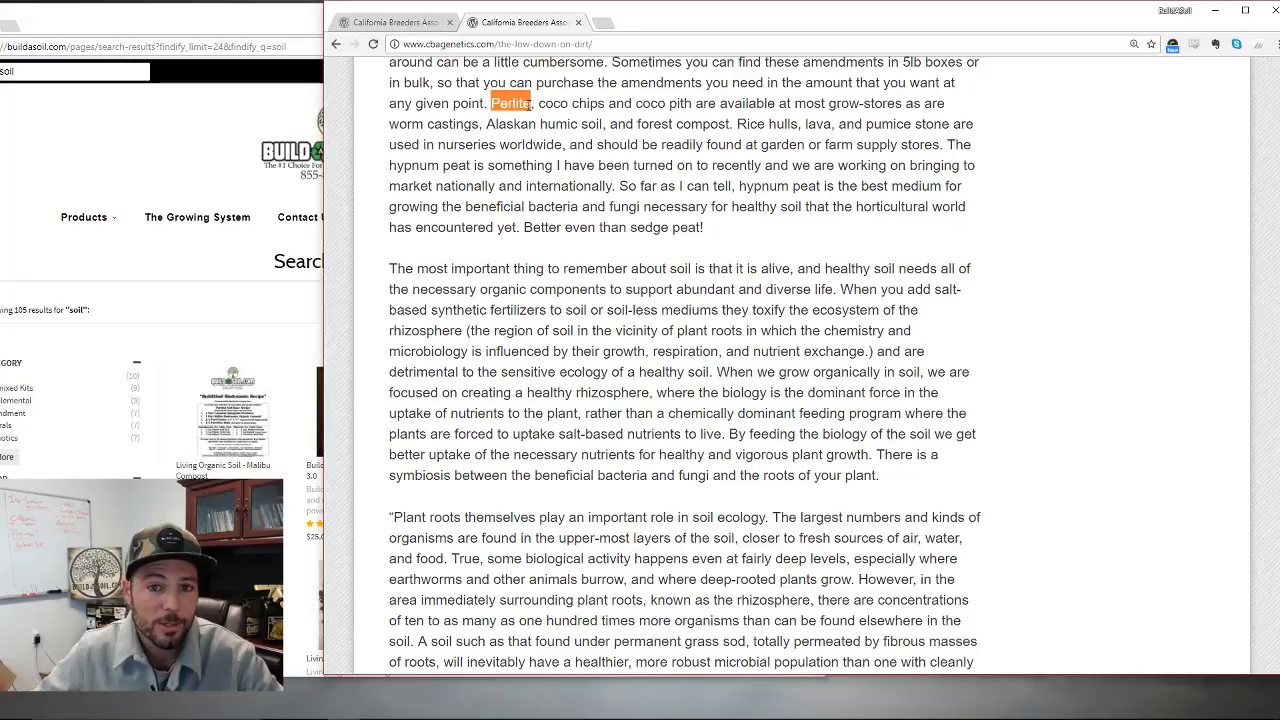
pyautogui.moveTo(490, 104); pyautogui.dragTo(684, 104)
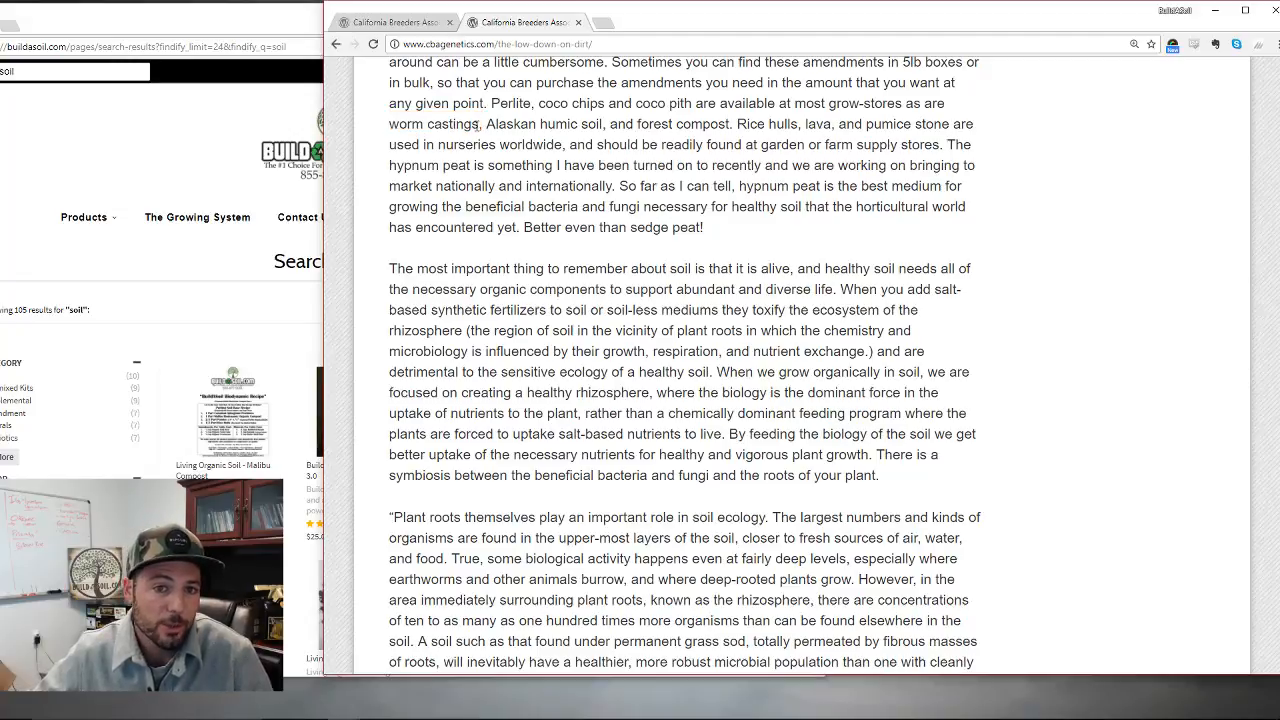
pyautogui.doubleClick(532, 124)
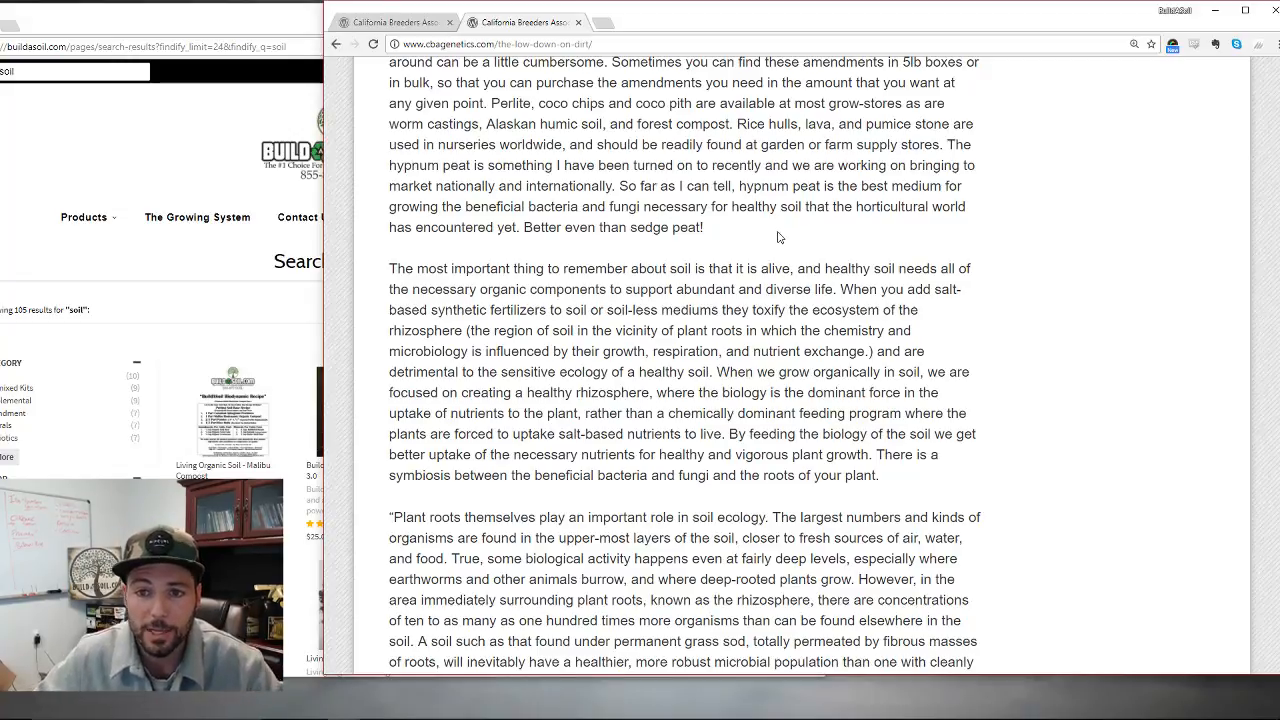
pyautogui.doubleClick(766, 124)
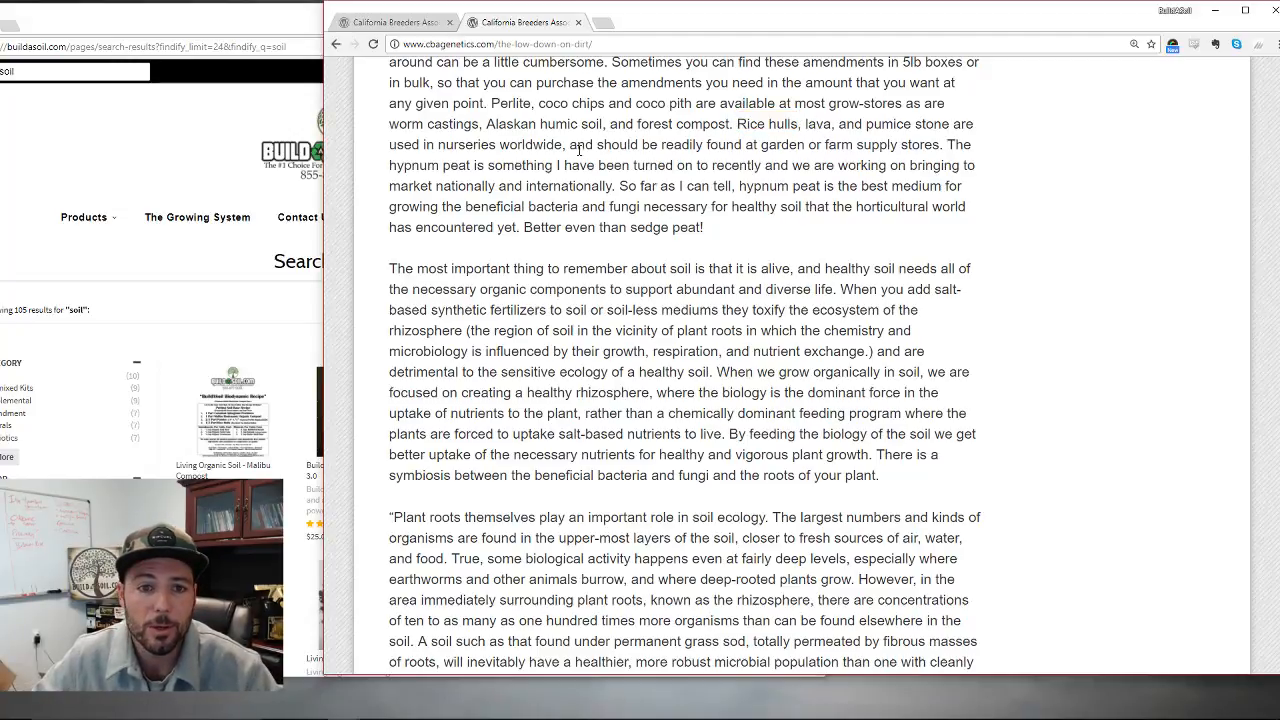
# - Highlight the nurseries-worldwide phrase, 'Better even than sedge peat!' and 'worm castings', then clear the selection
pyautogui.moveTo(436, 144); pyautogui.dragTo(764, 144)
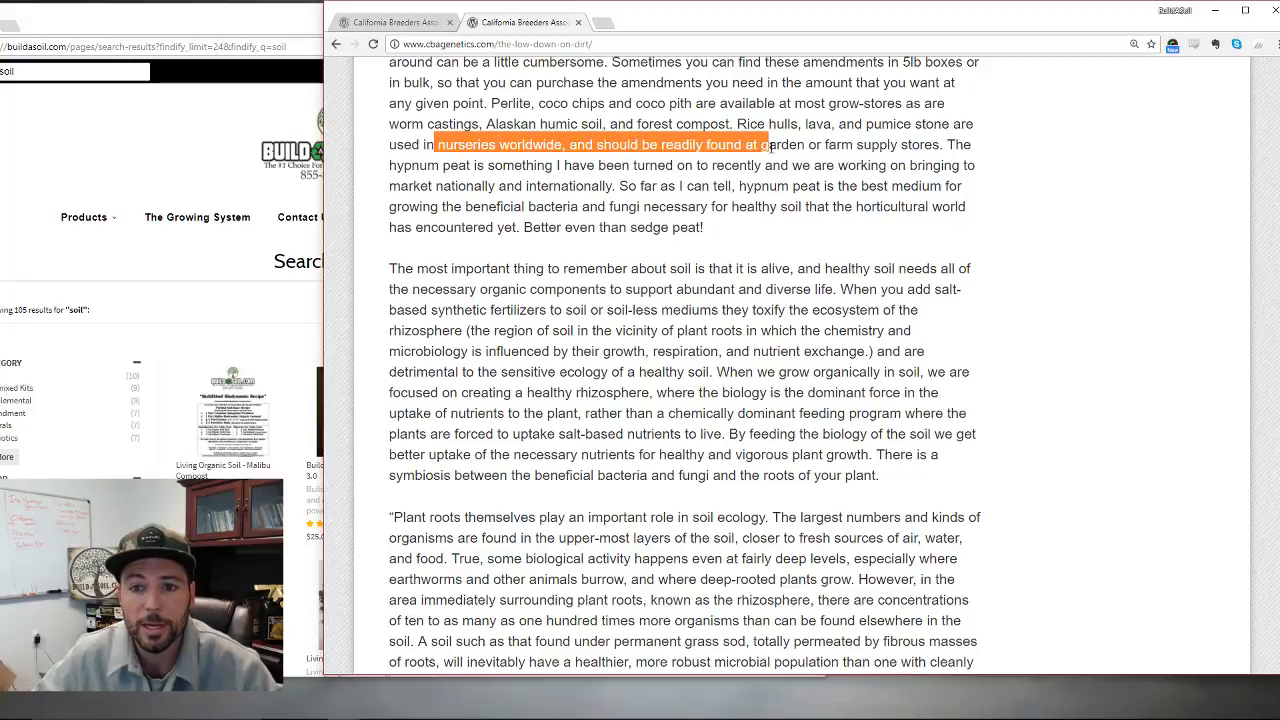
pyautogui.moveTo(770, 144); pyautogui.dragTo(890, 144)
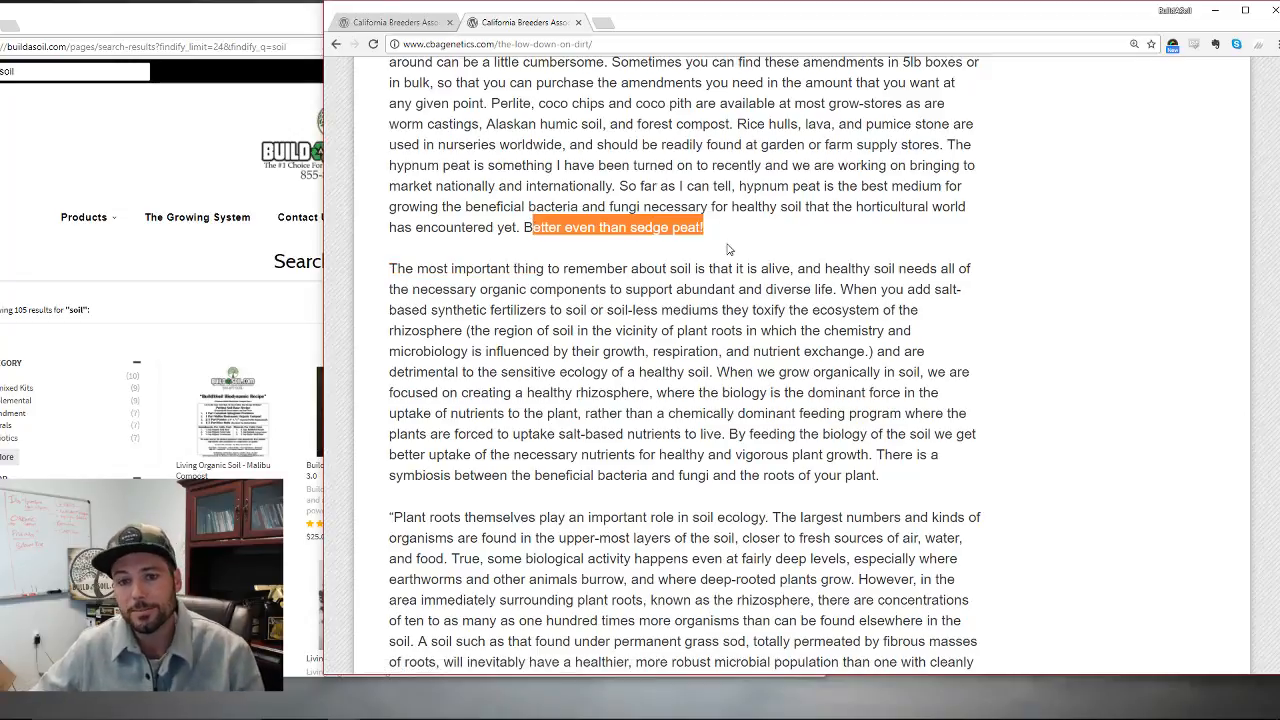
pyautogui.click(728, 248)
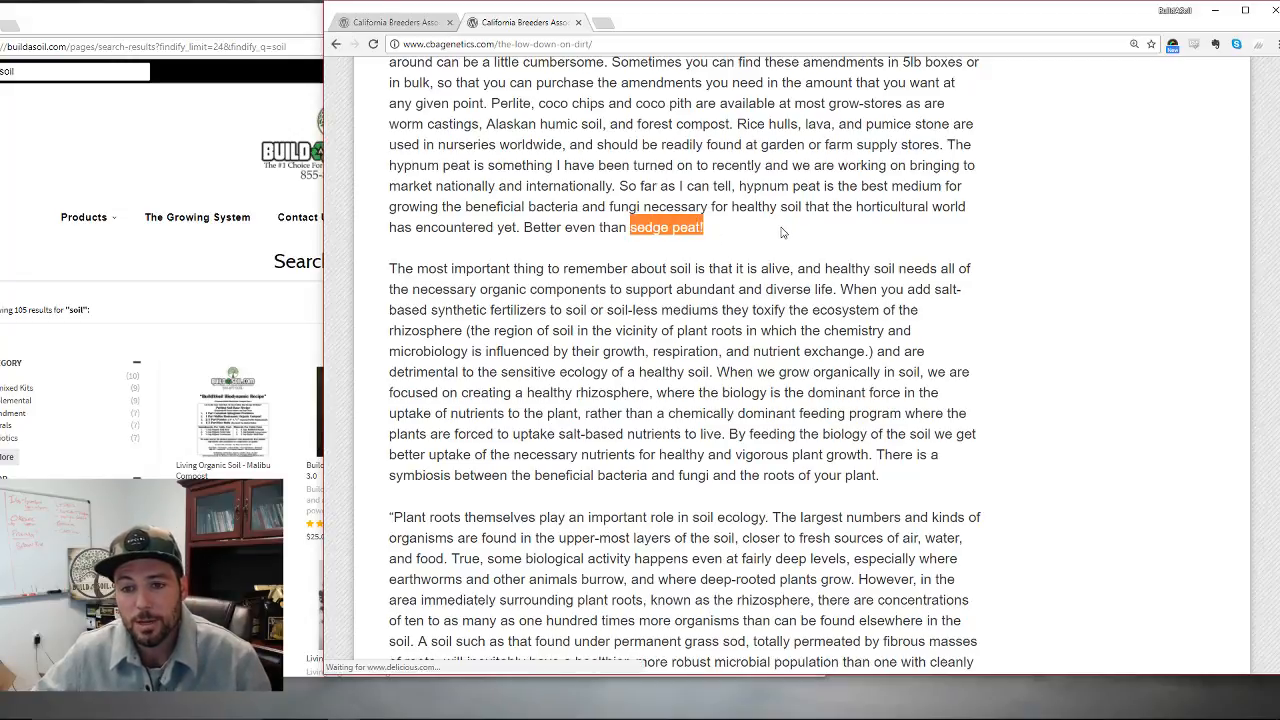
pyautogui.doubleClick(420, 124)
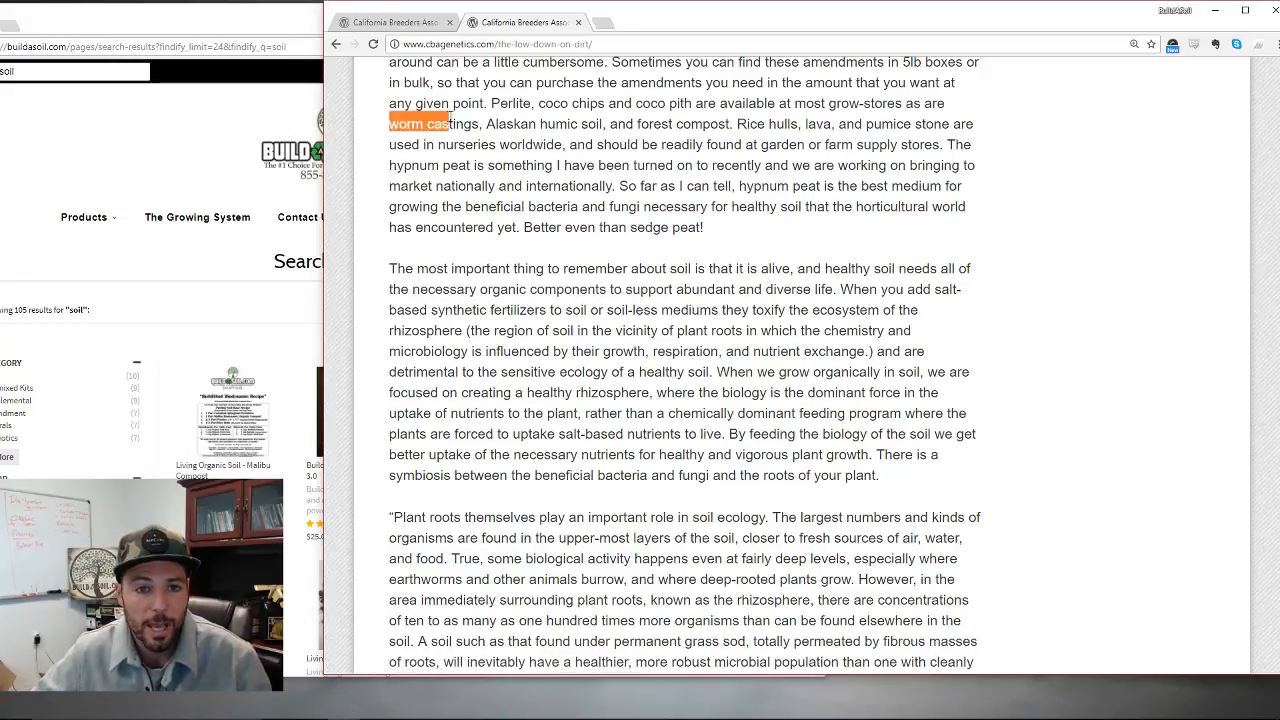
pyautogui.moveTo(590, 184); pyautogui.dragTo(704, 228)
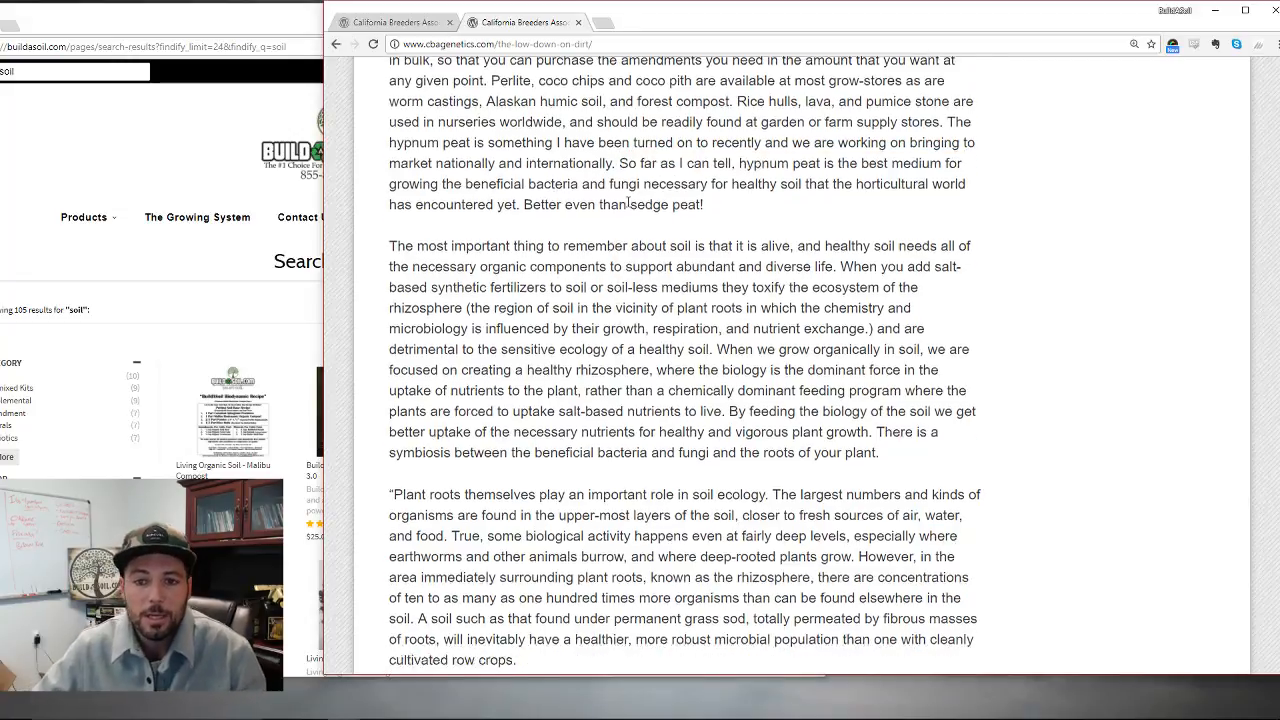
# - Scroll past the living-soil paragraph, drag-selecting lines on the way, down to the 'Plant roots themselves' quote
pyautogui.scroll(-3)
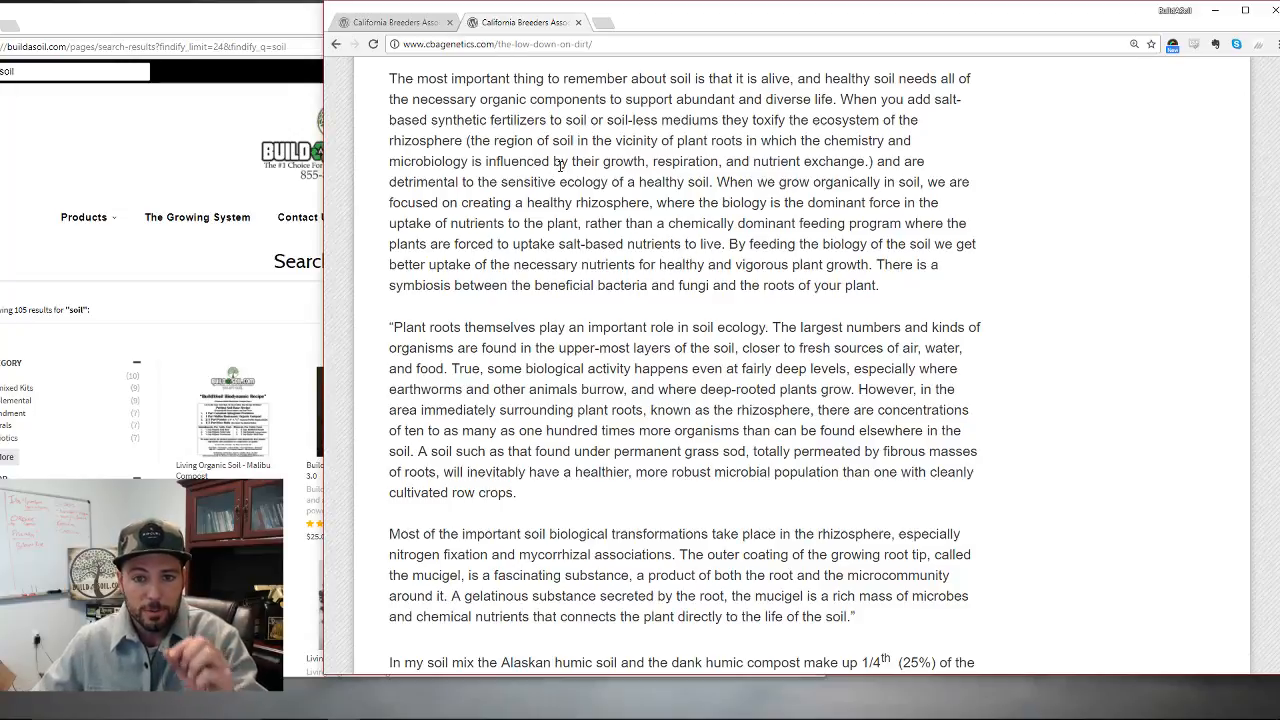
pyautogui.moveTo(560, 160); pyautogui.dragTo(860, 160)
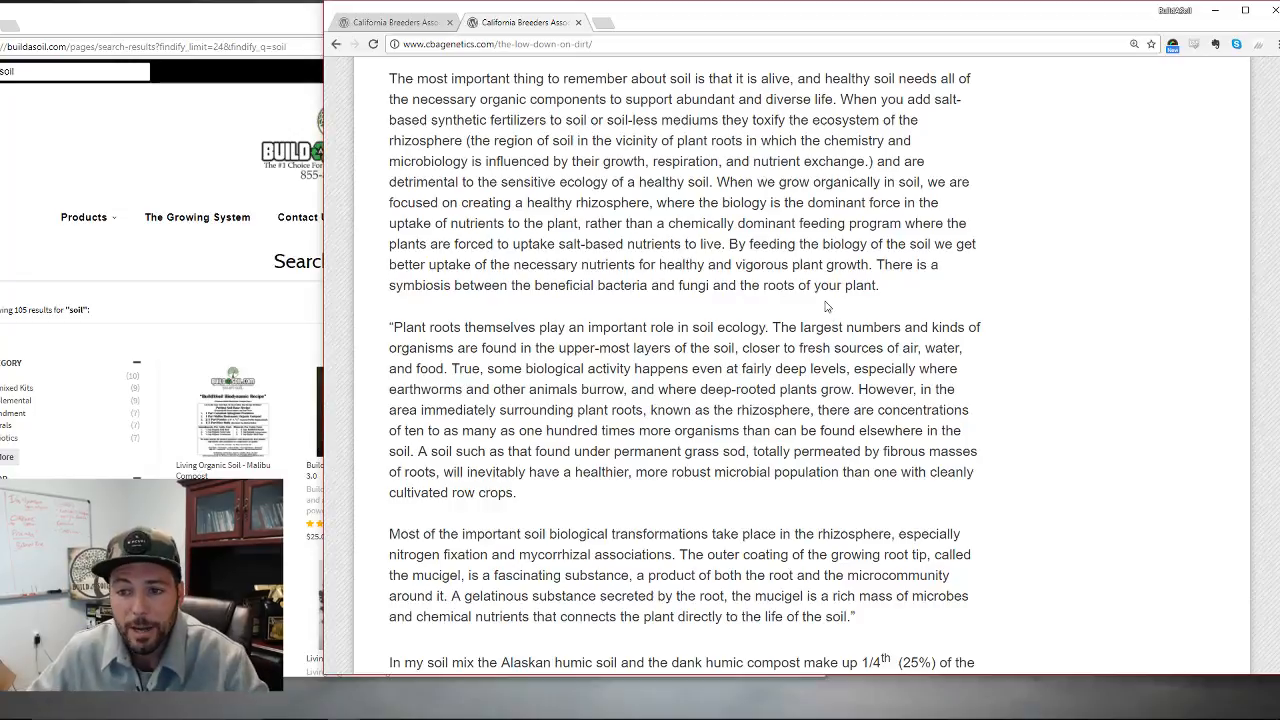
pyautogui.moveTo(530, 264); pyautogui.dragTo(684, 264)
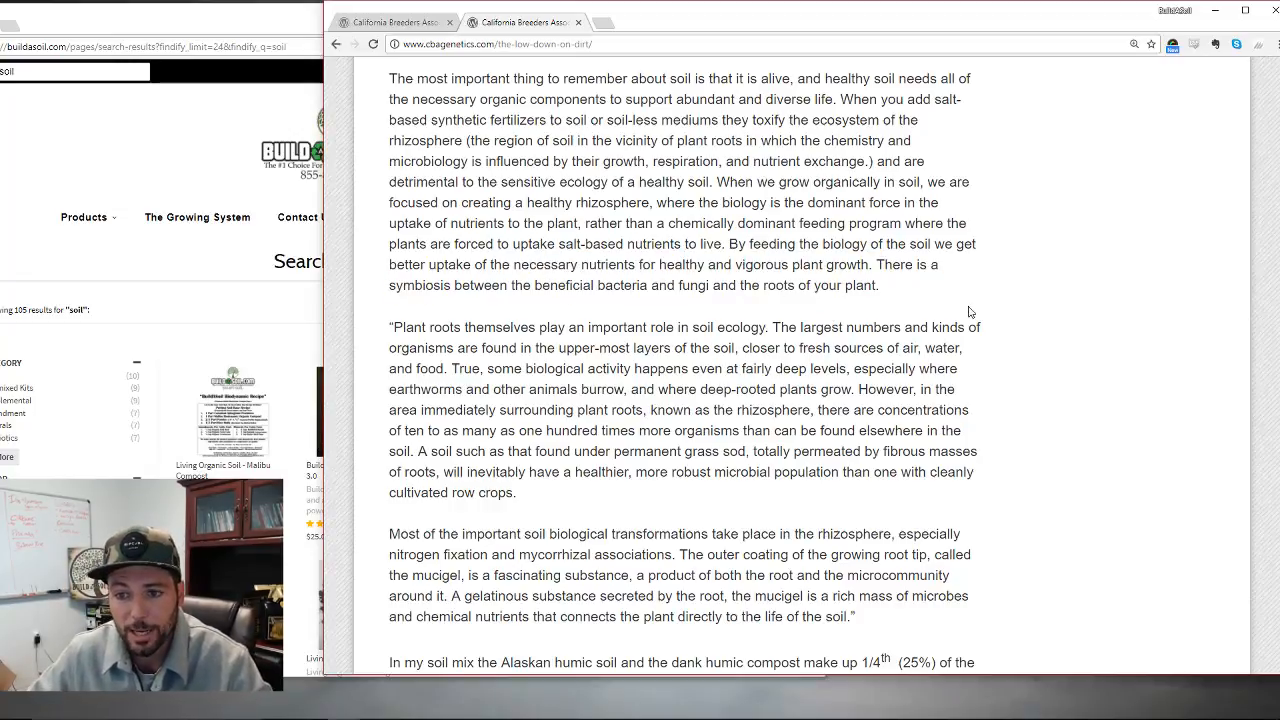
pyautogui.scroll(-3)
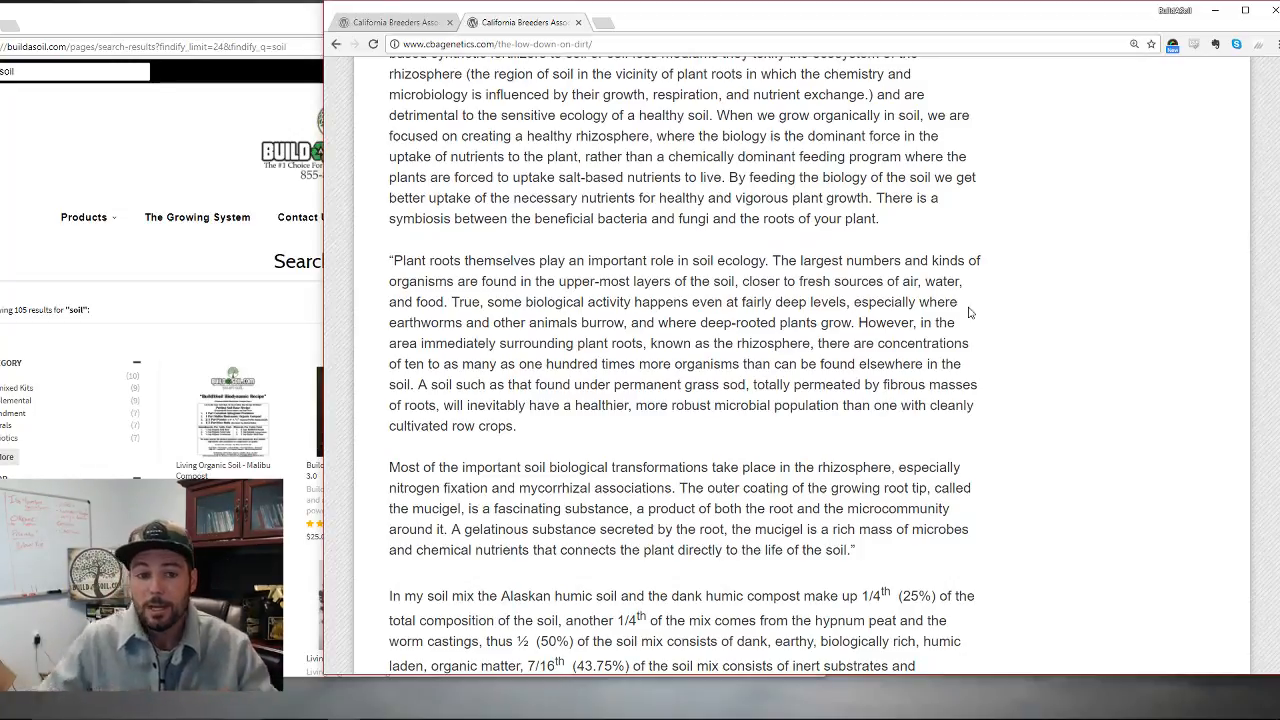
# - Highlight the quoted 'Plant roots themselves' paragraph, then scroll down toward the soil mix proportions section
pyautogui.scroll(-3)
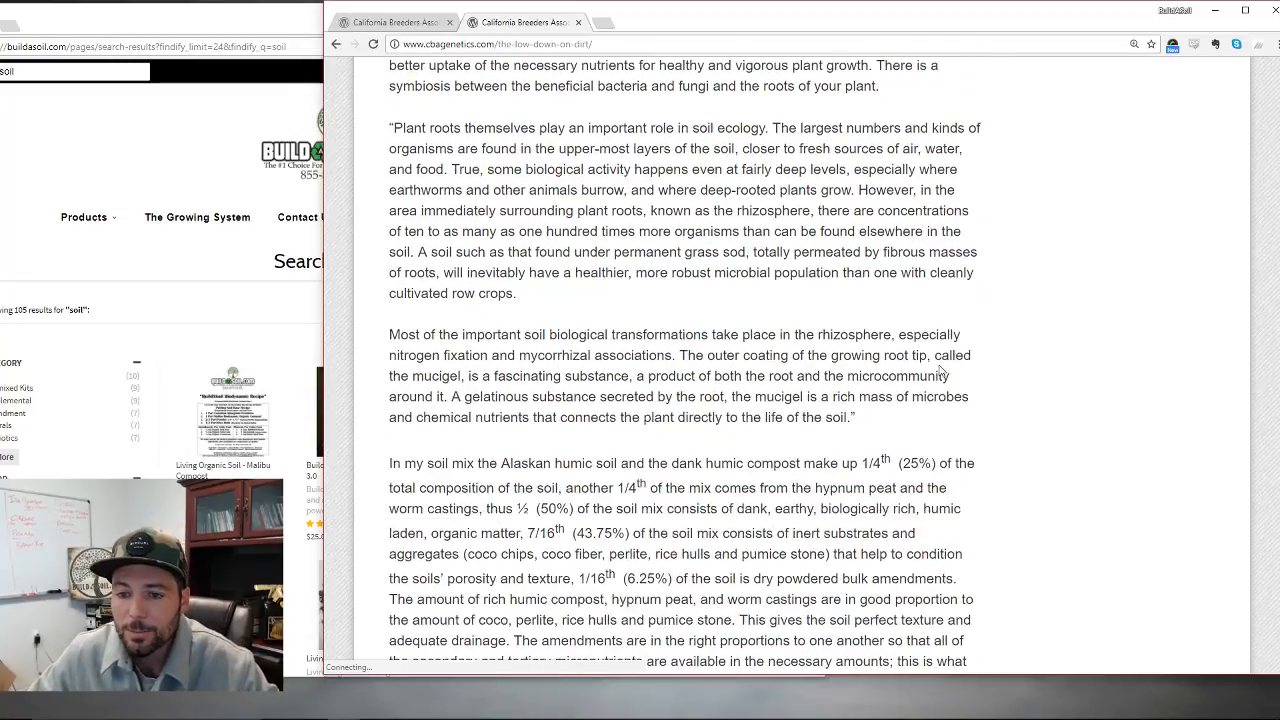
pyautogui.moveTo(884, 188); pyautogui.dragTo(964, 210)
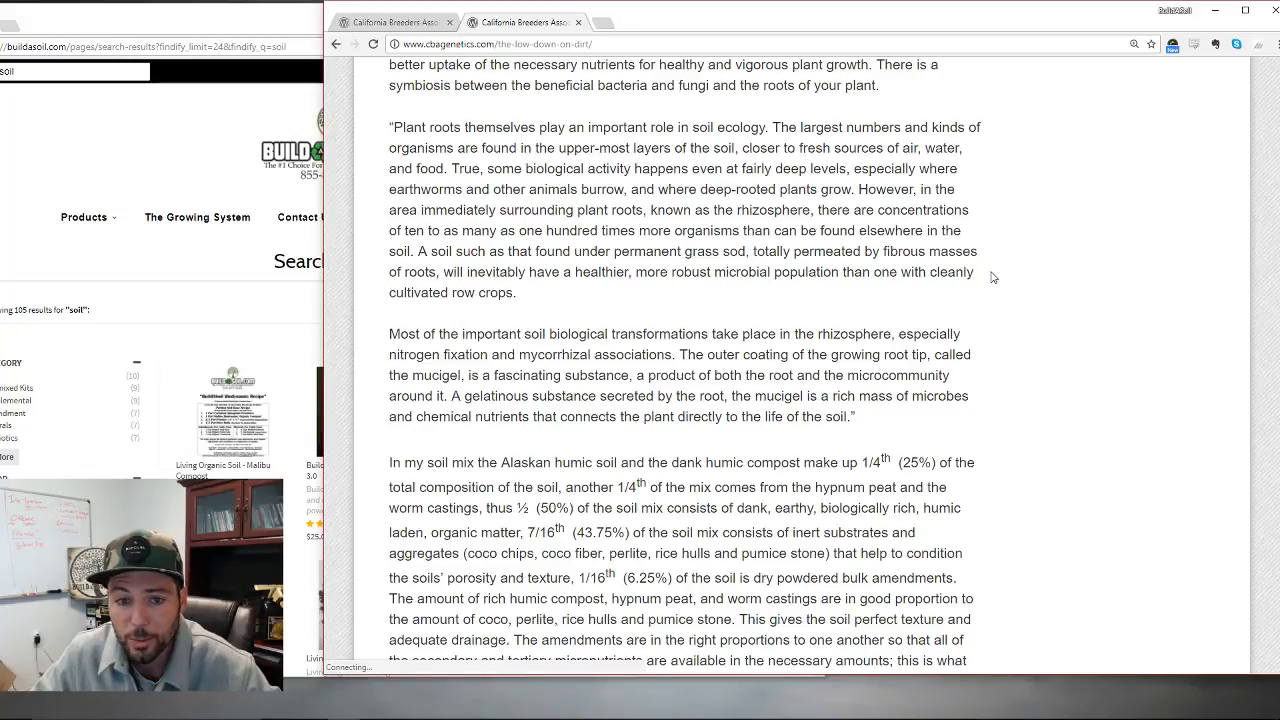
pyautogui.moveTo(394, 138); pyautogui.dragTo(516, 292)
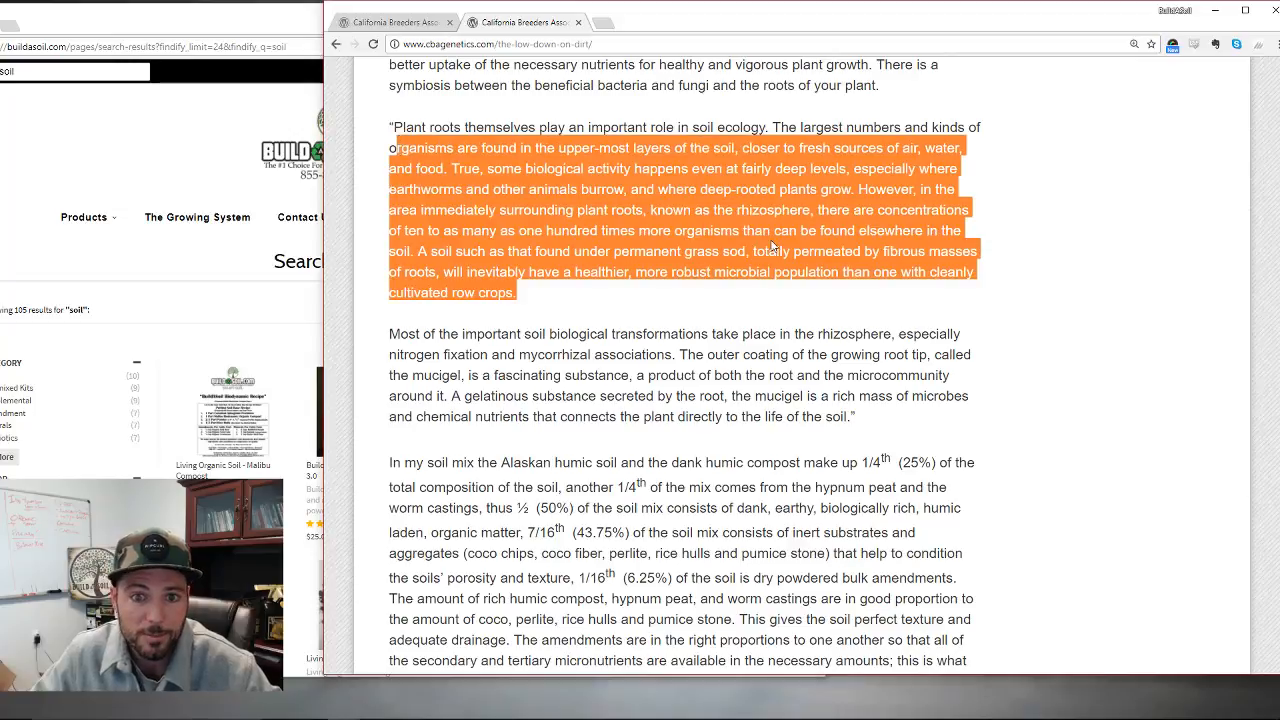
pyautogui.scroll(-3)
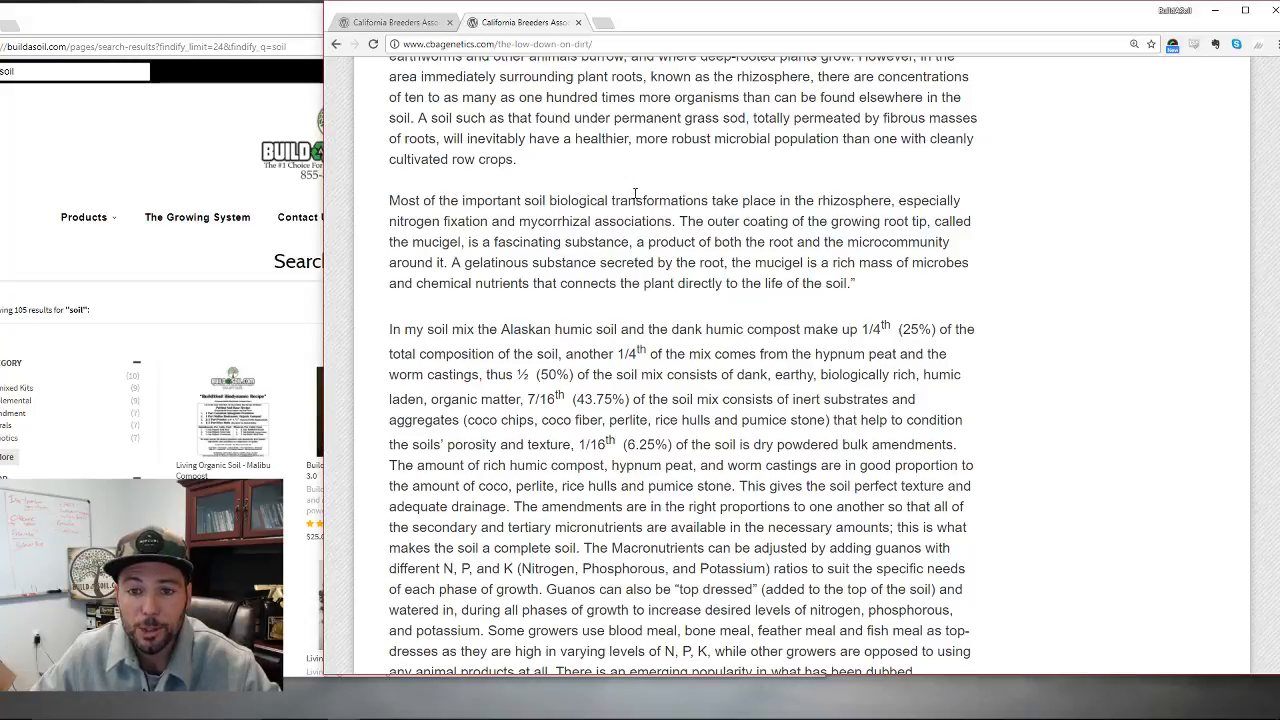
# - Highlight the mycorrhizal associations phrase and the mucigel sentences, then scroll the 'In my soil mix' paragraph to the top
pyautogui.moveTo(816, 200); pyautogui.dragTo(916, 200)
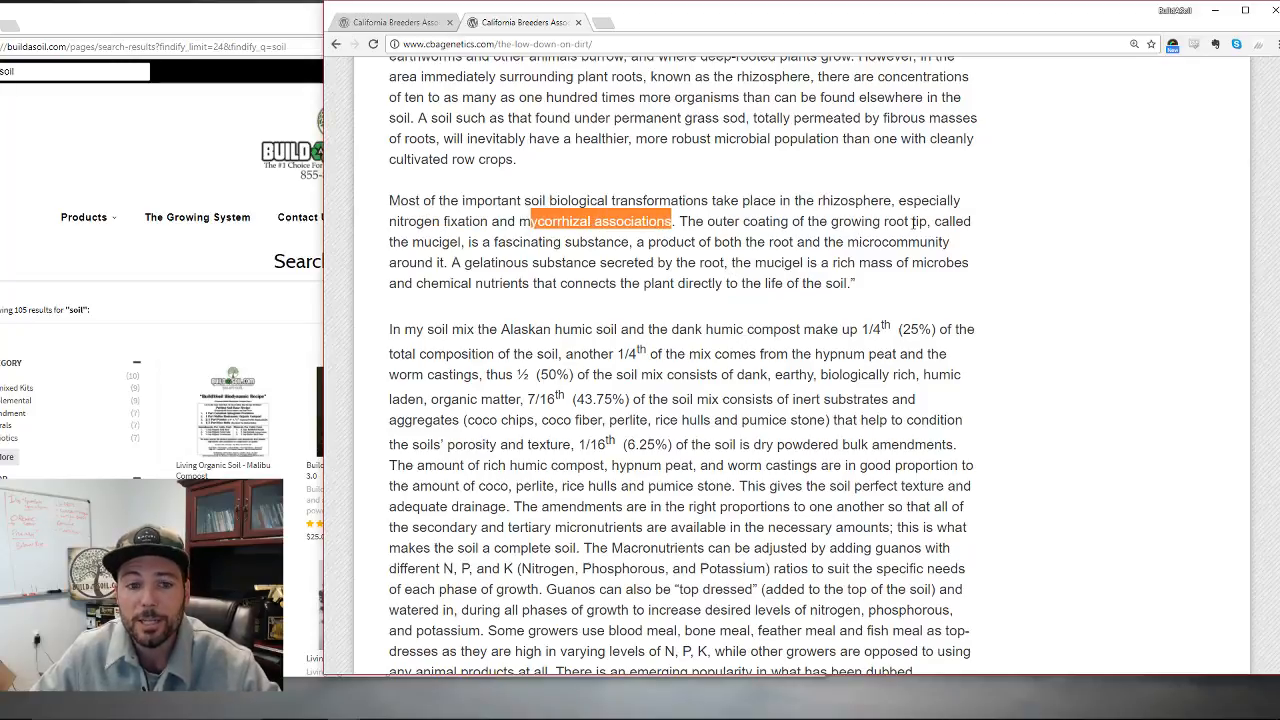
pyautogui.doubleClick(420, 240)
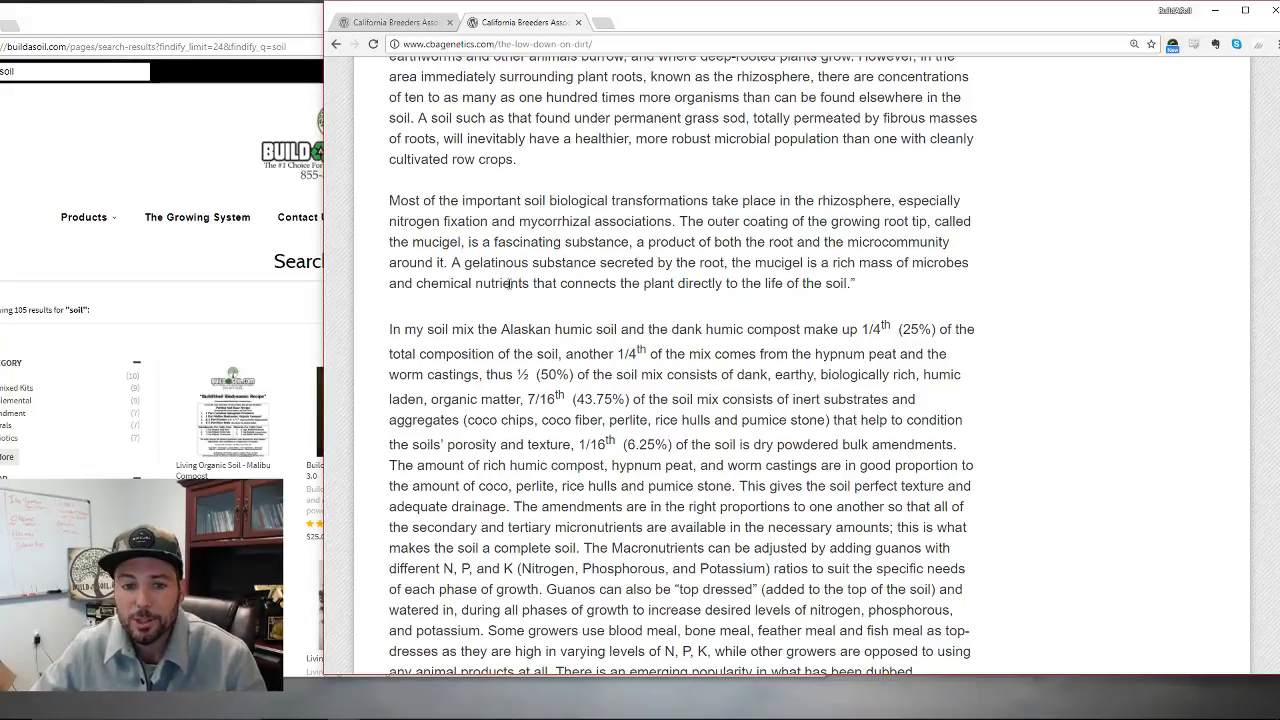
pyautogui.moveTo(796, 272)
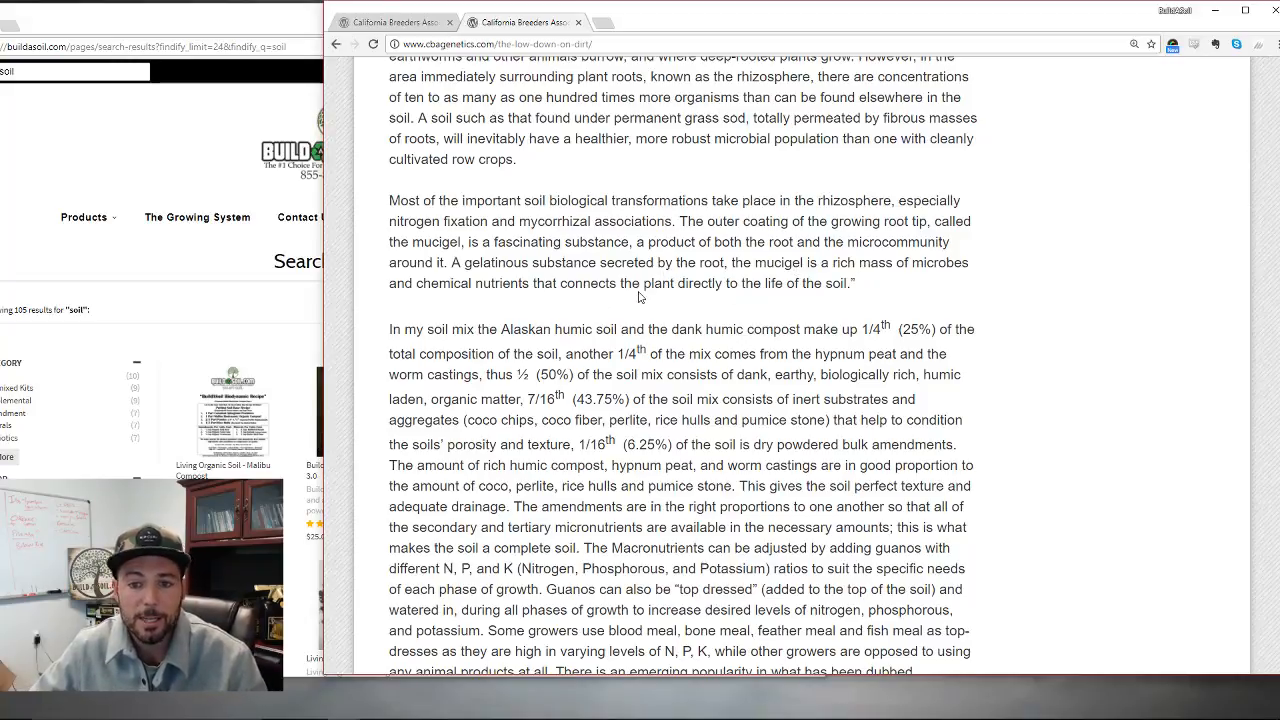
pyautogui.moveTo(640, 242); pyautogui.dragTo(844, 284)
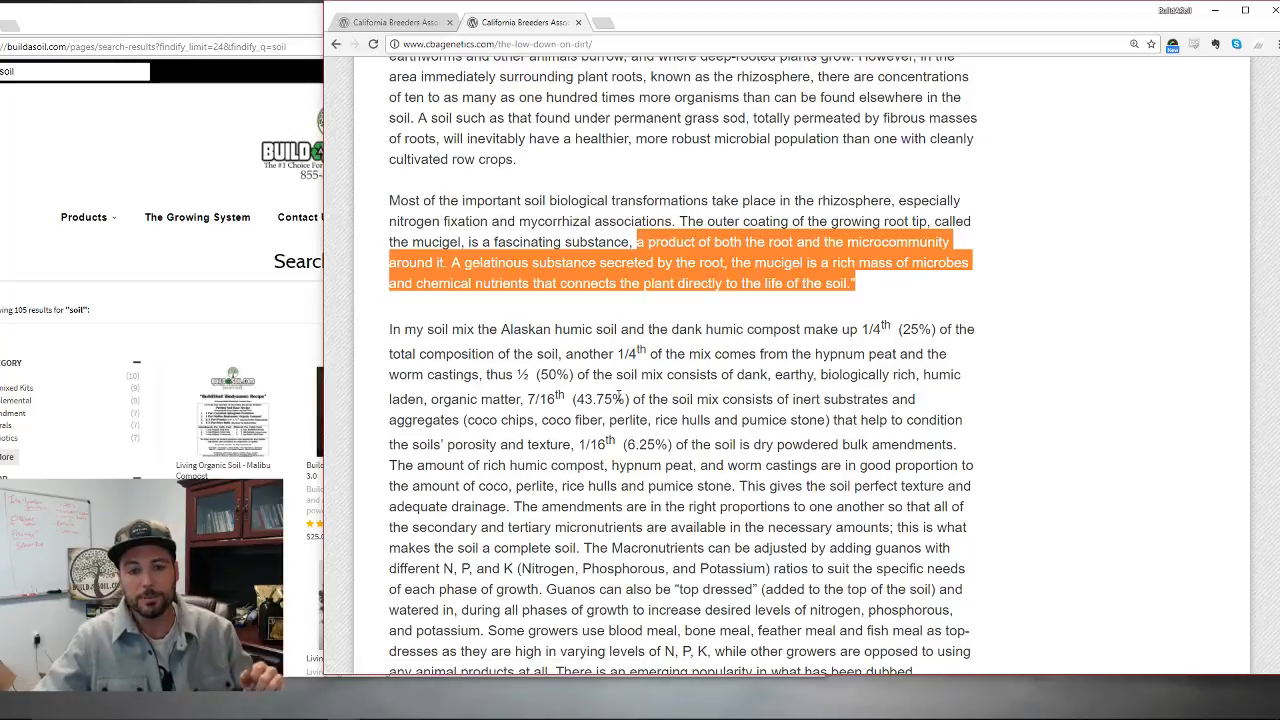
pyautogui.scroll(-3)
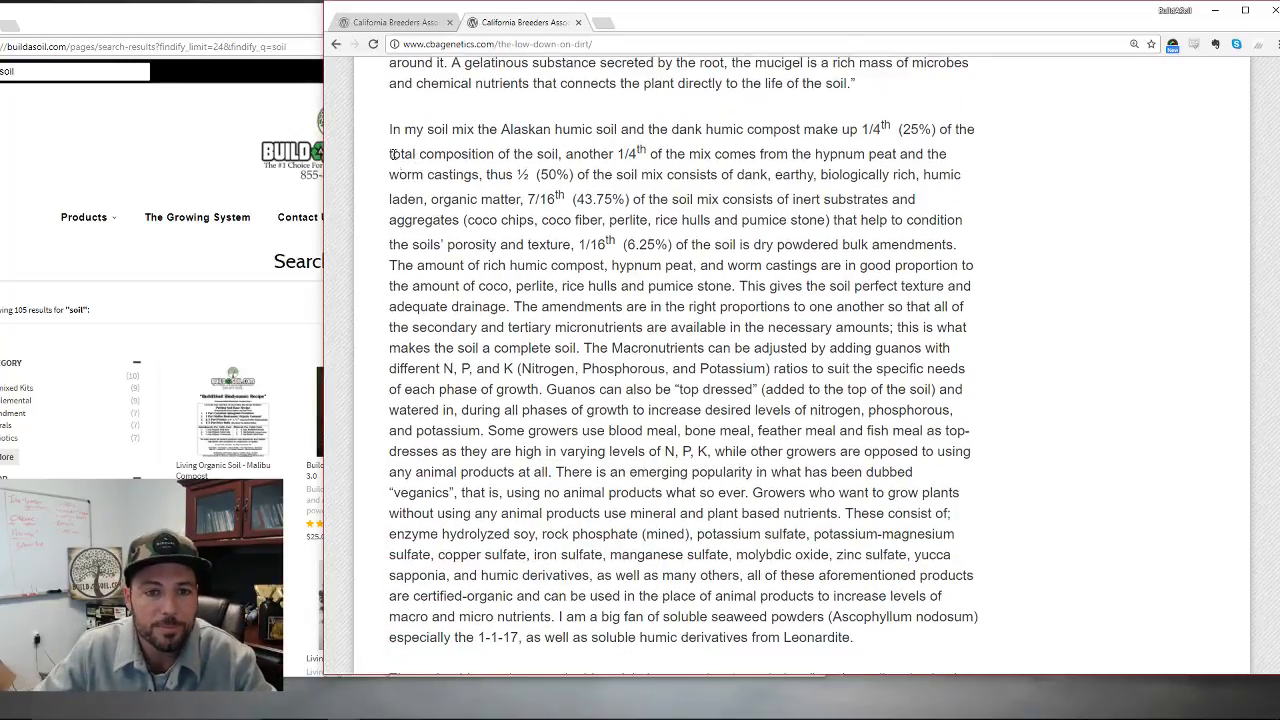
# - Highlight the hypnum peat and worm castings proportions in the soil mix paragraph, then clear it
pyautogui.moveTo(388, 128); pyautogui.dragTo(596, 128)
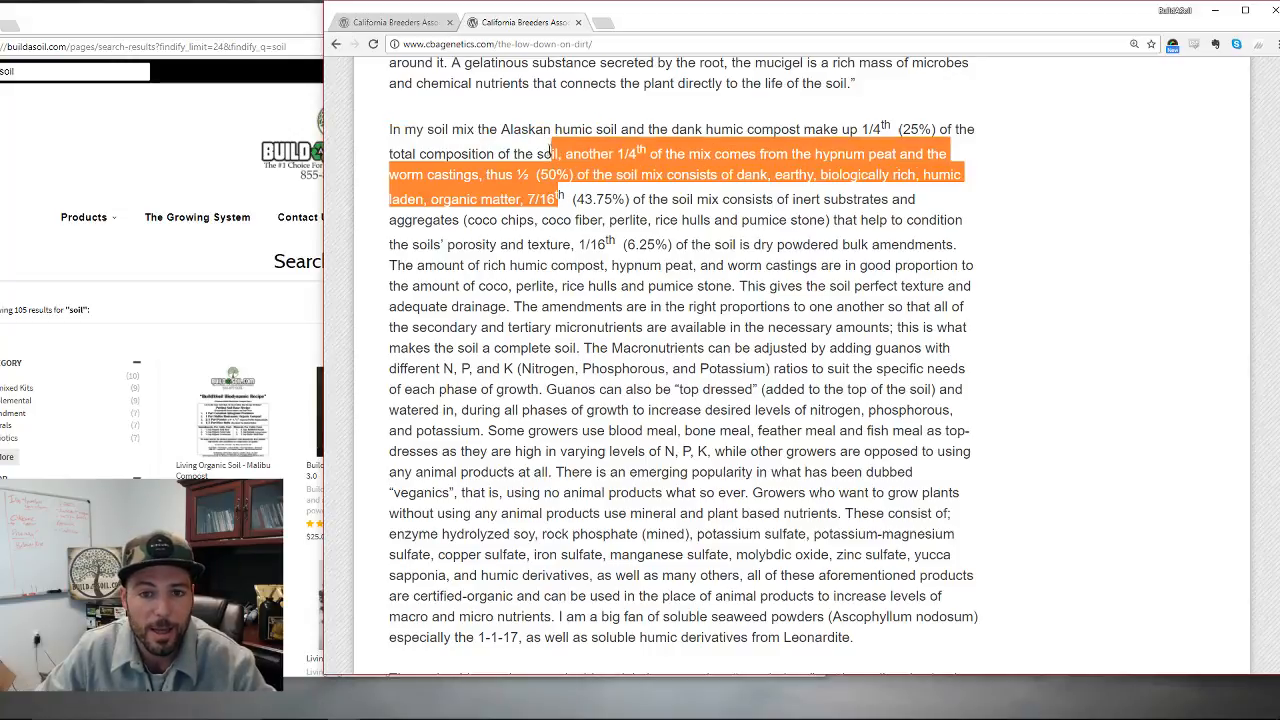
pyautogui.click(824, 236)
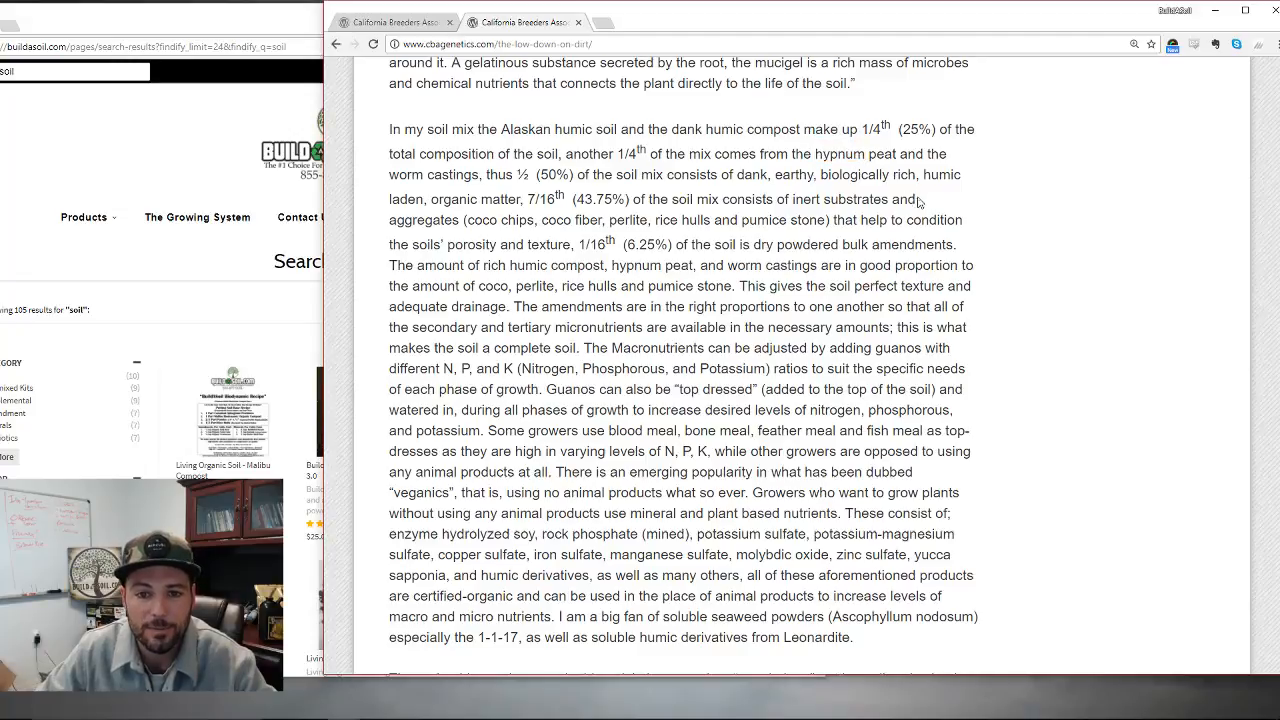
pyautogui.scroll(3)
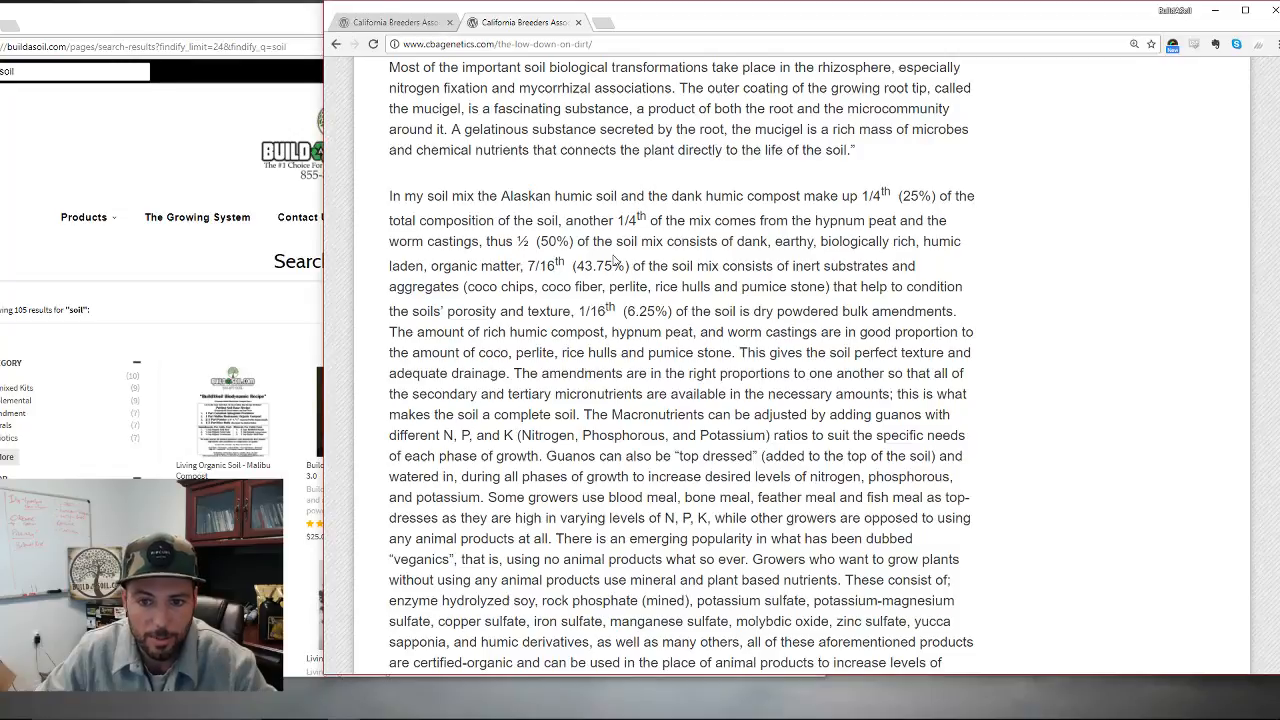
pyautogui.moveTo(698, 280)
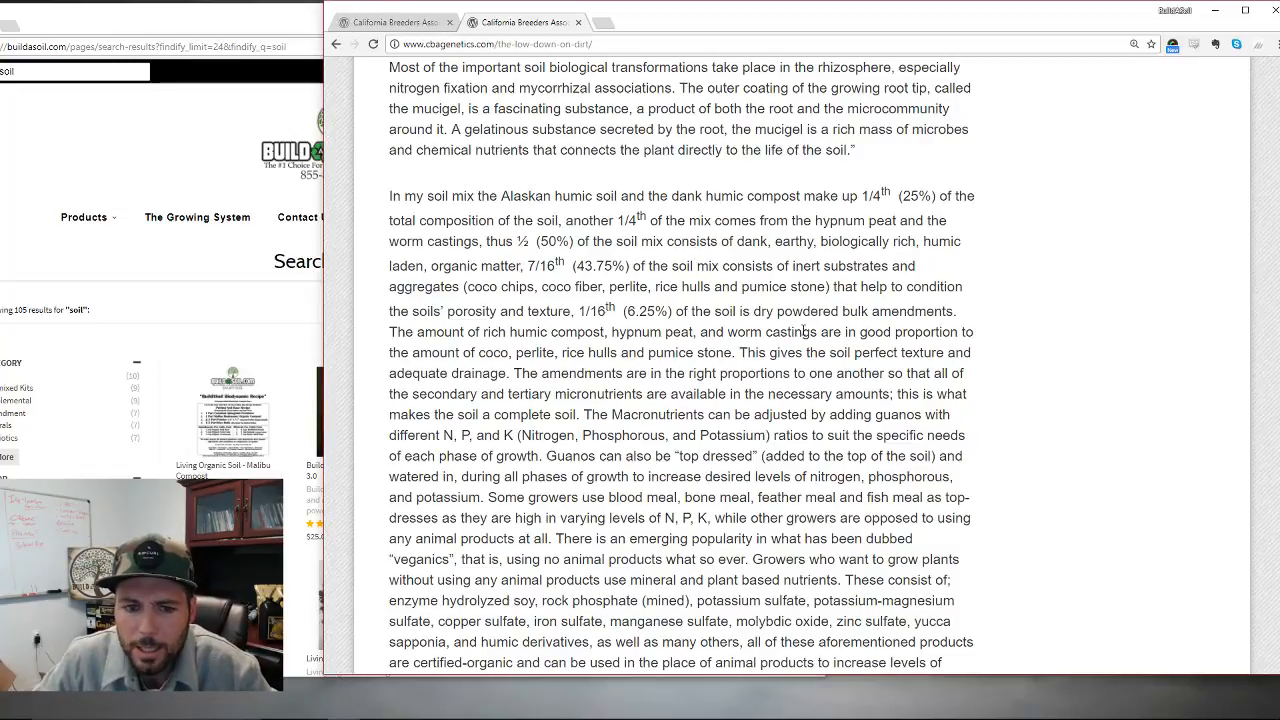
pyautogui.scroll(-3)
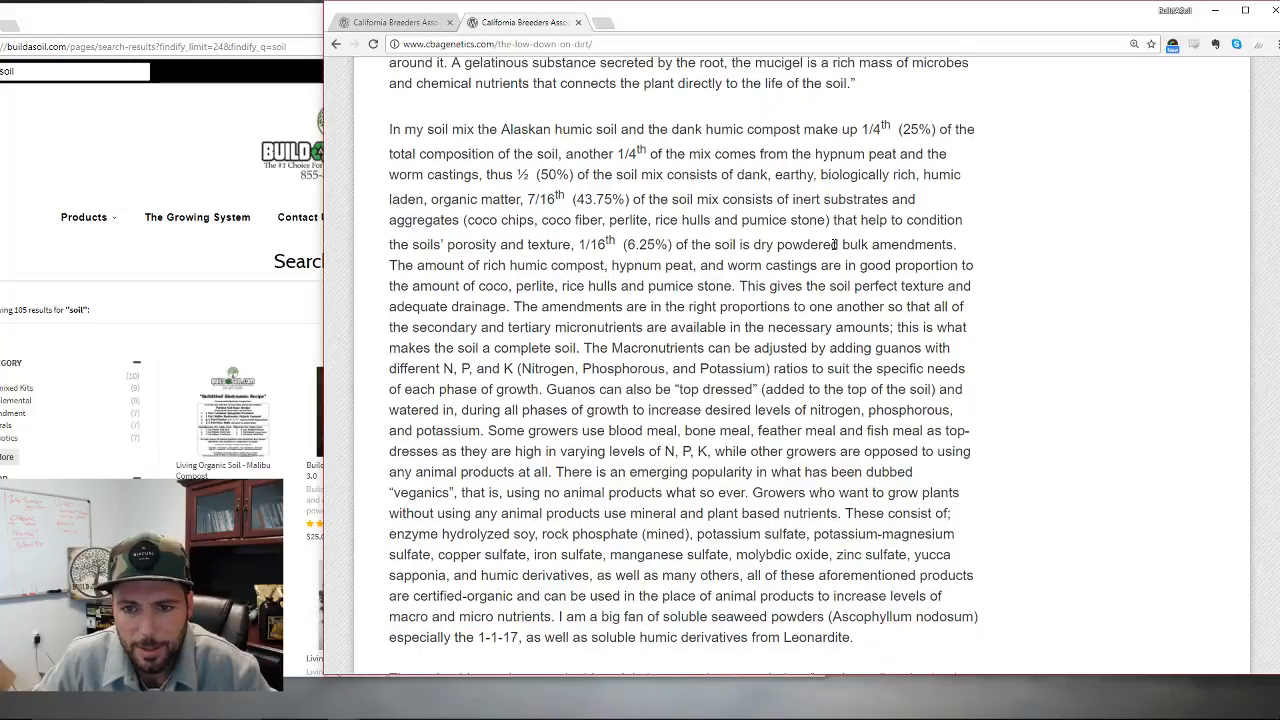
# - Highlight the sentence on amounts of humic compost, then scroll down to the stand-alone recipe paragraph
pyautogui.moveTo(388, 264); pyautogui.dragTo(508, 264)
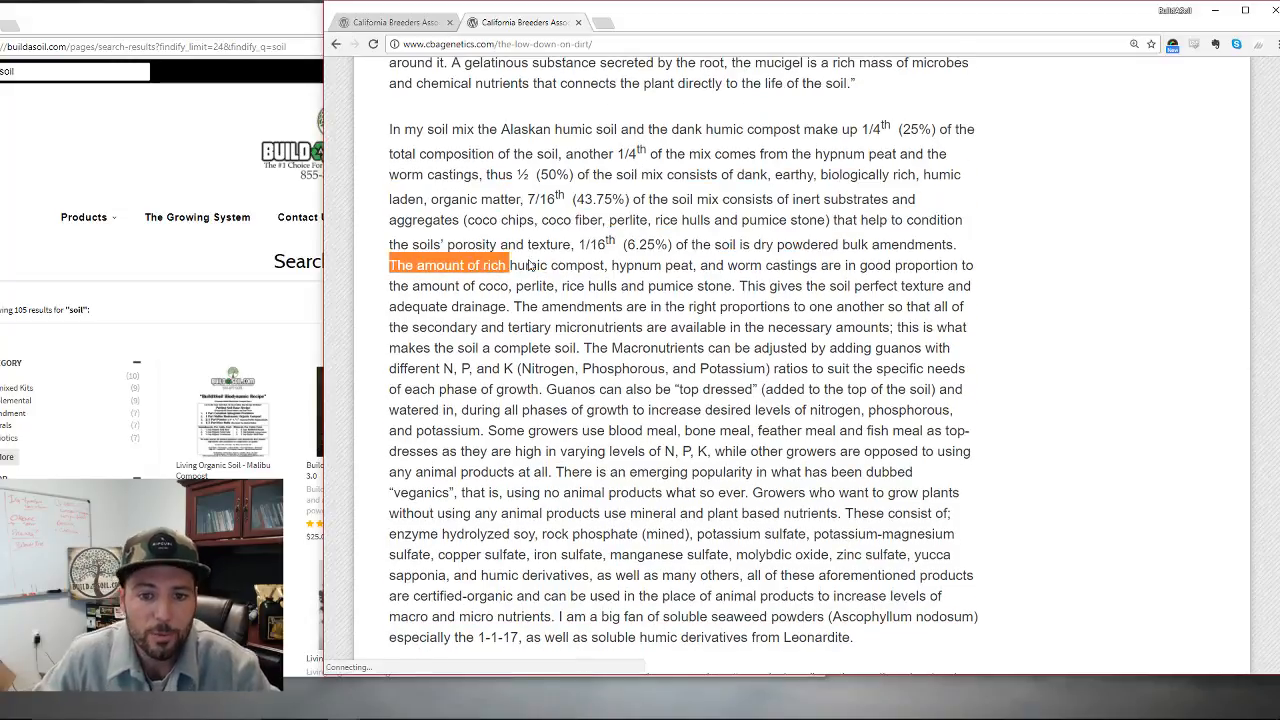
pyautogui.moveTo(510, 264); pyautogui.dragTo(730, 264)
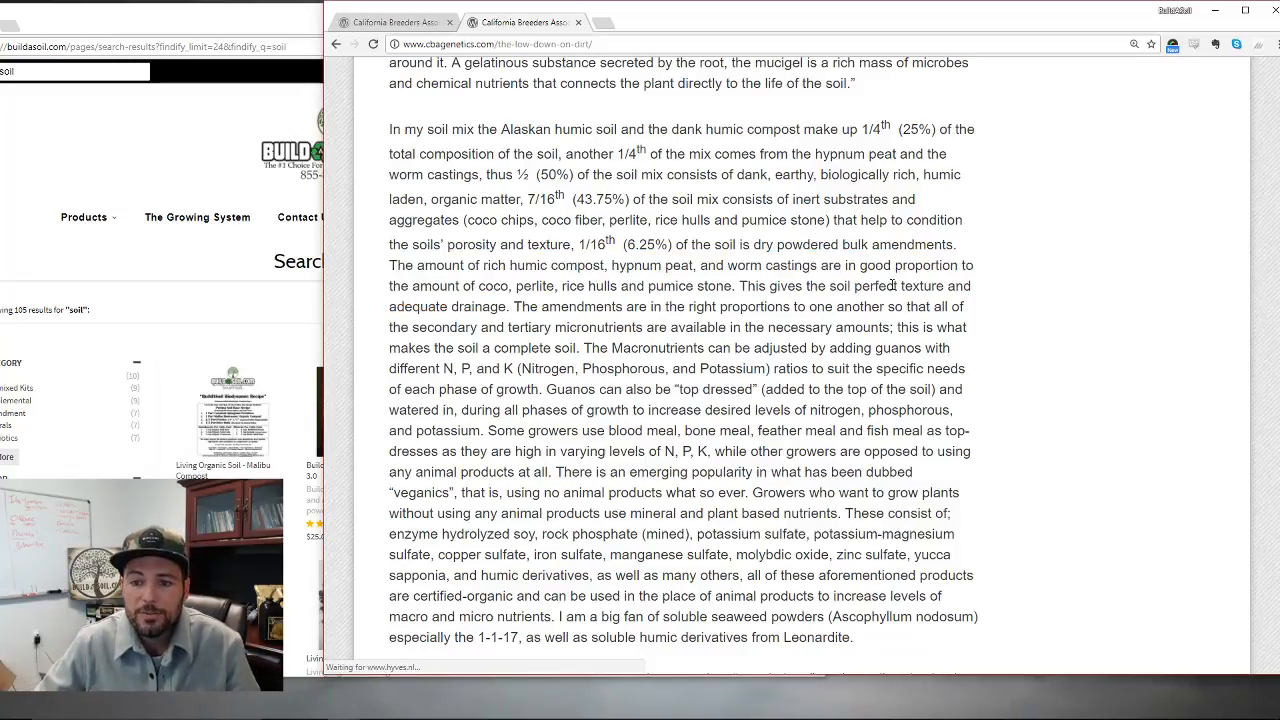
pyautogui.moveTo(844, 286); pyautogui.dragTo(512, 306)
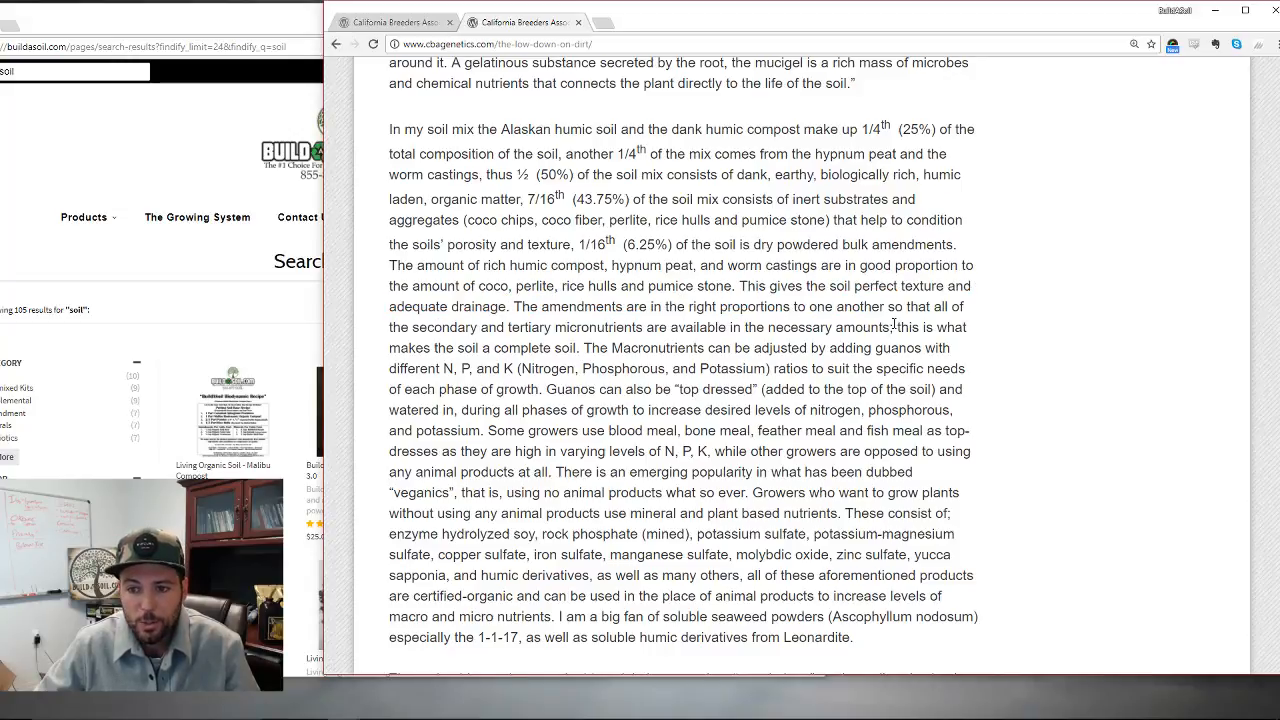
pyautogui.scroll(-3)
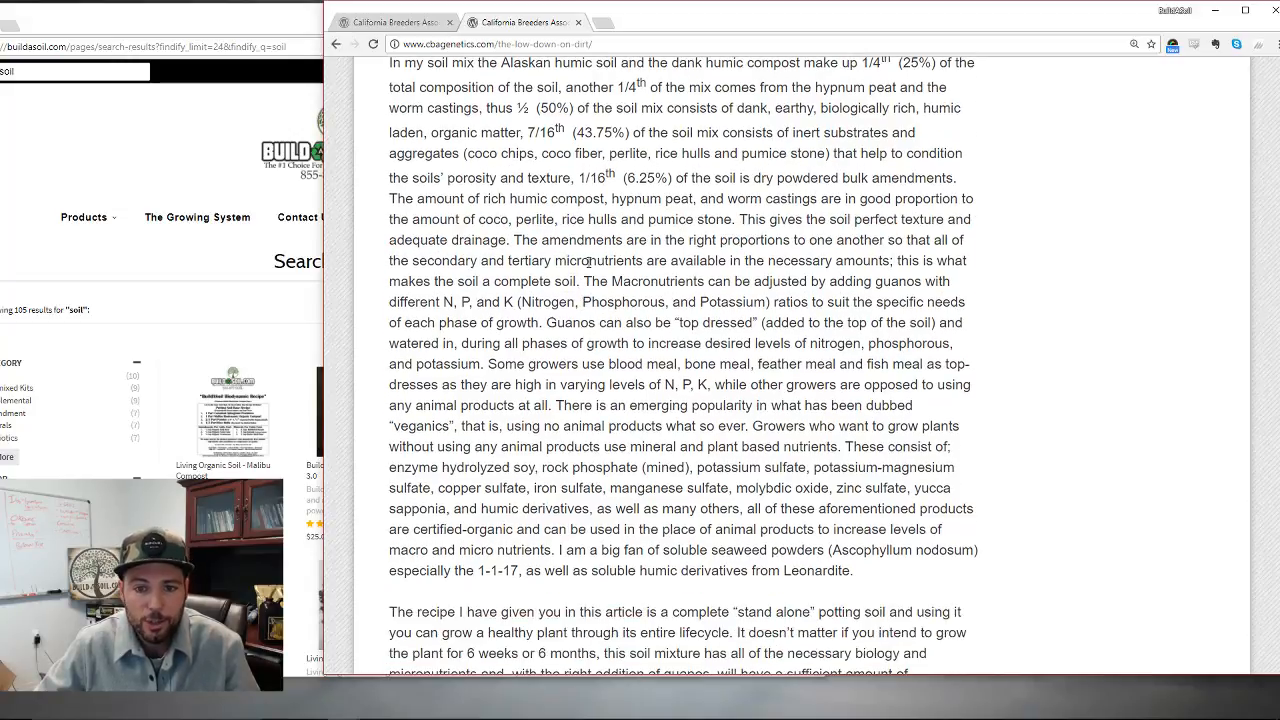
# - Highlight the properly proportioned amendments sentence and the phrase 'plant based nutrients' in the veganics paragraph
pyautogui.moveTo(566, 240); pyautogui.dragTo(884, 260)
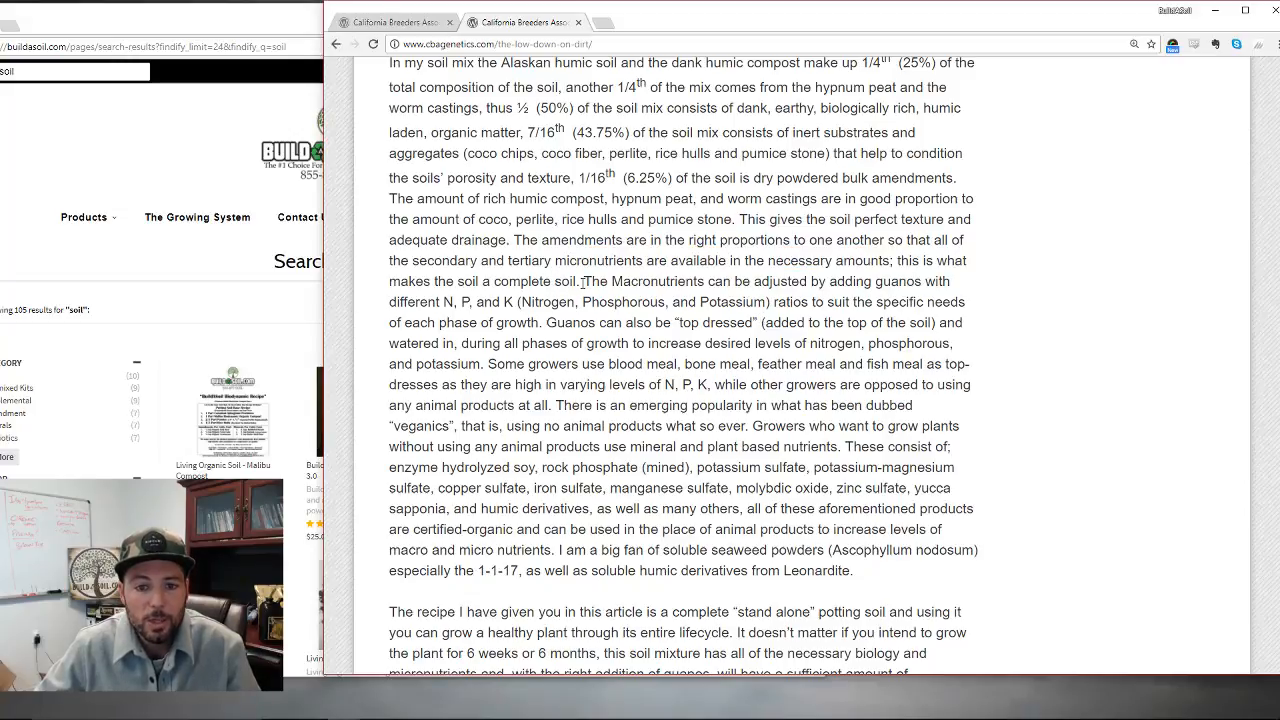
pyautogui.moveTo(516, 240); pyautogui.dragTo(576, 280)
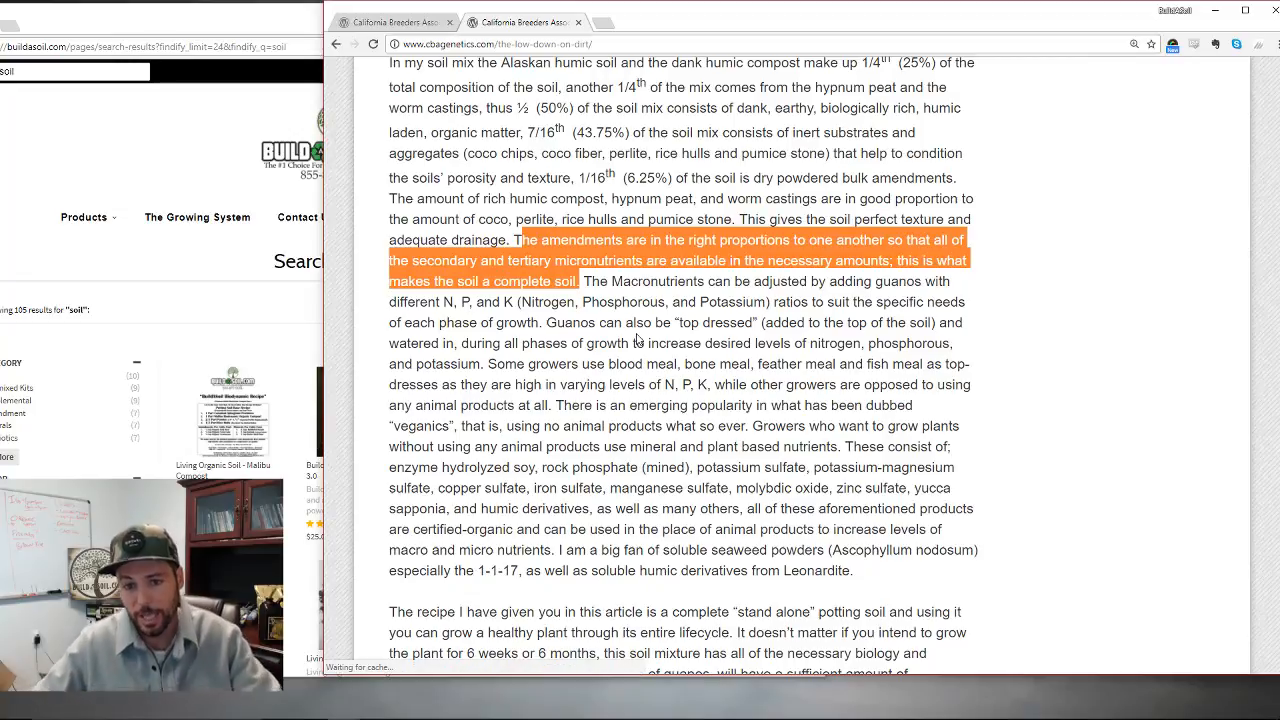
pyautogui.click(608, 276)
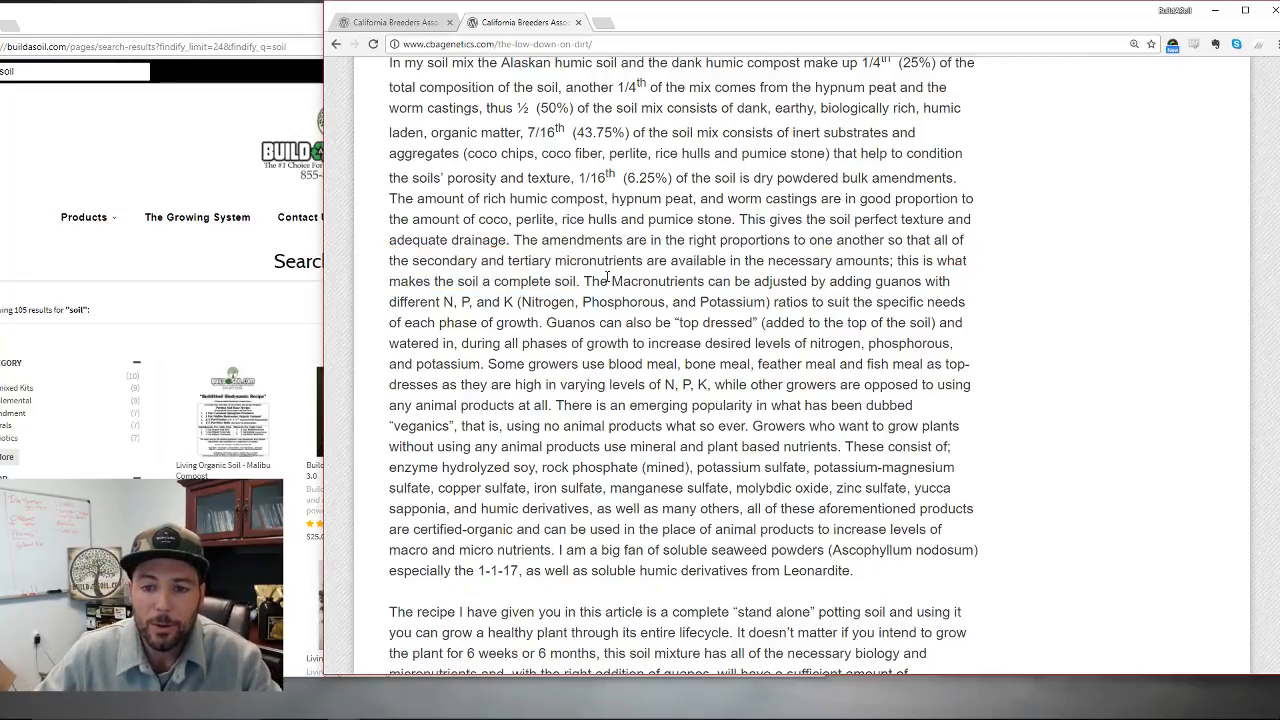
pyautogui.moveTo(606, 280); pyautogui.dragTo(938, 280)
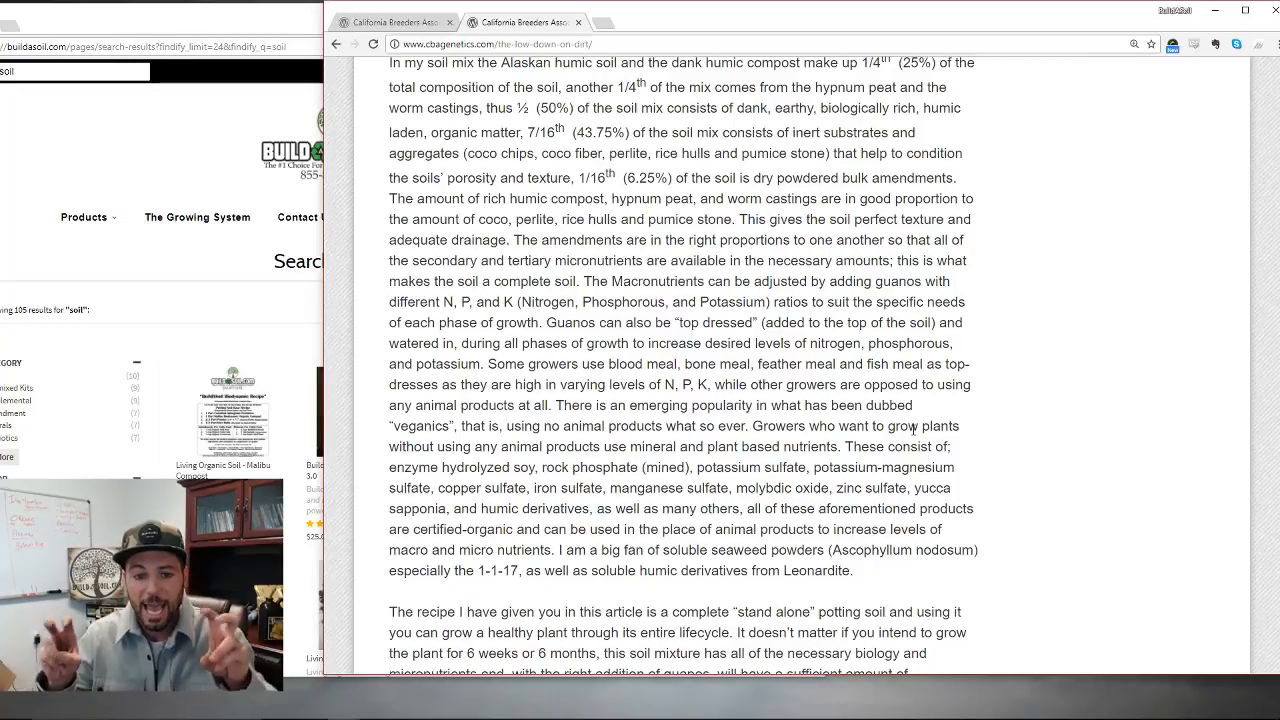
pyautogui.moveTo(888, 356)
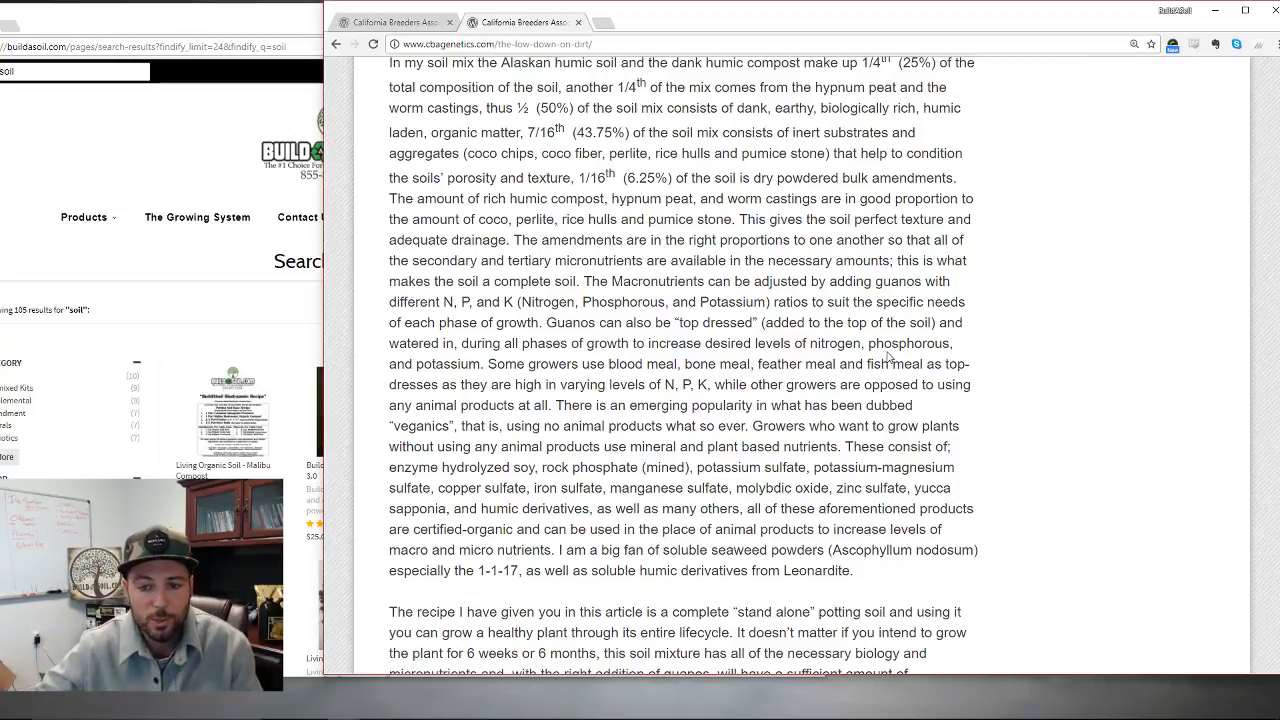
pyautogui.scroll(-3)
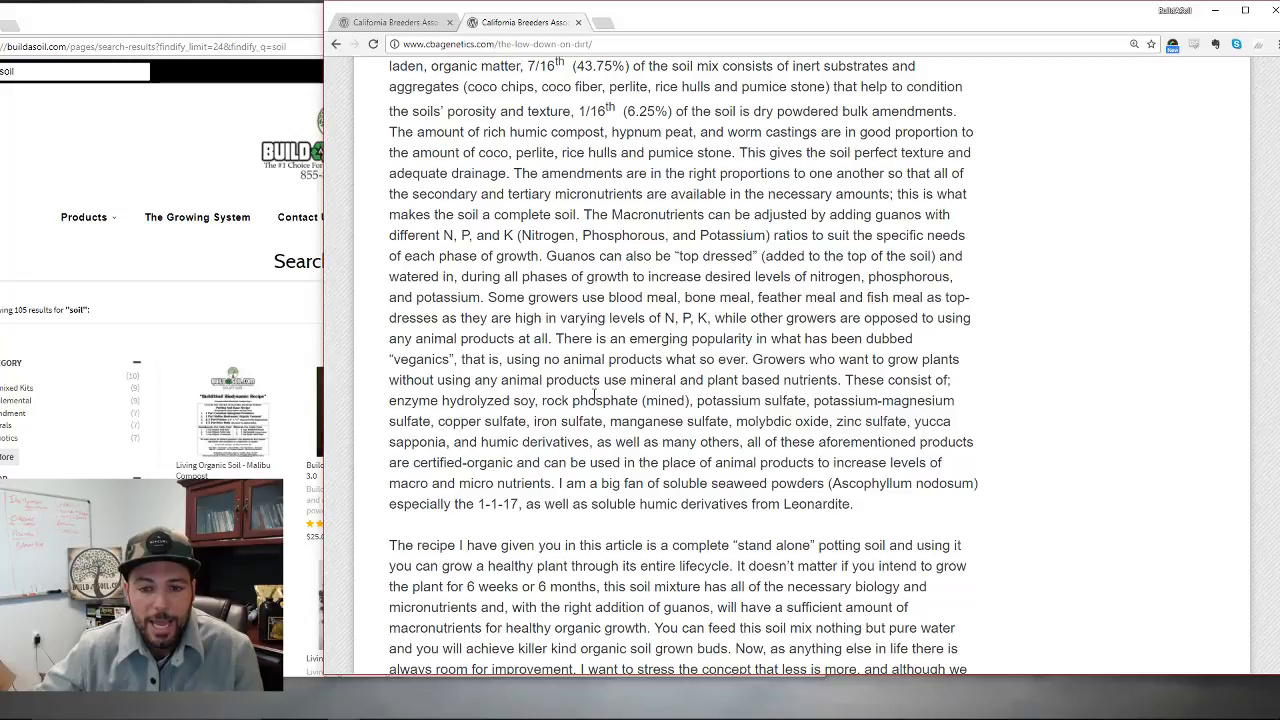
pyautogui.moveTo(716, 380); pyautogui.dragTo(830, 380)
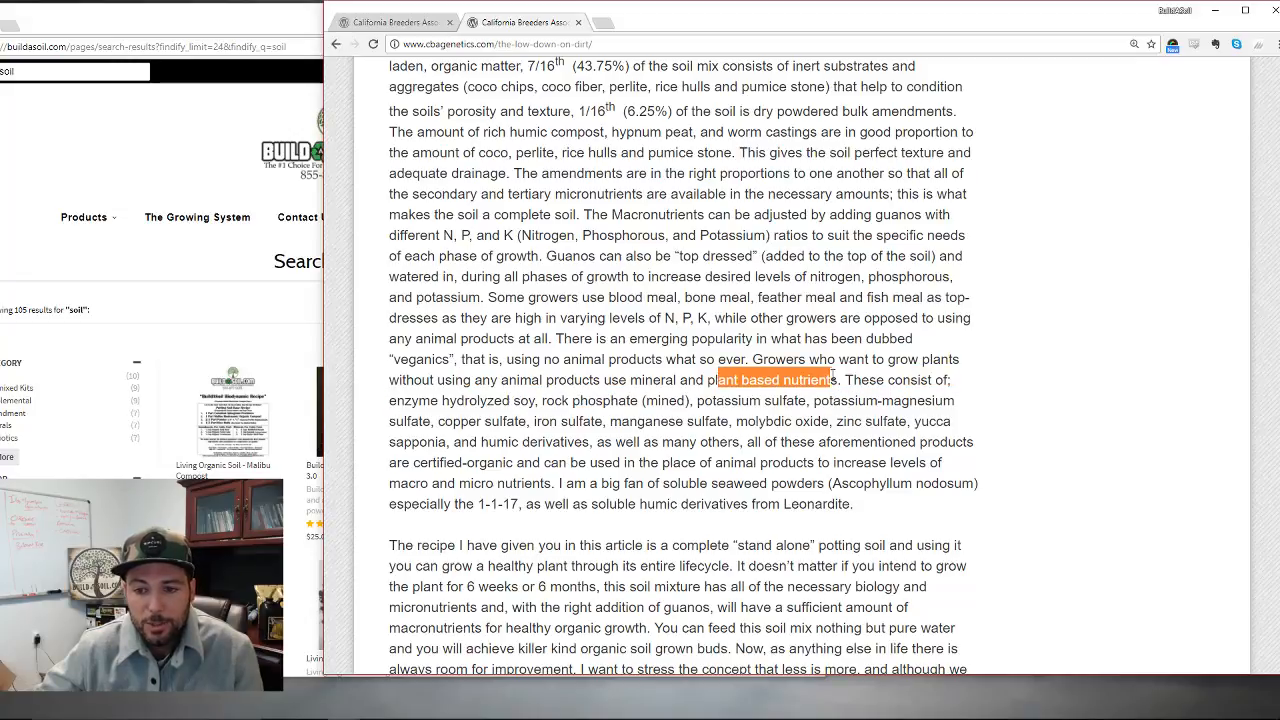
# - Highlight the mineral sulfates list through yucca and humic derivatives, then the soluble seaweed powders and Leonardite sentence
pyautogui.scroll(-3)
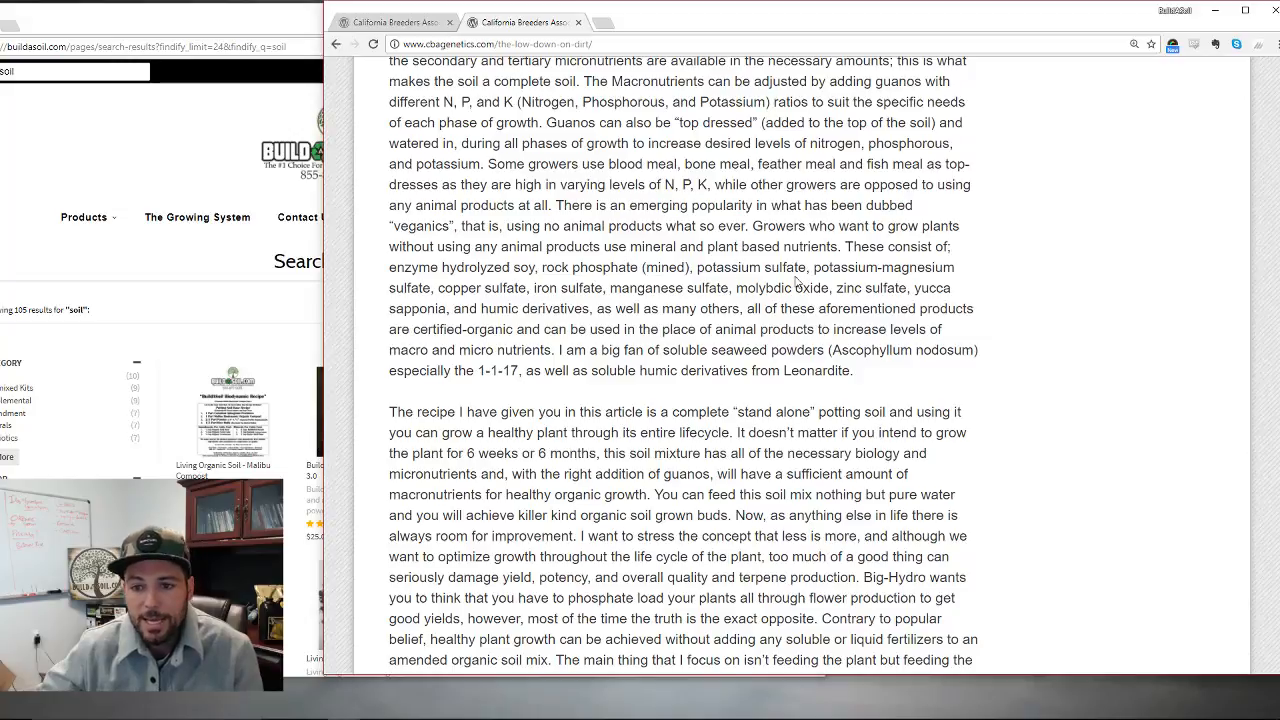
pyautogui.moveTo(530, 300)
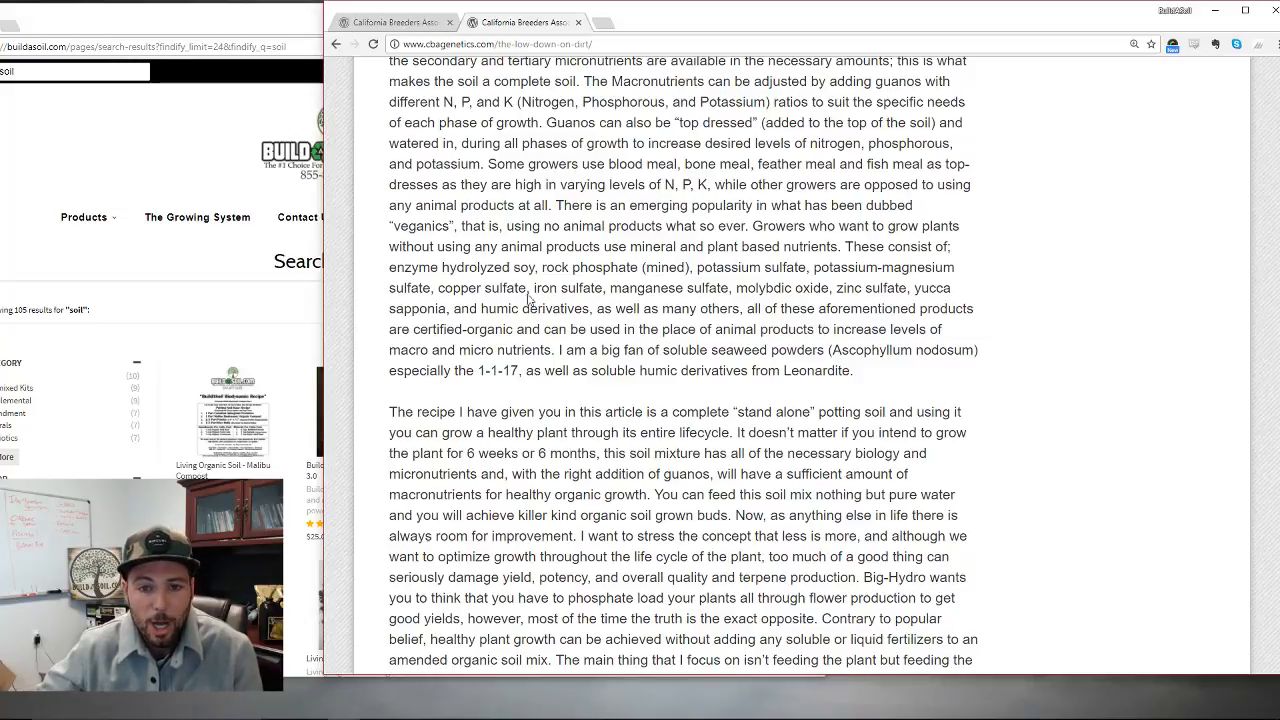
pyautogui.moveTo(516, 288); pyautogui.dragTo(890, 288)
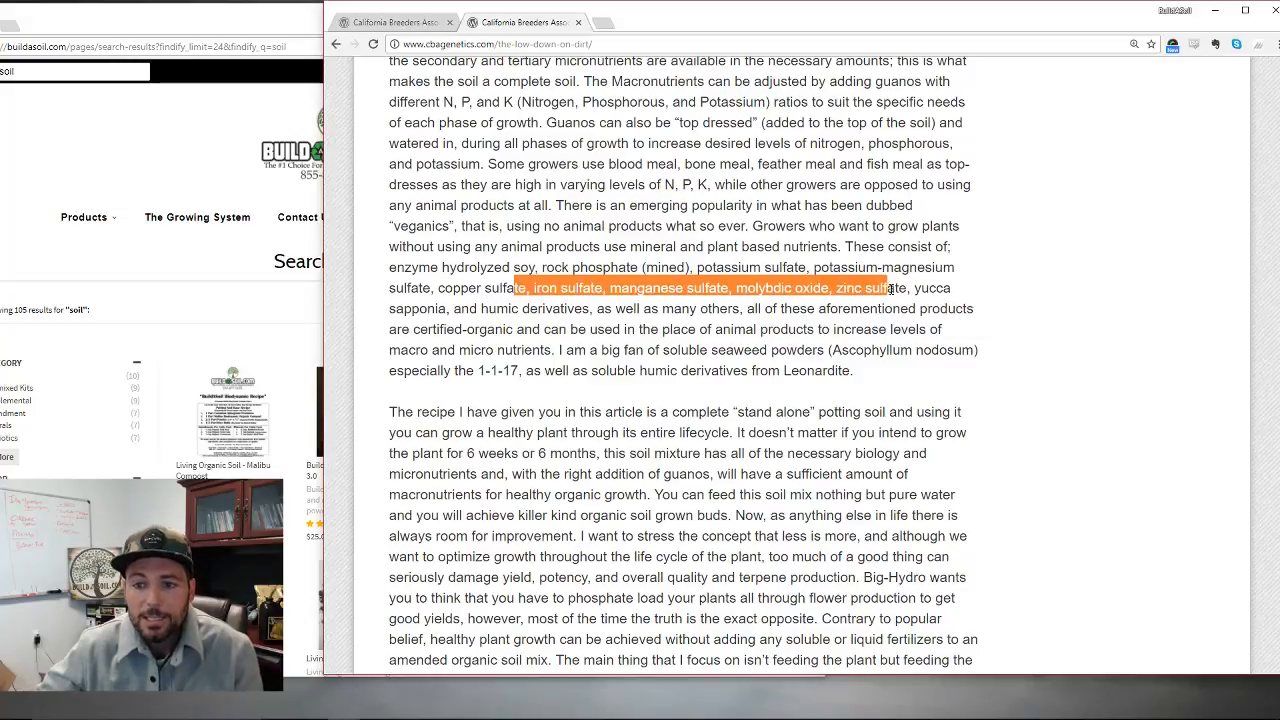
pyautogui.moveTo(892, 288); pyautogui.dragTo(908, 308)
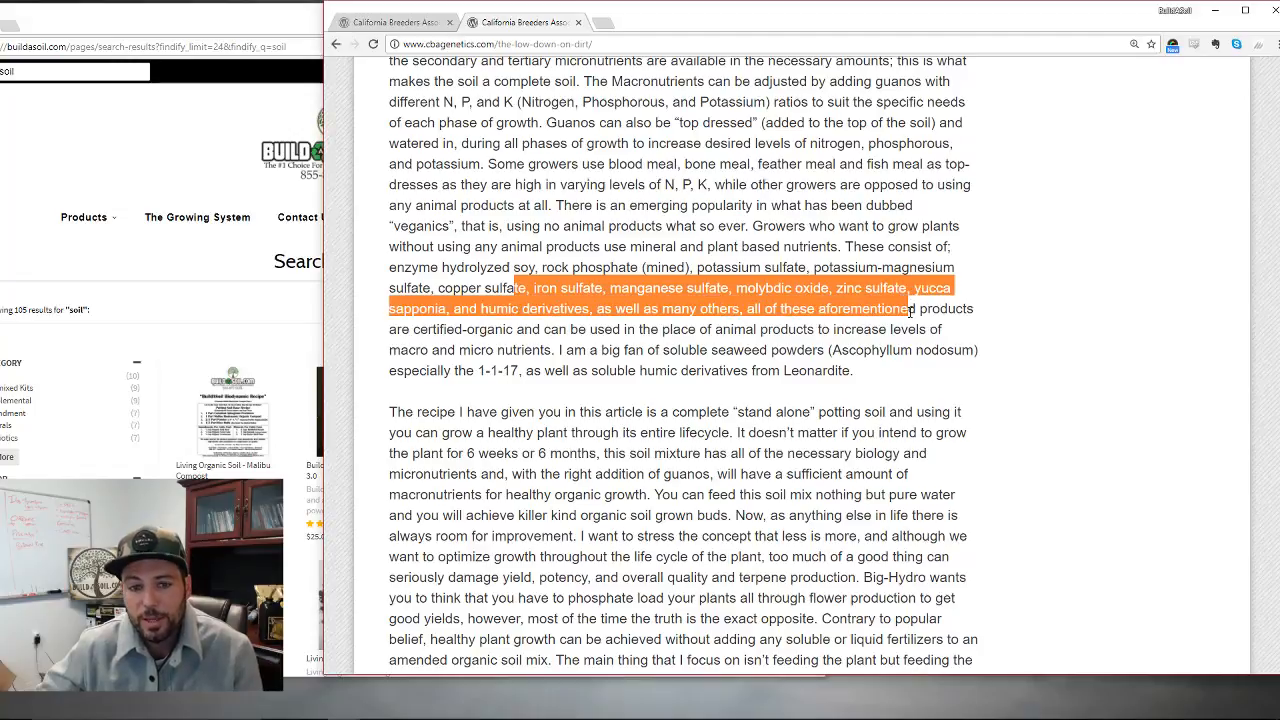
pyautogui.moveTo(896, 308); pyautogui.dragTo(918, 328)
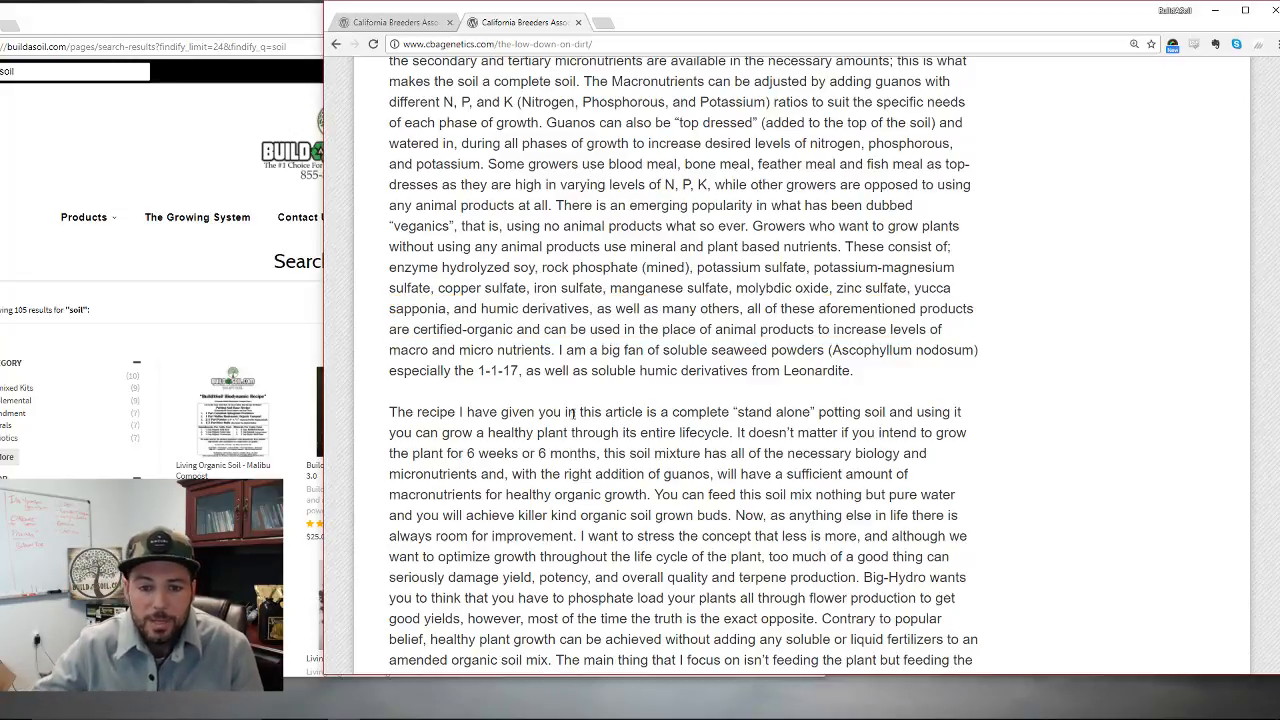
pyautogui.moveTo(568, 350); pyautogui.dragTo(810, 350)
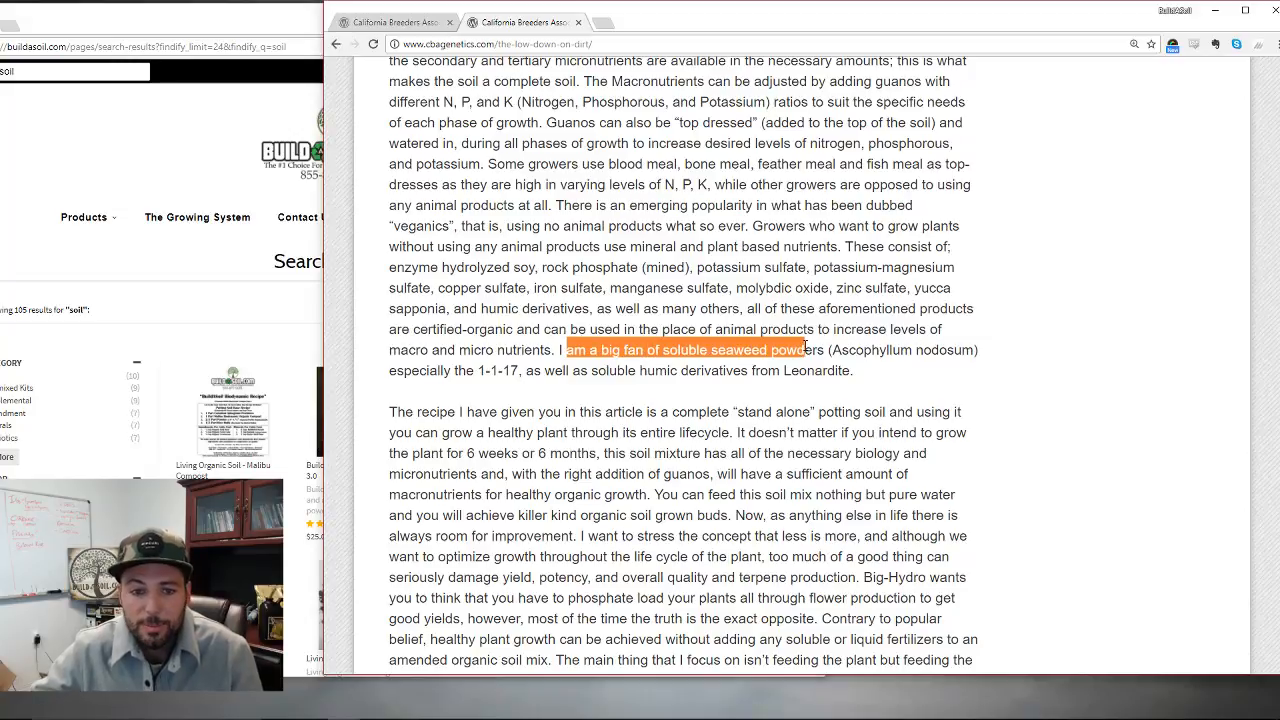
pyautogui.moveTo(800, 350); pyautogui.dragTo(844, 370)
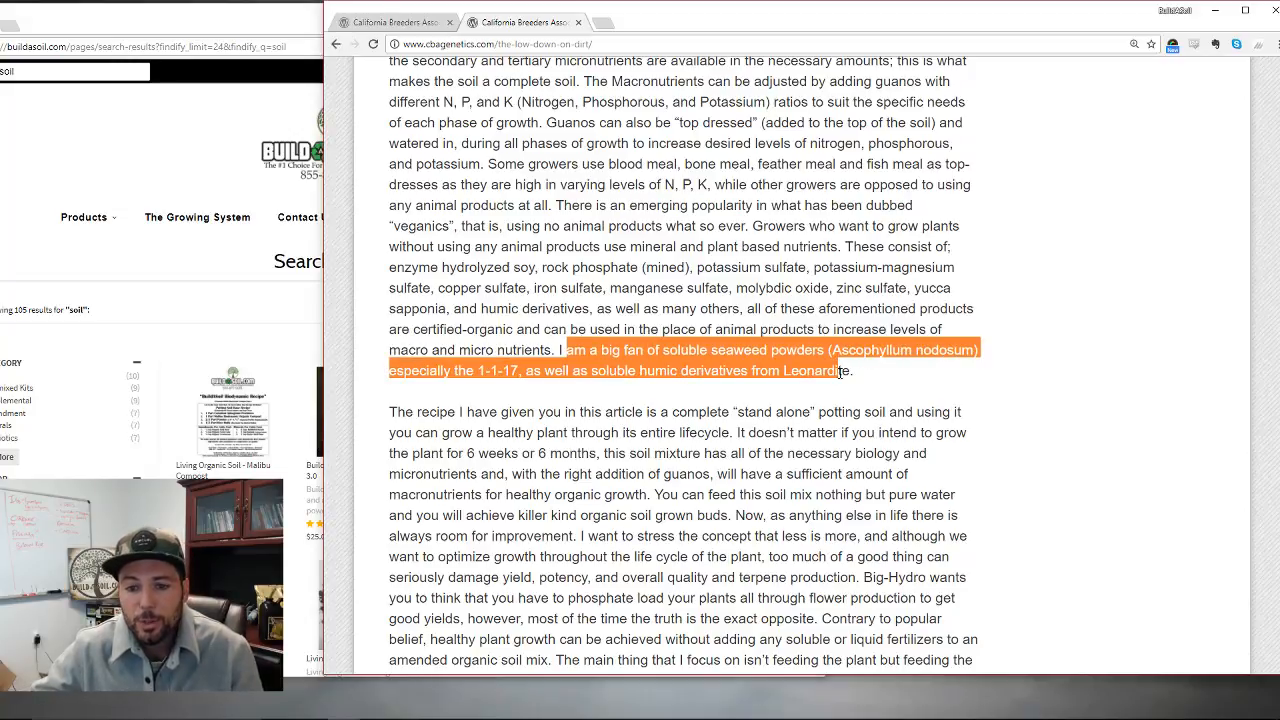
pyautogui.scroll(-3)
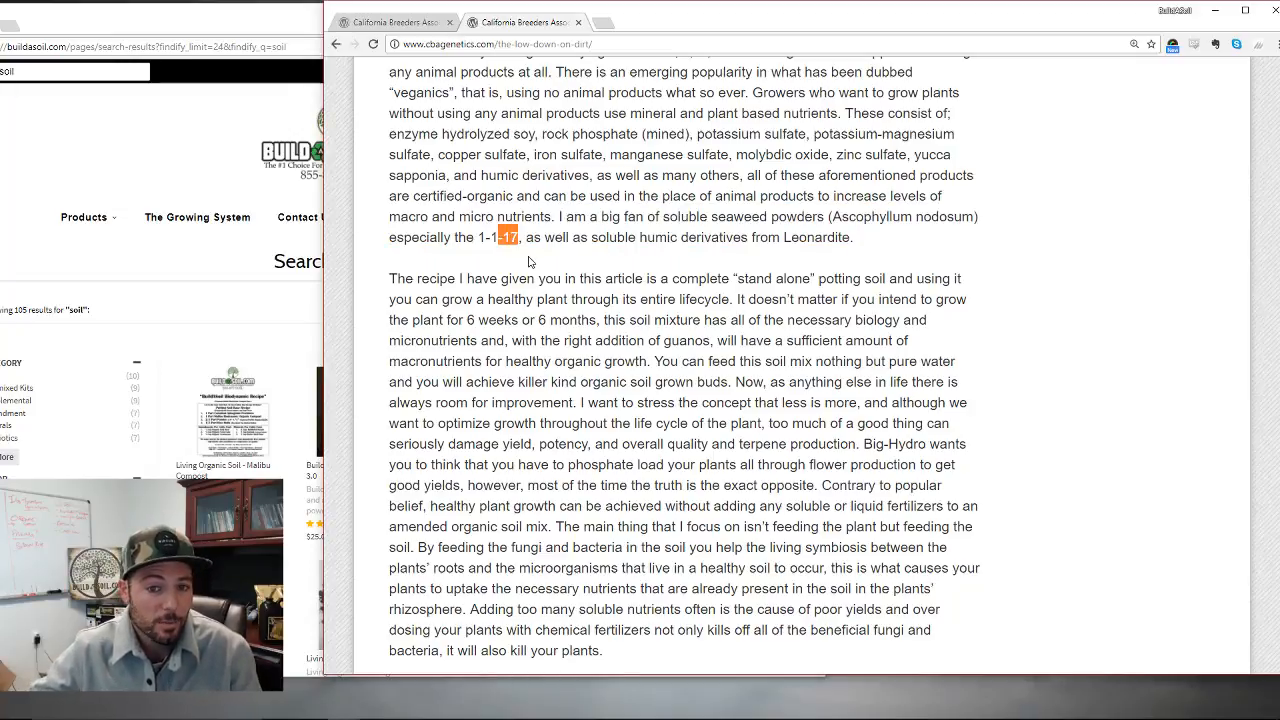
# - Highlight the word 'Leonardite', then scroll on to the stand-alone recipe paragraph
pyautogui.moveTo(640, 236); pyautogui.dragTo(780, 236)
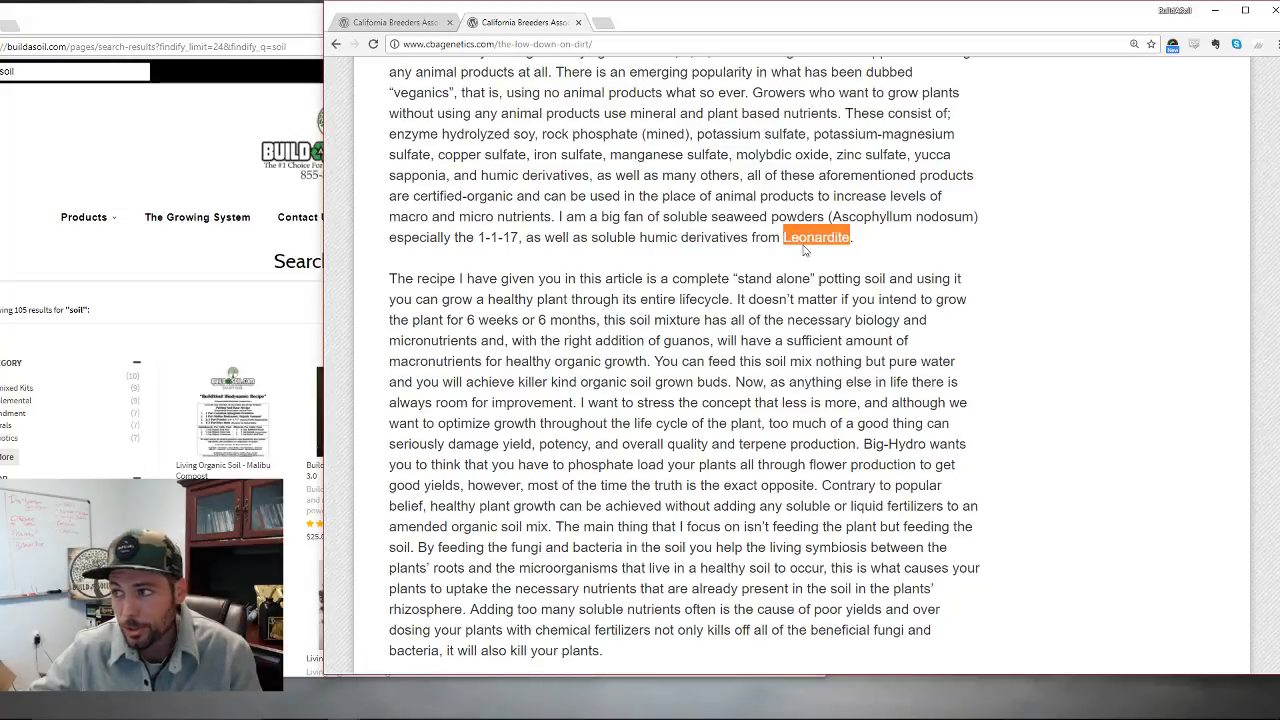
pyautogui.moveTo(1012, 342)
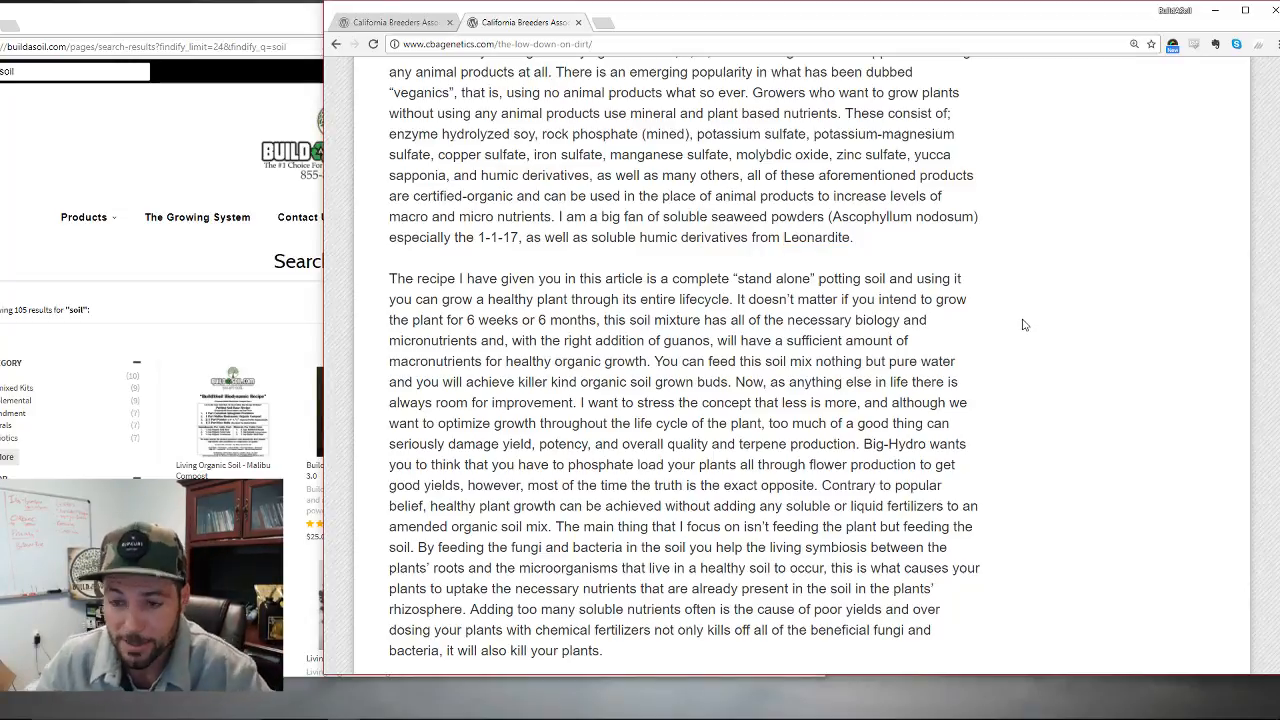
pyautogui.scroll(-3)
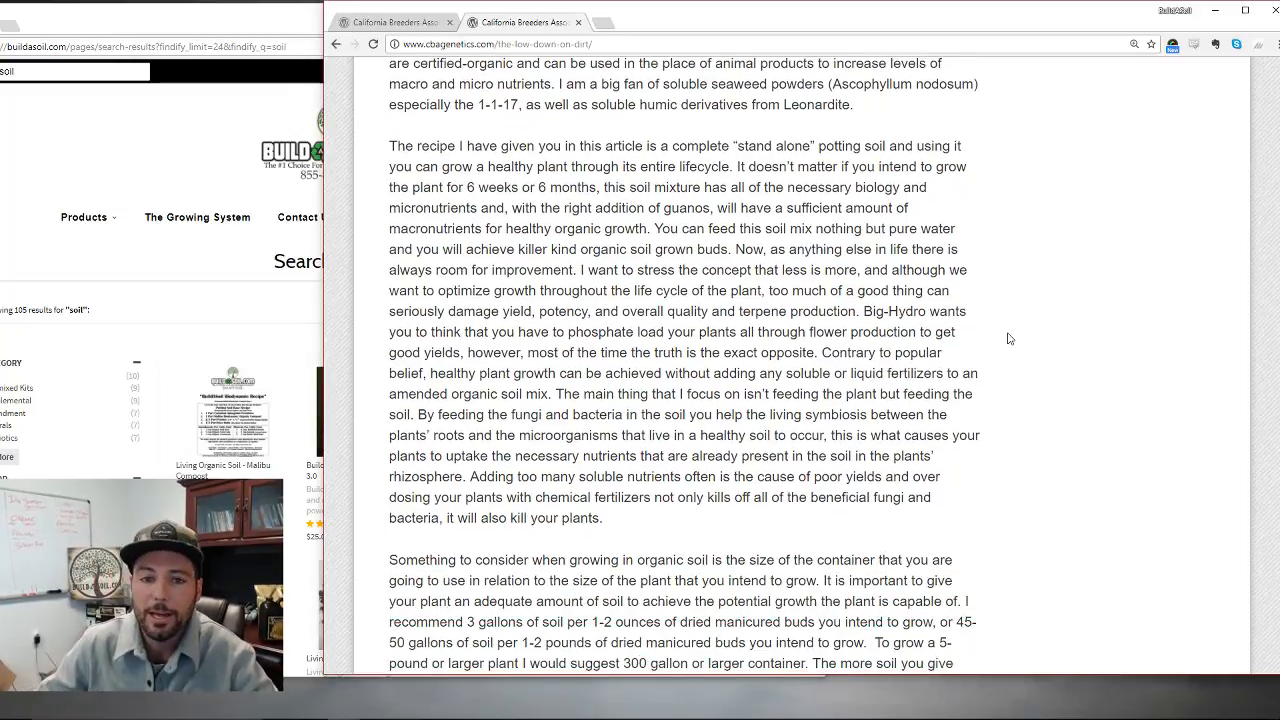
pyautogui.scroll(-3)
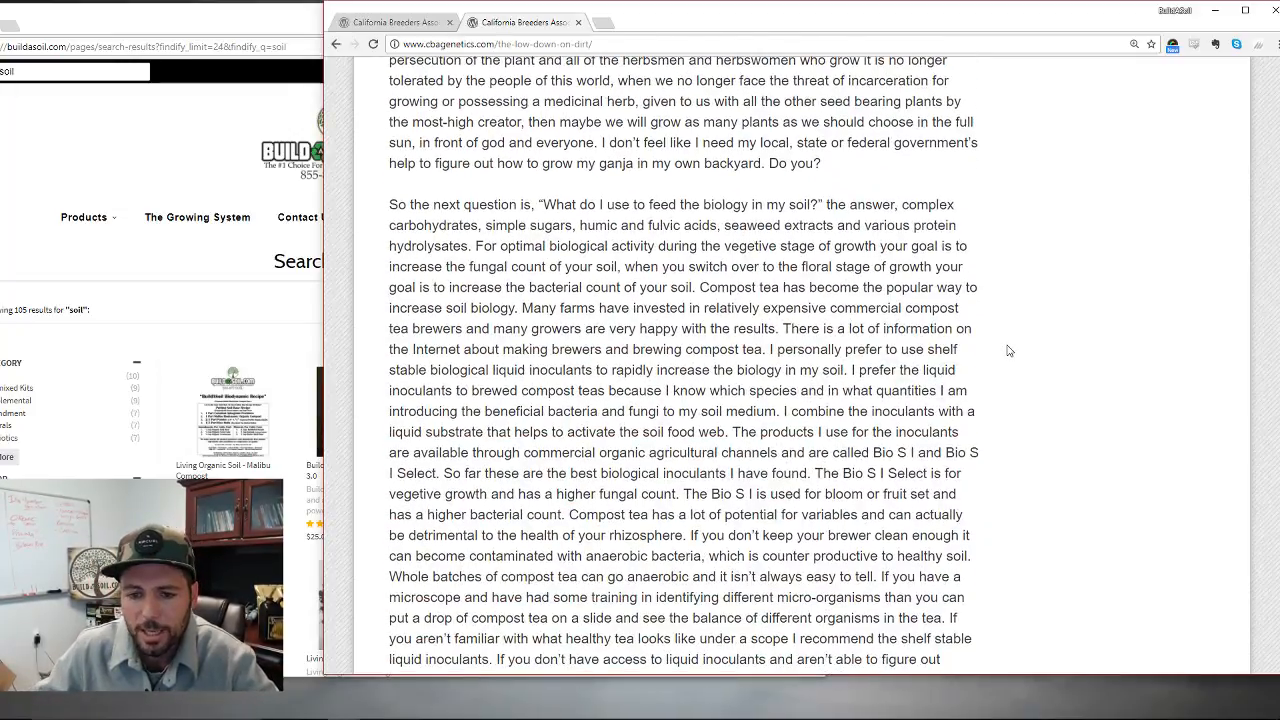
pyautogui.scroll(-3)
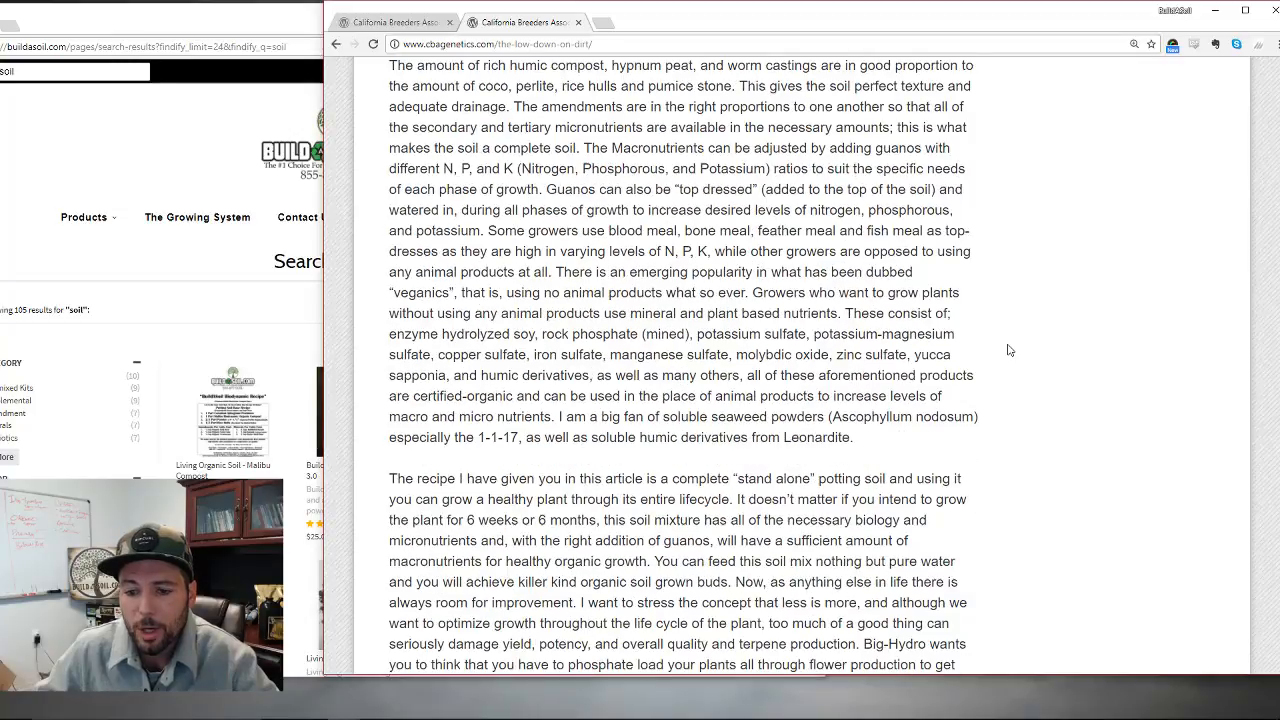
pyautogui.scroll(-3)
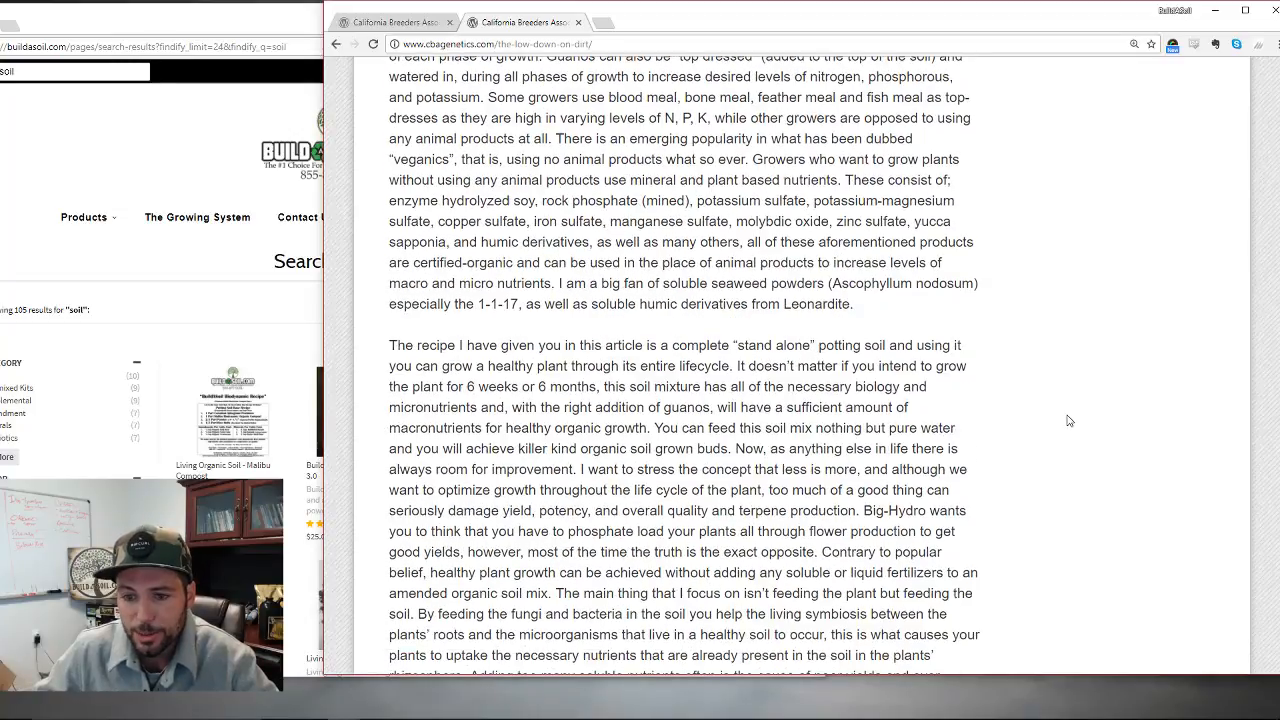
pyautogui.scroll(-3)
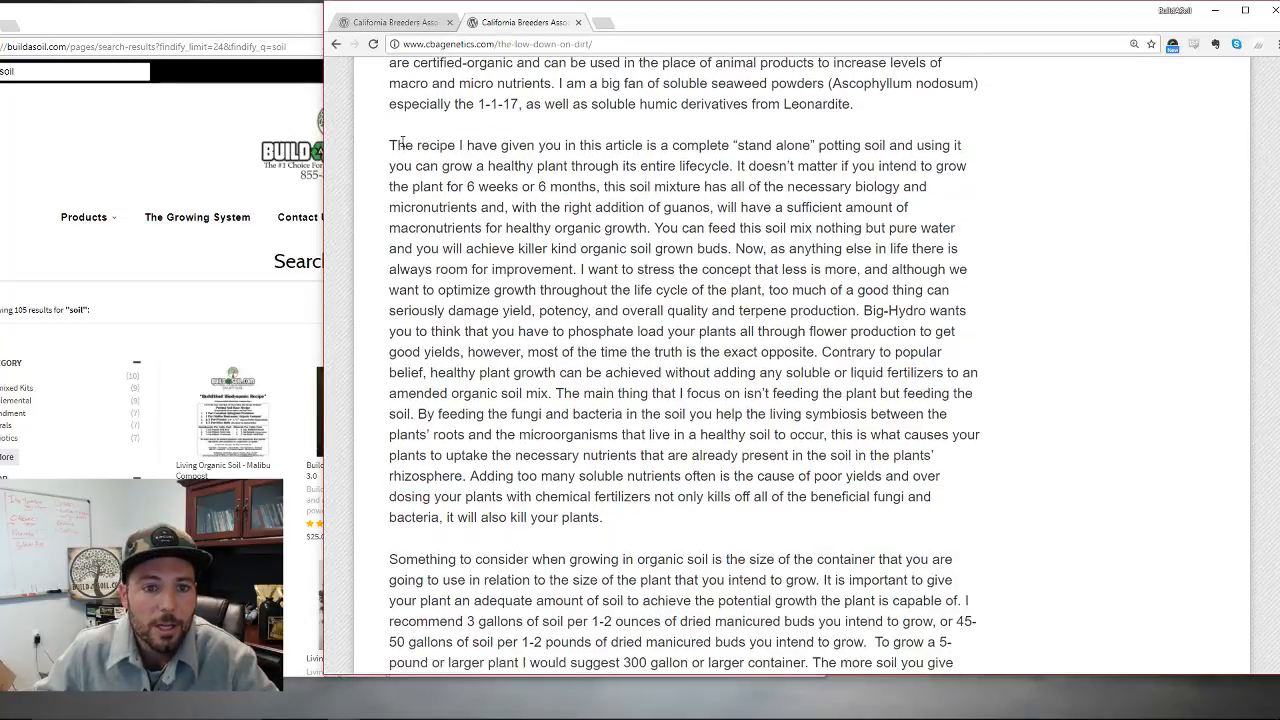
pyautogui.moveTo(388, 144); pyautogui.dragTo(716, 144)
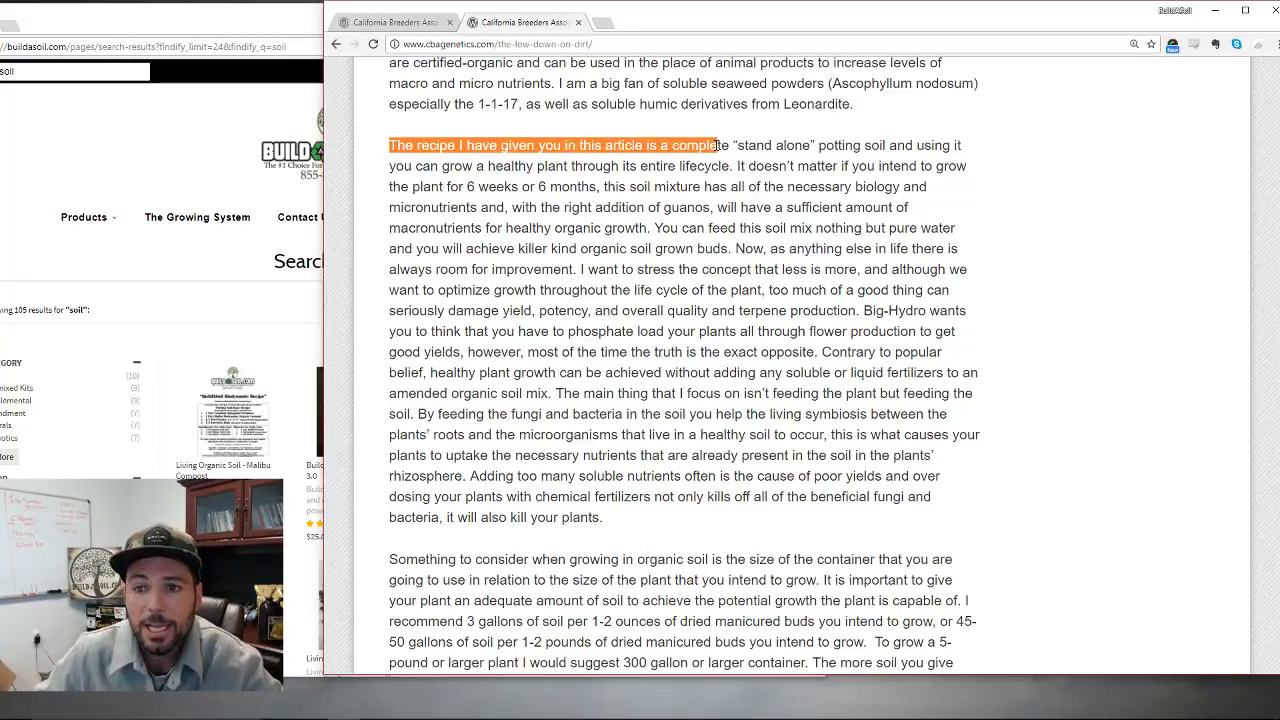
pyautogui.moveTo(718, 144); pyautogui.dragTo(738, 186)
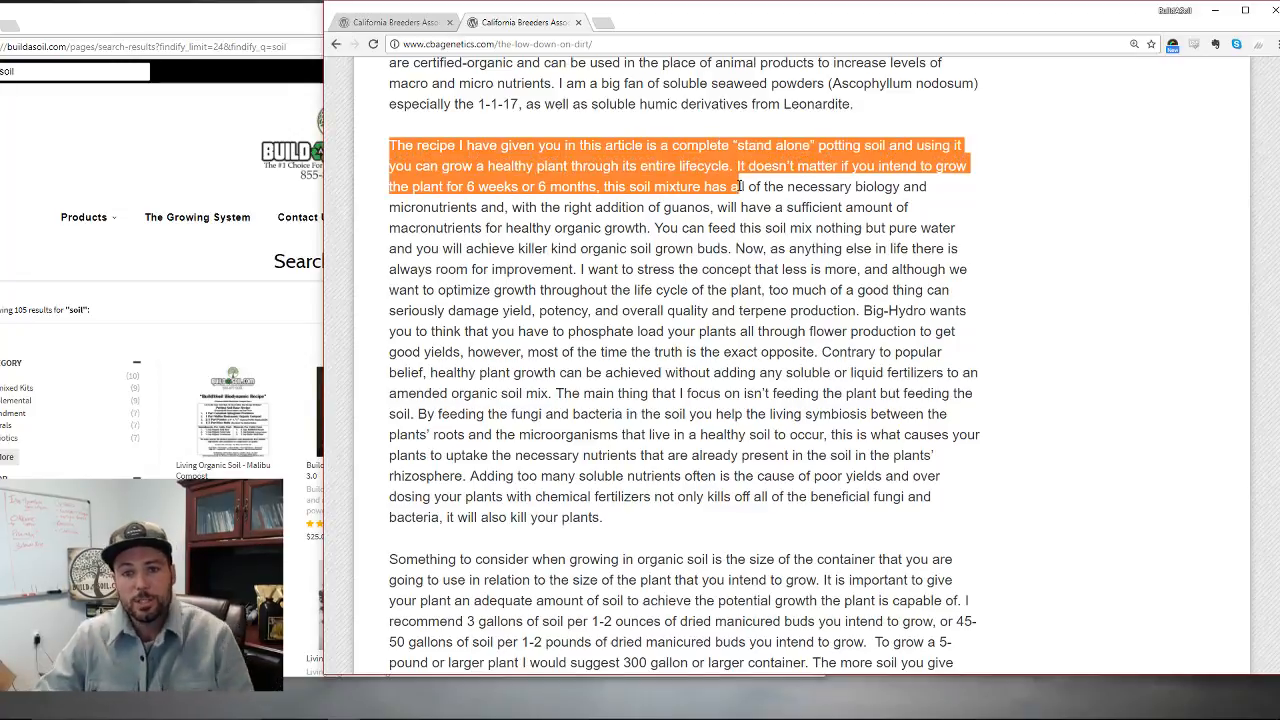
pyautogui.moveTo(736, 186); pyautogui.dragTo(744, 206)
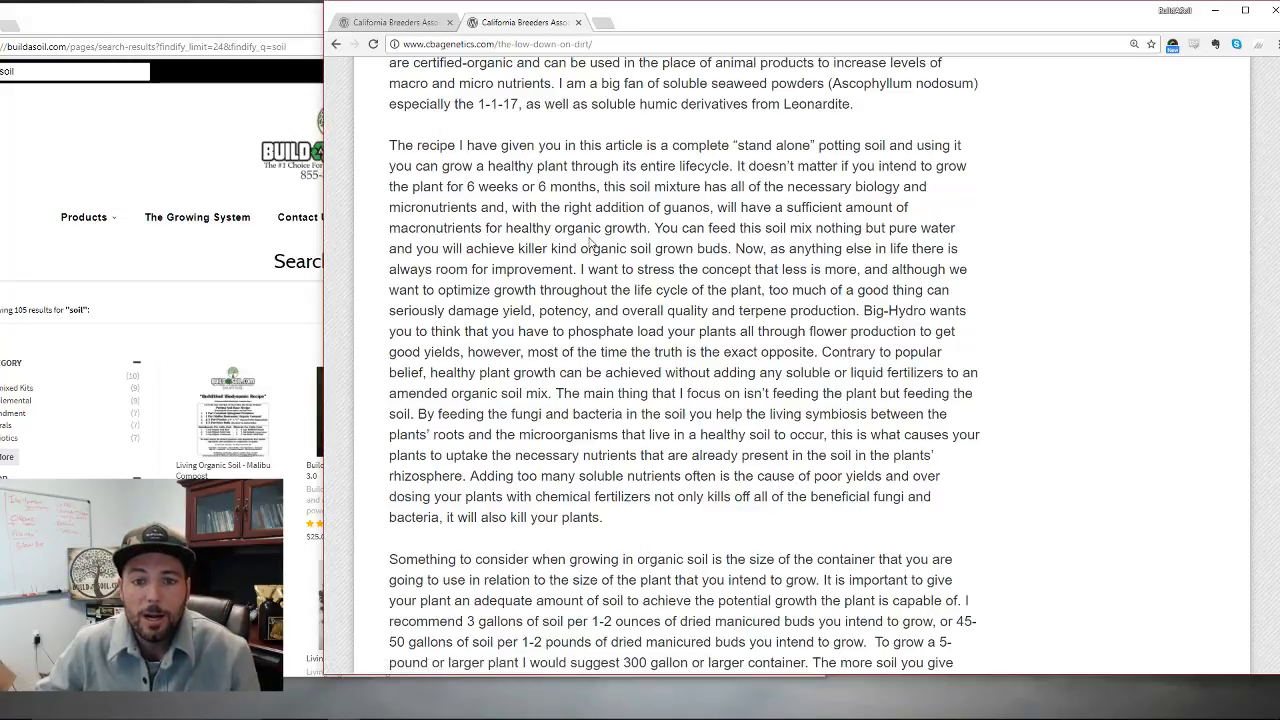
pyautogui.moveTo(660, 228); pyautogui.dragTo(812, 228)
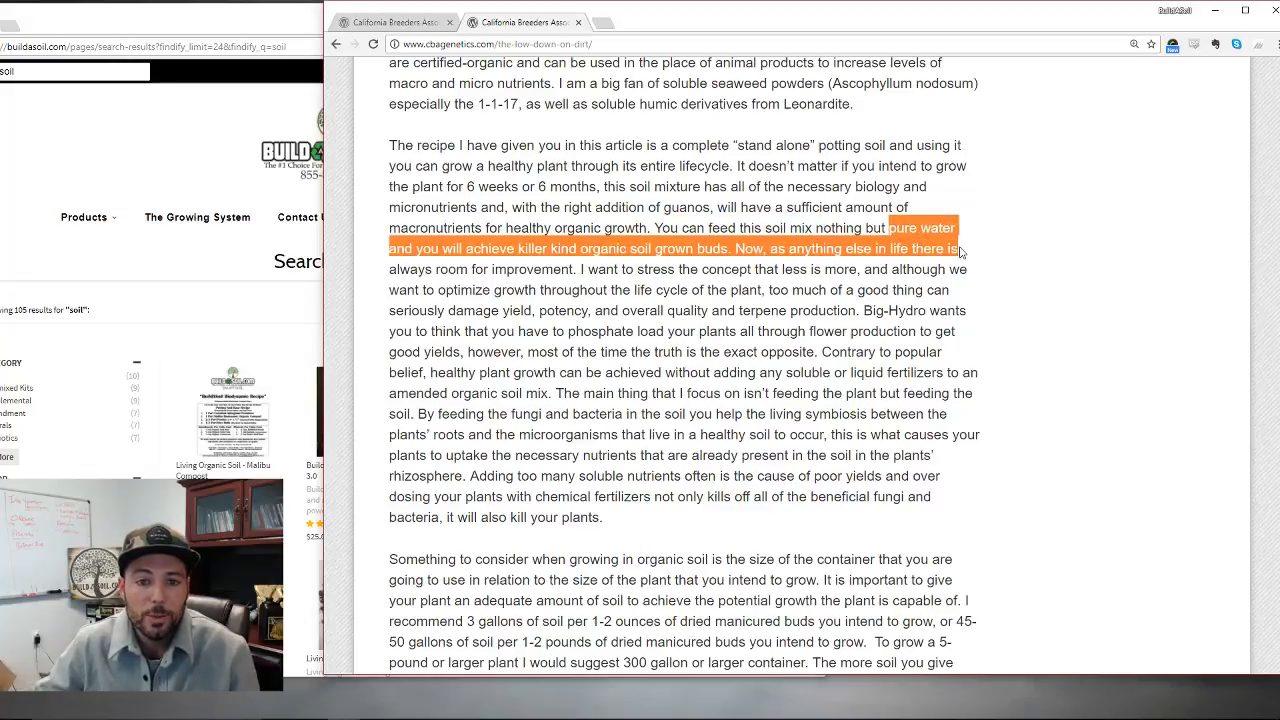
pyautogui.click(730, 248)
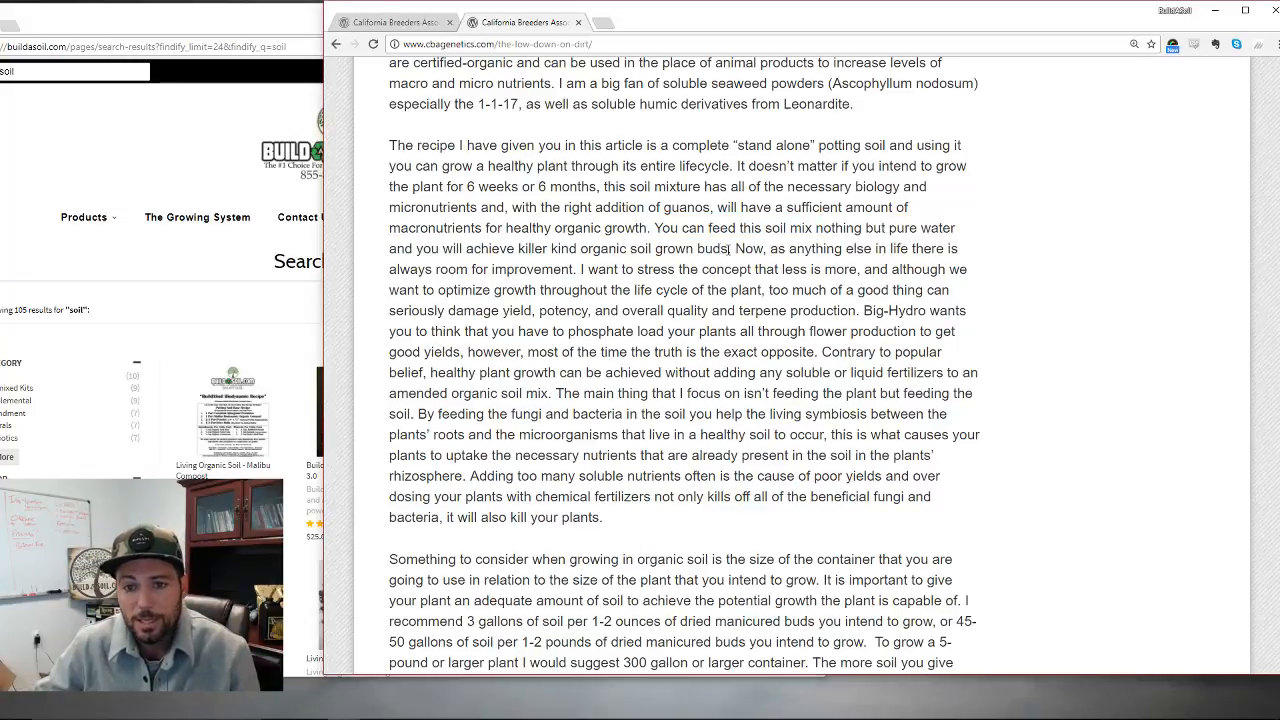
pyautogui.moveTo(654, 228); pyautogui.dragTo(728, 248)
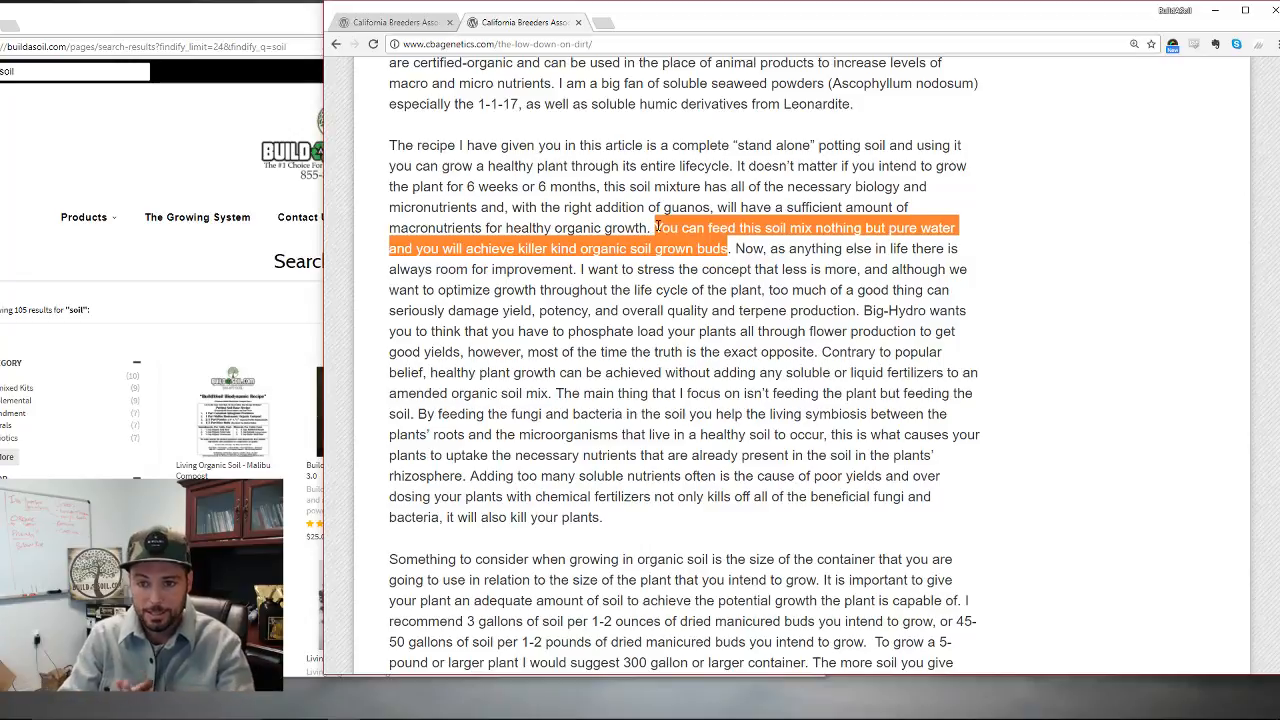
pyautogui.click(736, 258)
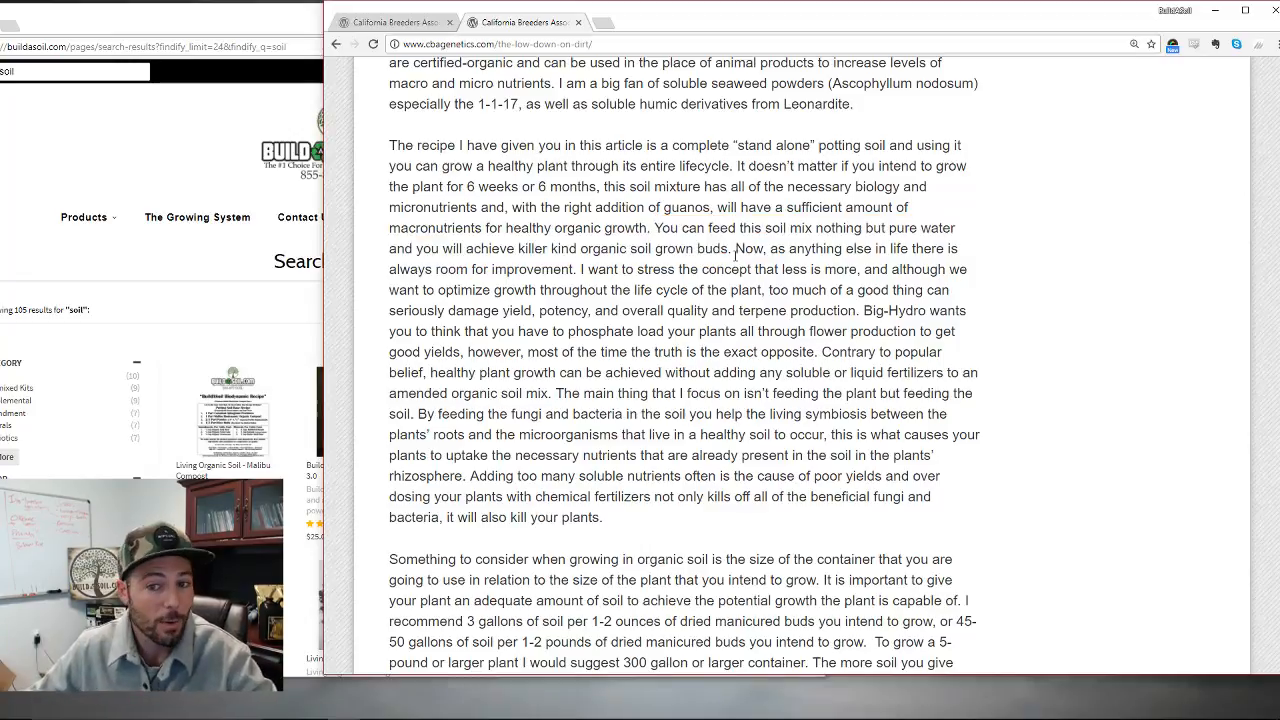
pyautogui.moveTo(734, 248); pyautogui.dragTo(912, 268)
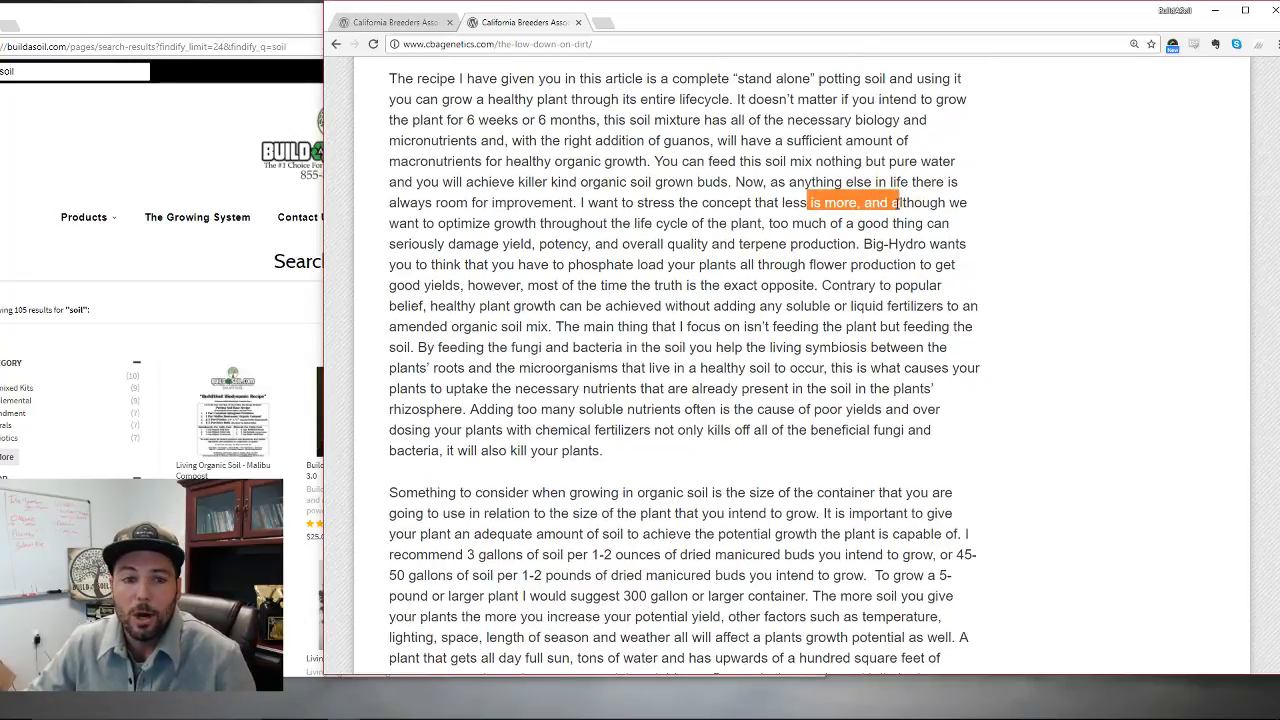
pyautogui.moveTo(896, 202); pyautogui.dragTo(924, 224)
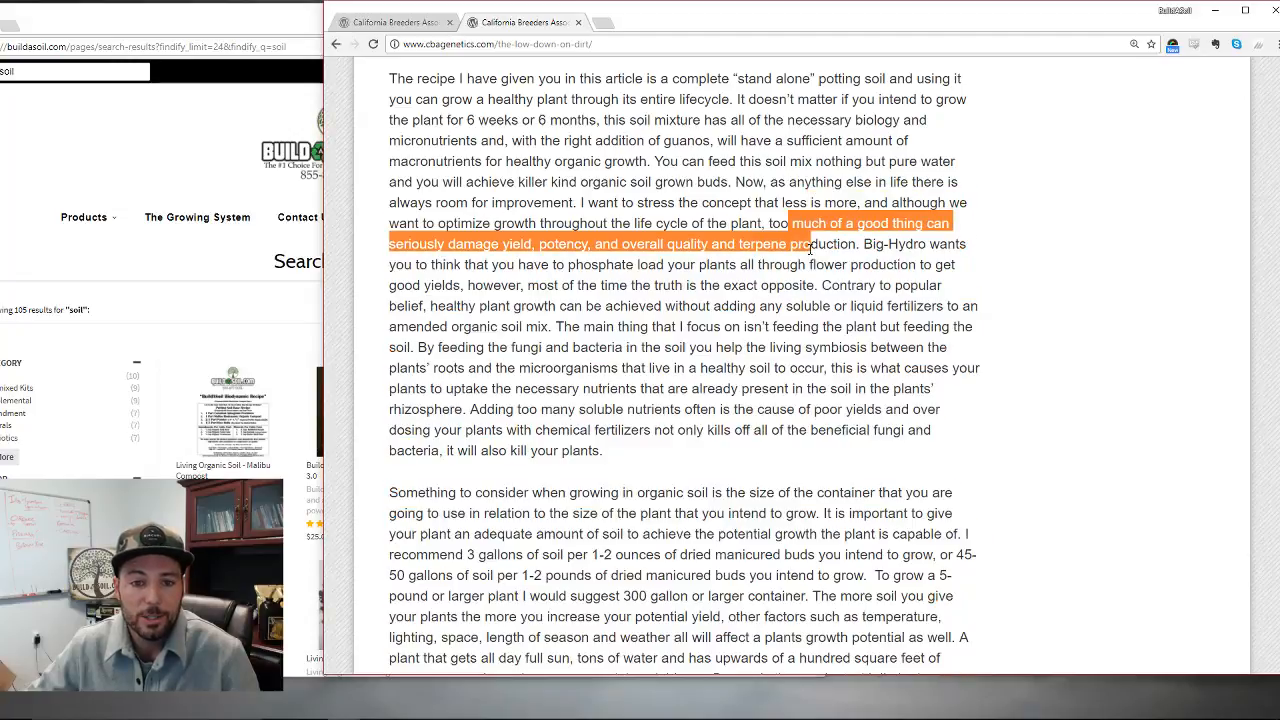
pyautogui.scroll(-3)
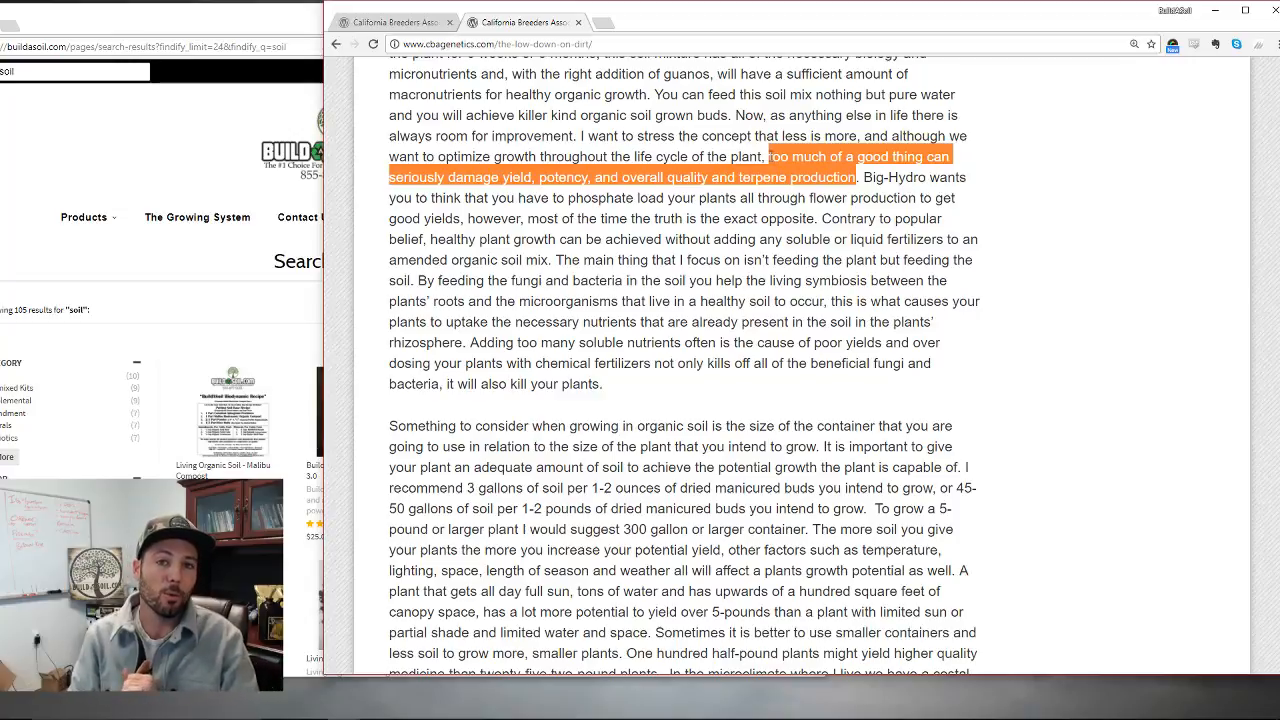
pyautogui.click(870, 180)
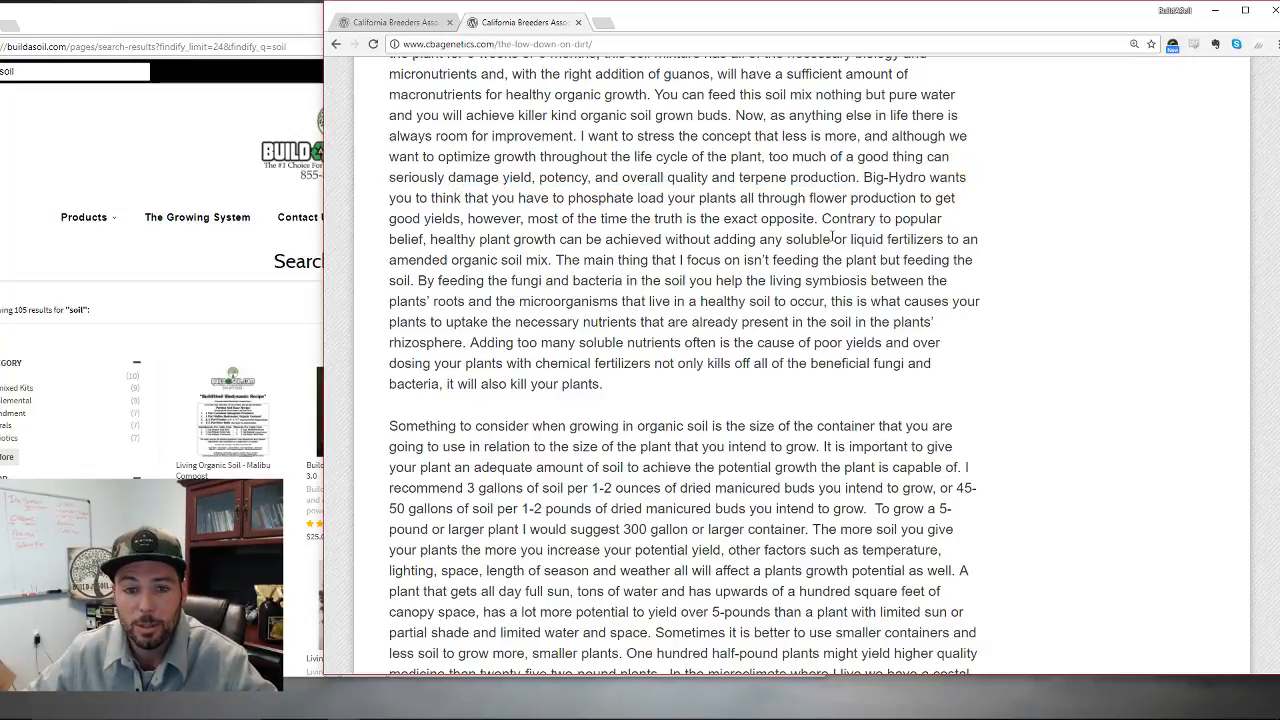
pyautogui.moveTo(830, 240); pyautogui.dragTo(548, 280)
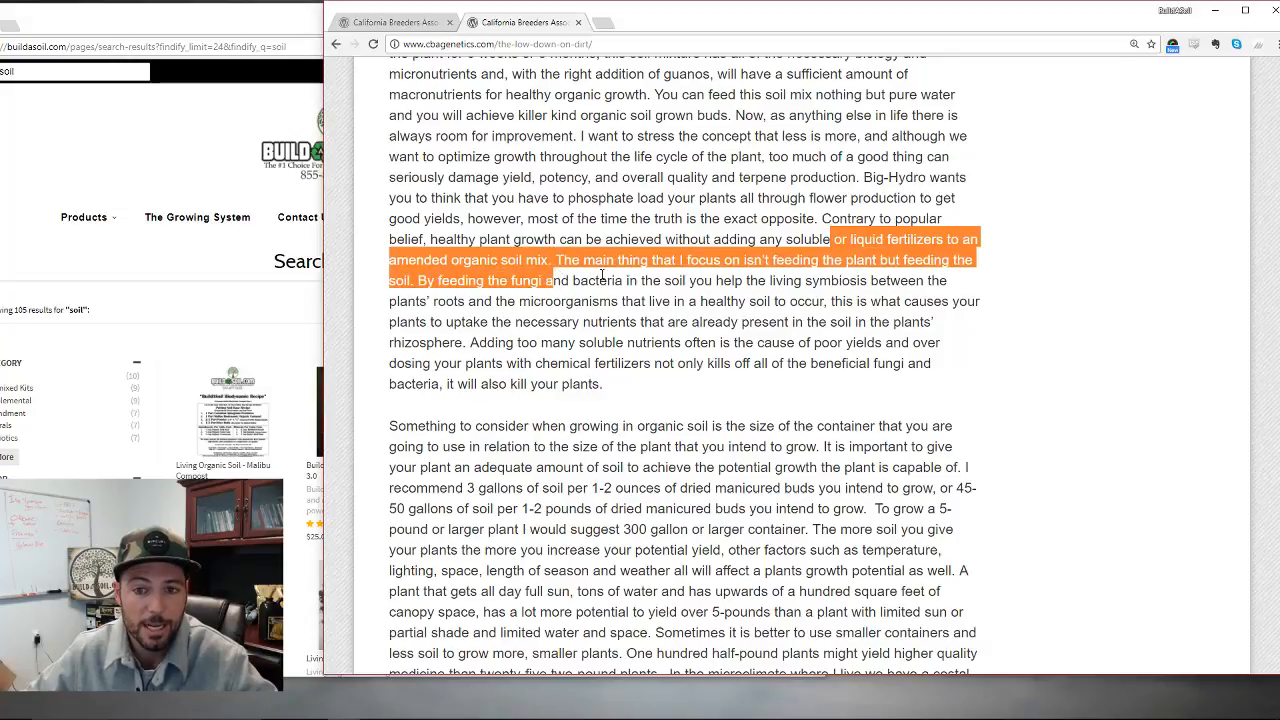
pyautogui.click(670, 276)
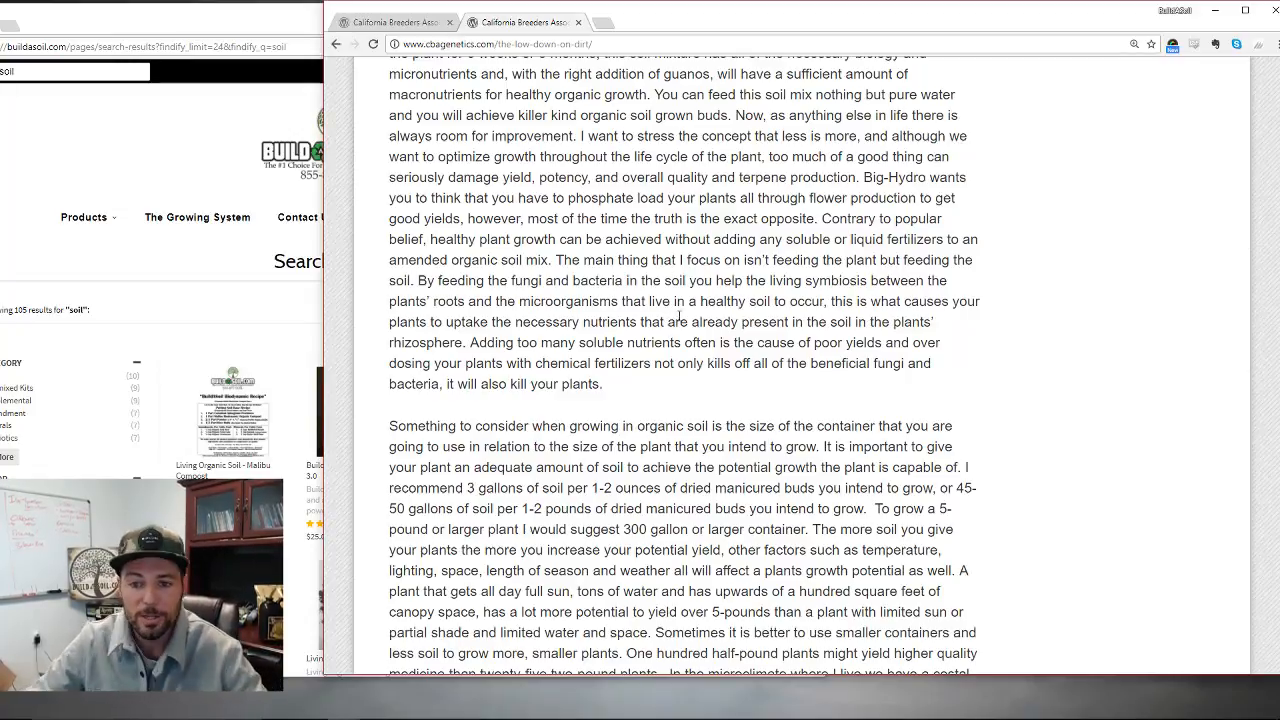
pyautogui.moveTo(618, 386)
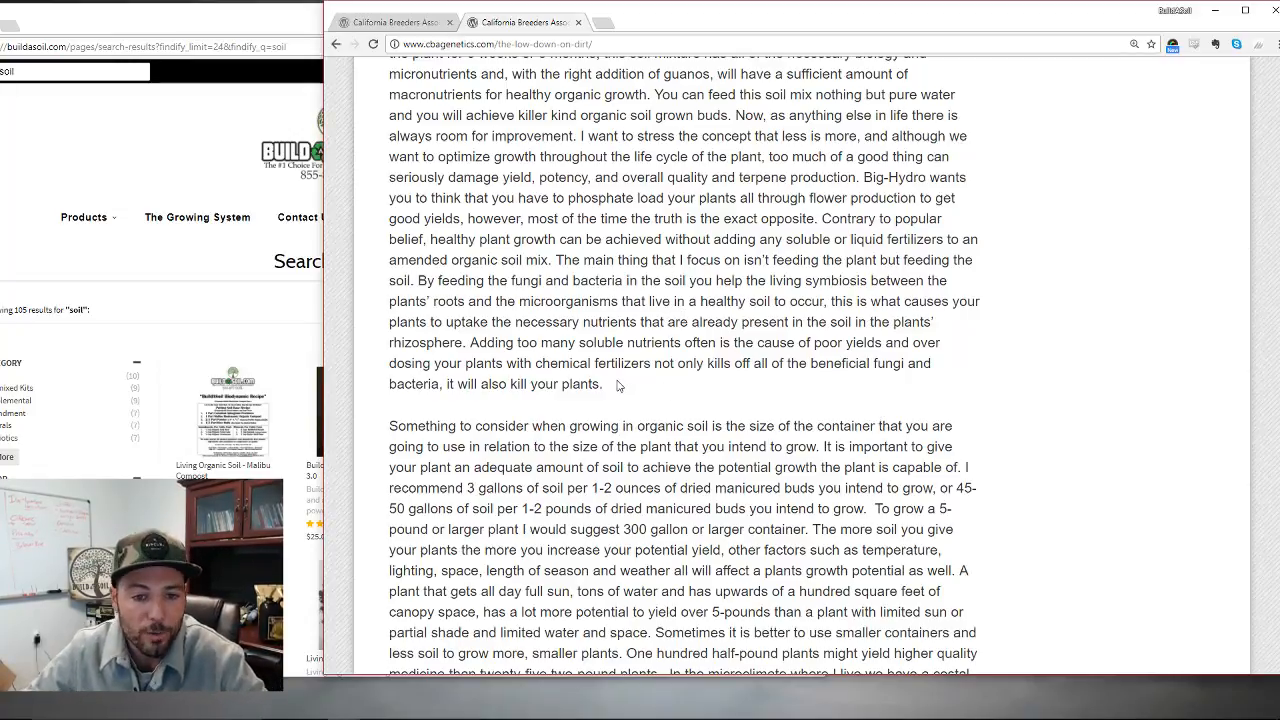
pyautogui.moveTo(624, 364); pyautogui.dragTo(904, 364)
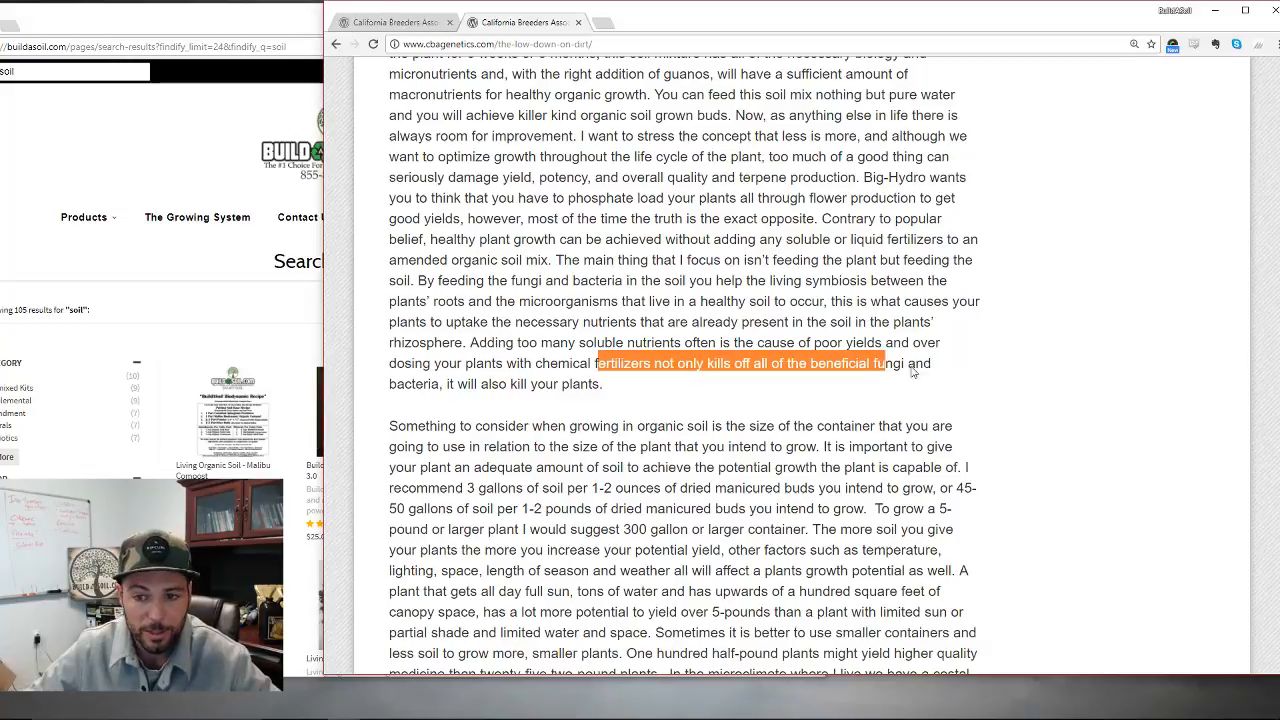
pyautogui.moveTo(884, 364); pyautogui.dragTo(928, 364)
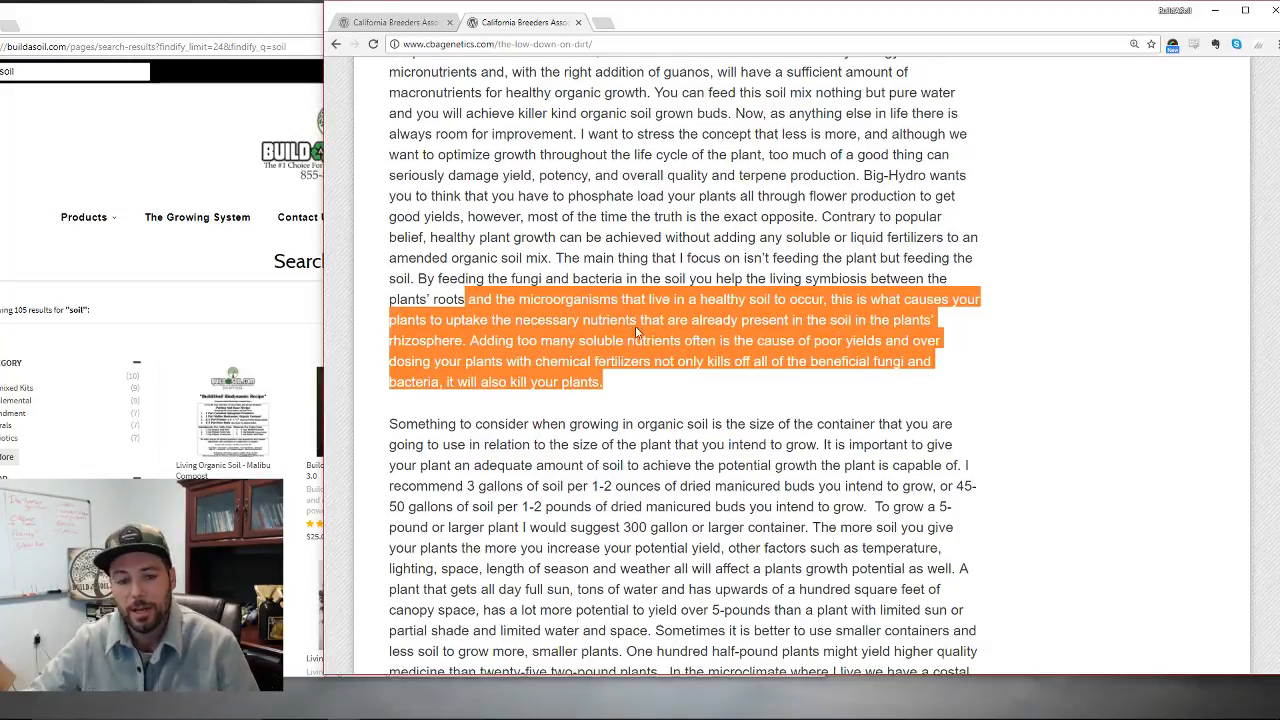
pyautogui.scroll(-3)
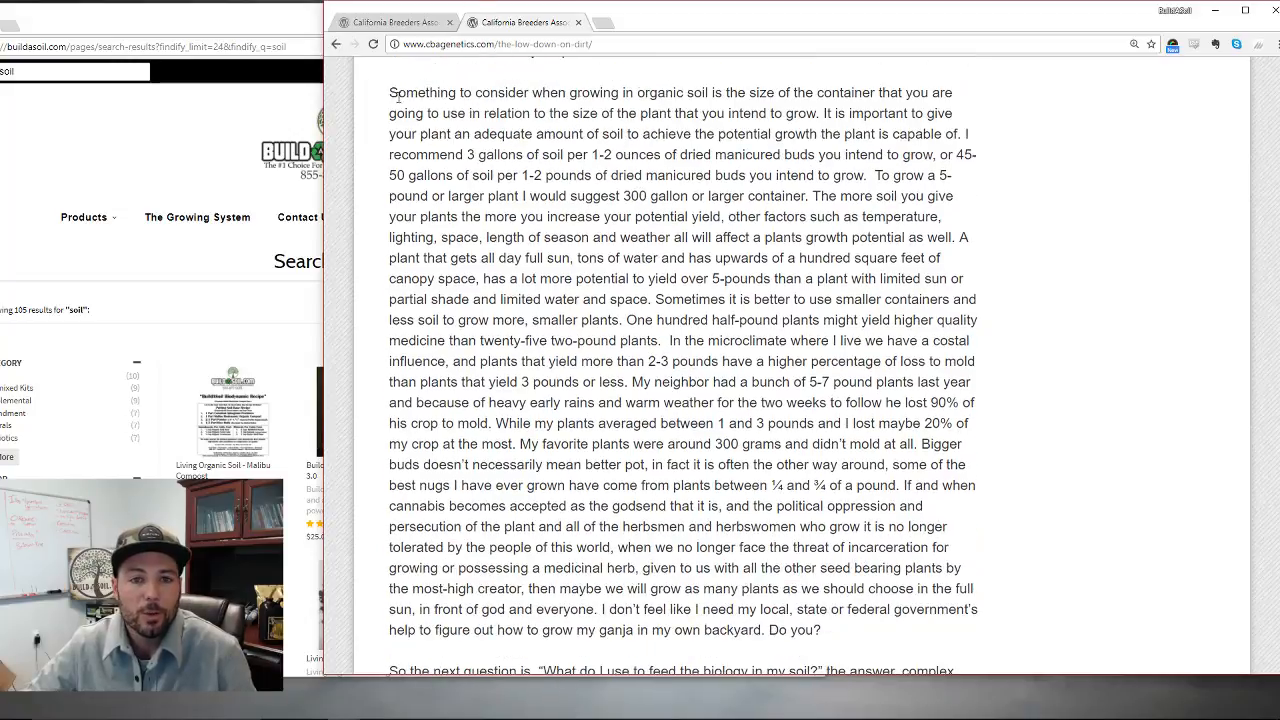
pyautogui.moveTo(388, 92); pyautogui.dragTo(930, 112)
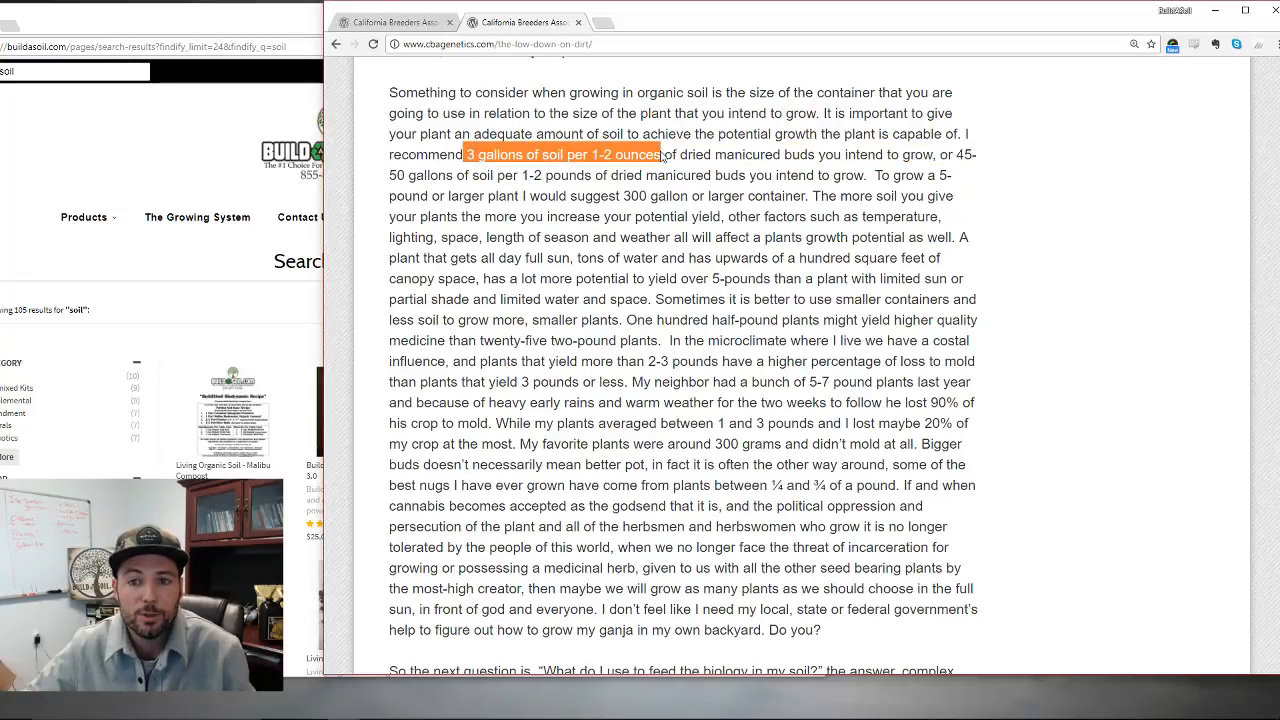
pyautogui.click(1040, 192)
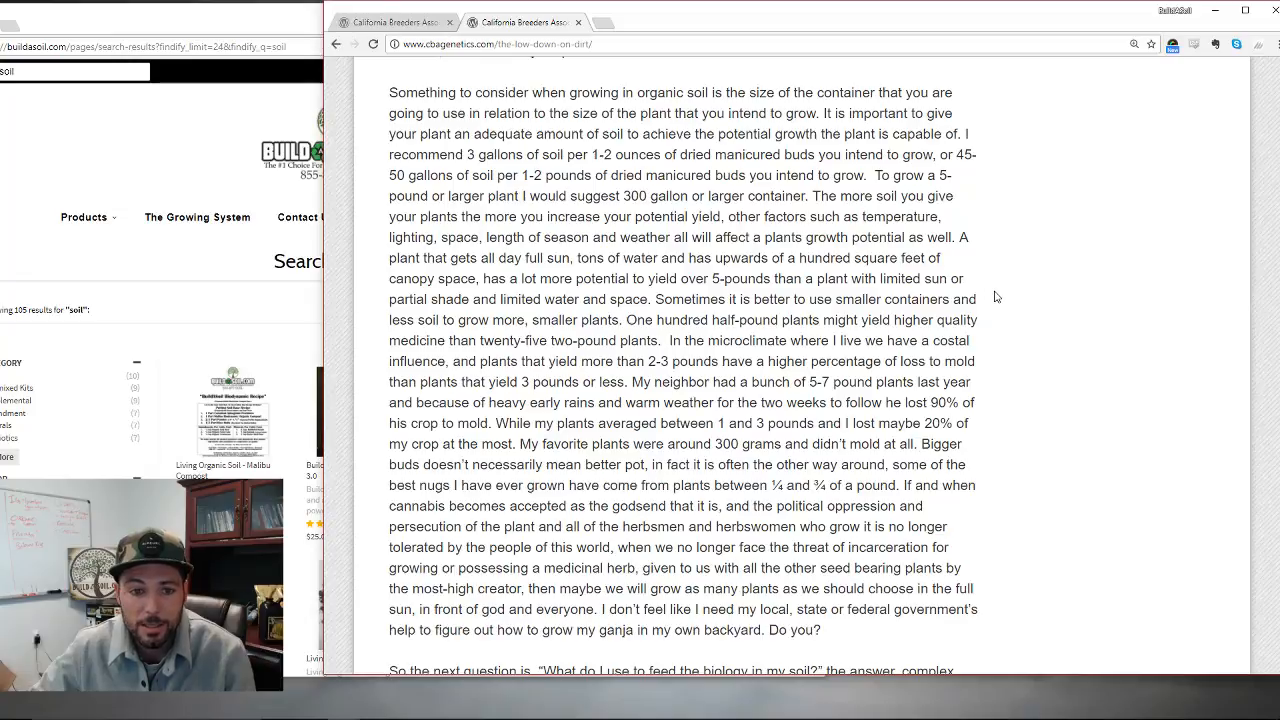
pyautogui.moveTo(516, 298); pyautogui.dragTo(640, 298)
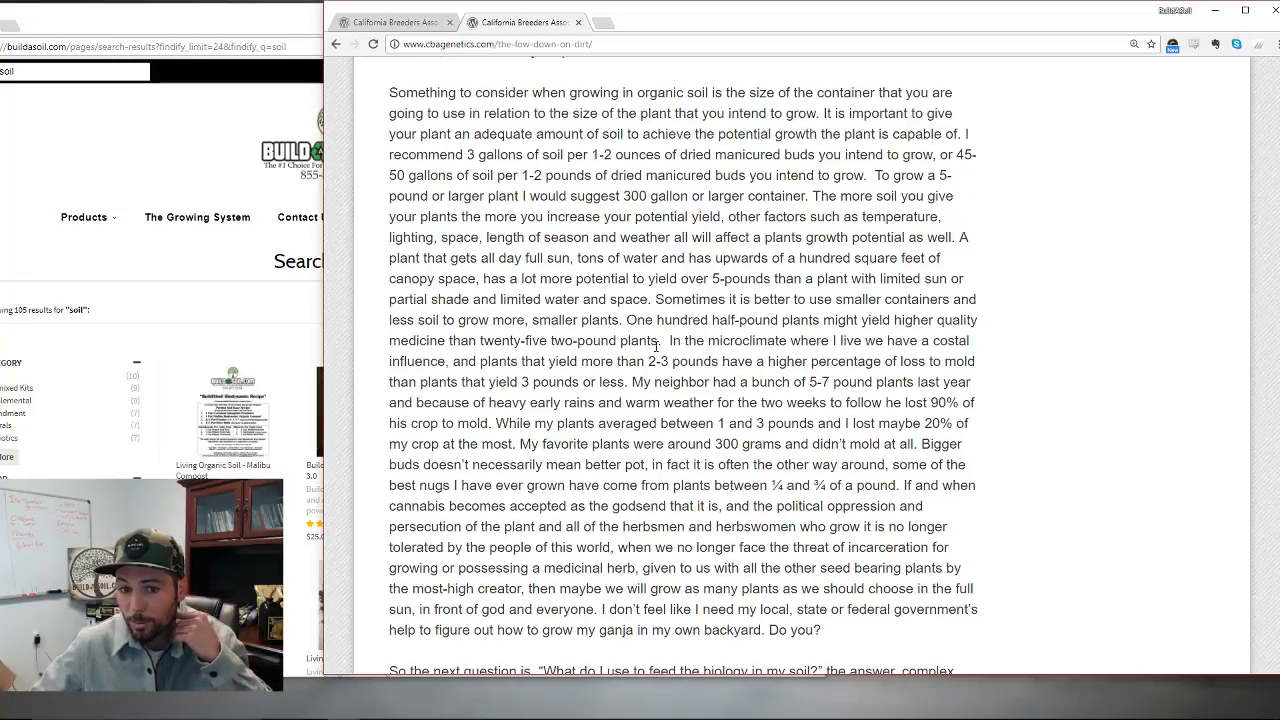
pyautogui.moveTo(824, 312)
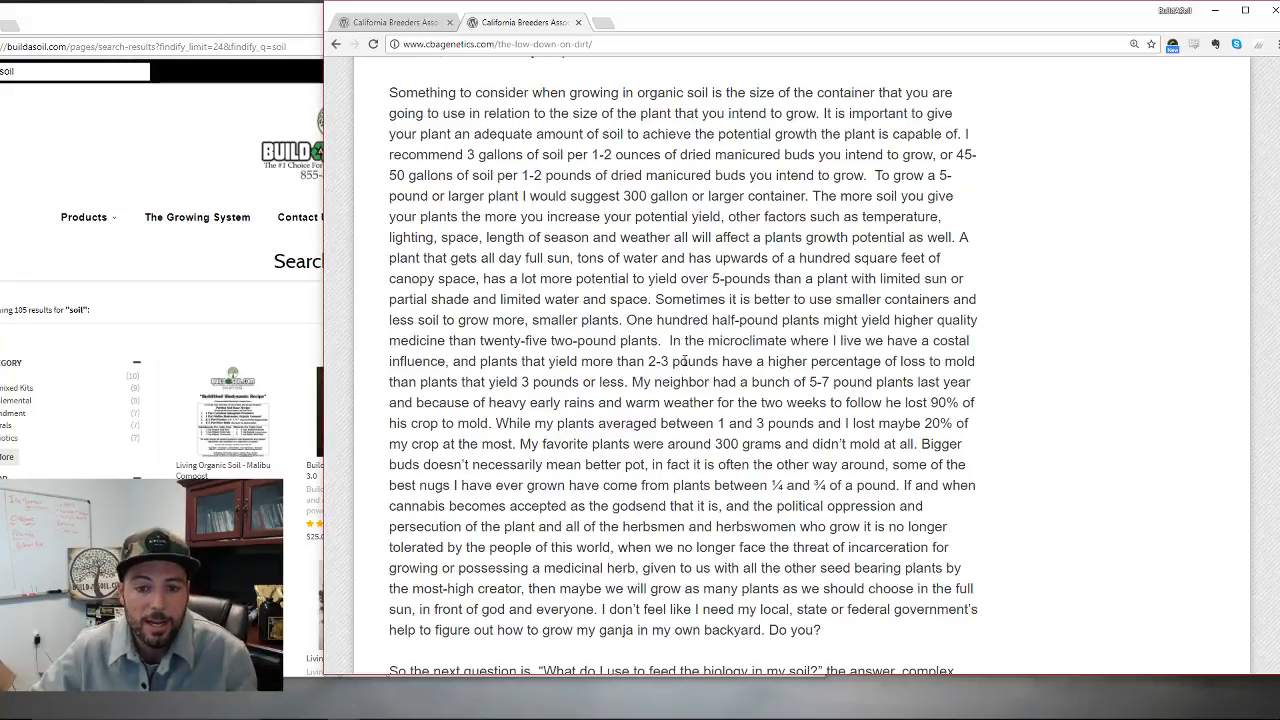
pyautogui.moveTo(710, 356)
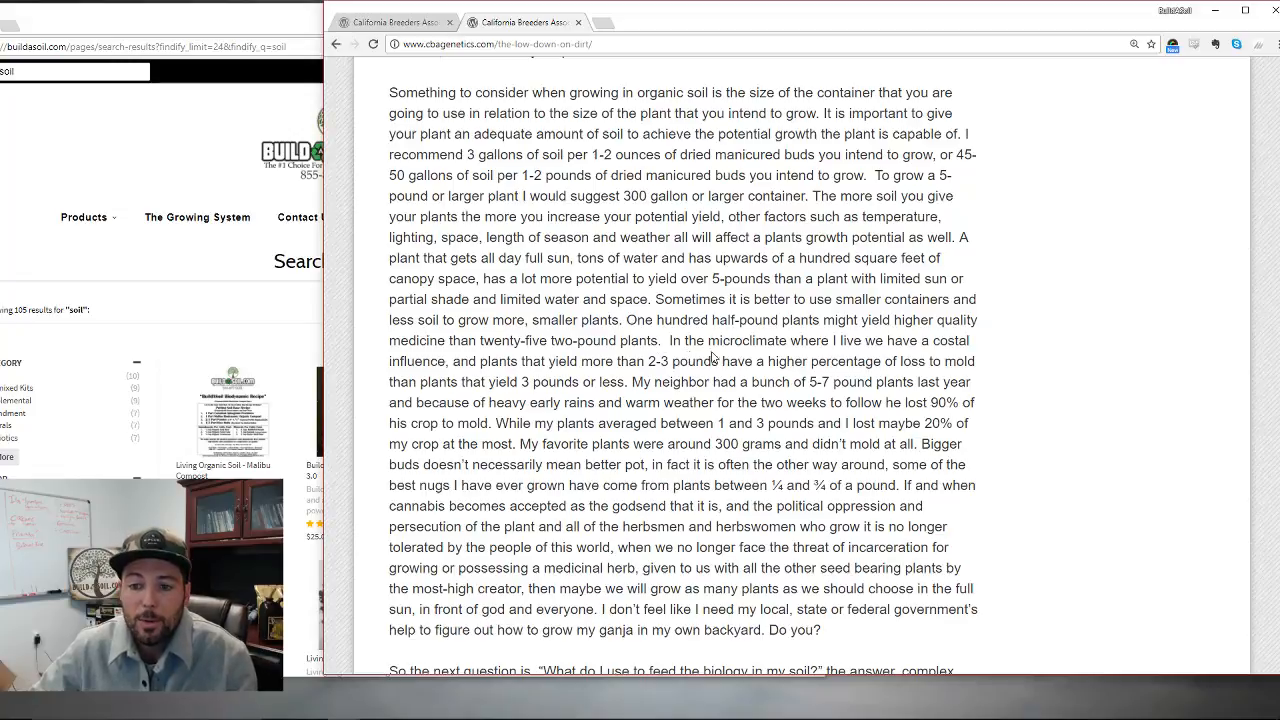
pyautogui.moveTo(504, 420)
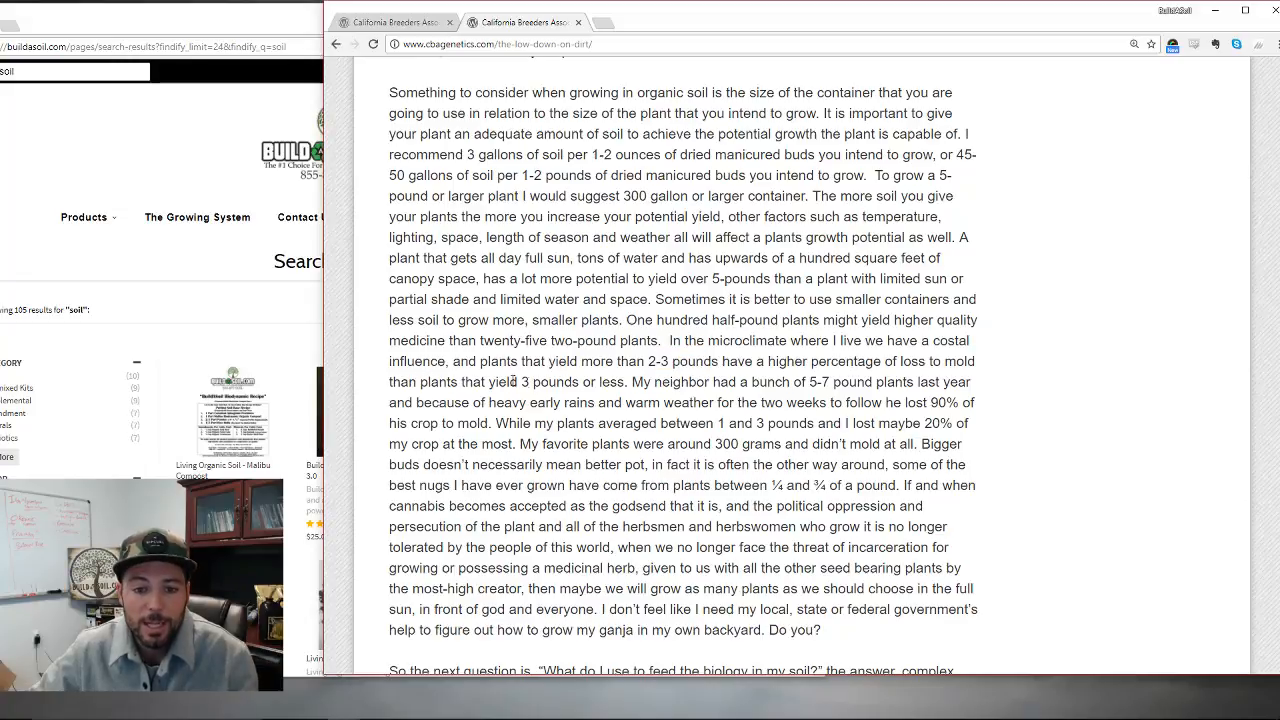
pyautogui.scroll(-3)
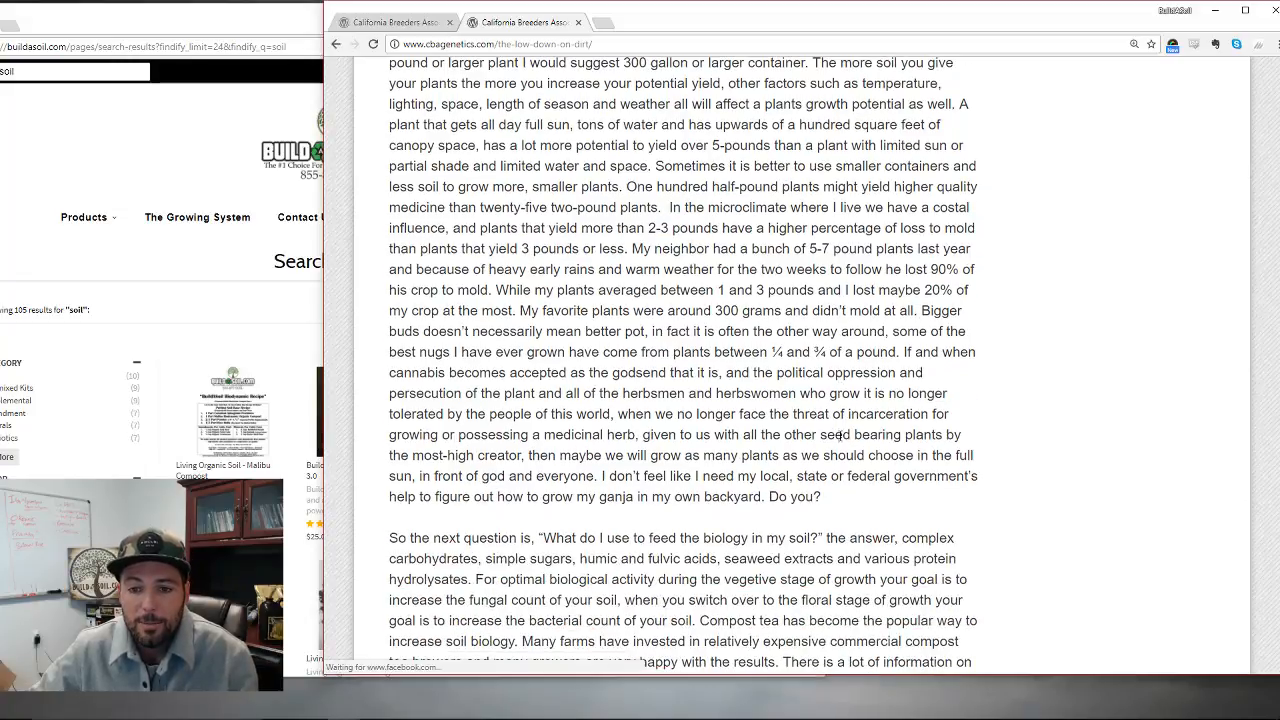
pyautogui.scroll(3)
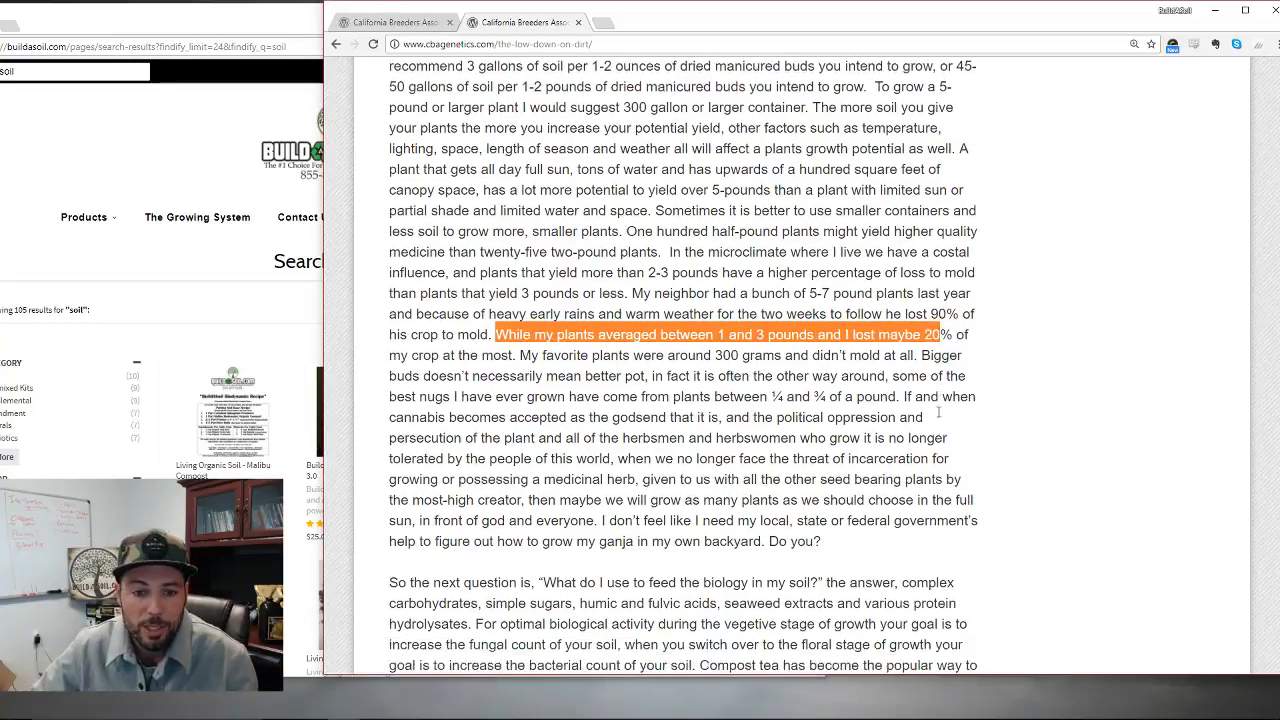
pyautogui.scroll(-3)
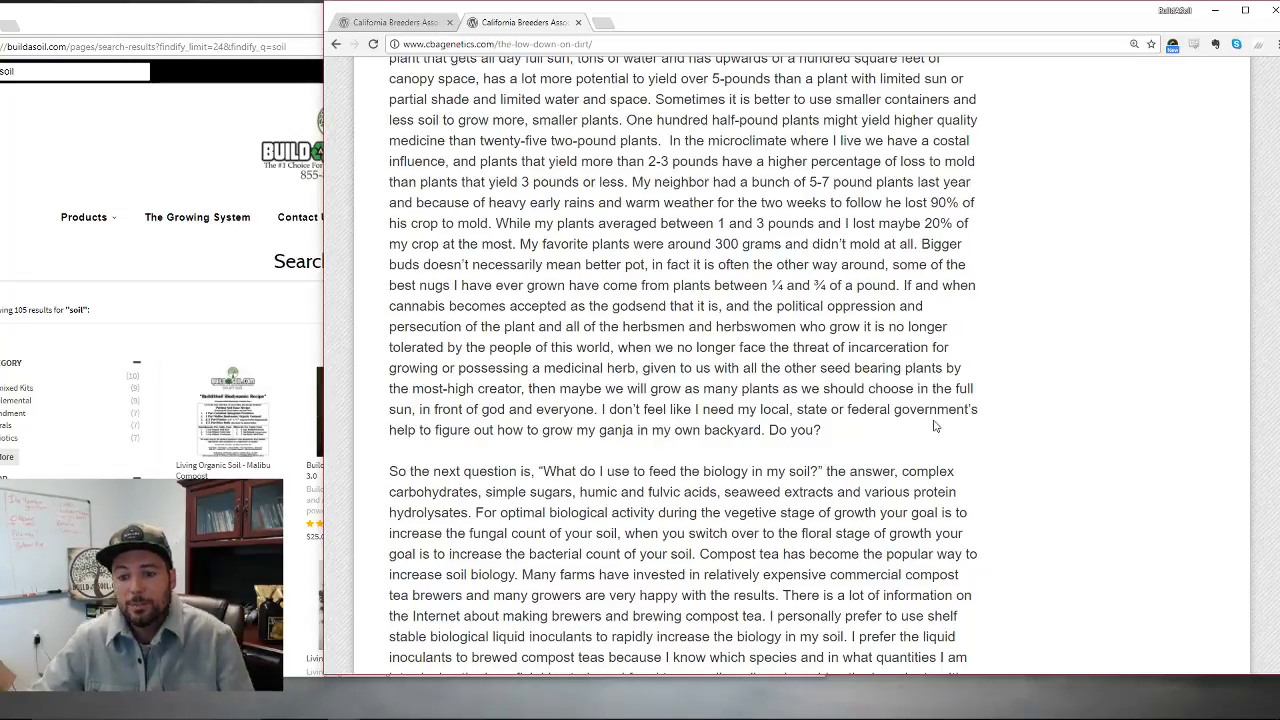
pyautogui.scroll(-3)
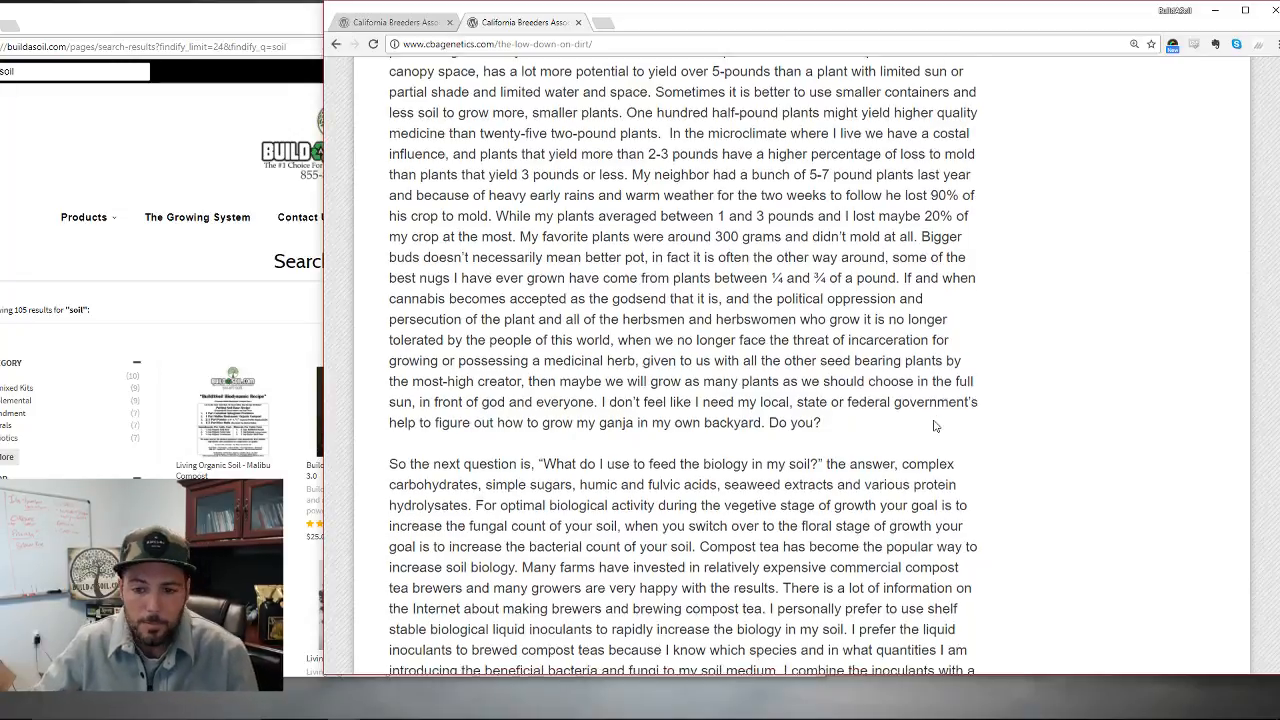
pyautogui.scroll(-3)
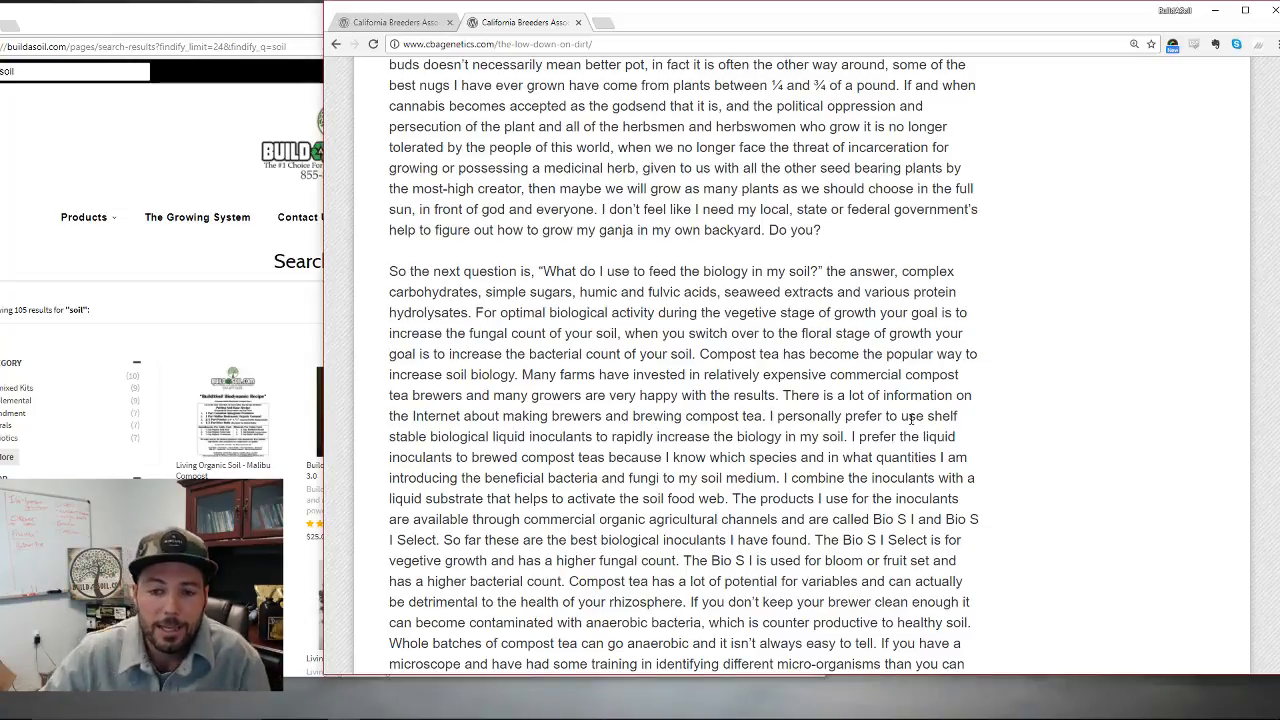
pyautogui.scroll(-3)
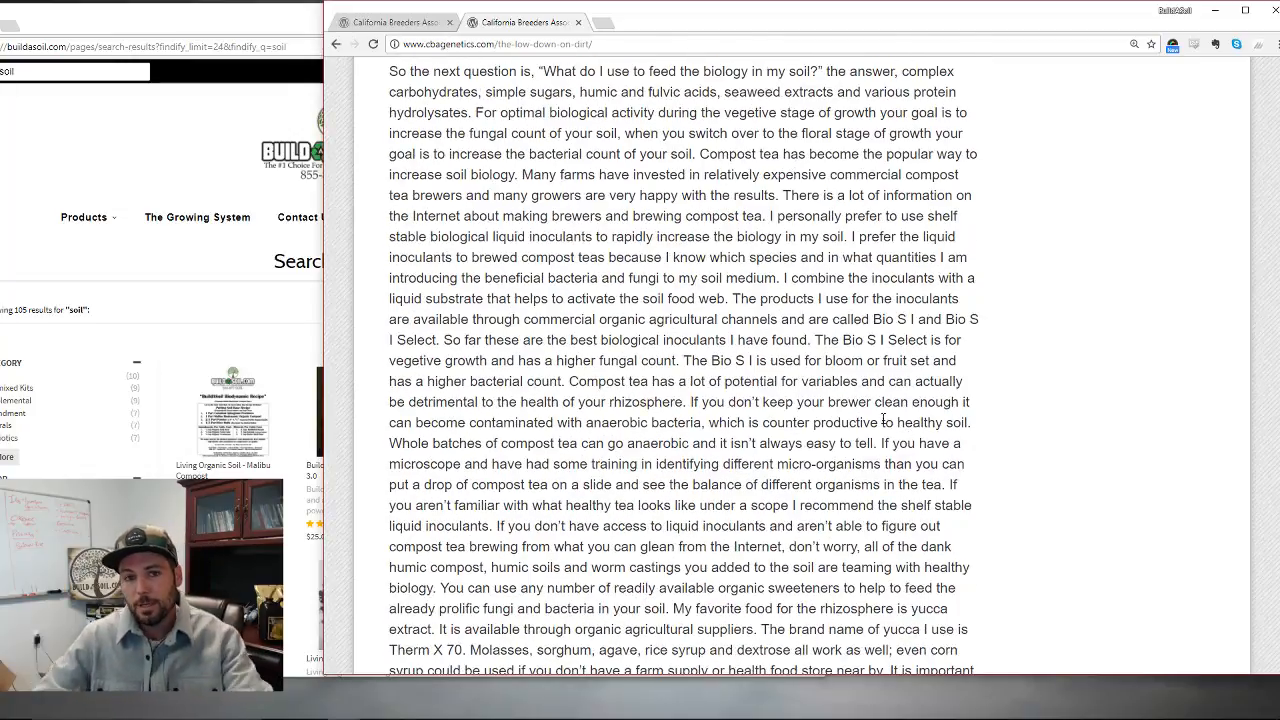
pyautogui.scroll(3)
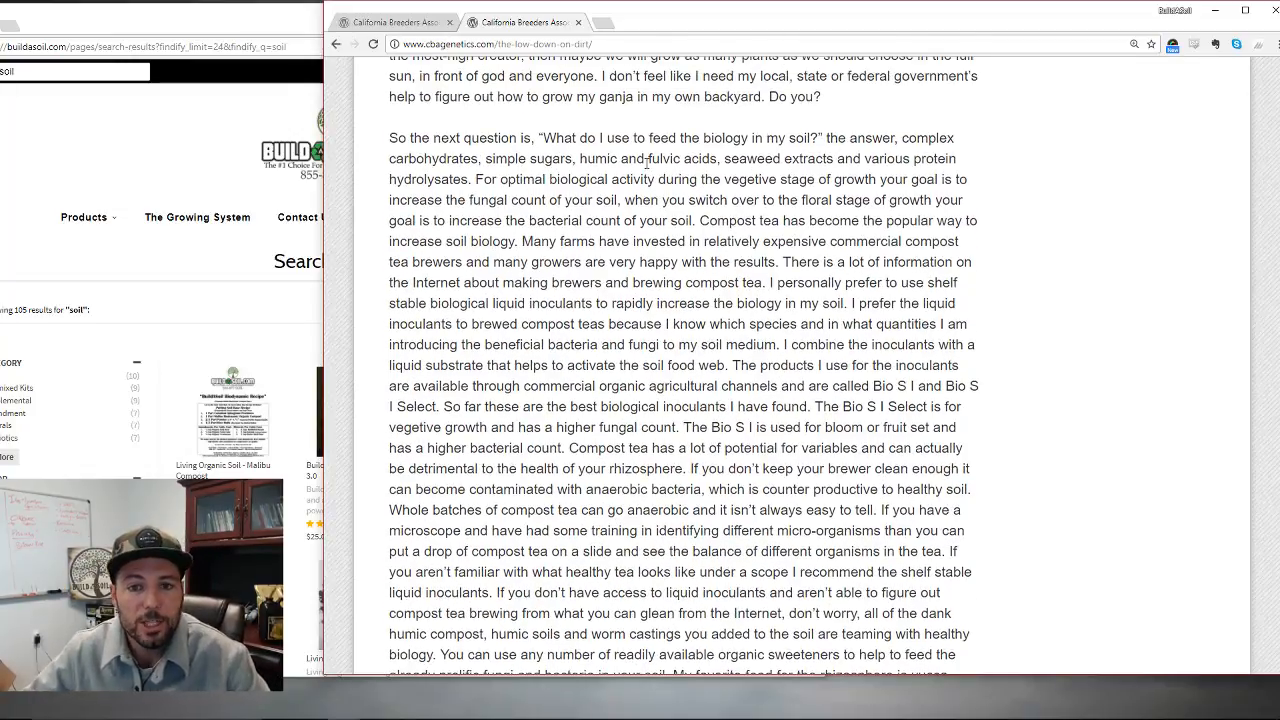
pyautogui.scroll(-3)
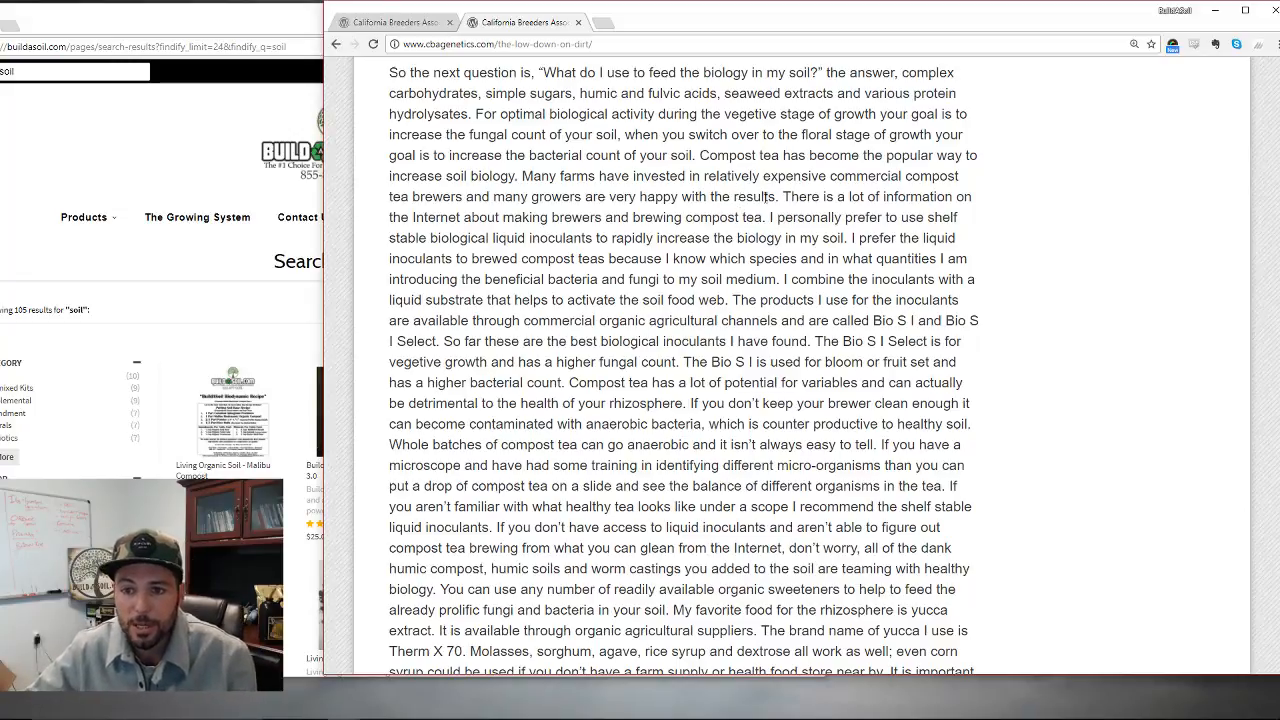
pyautogui.moveTo(840, 252)
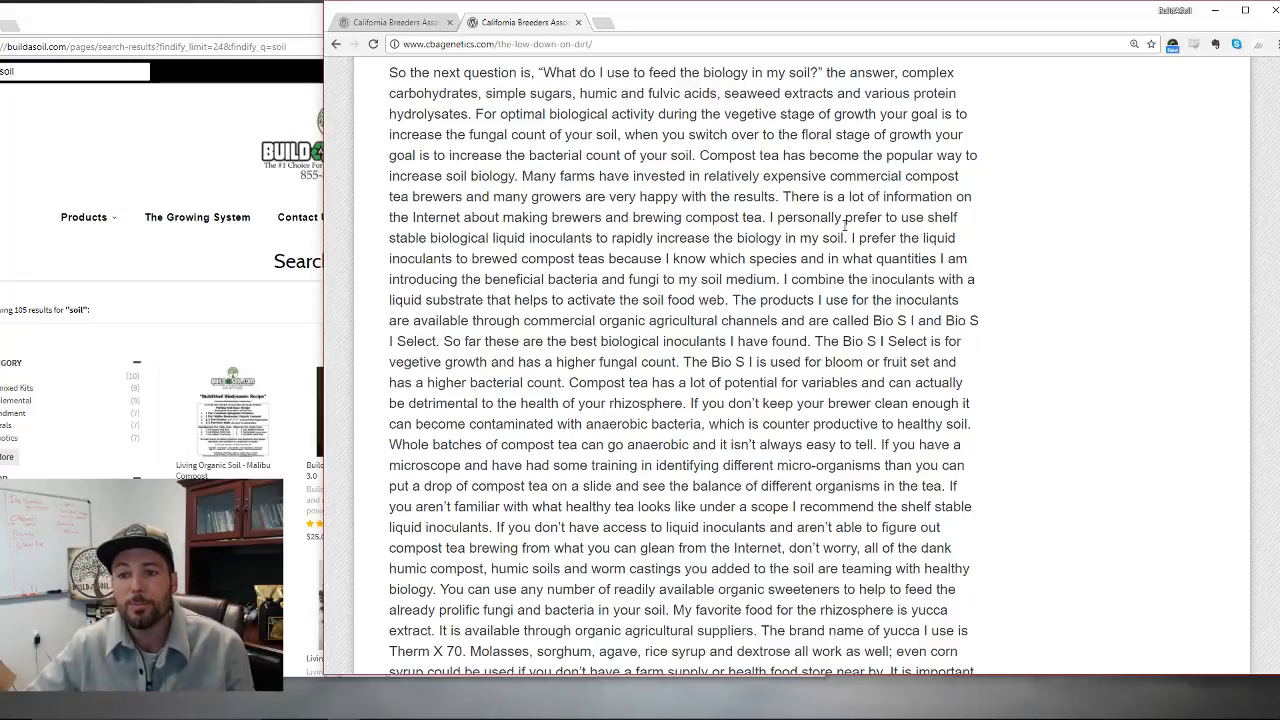
pyautogui.doubleClick(450, 238)
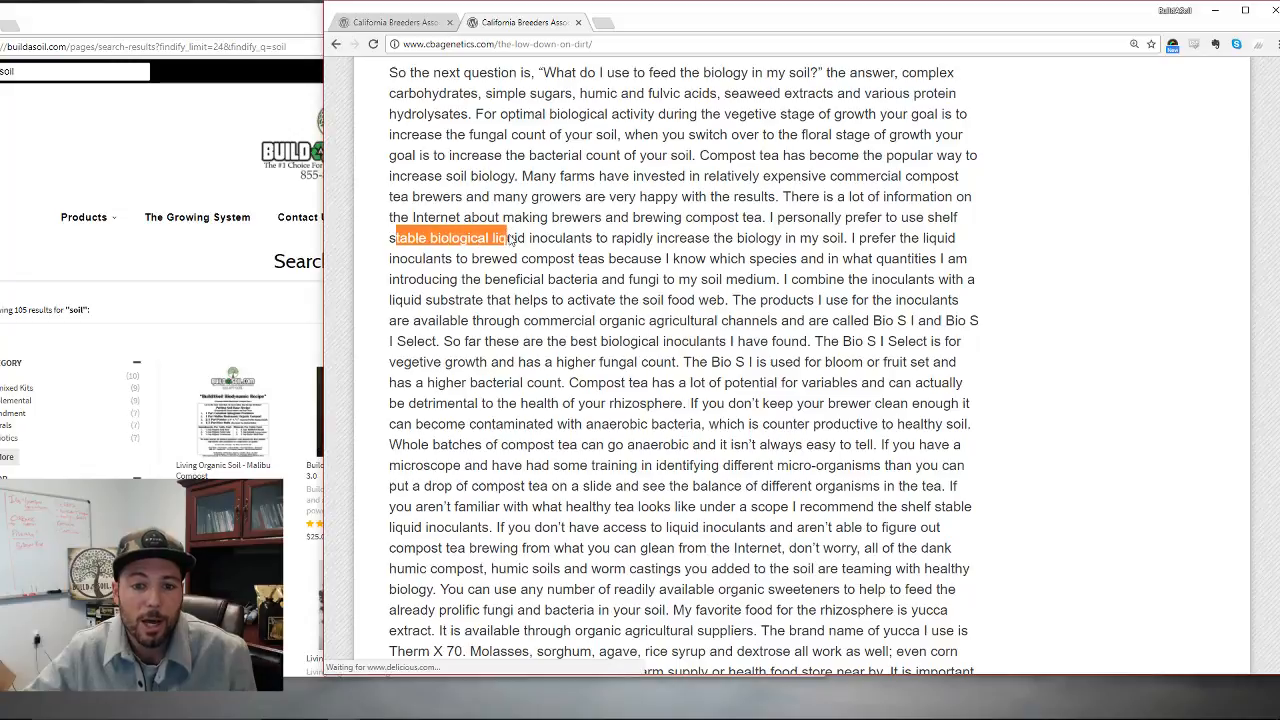
pyautogui.moveTo(508, 238); pyautogui.dragTo(844, 238)
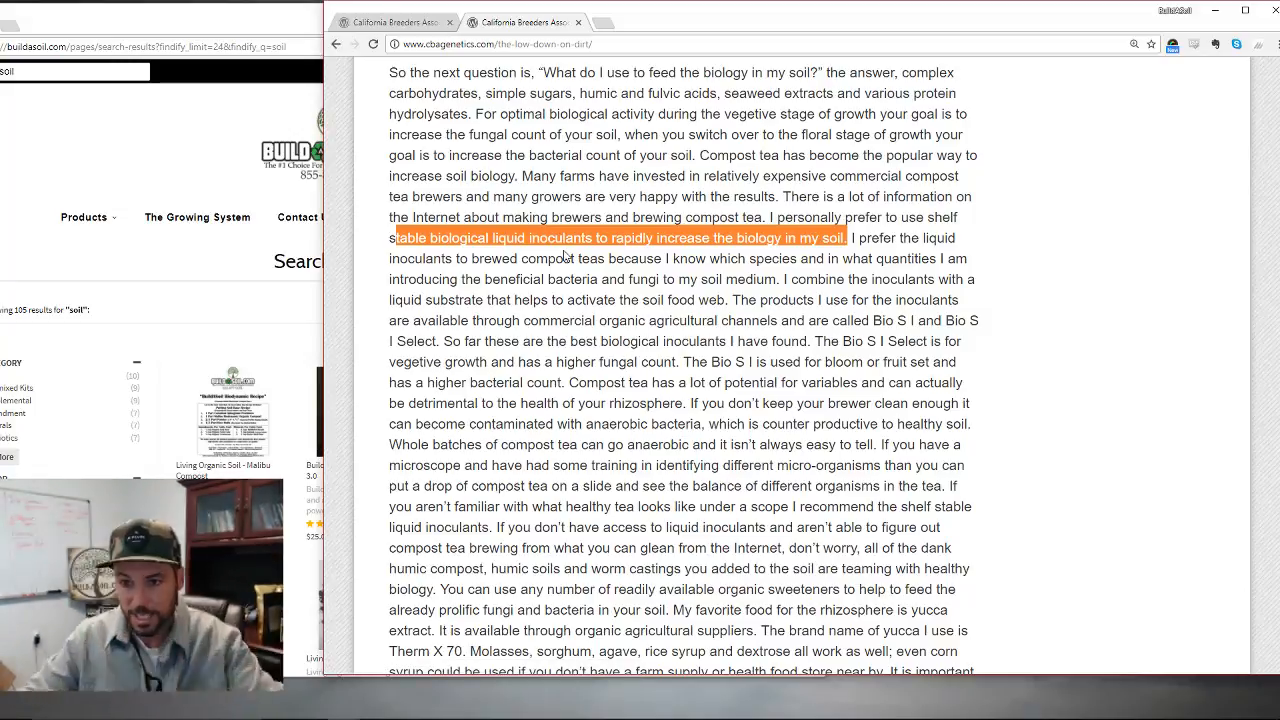
pyautogui.click(582, 276)
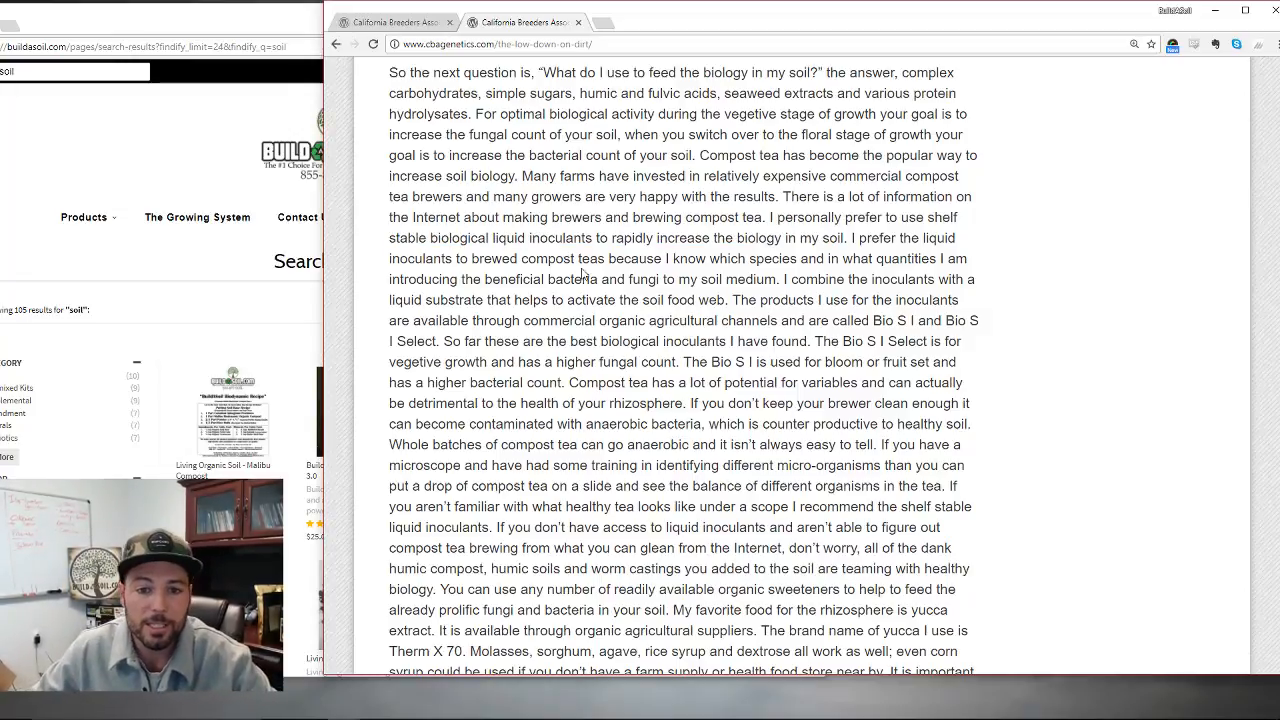
pyautogui.moveTo(528, 258); pyautogui.dragTo(748, 258)
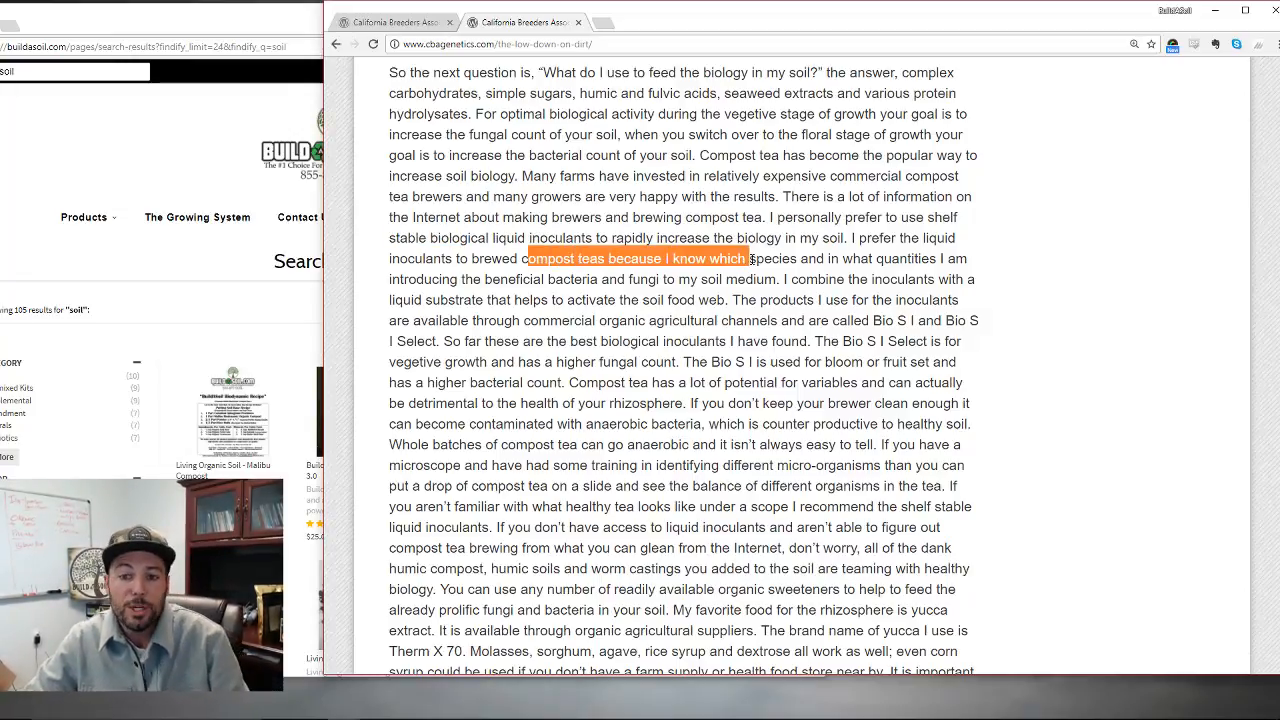
pyautogui.moveTo(748, 258); pyautogui.dragTo(744, 280)
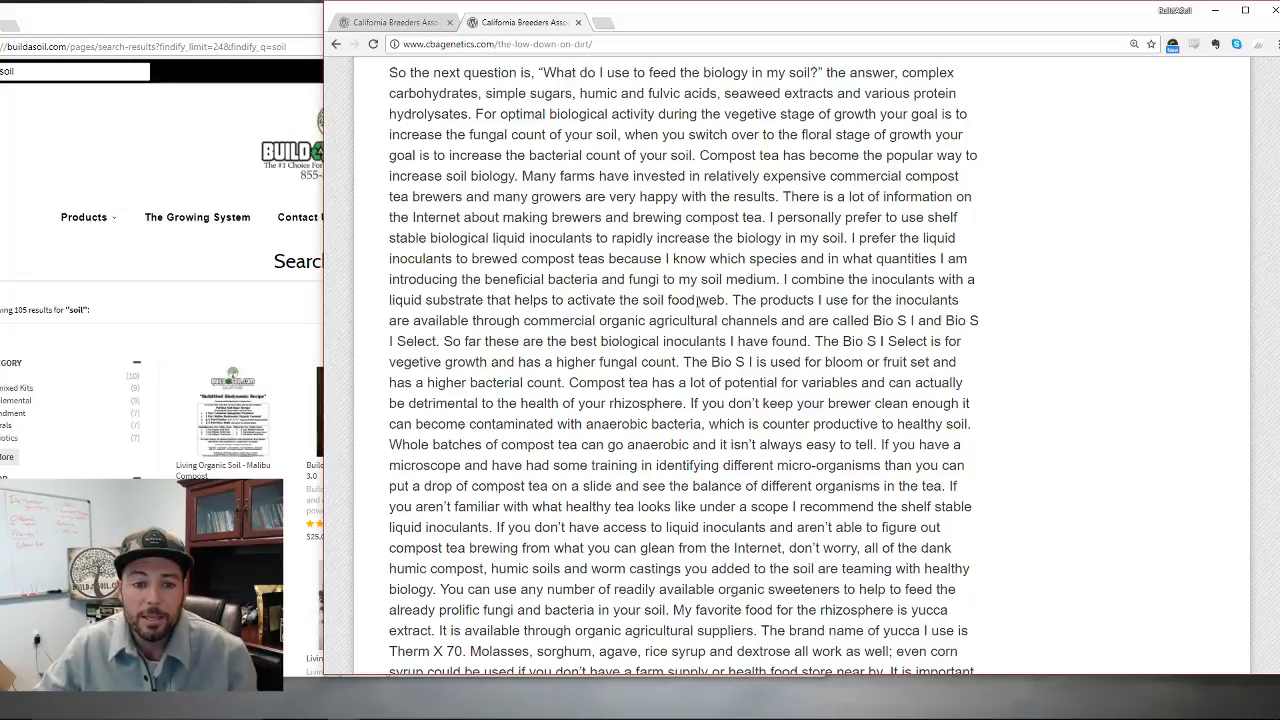
pyautogui.doubleClick(696, 300)
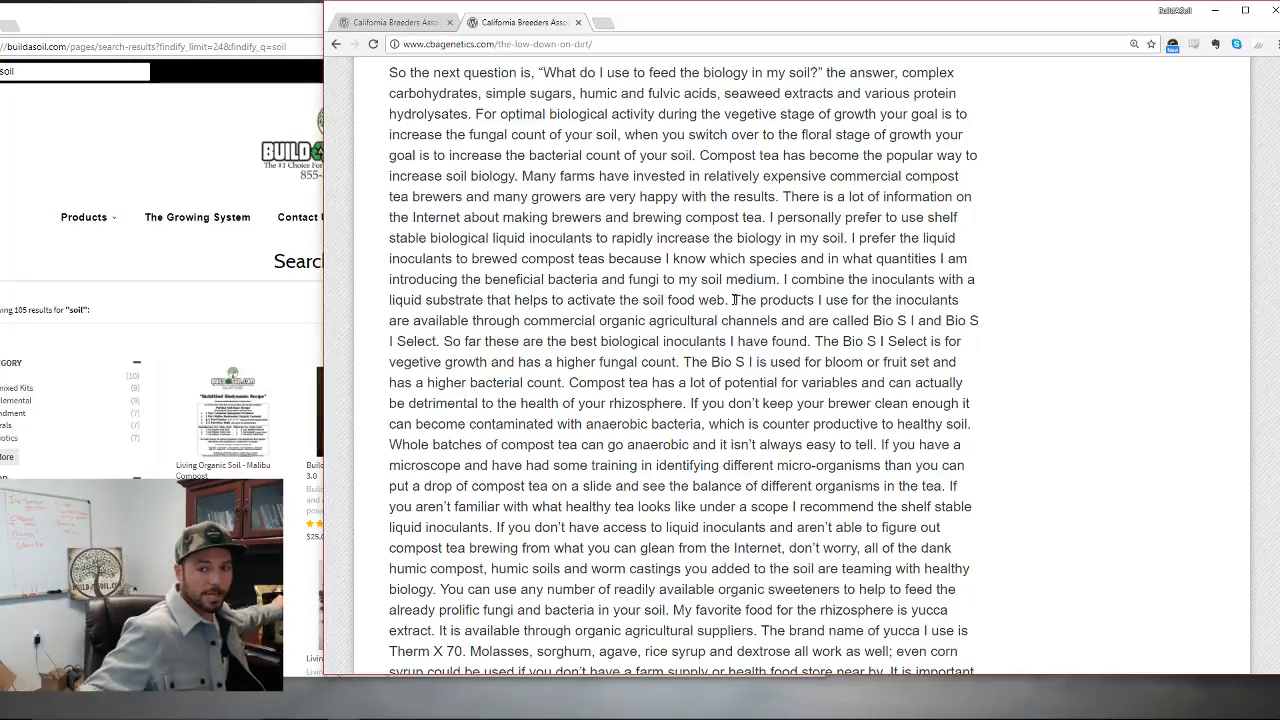
# - Highlight the sentences on where inoculants are sold and on compost tea's variables
pyautogui.scroll(-3)
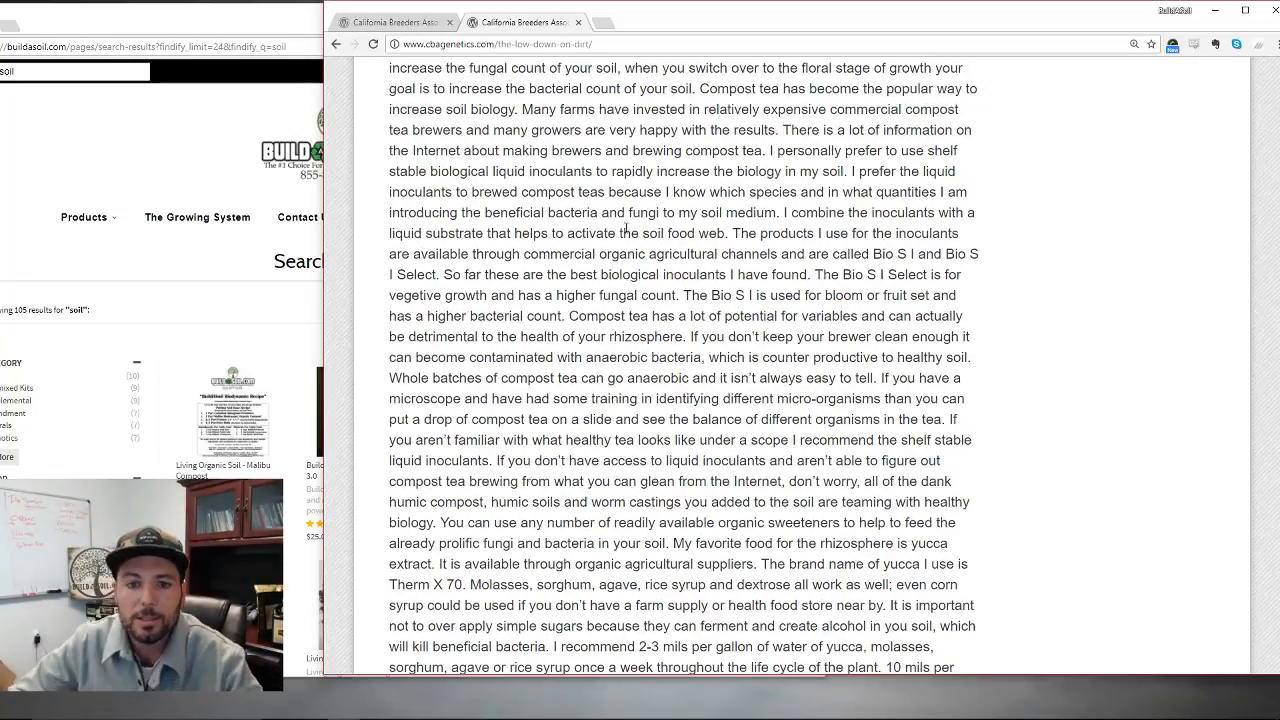
pyautogui.moveTo(728, 232); pyautogui.dragTo(910, 252)
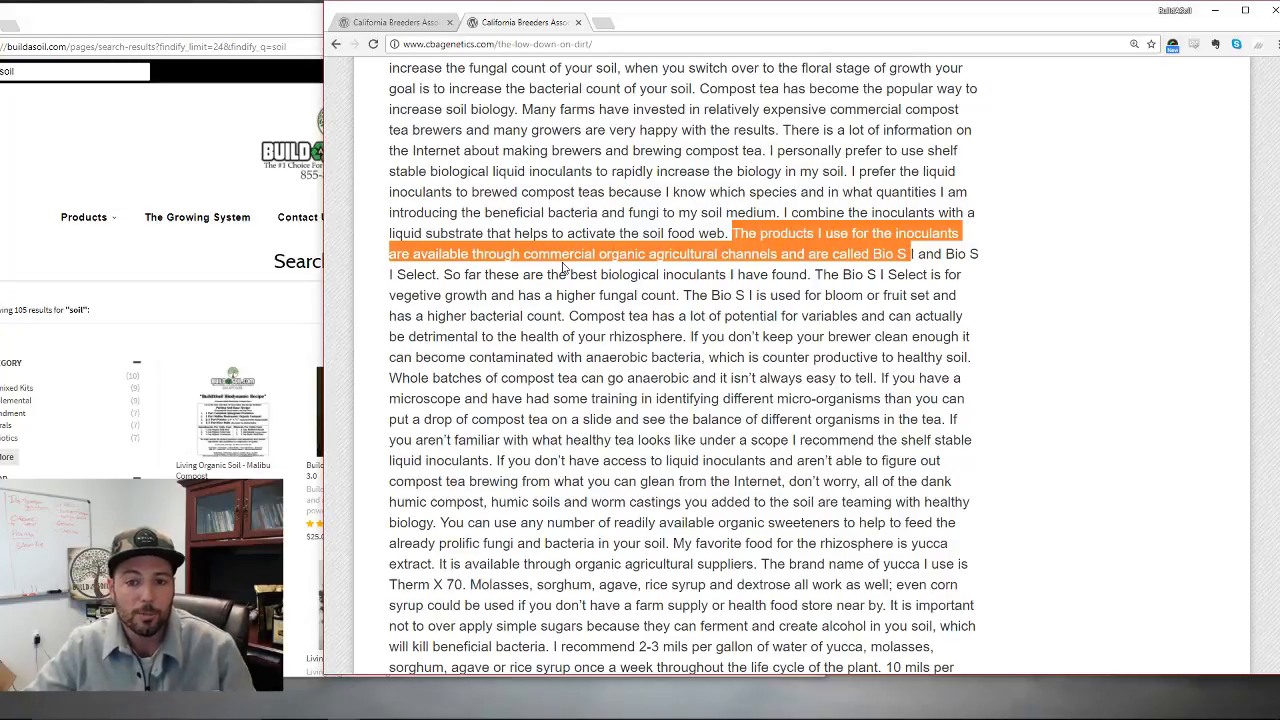
pyautogui.click(844, 264)
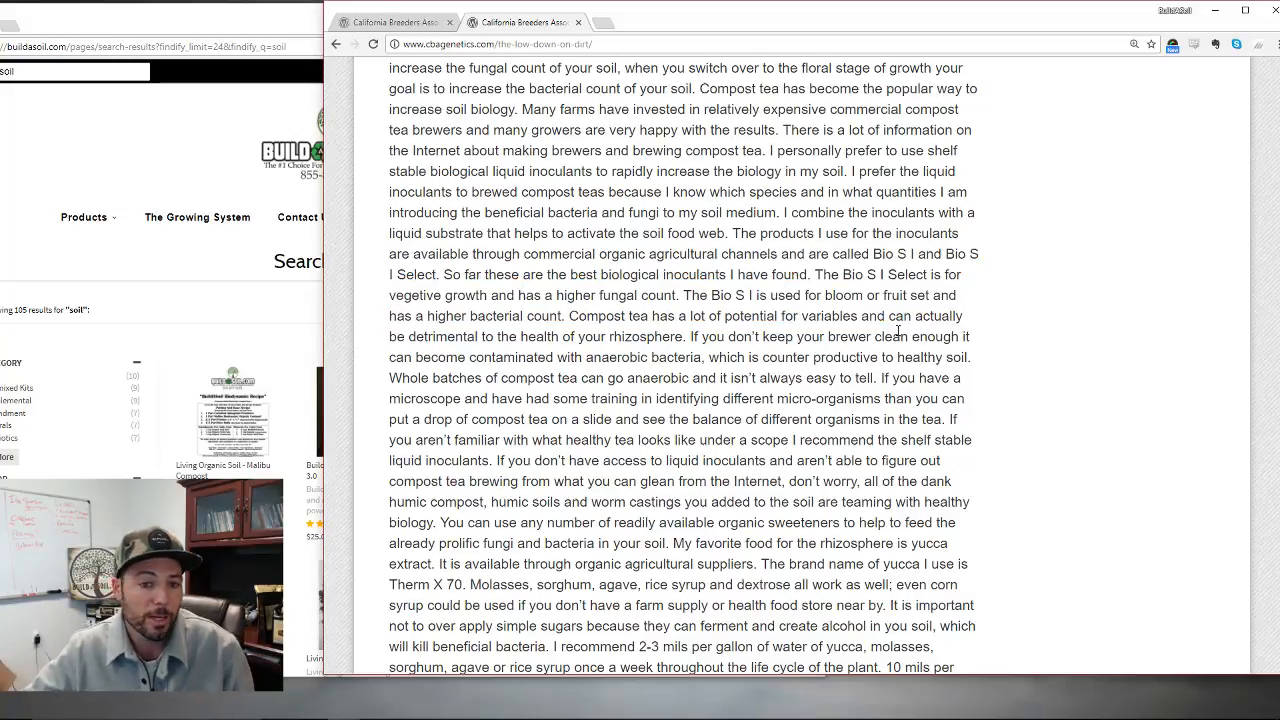
pyautogui.moveTo(916, 378)
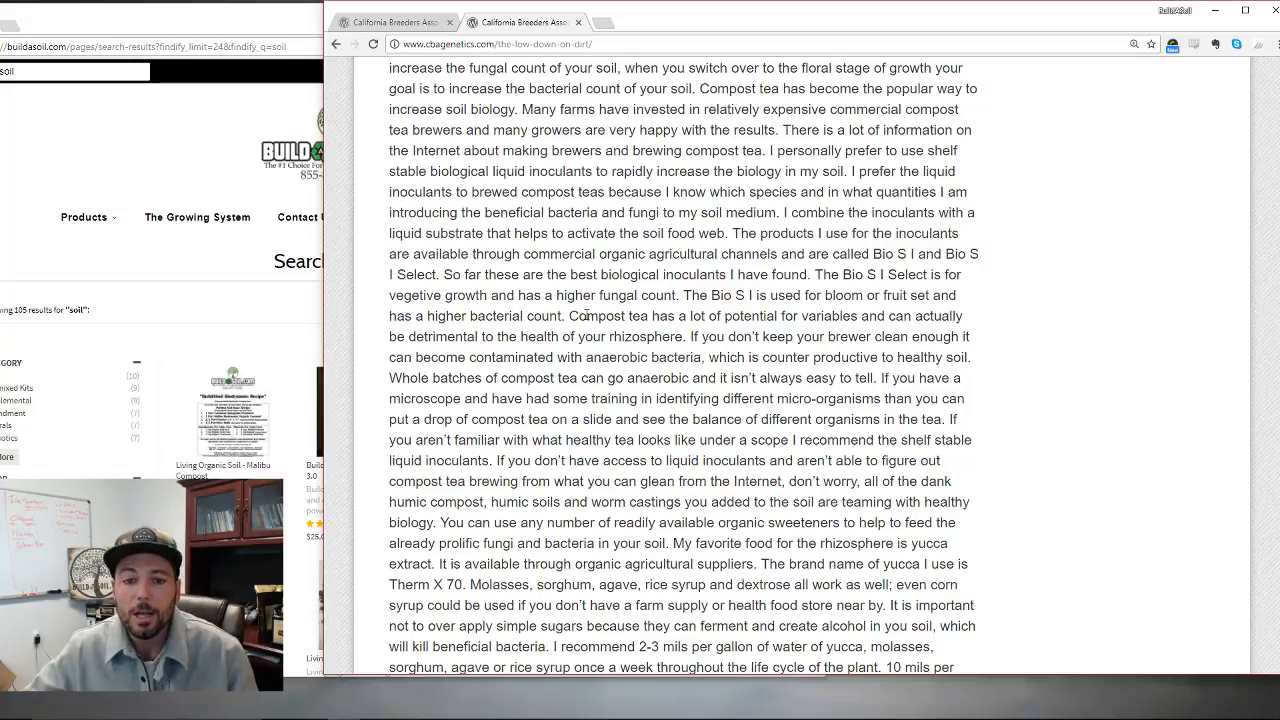
pyautogui.moveTo(576, 316); pyautogui.dragTo(812, 336)
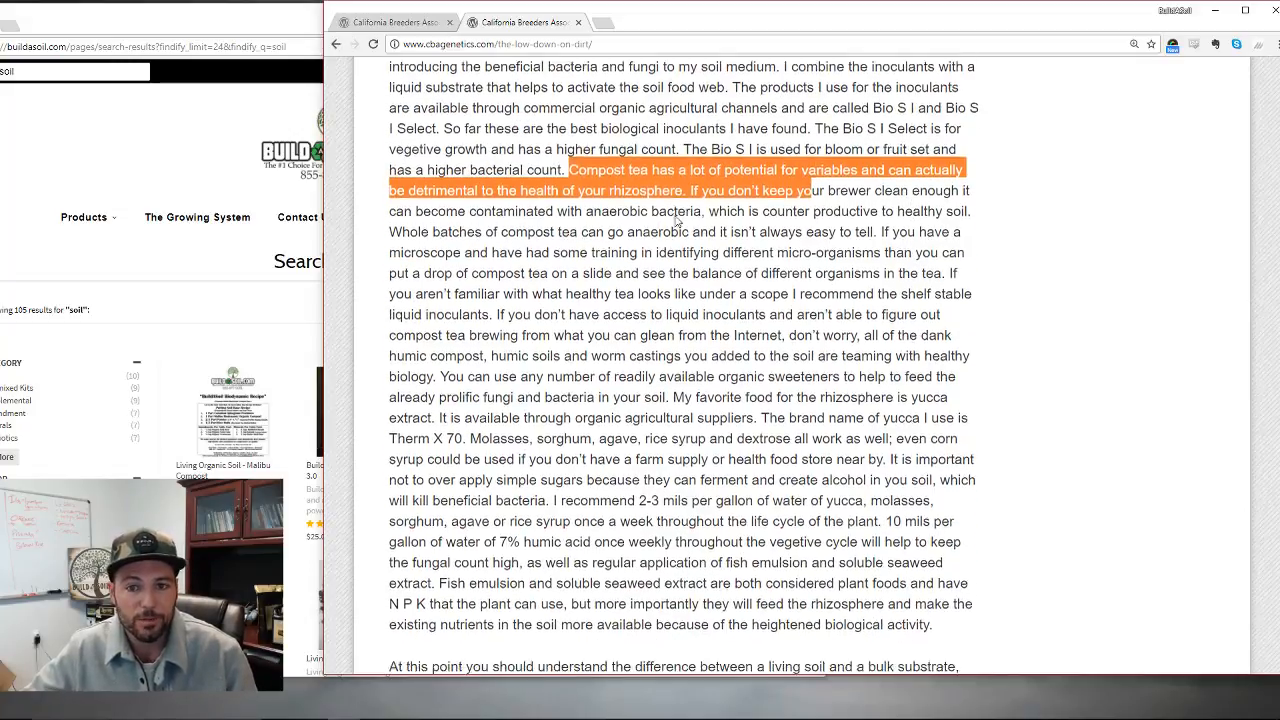
pyautogui.scroll(-3)
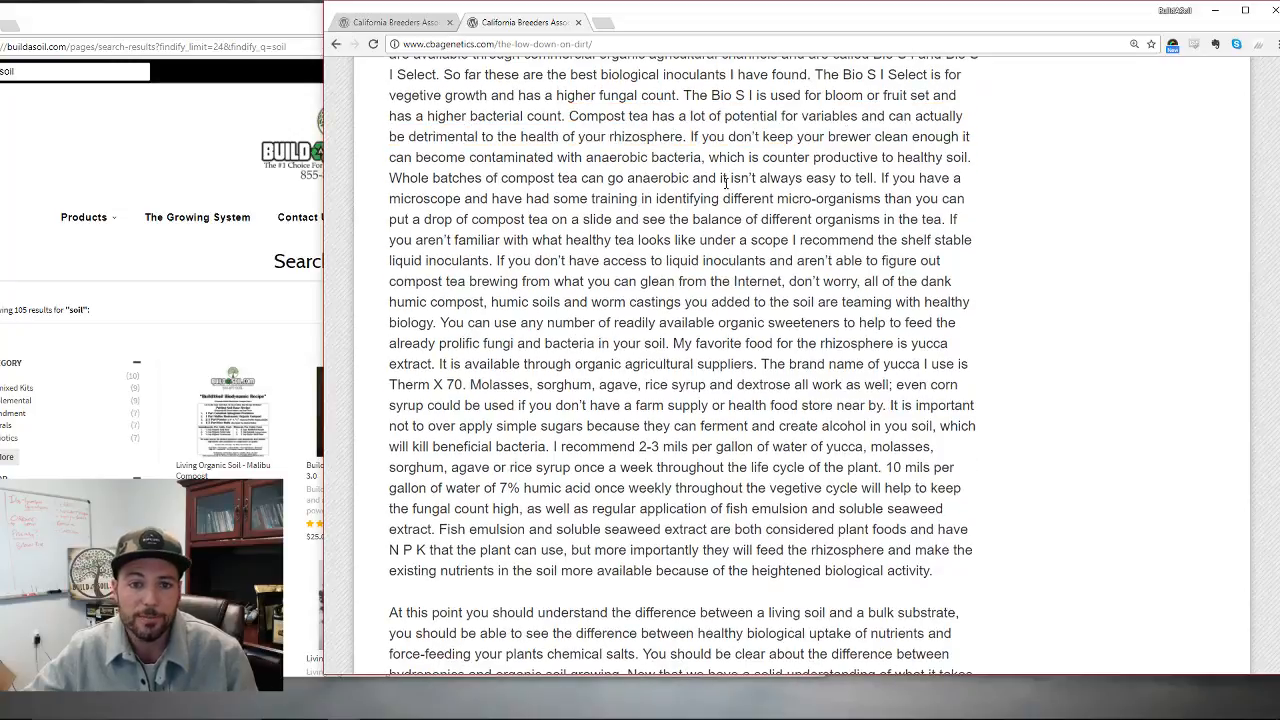
# - Highlight that compost tea can go anaerobic, then the sentence about examining tea on a slide
pyautogui.doubleClick(646, 156)
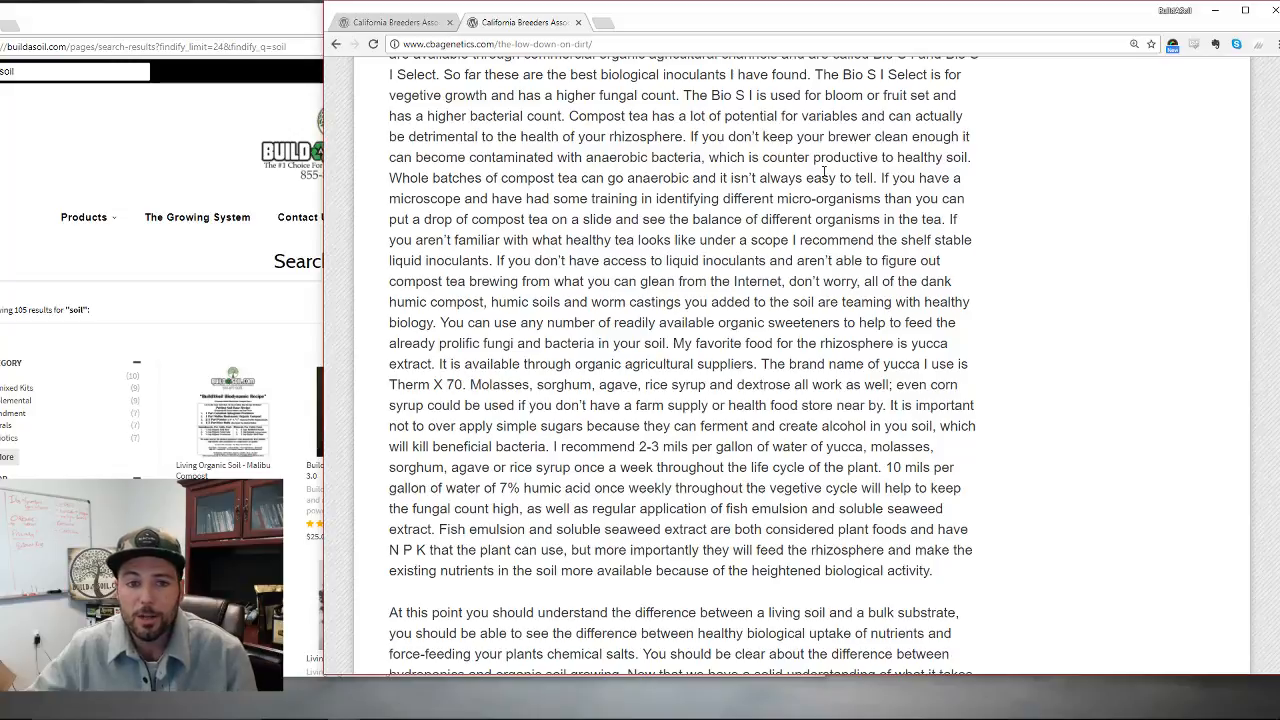
pyautogui.doubleClick(628, 176)
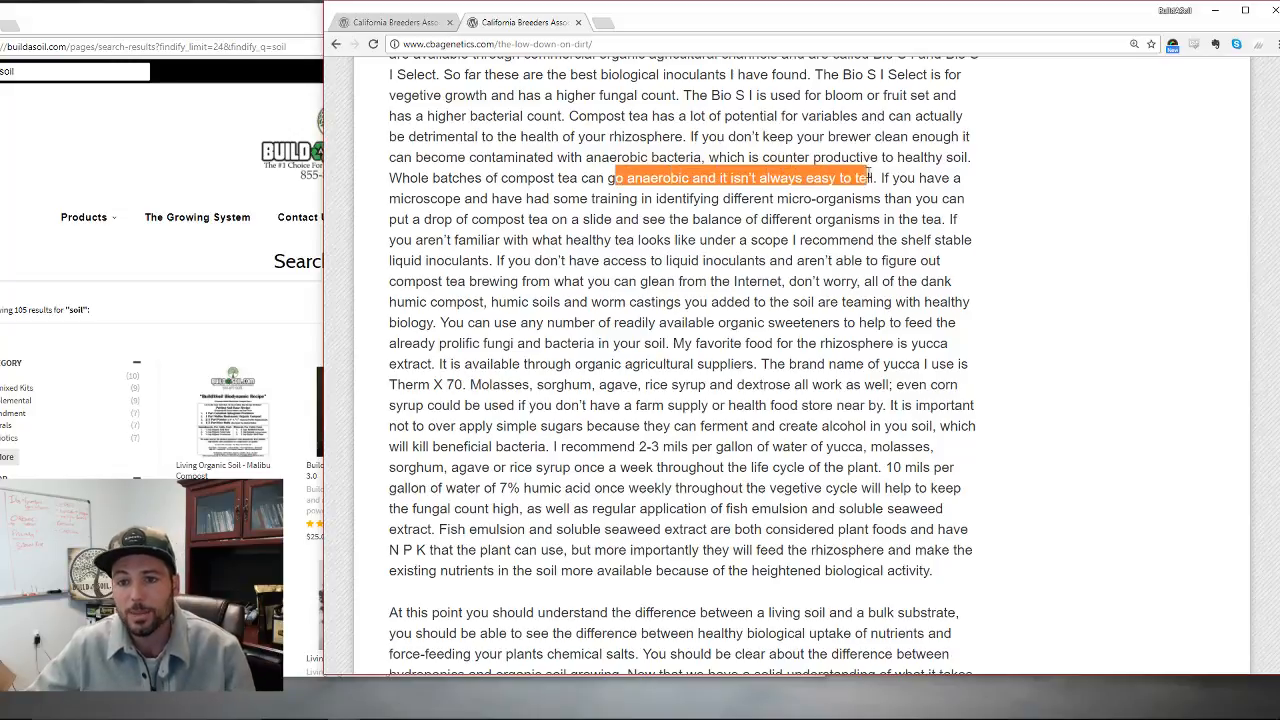
pyautogui.click(636, 190)
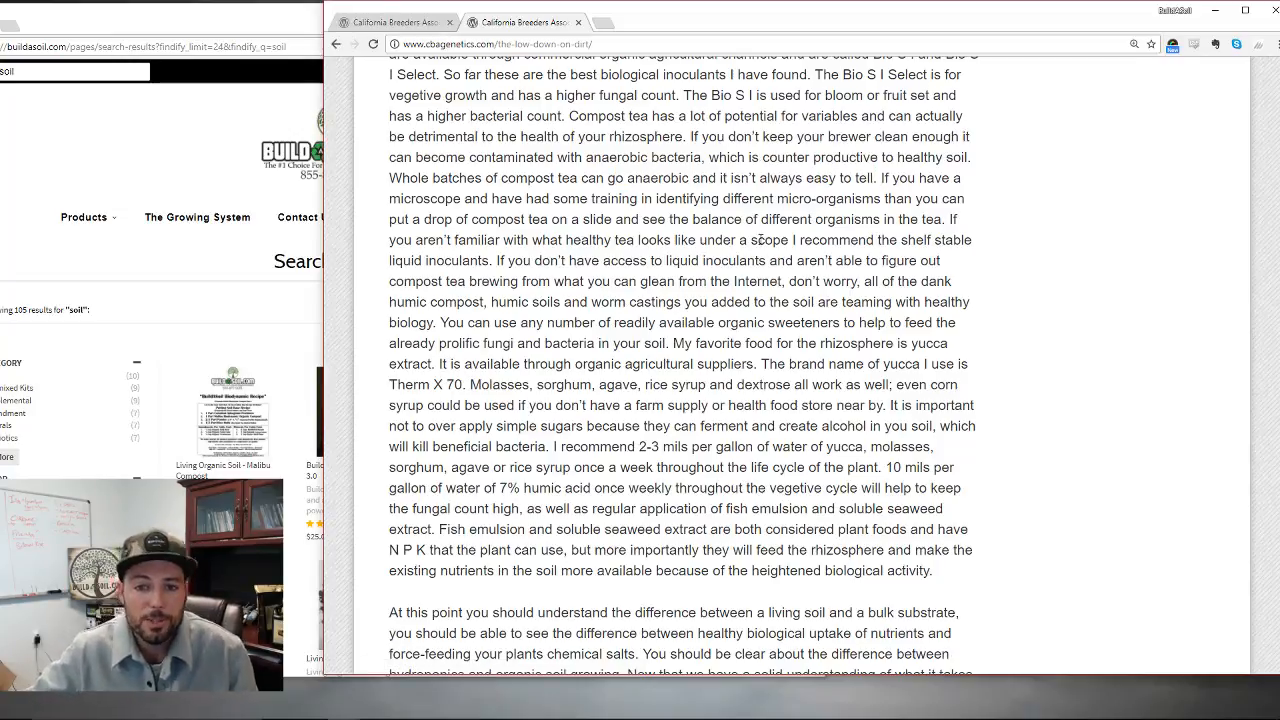
pyautogui.doubleClick(916, 218)
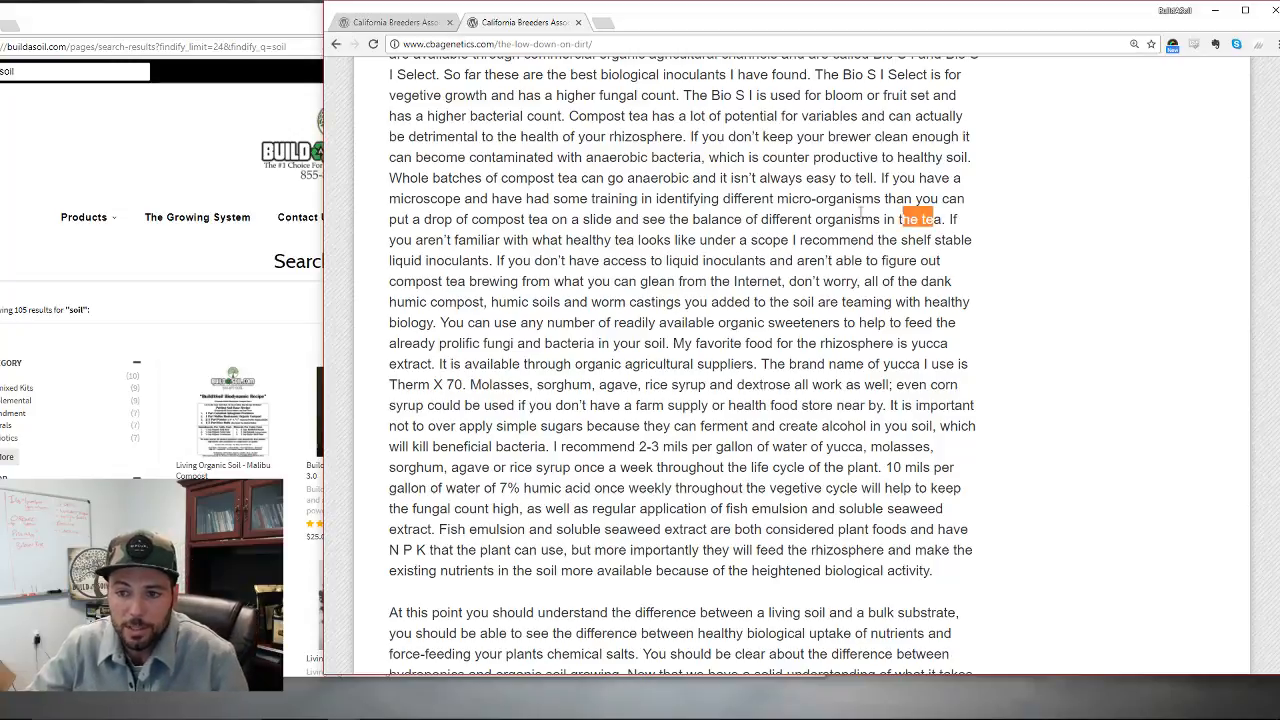
pyautogui.moveTo(900, 198); pyautogui.dragTo(930, 218)
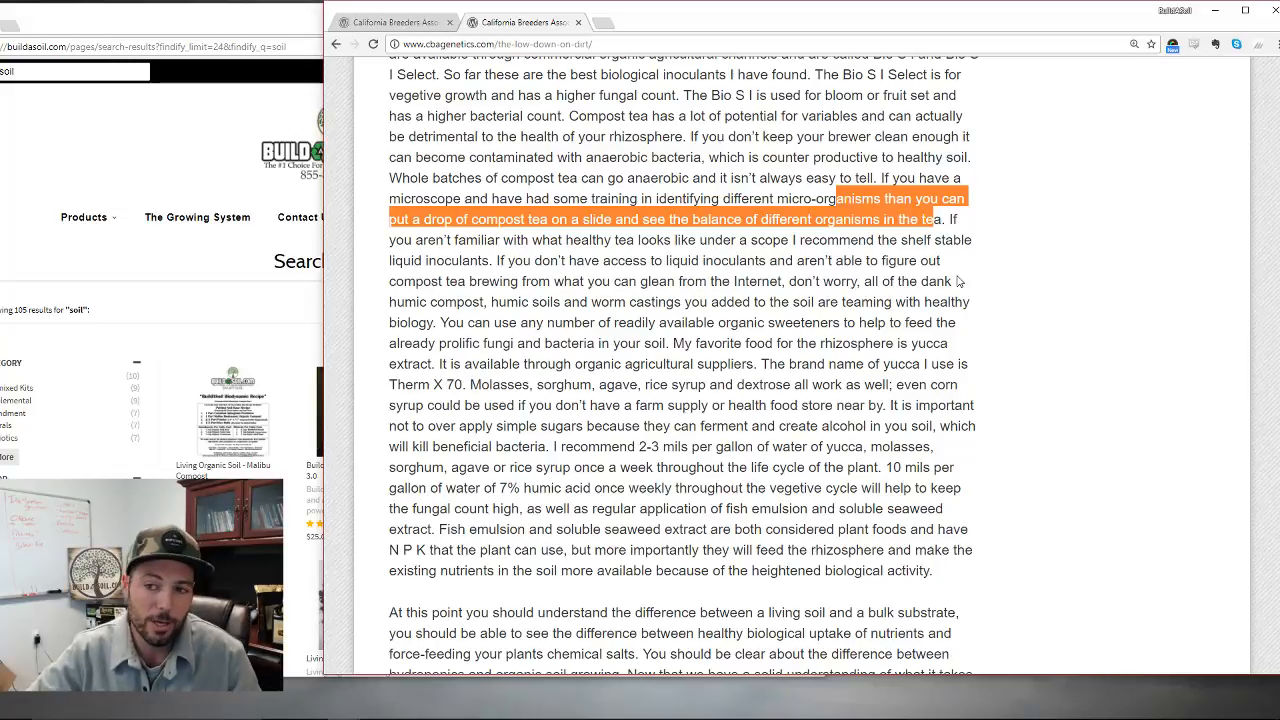
# - Highlight the organic sweeteners and rhizosphere food sentences, then clear the selection
pyautogui.scroll(-3)
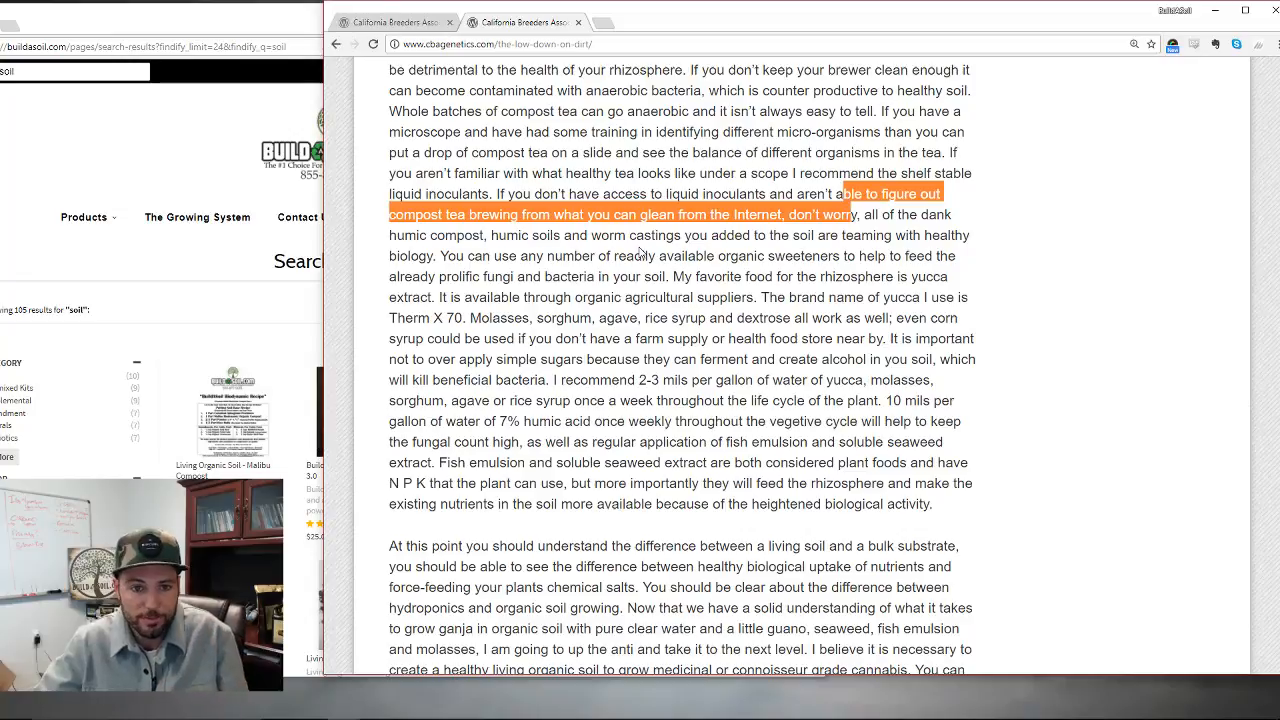
pyautogui.scroll(-3)
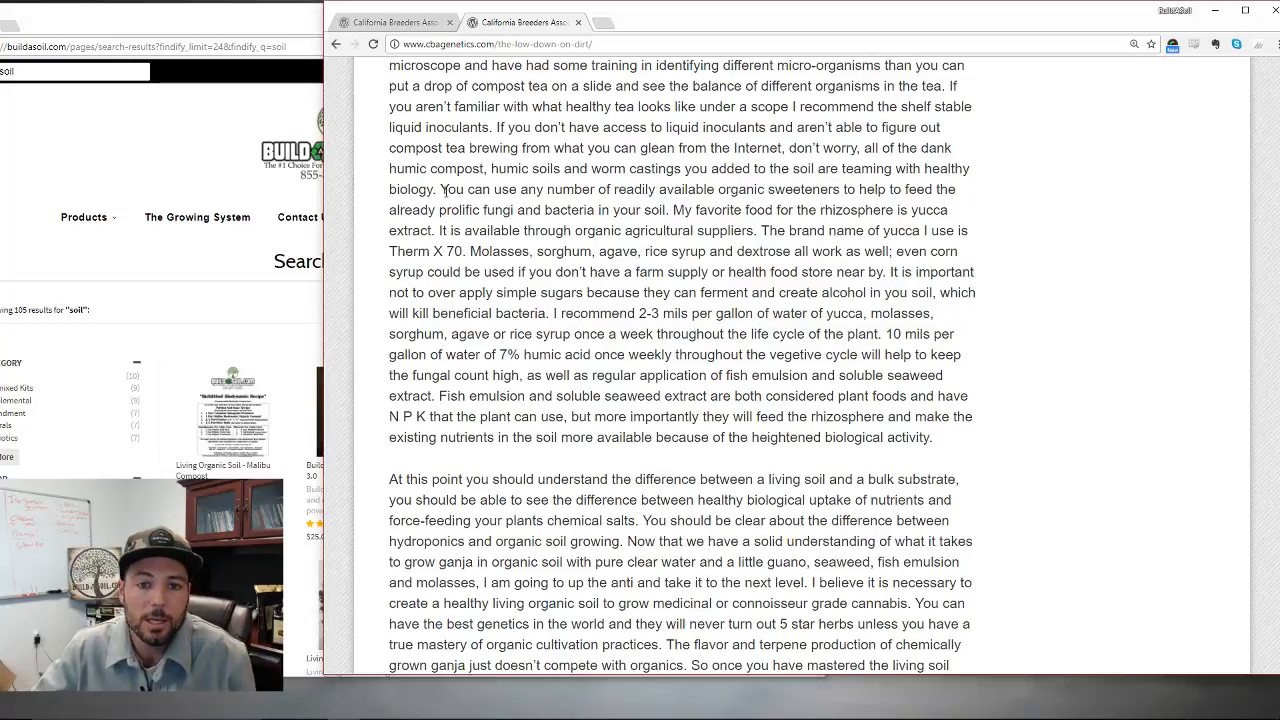
pyautogui.moveTo(442, 188); pyautogui.dragTo(758, 188)
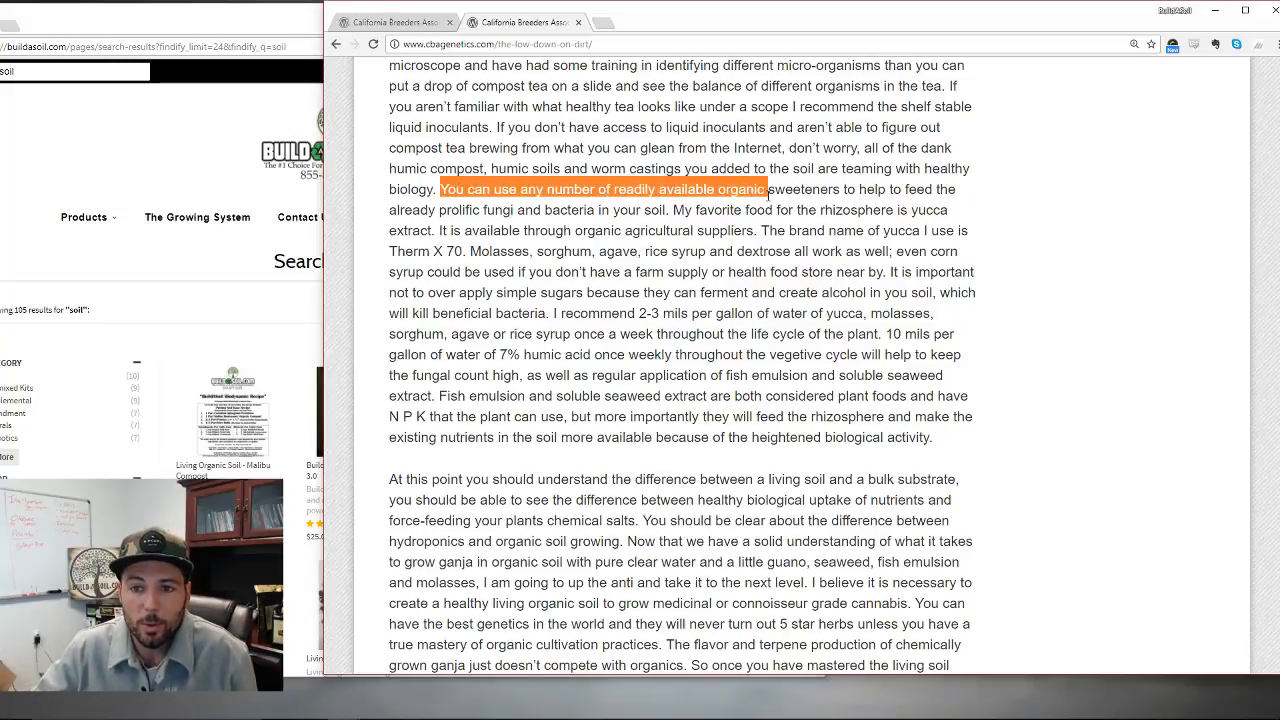
pyautogui.moveTo(758, 188); pyautogui.dragTo(878, 210)
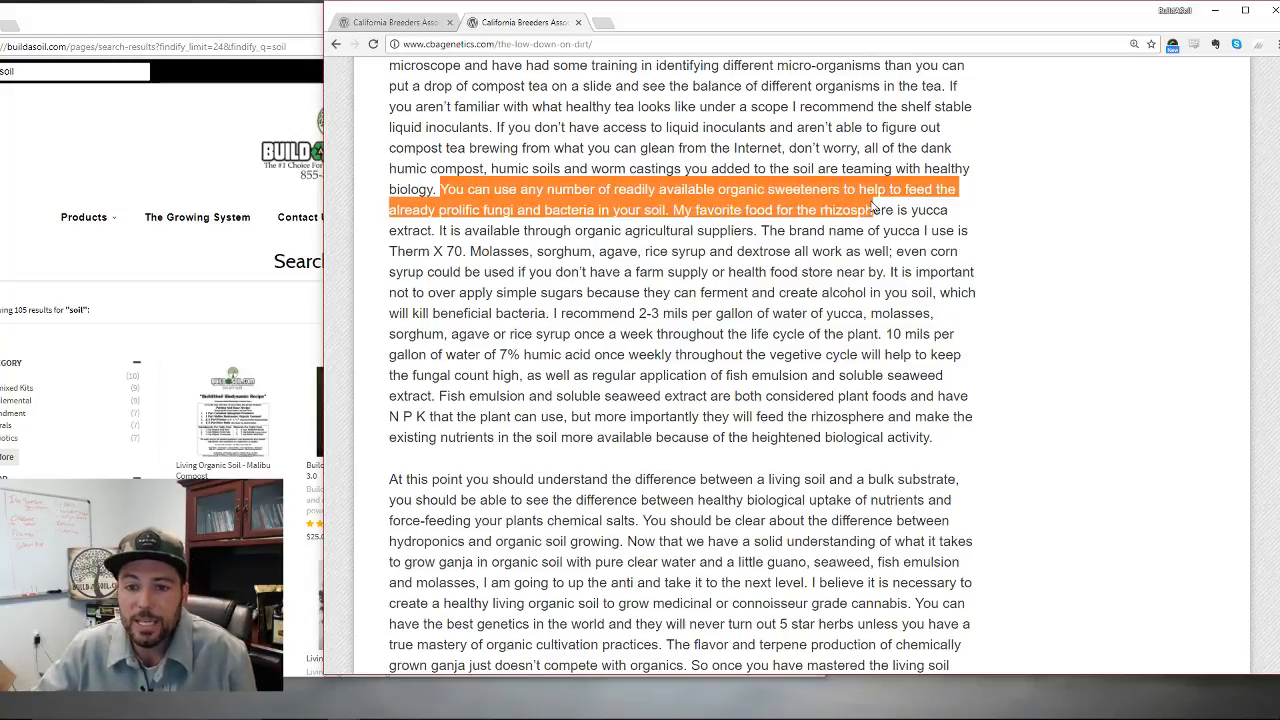
pyautogui.click(684, 232)
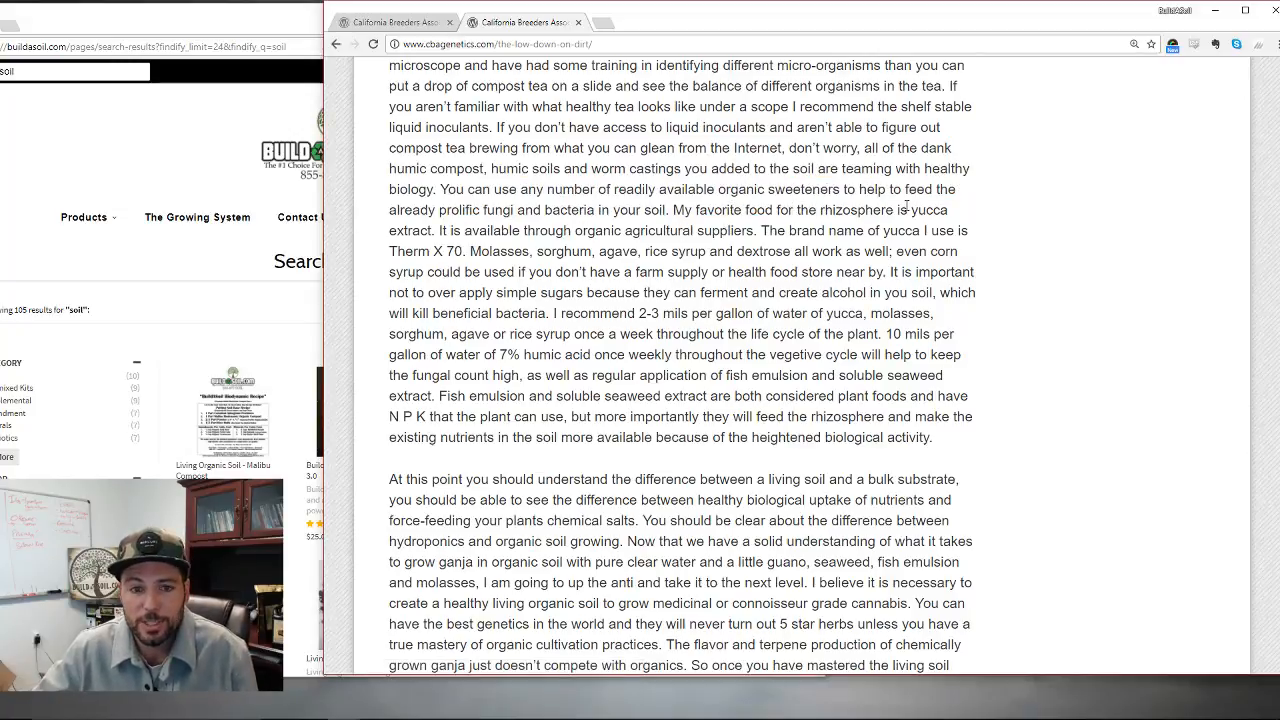
# - Highlight the yucca brand 'Therm X 70', then clear the selection
pyautogui.moveTo(908, 210); pyautogui.dragTo(968, 230)
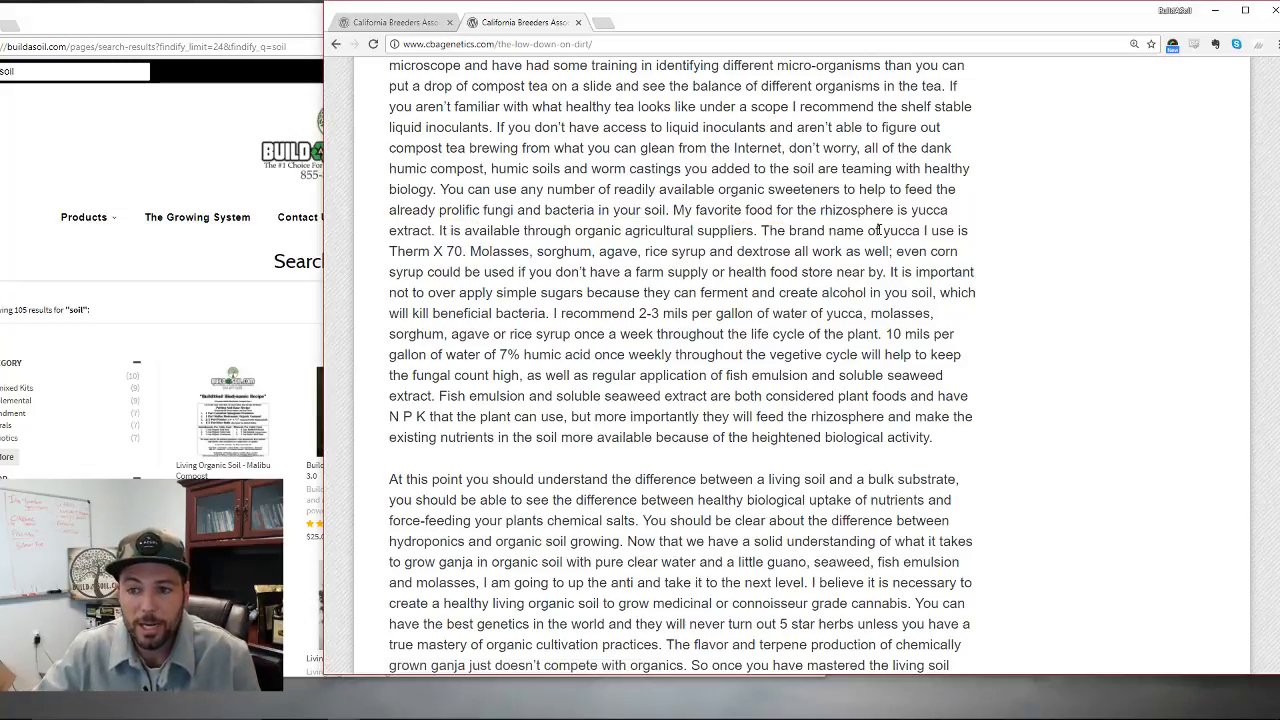
pyautogui.moveTo(900, 230); pyautogui.dragTo(462, 252)
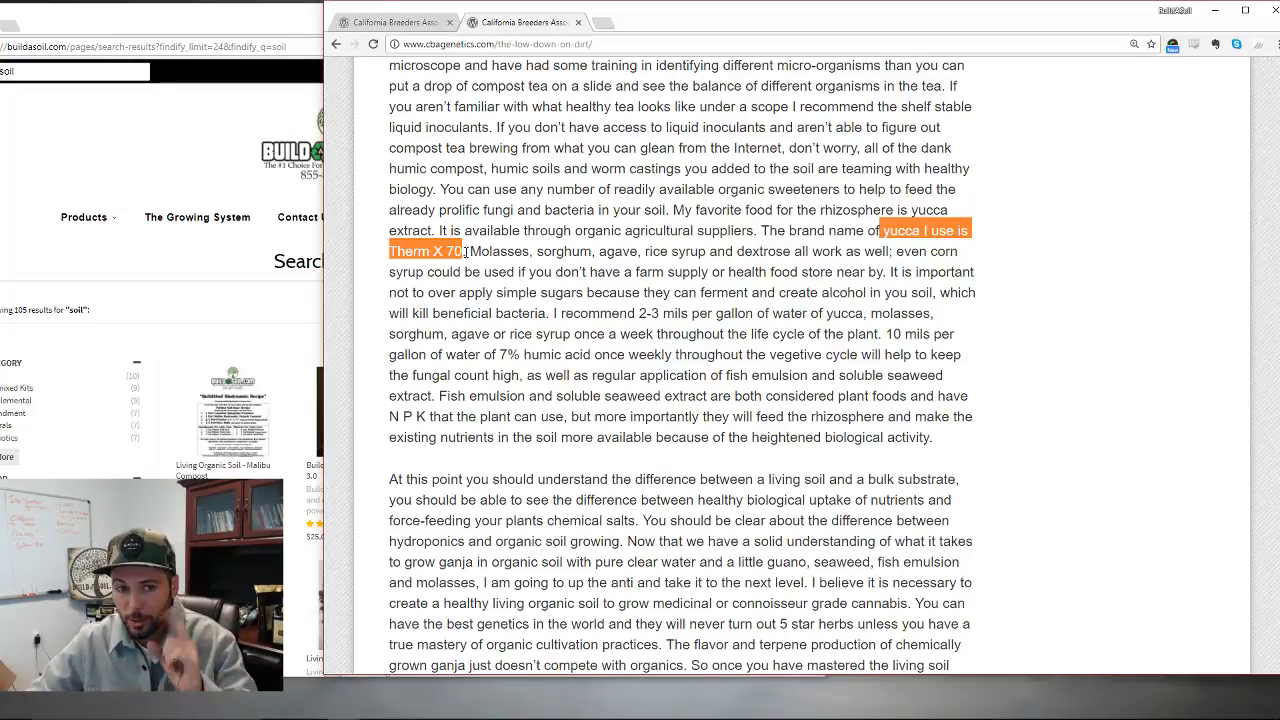
pyautogui.click(480, 252)
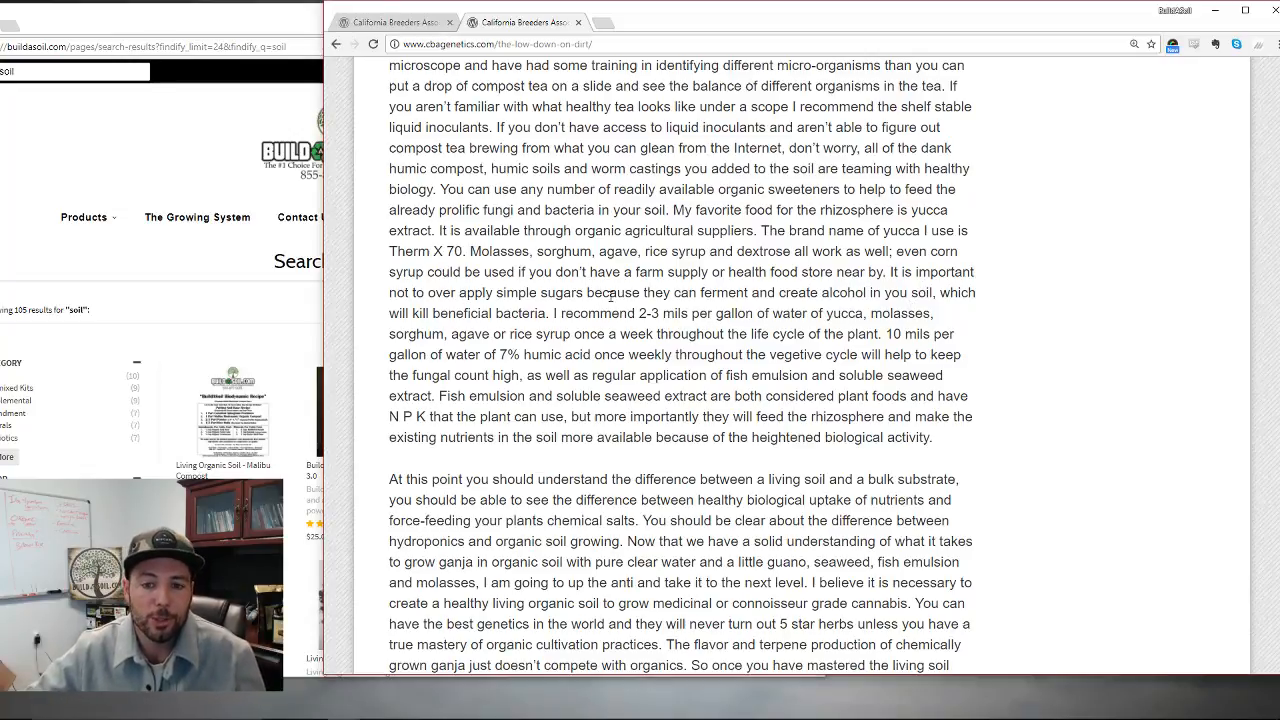
pyautogui.moveTo(984, 308)
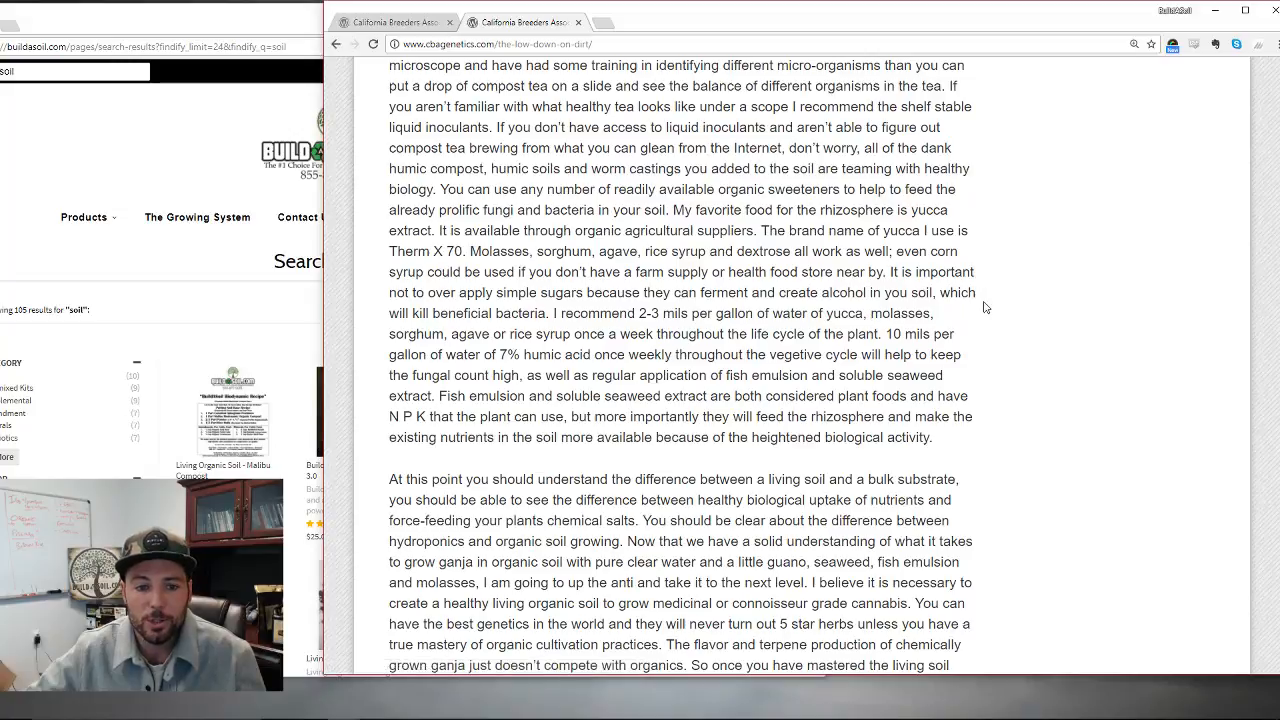
# - Scroll into the paragraph and highlight 'fish emulsion and soluble seaweed extract'
pyautogui.scroll(-3)
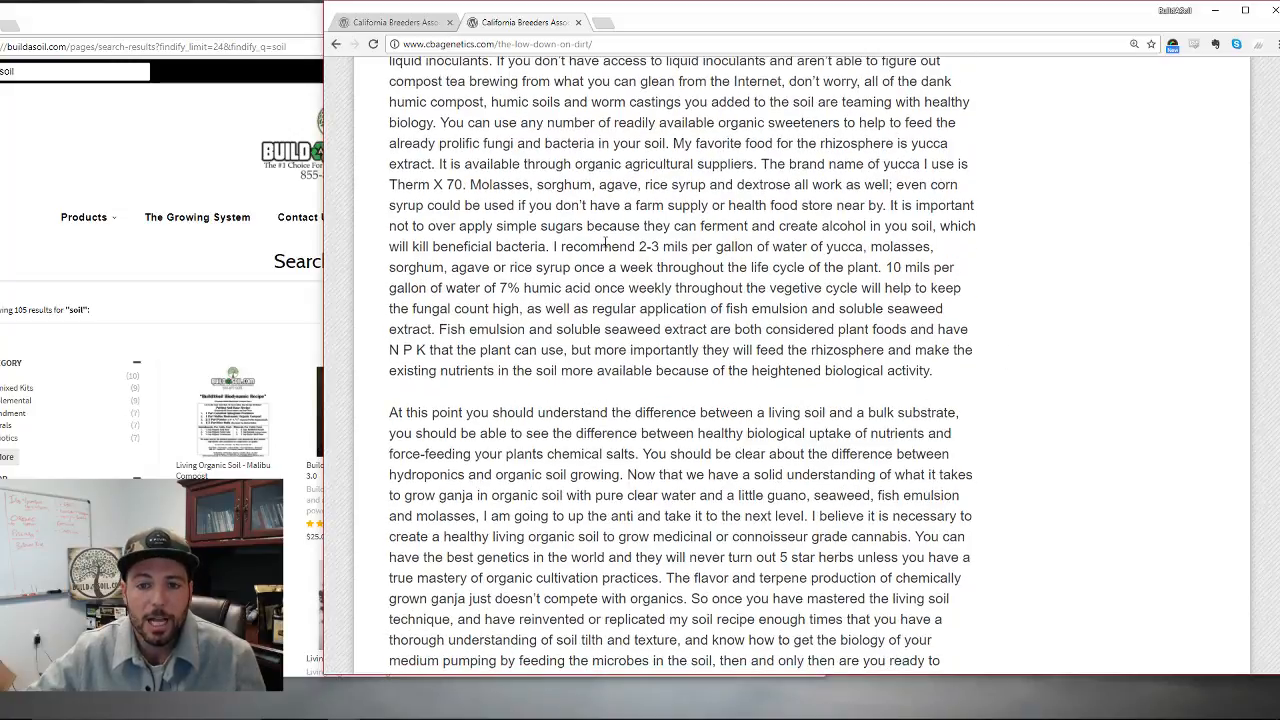
pyautogui.moveTo(650, 248); pyautogui.dragTo(844, 248)
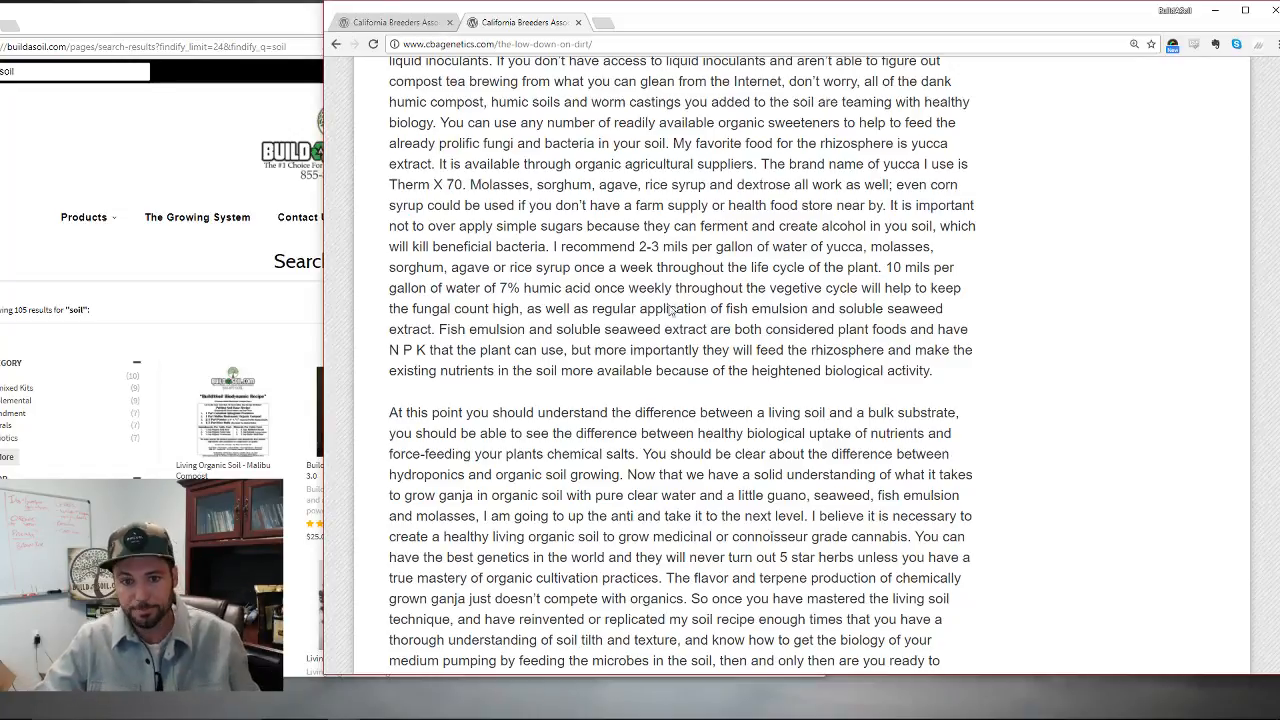
pyautogui.scroll(-3)
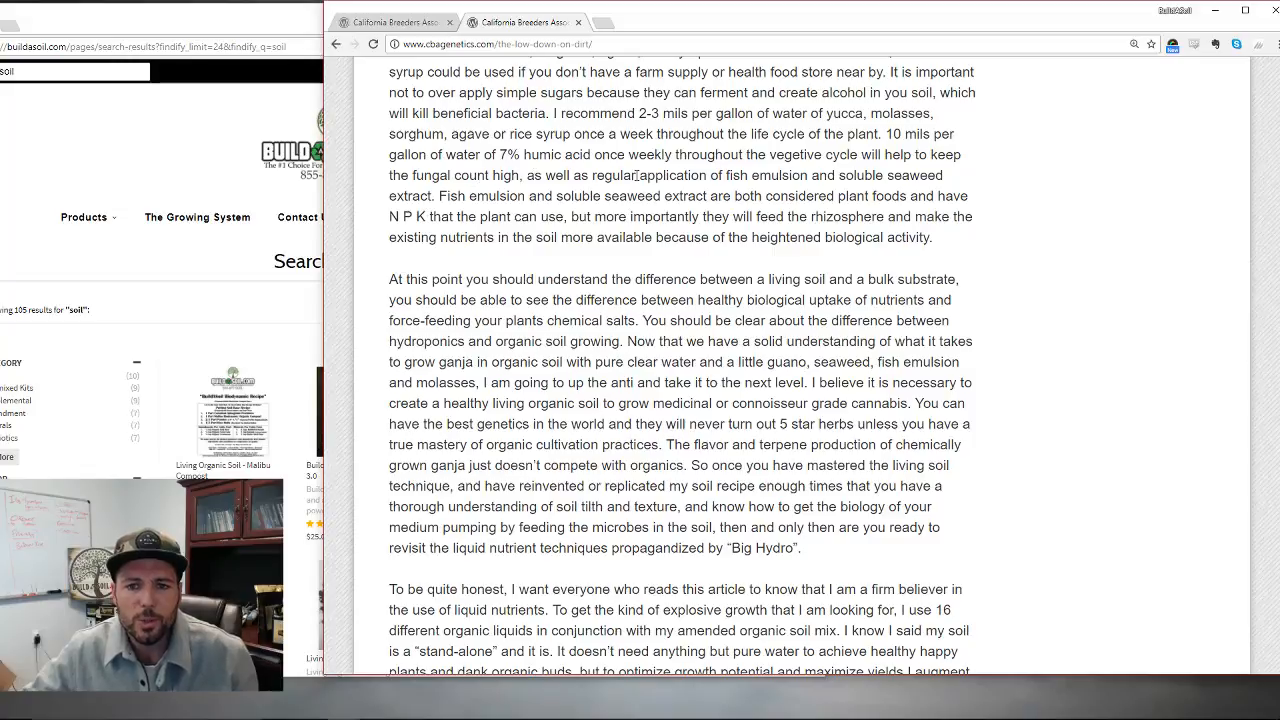
pyautogui.moveTo(730, 174); pyautogui.dragTo(780, 174)
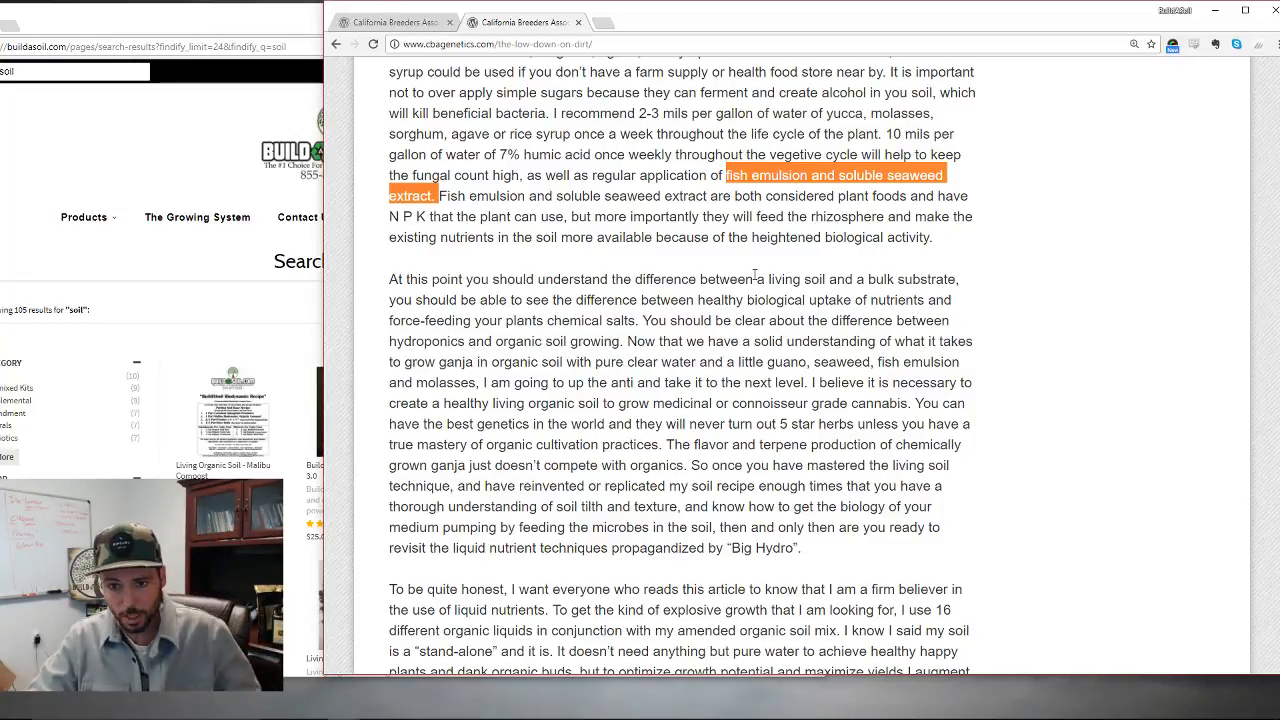
# - Emphasise the healthy biological uptake and hydroponics-versus-organic-soil phrases
pyautogui.scroll(-3)
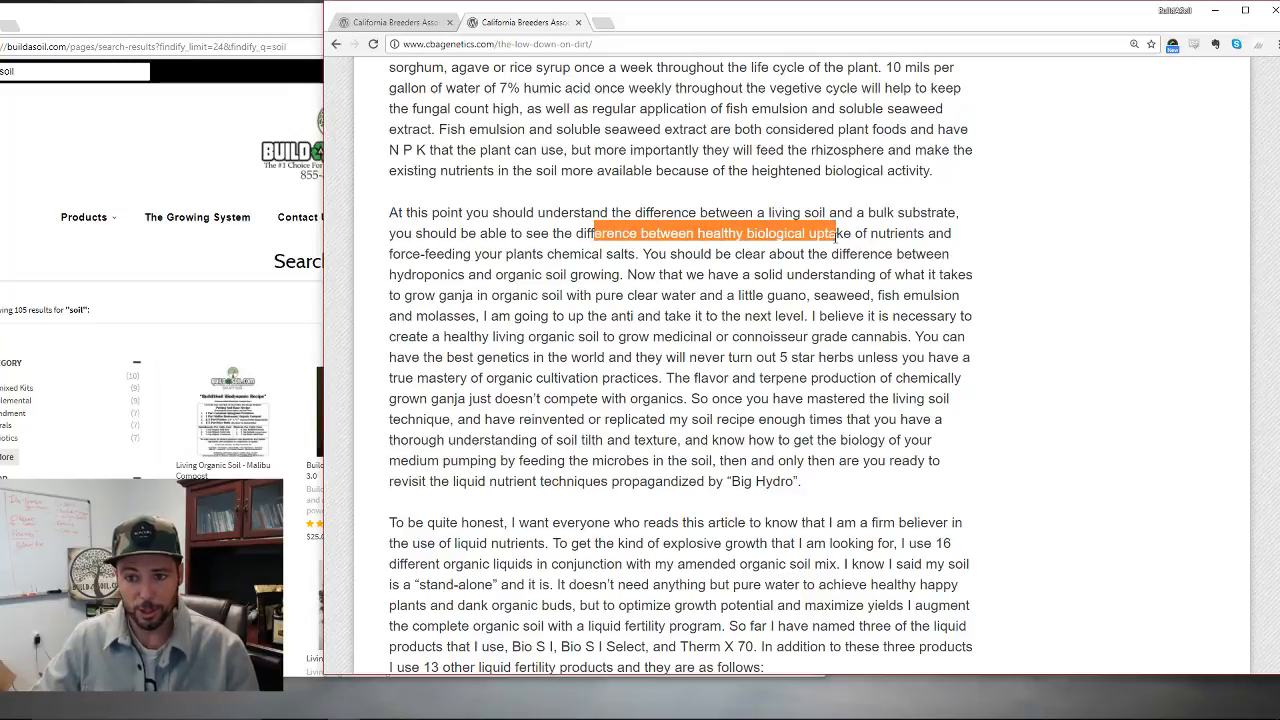
pyautogui.moveTo(832, 232); pyautogui.dragTo(900, 254)
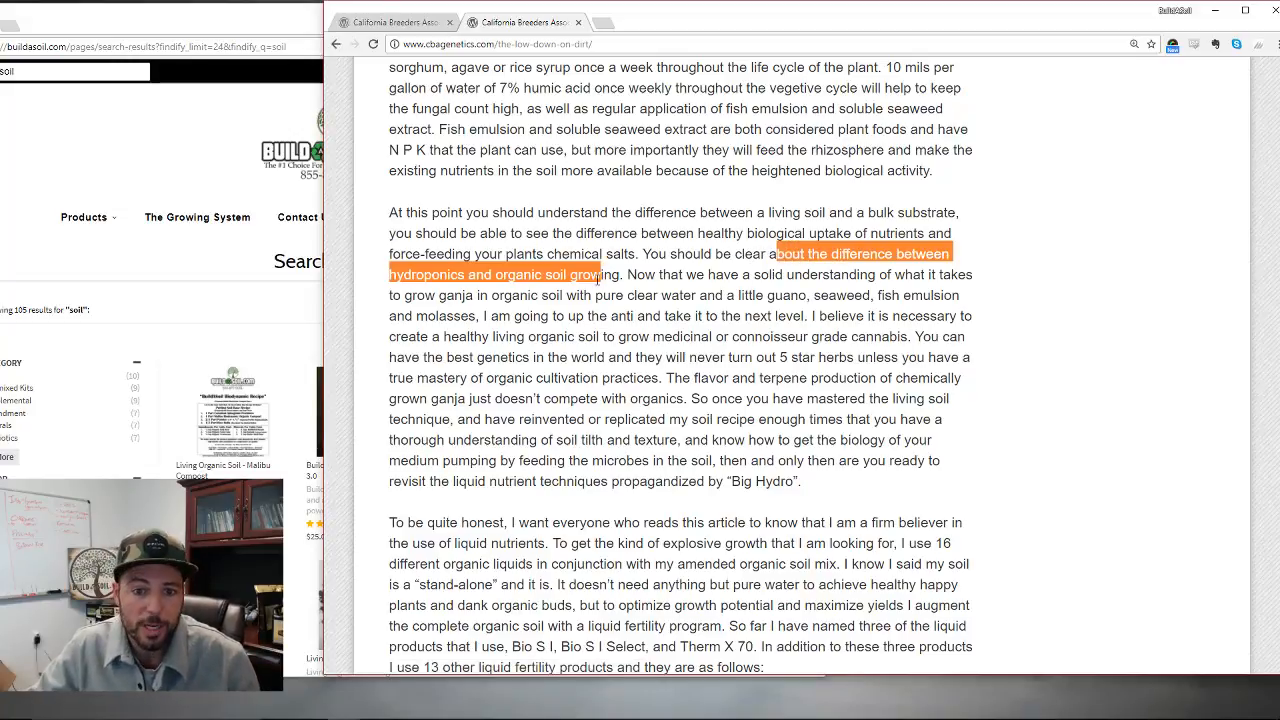
pyautogui.moveTo(600, 274); pyautogui.dragTo(624, 296)
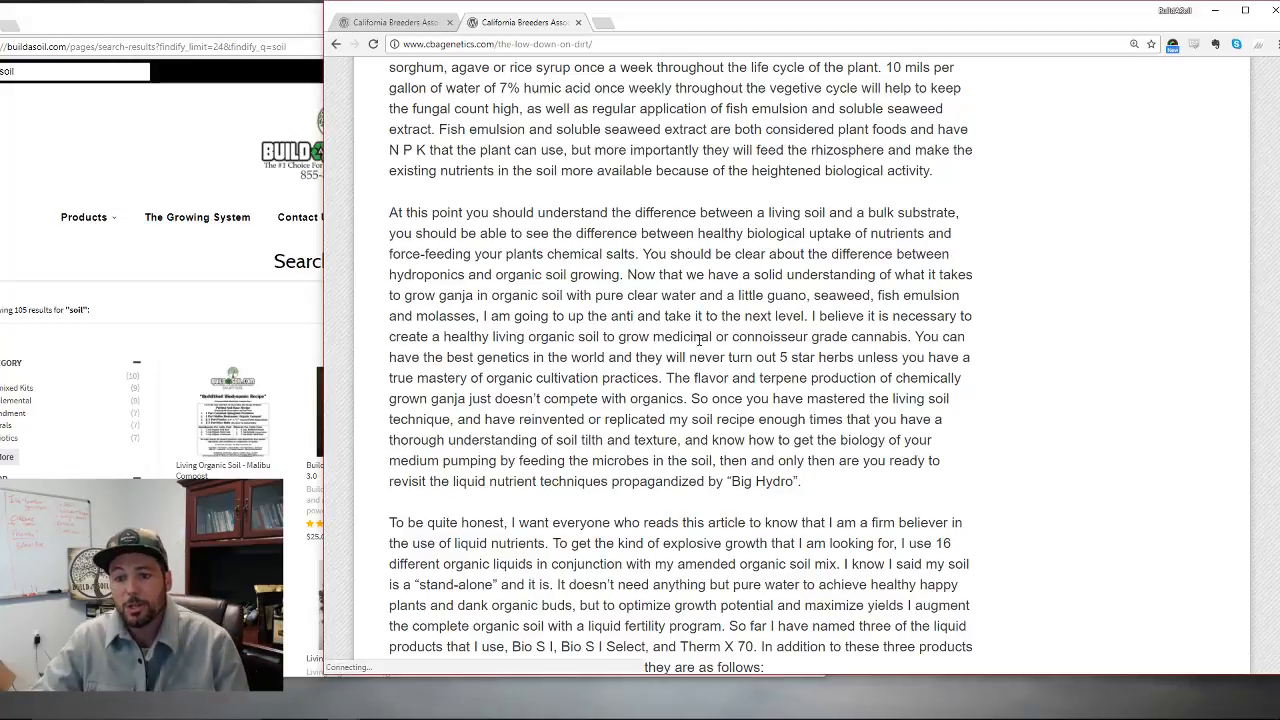
# - Emphasise the flavor/terpene and mastering-living-soil sentences, then clear the emphasis
pyautogui.scroll(-3)
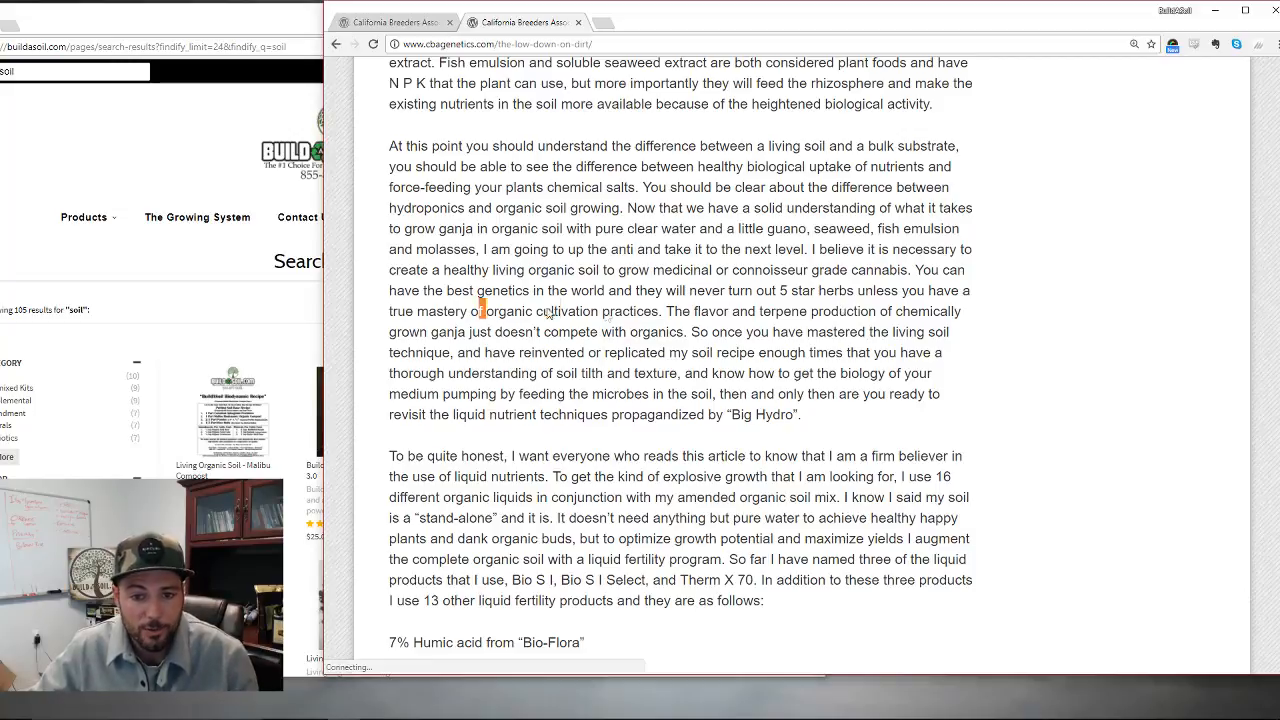
pyautogui.moveTo(484, 312); pyautogui.dragTo(658, 312)
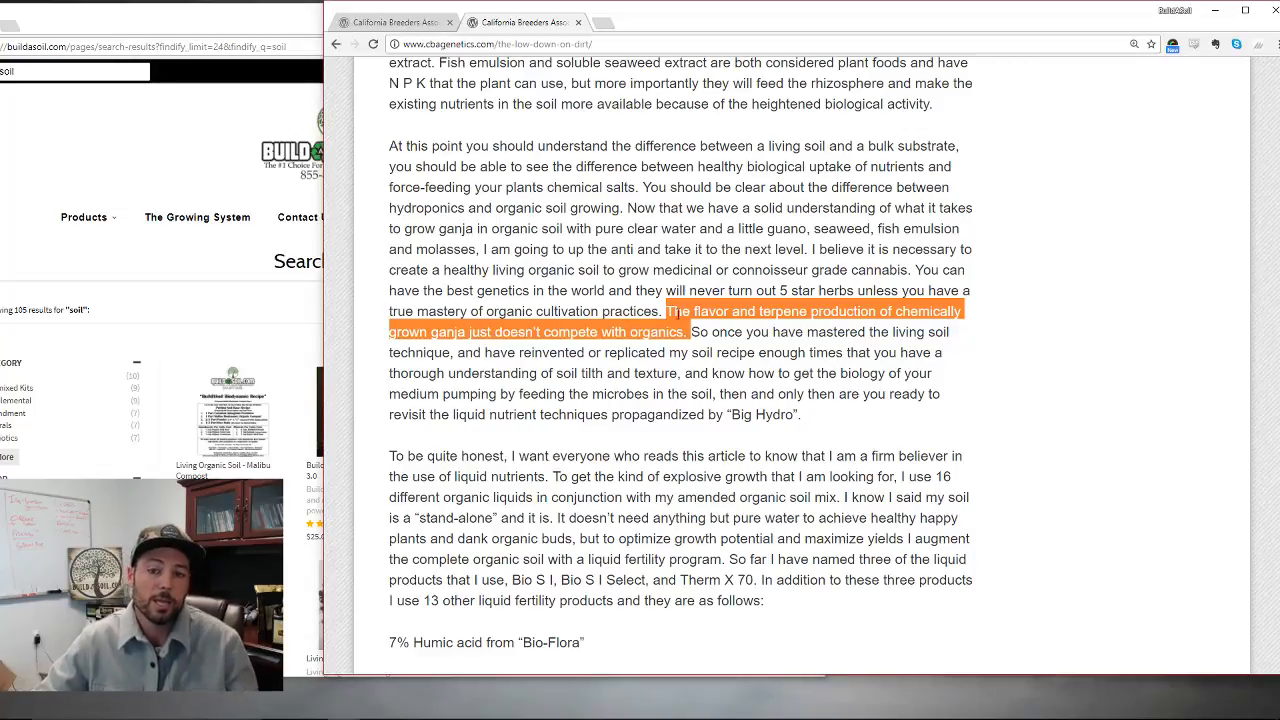
pyautogui.moveTo(692, 310); pyautogui.dragTo(710, 352)
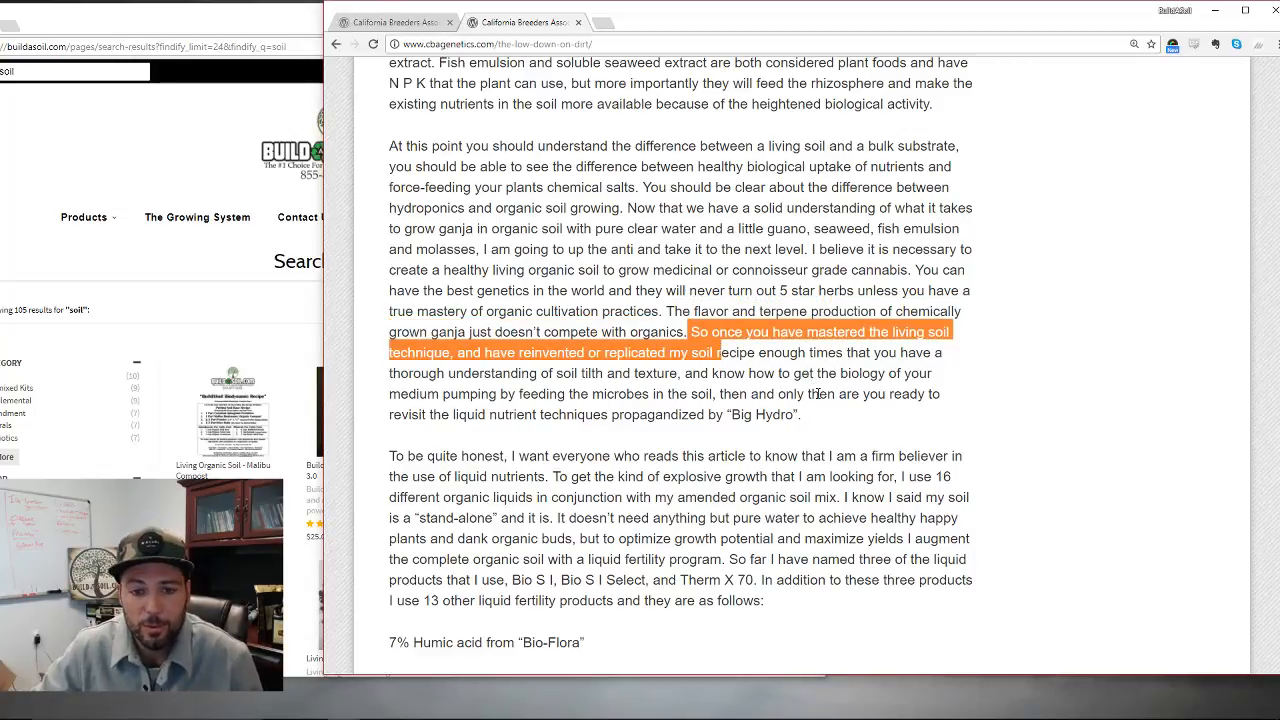
pyautogui.click(656, 352)
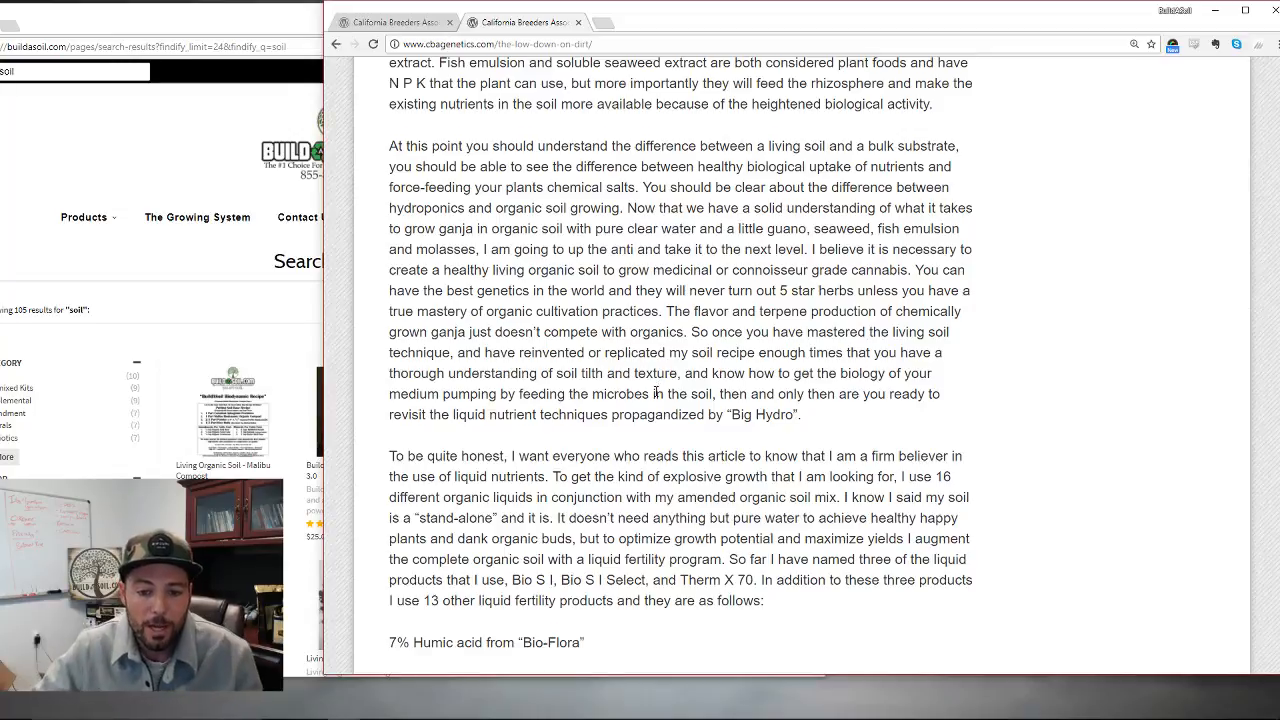
# - Emphasise the pure water and healthy plants sentence in the liquid nutrients paragraph, then clear it
pyautogui.scroll(-3)
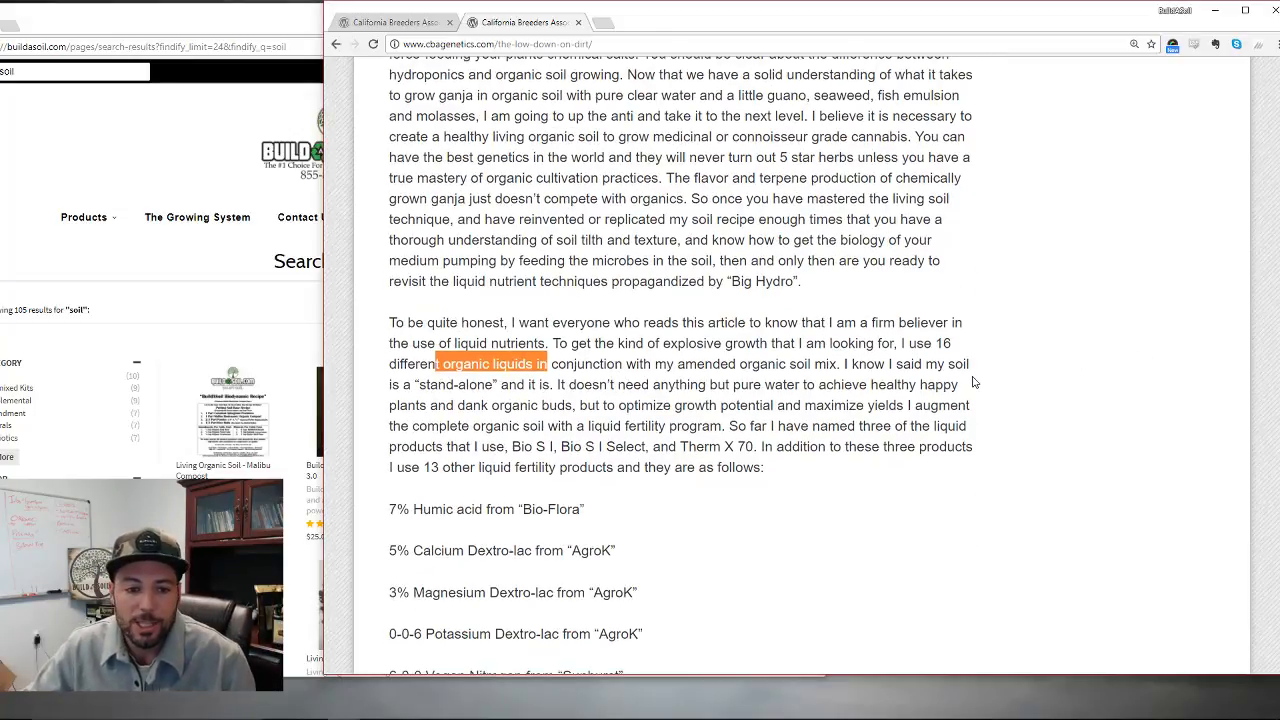
pyautogui.scroll(-3)
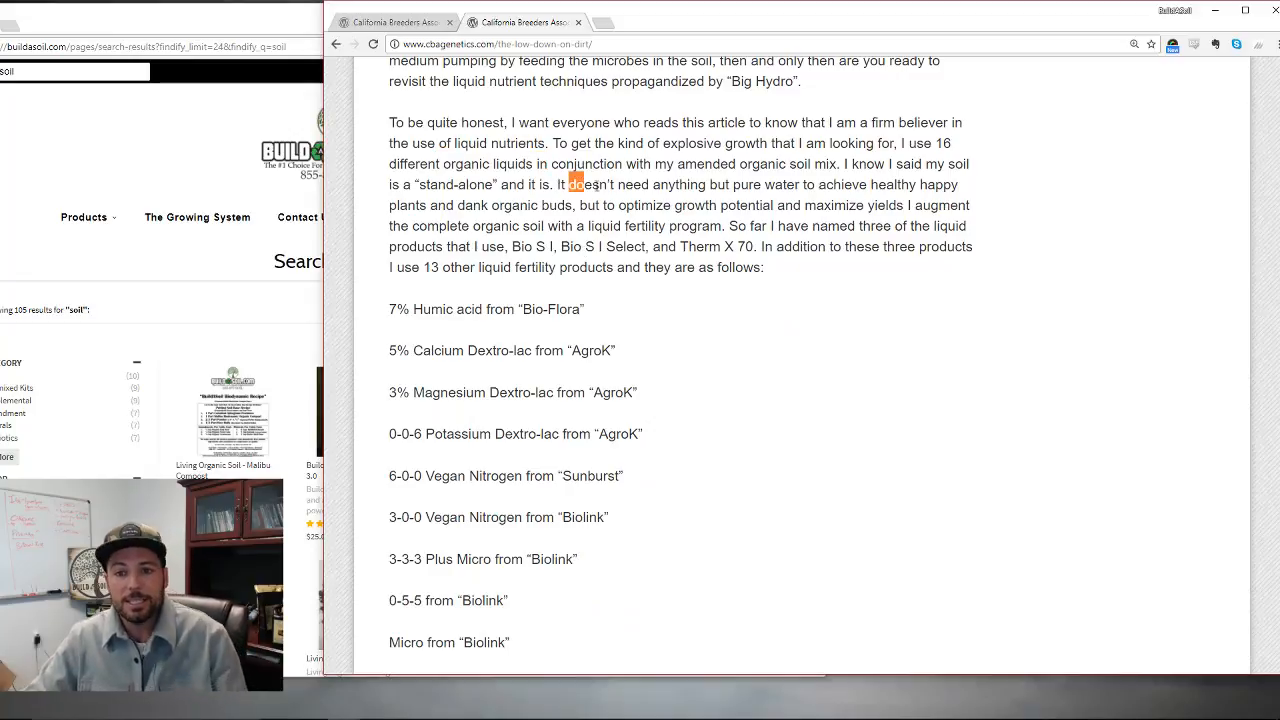
pyautogui.moveTo(572, 184); pyautogui.dragTo(912, 204)
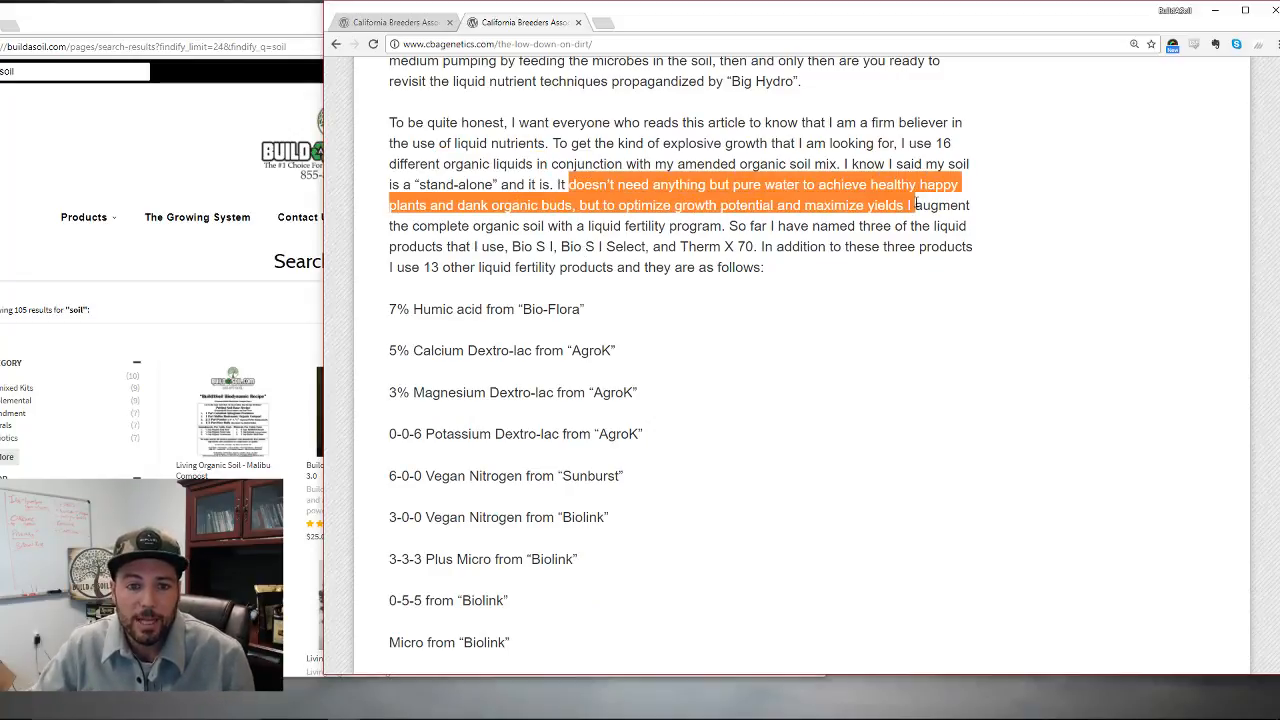
pyautogui.click(678, 204)
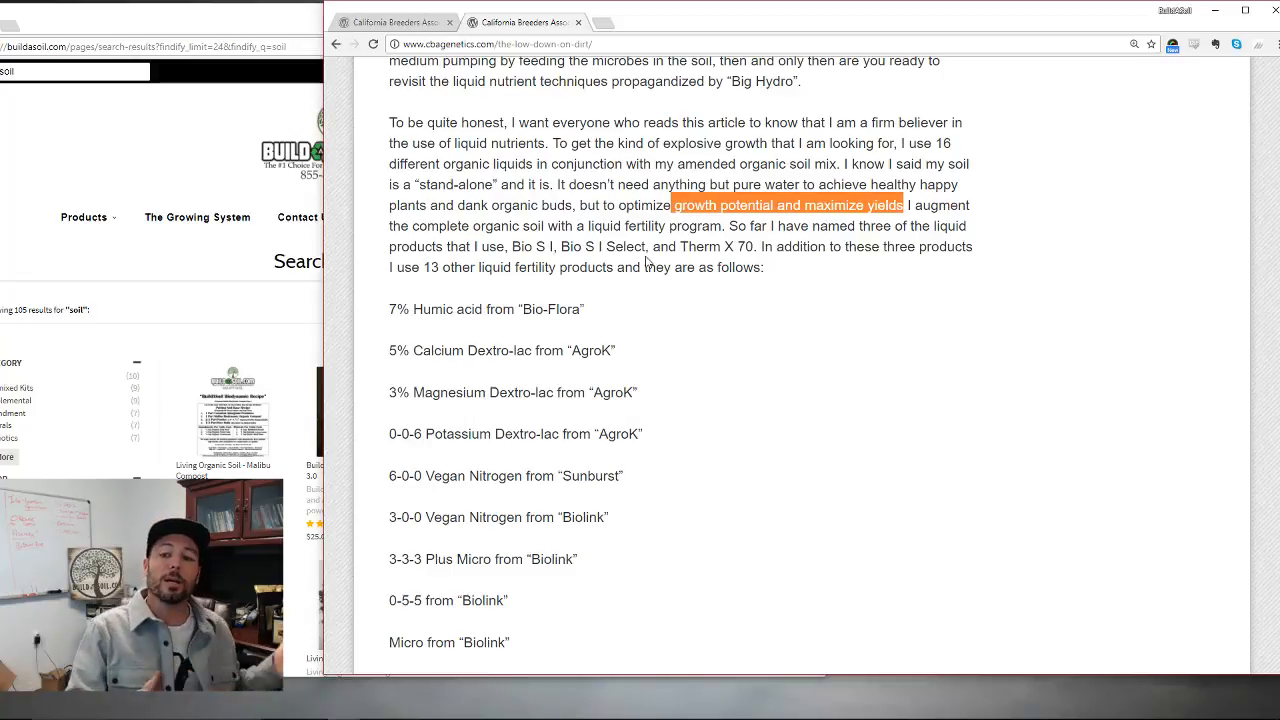
# - Emphasise the two Vegan Nitrogen product entries in the list, then clear the emphasis
pyautogui.scroll(-3)
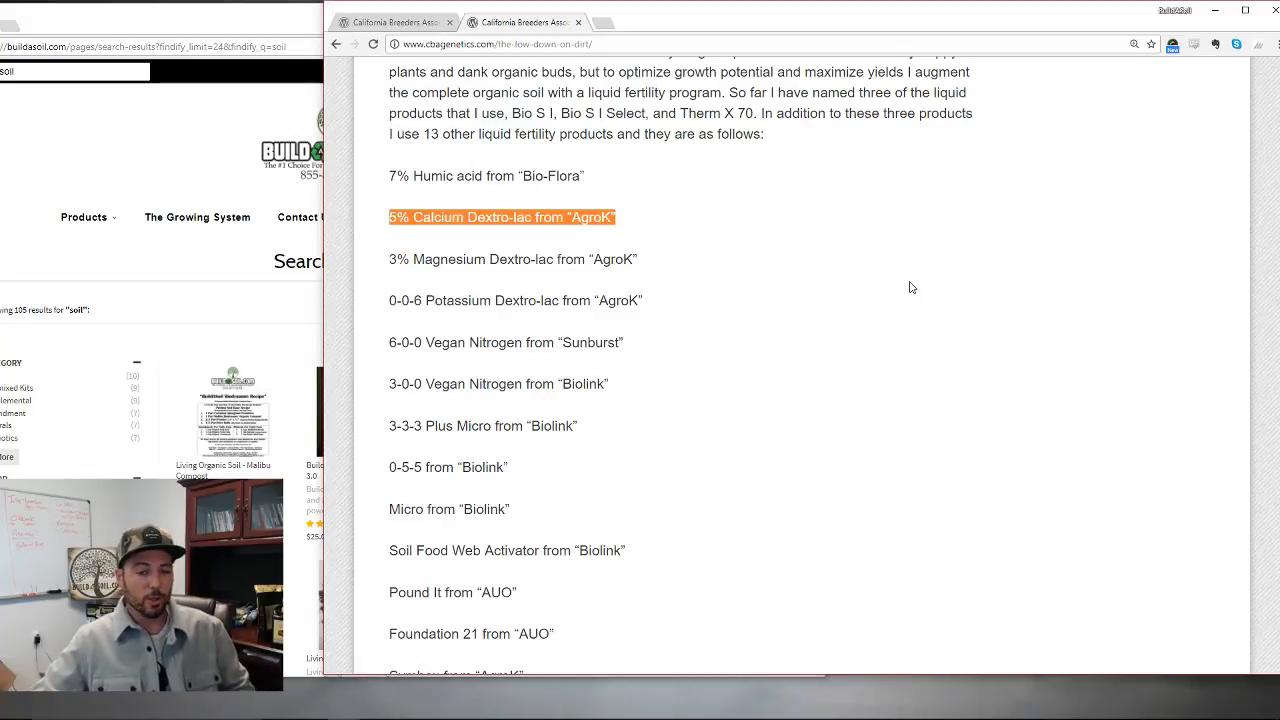
pyautogui.moveTo(956, 352)
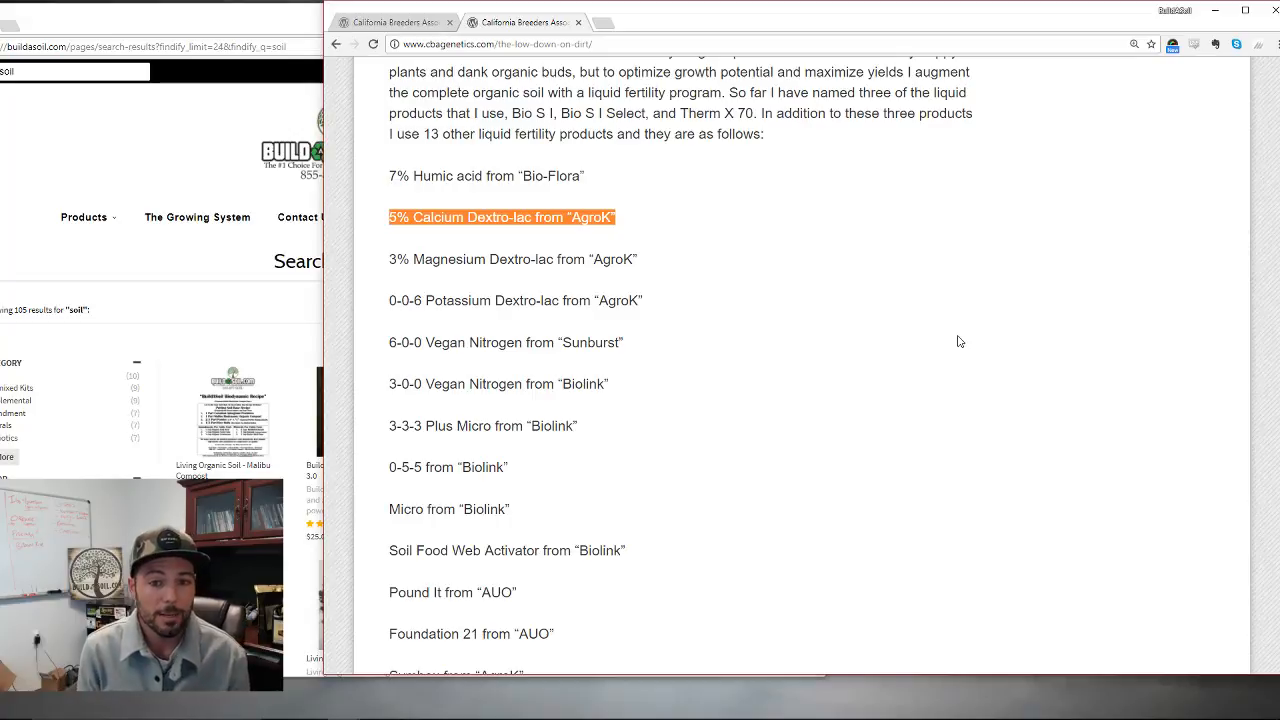
pyautogui.moveTo(756, 212)
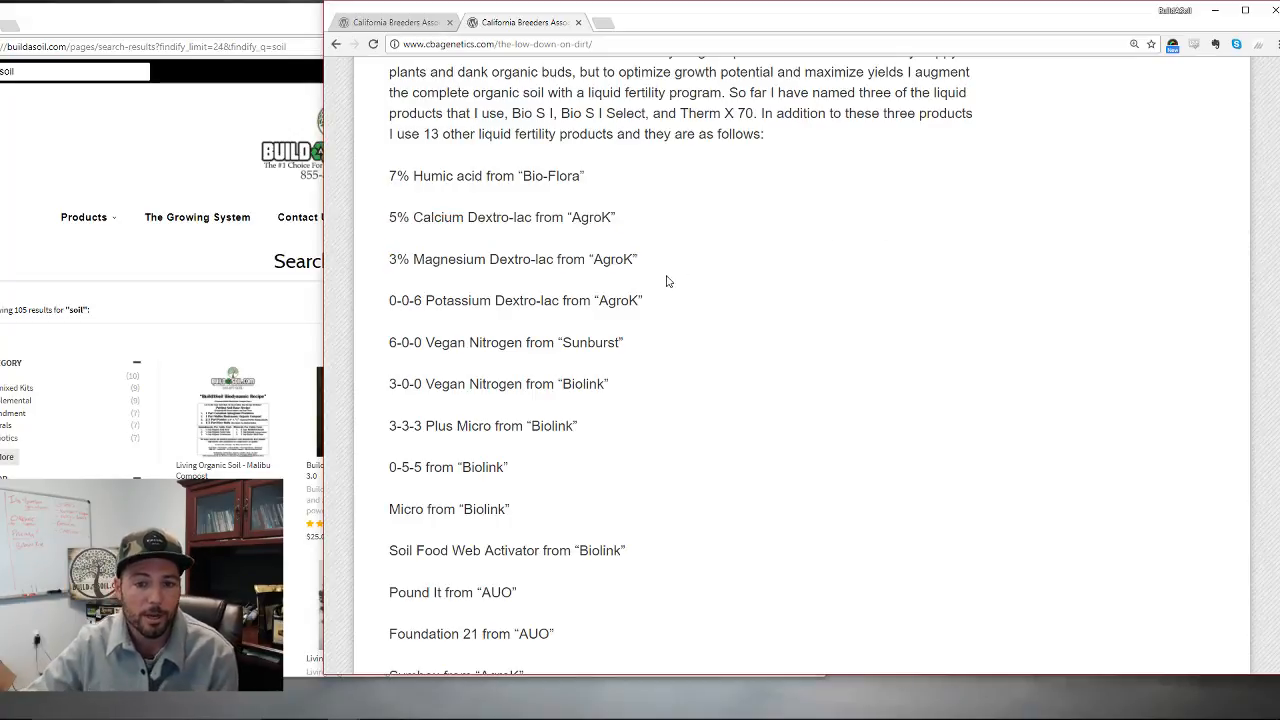
pyautogui.tripleClick(516, 300)
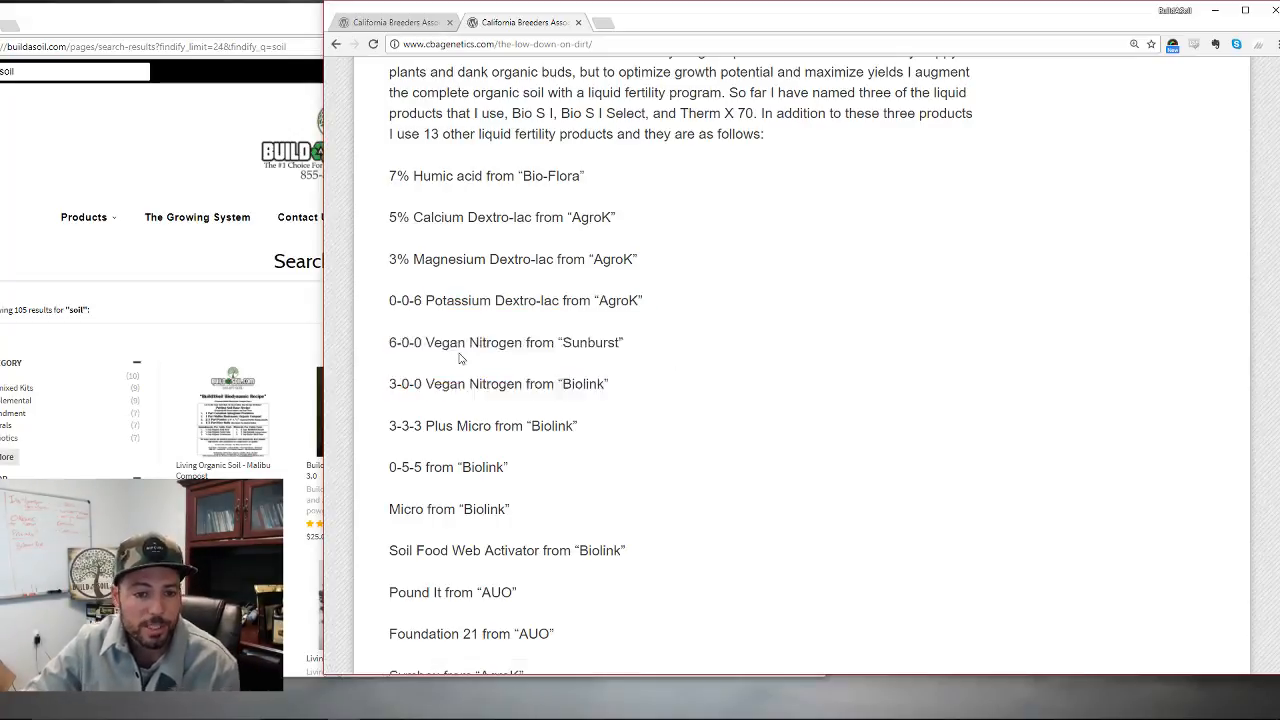
pyautogui.moveTo(390, 342); pyautogui.dragTo(608, 384)
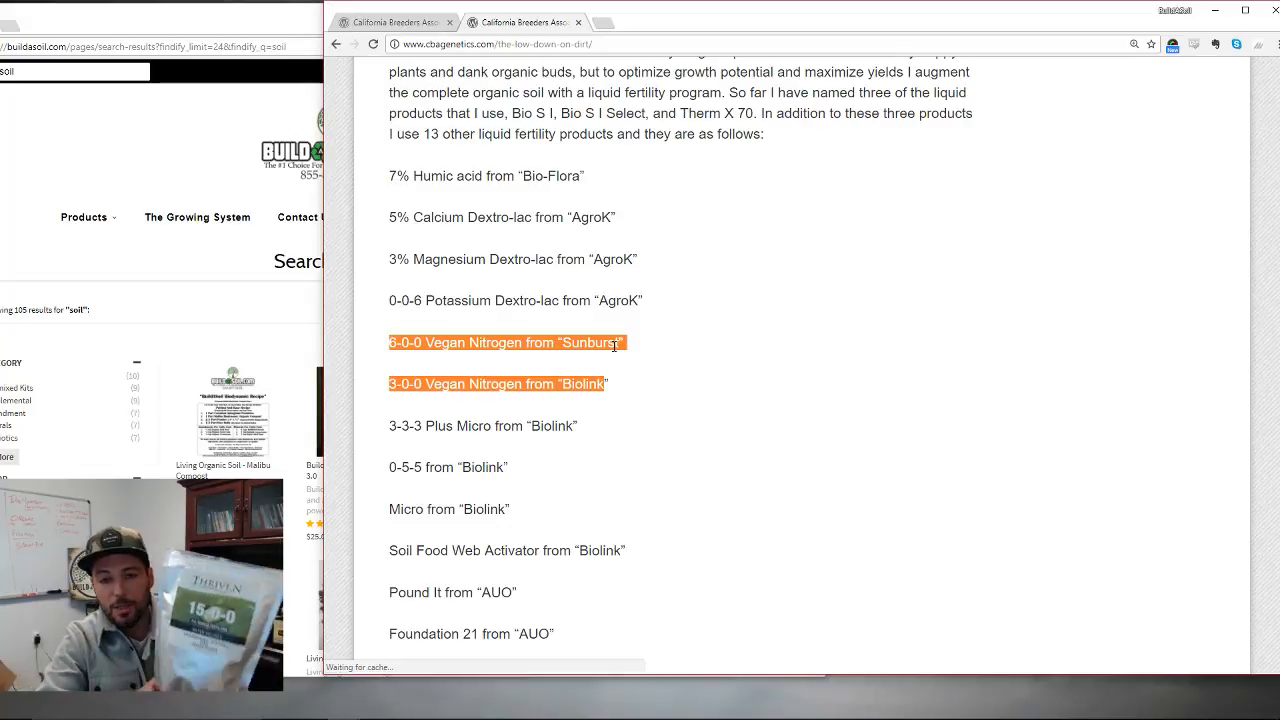
pyautogui.click(576, 430)
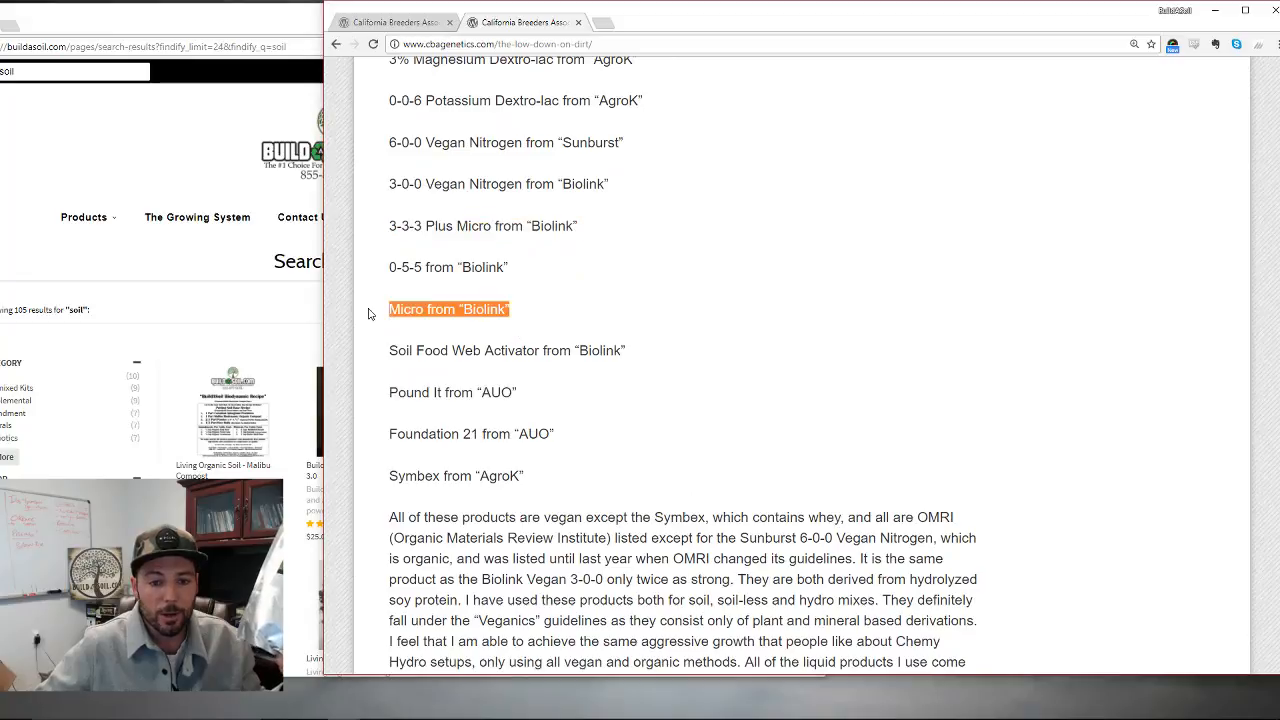
pyautogui.moveTo(616, 380)
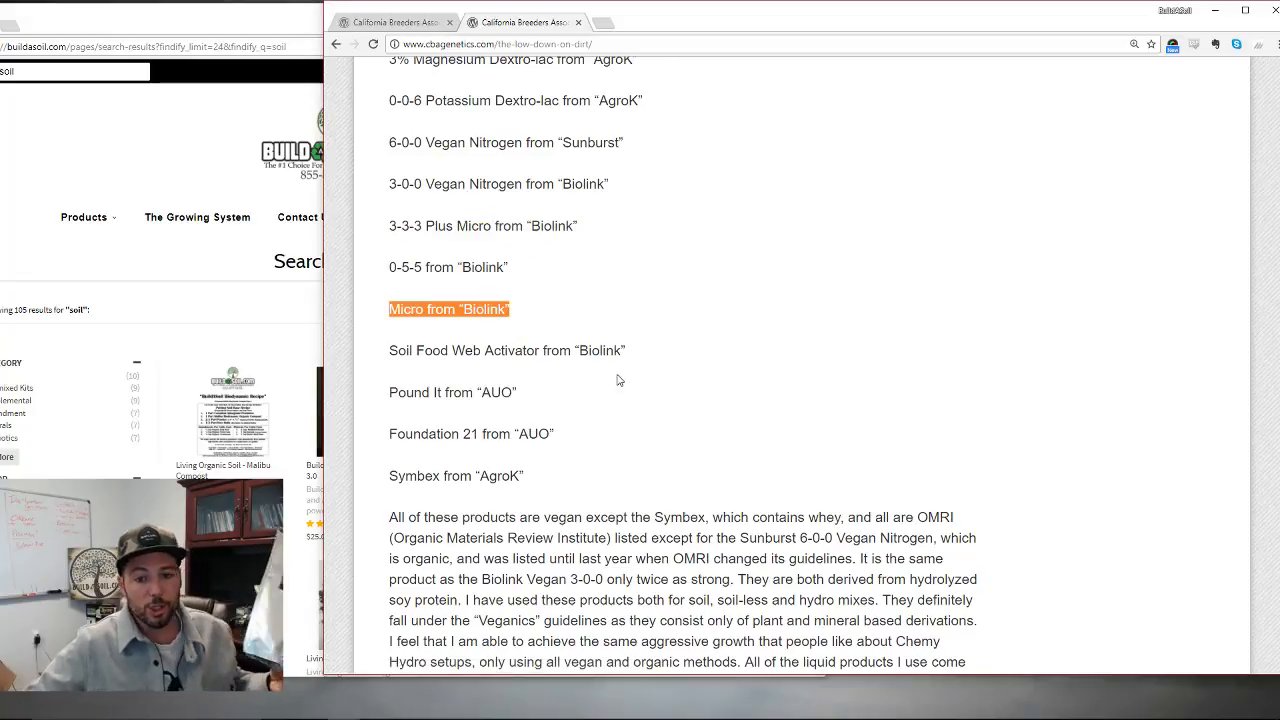
# - Point out 'Pound It from AUO' and scroll down to Symbex from AgroK
pyautogui.doubleClick(400, 392)
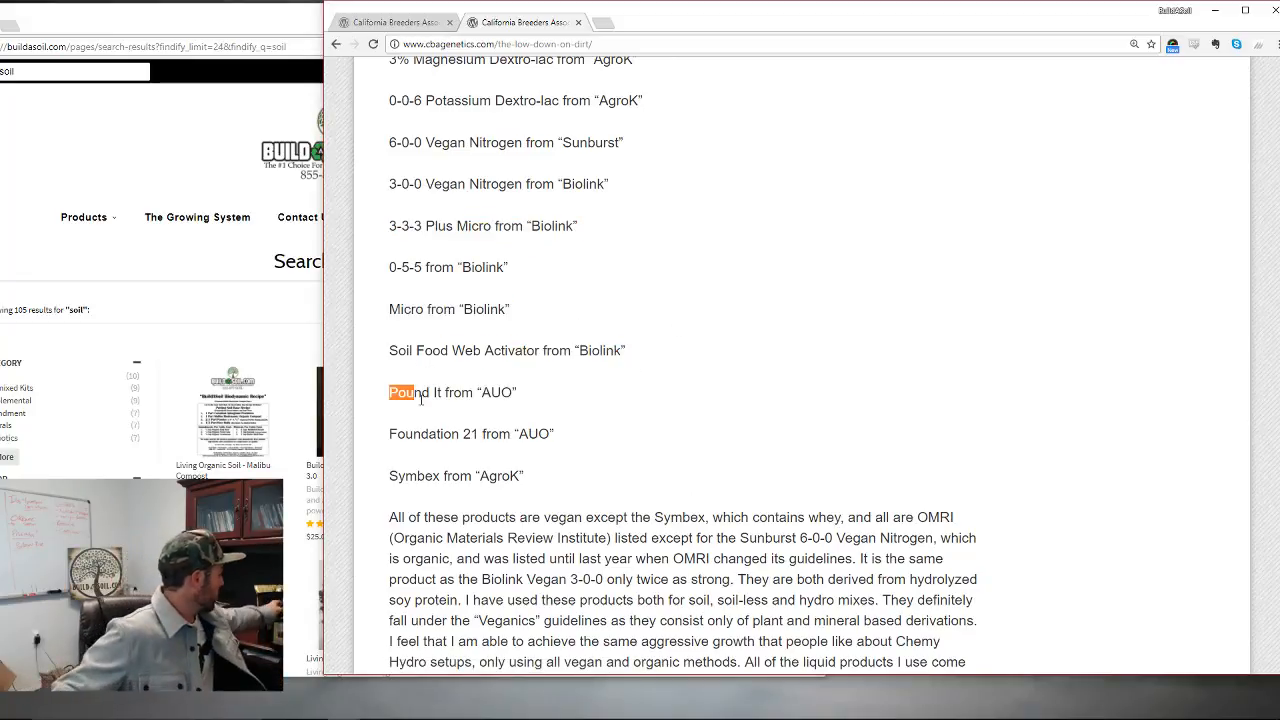
pyautogui.moveTo(476, 398)
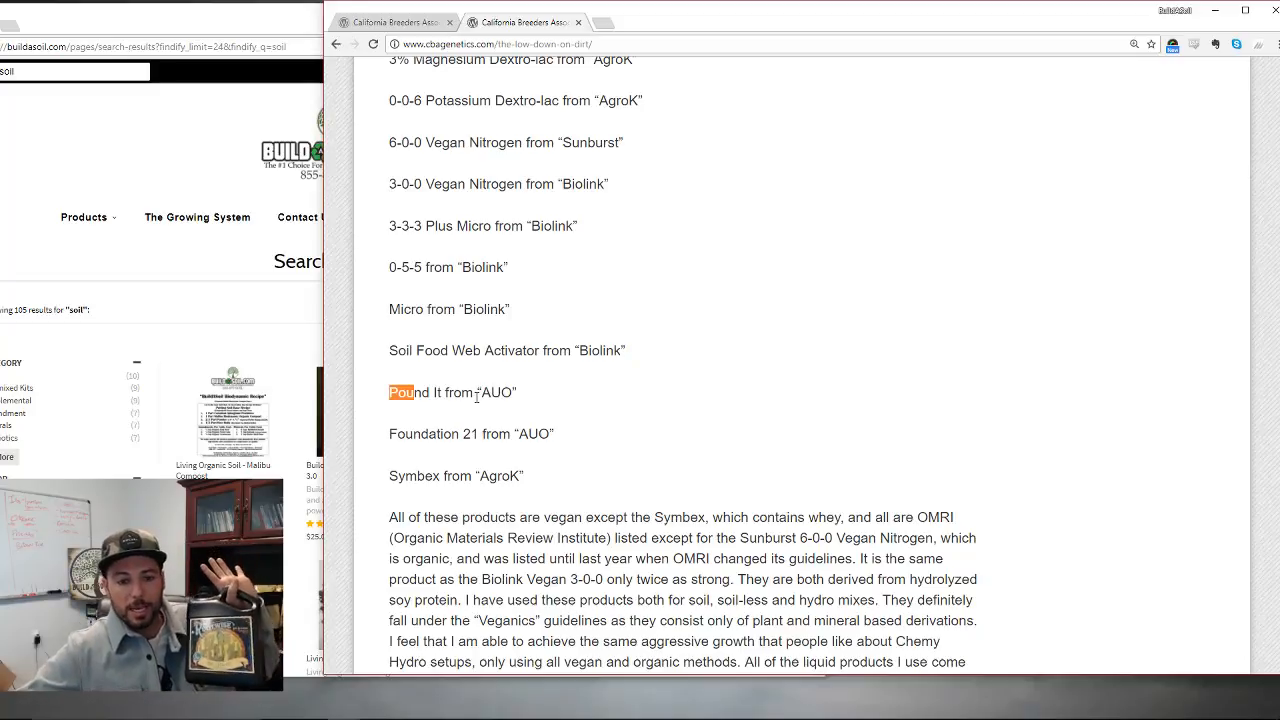
pyautogui.scroll(-3)
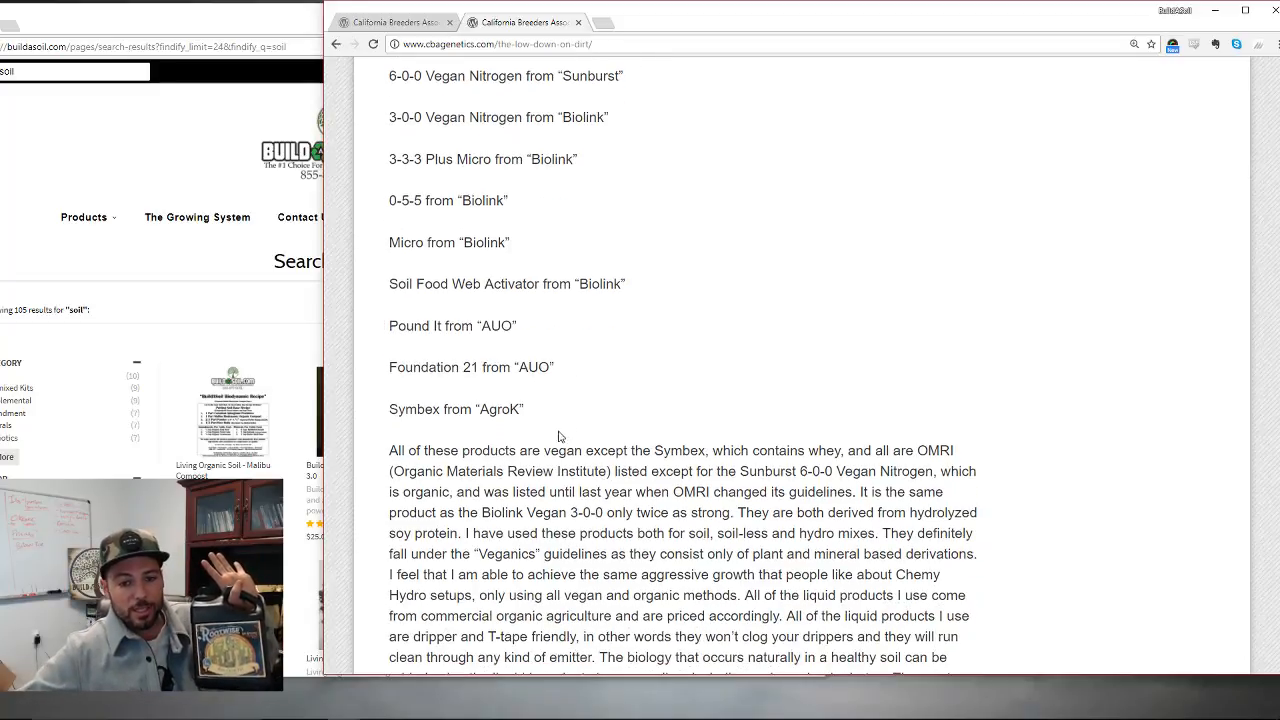